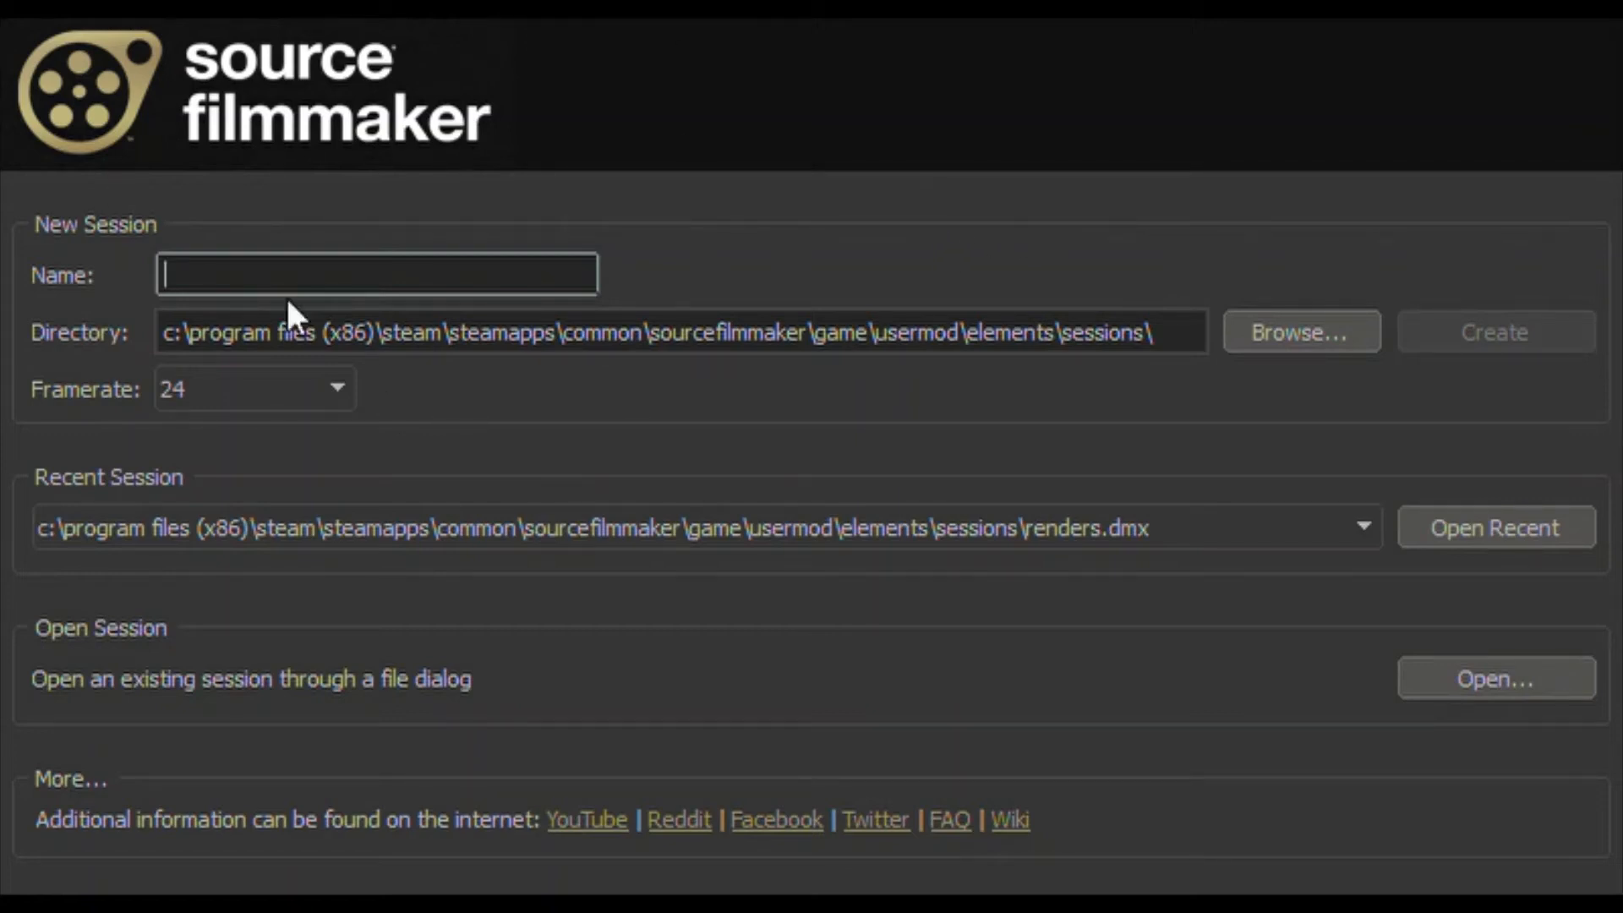
{"action": "mouse_move", "coordinate": [546, 163]}
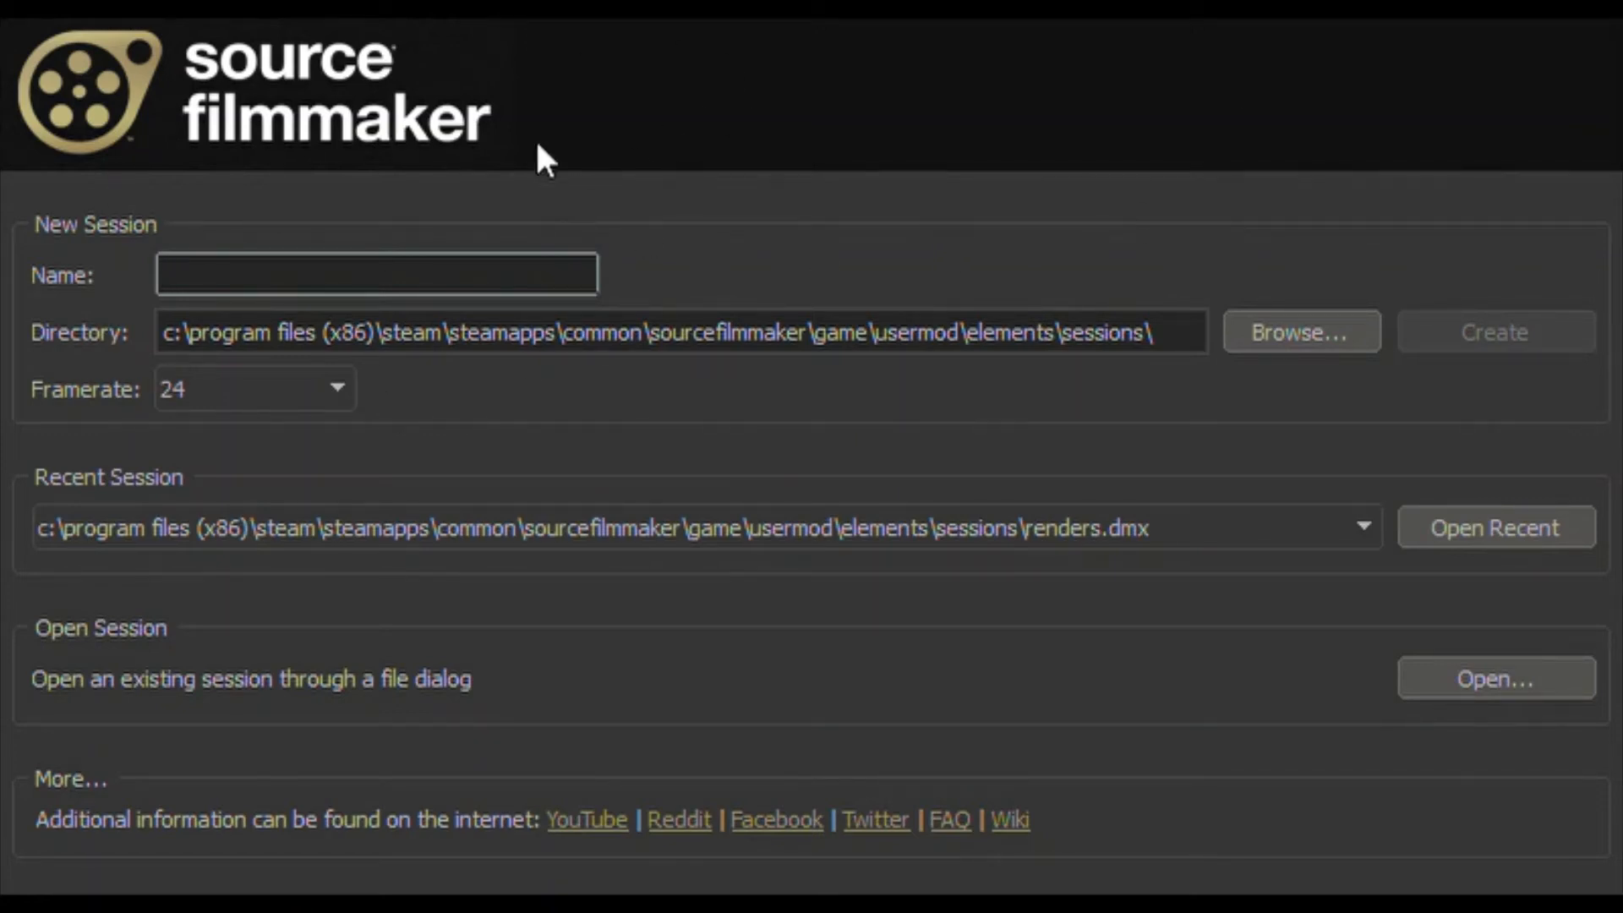
{"action": "mouse_move", "coordinate": [737, 38]}
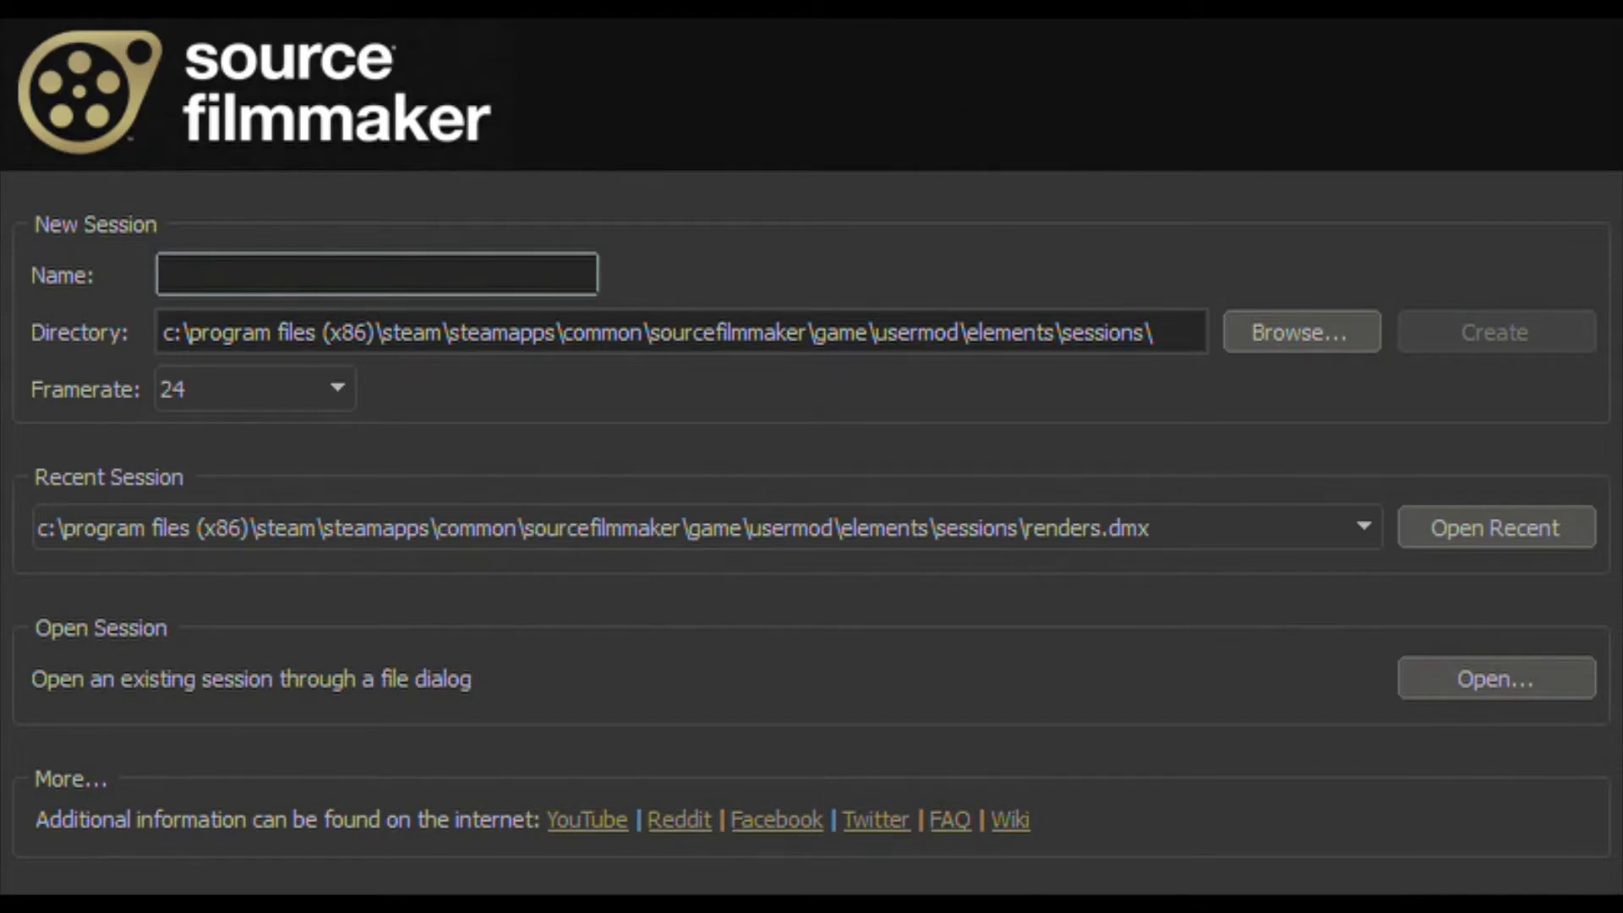
{"action": "mouse_move", "coordinate": [636, 259]}
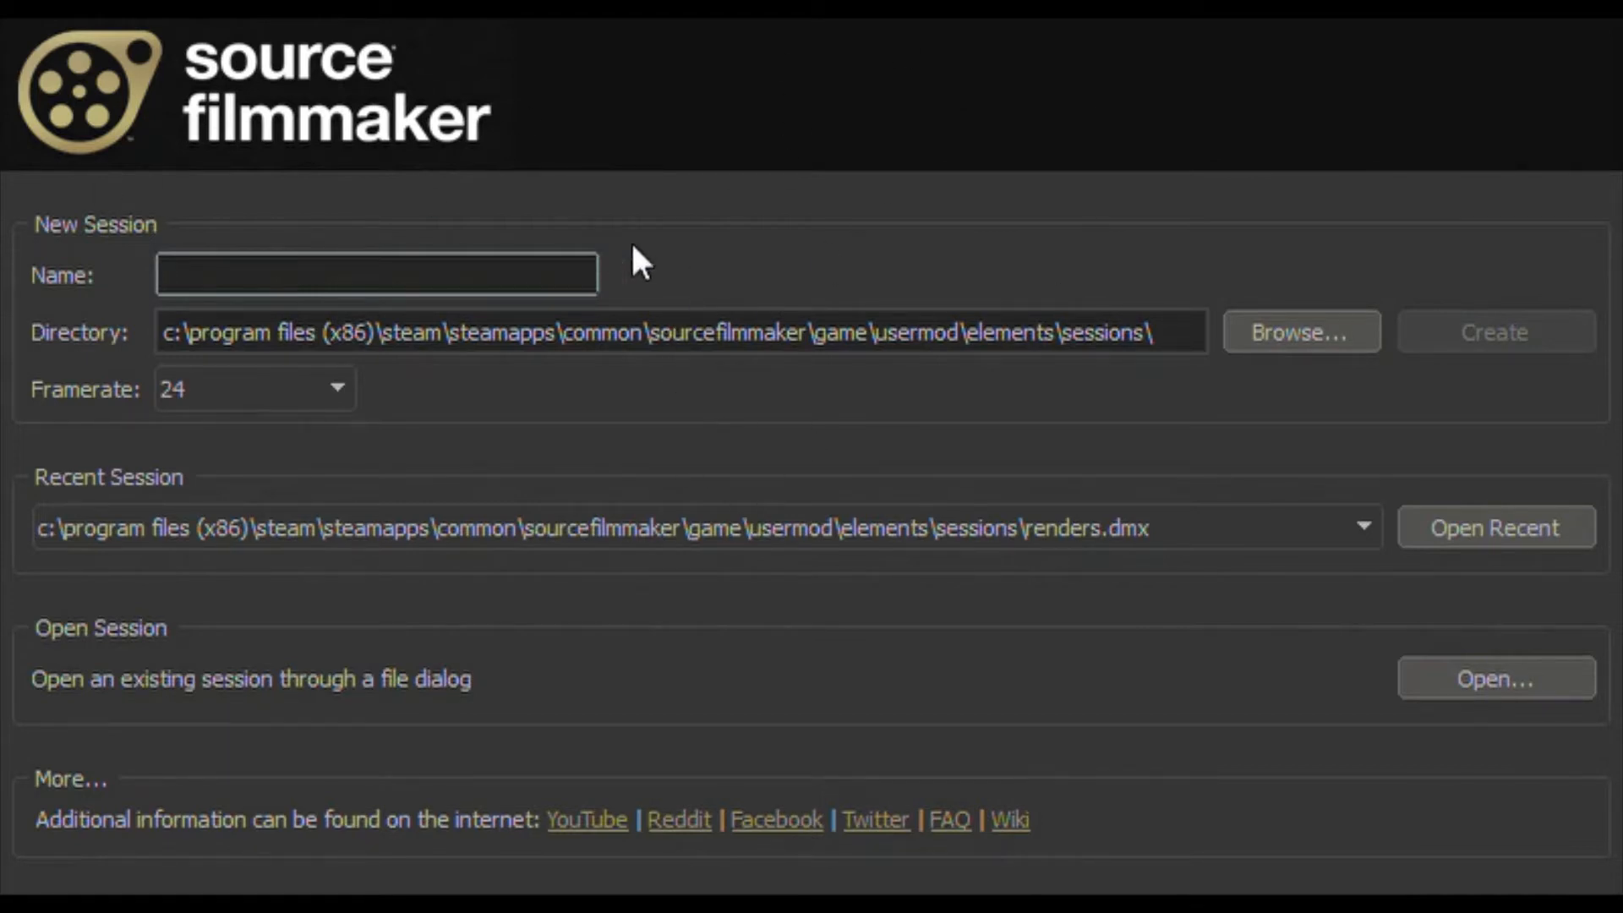
{"action": "mouse_move", "coordinate": [288, 106]}
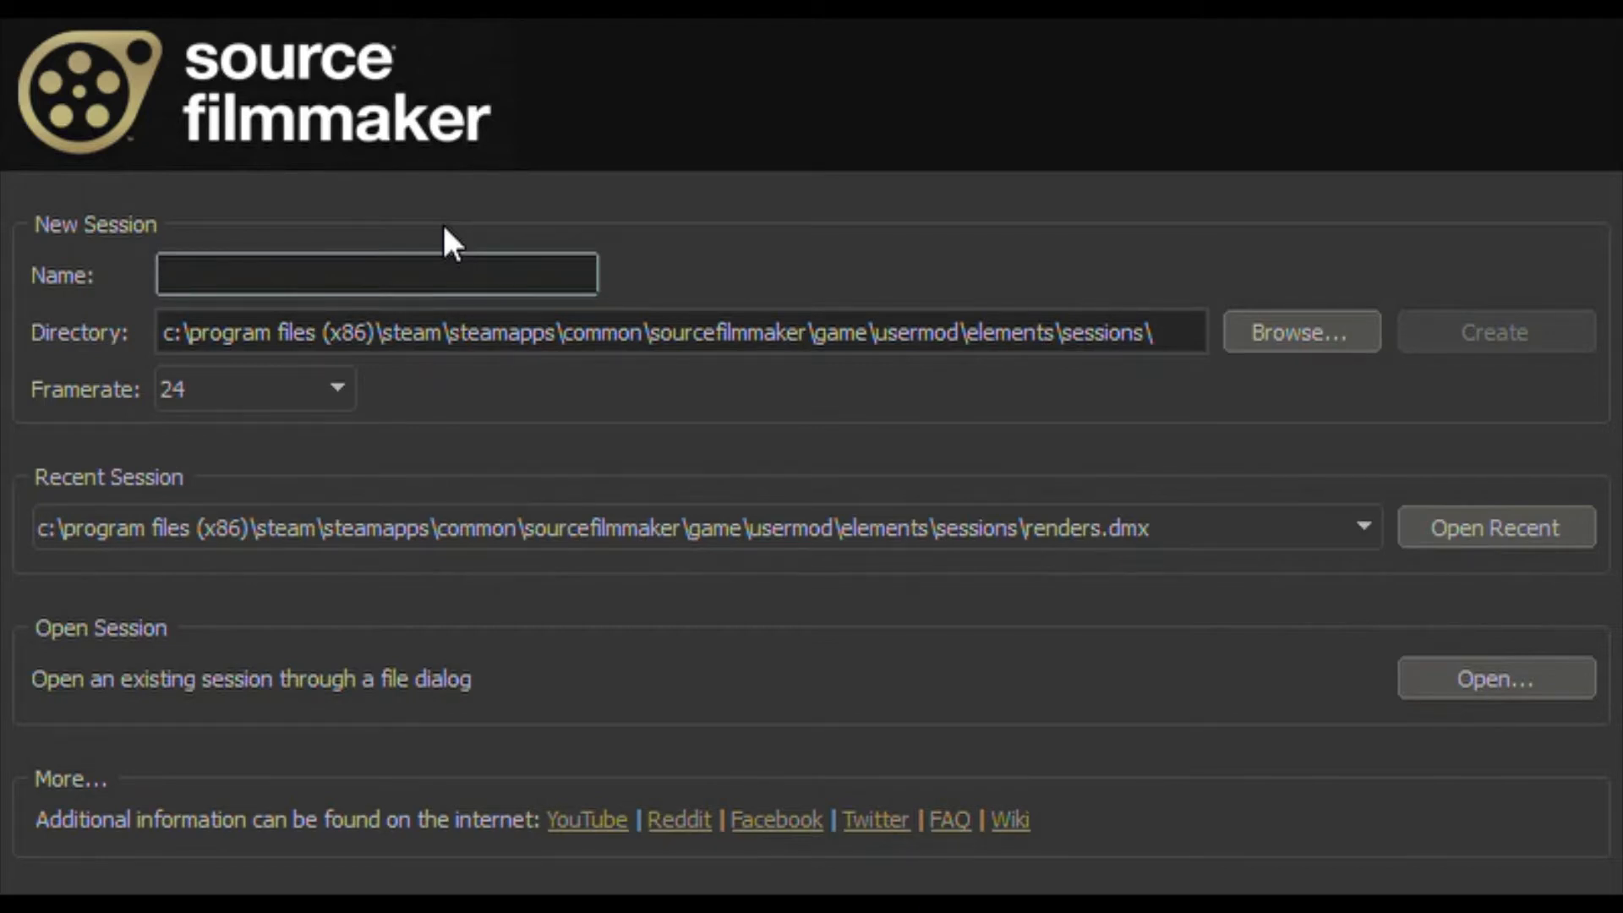
Enter render_Tutorial as the new session name and create the session
{"action": "type", "text": "renders"}
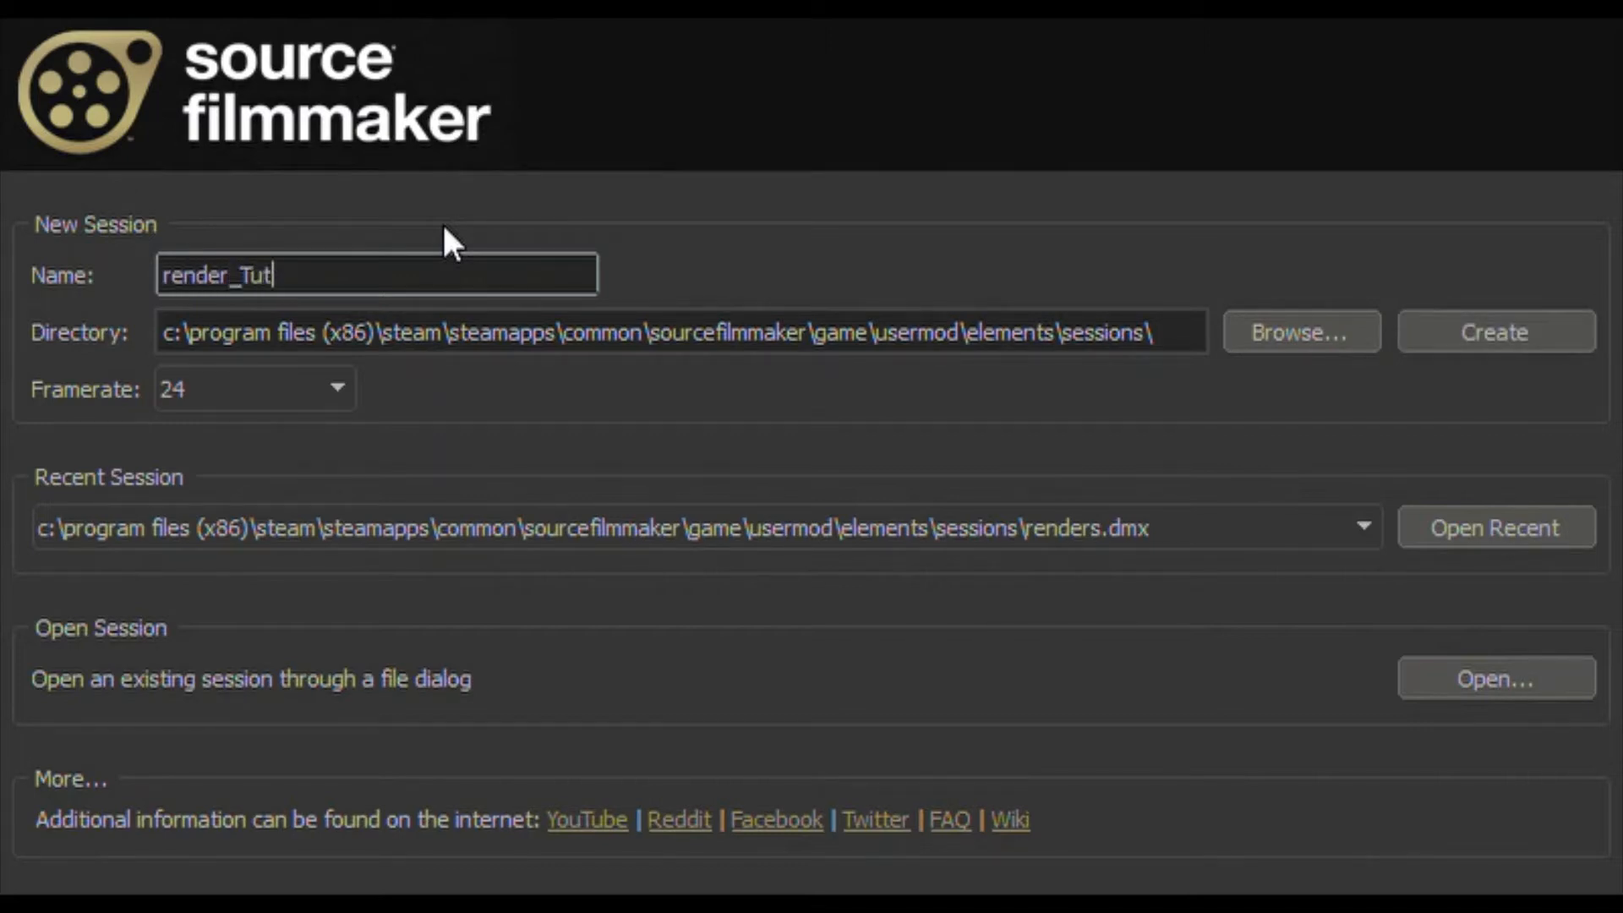
{"action": "type", "text": "orial"}
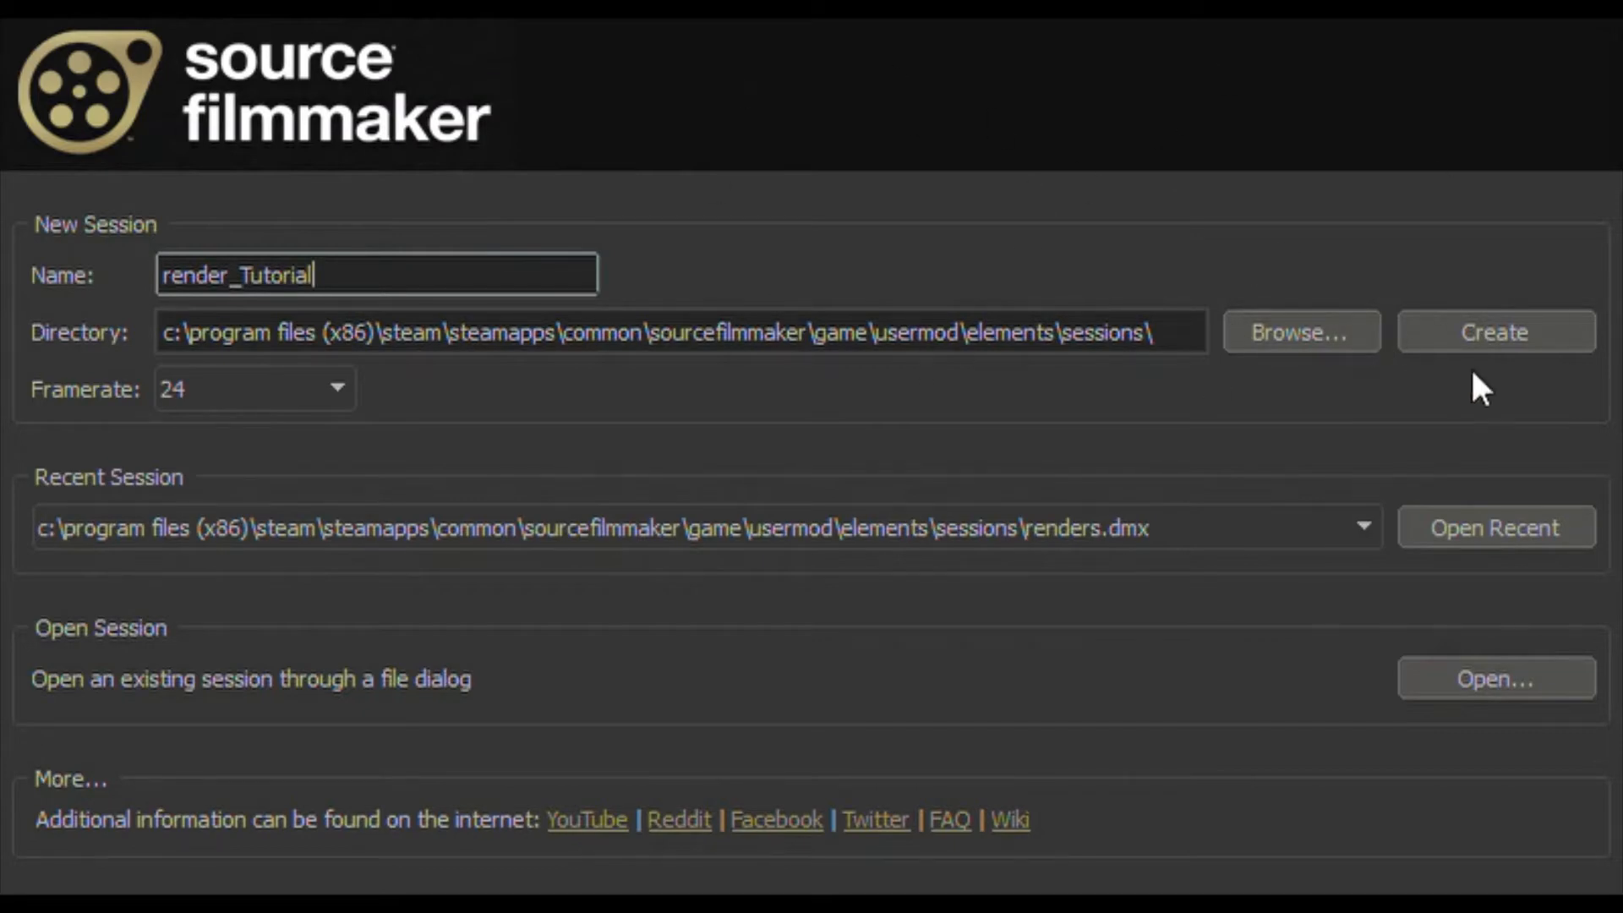
{"action": "left_click", "coordinate": [1494, 332]}
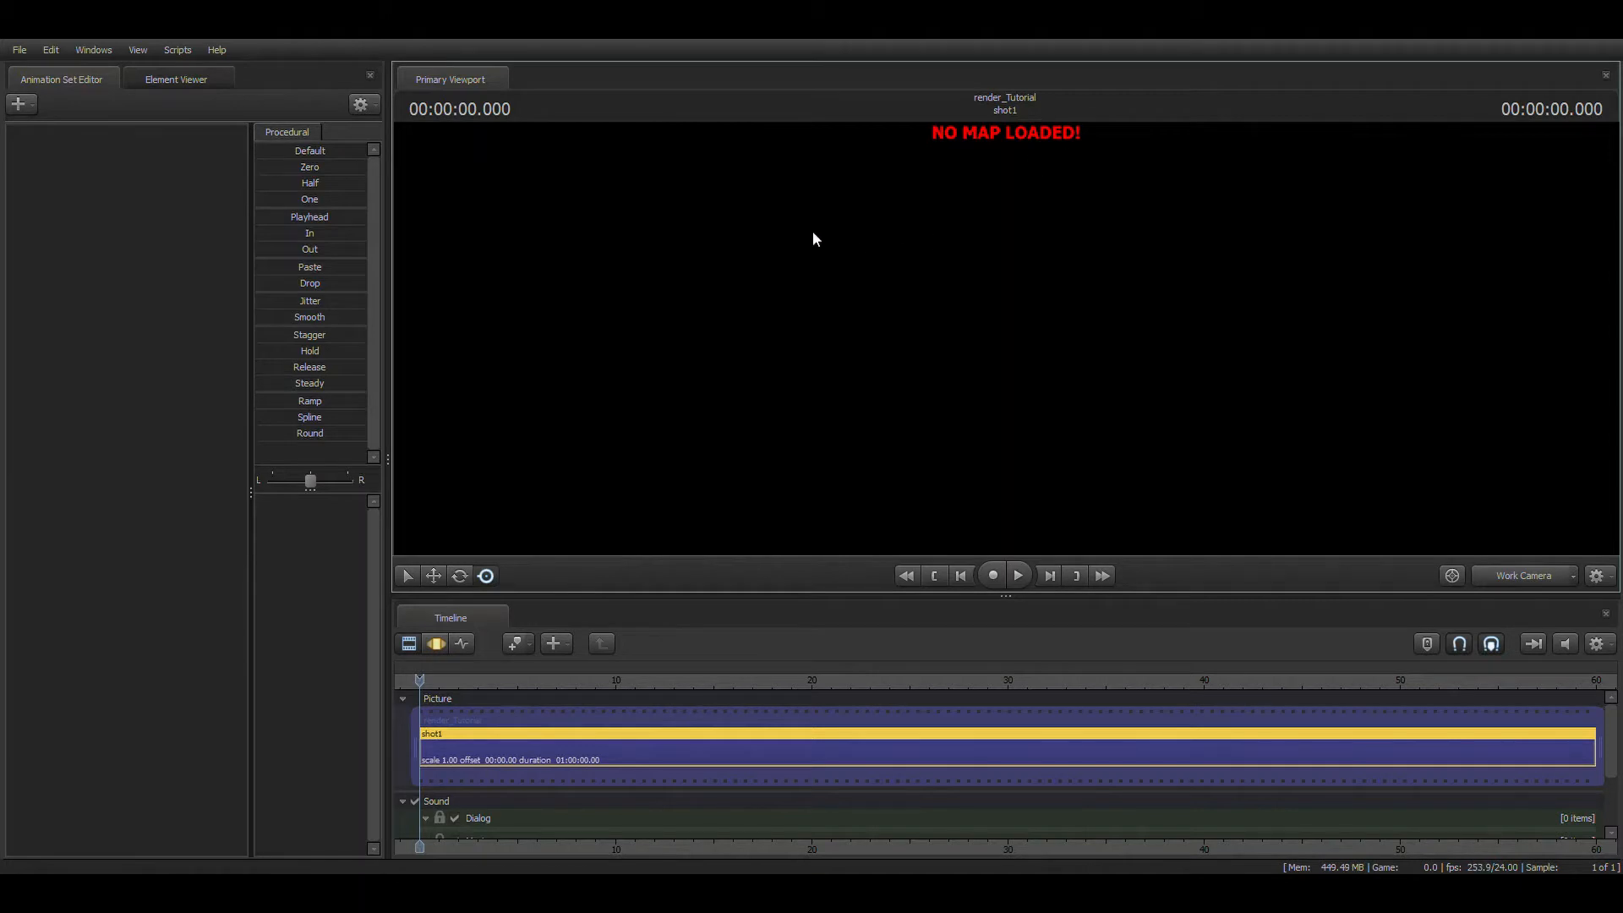
{"action": "mouse_move", "coordinate": [858, 429]}
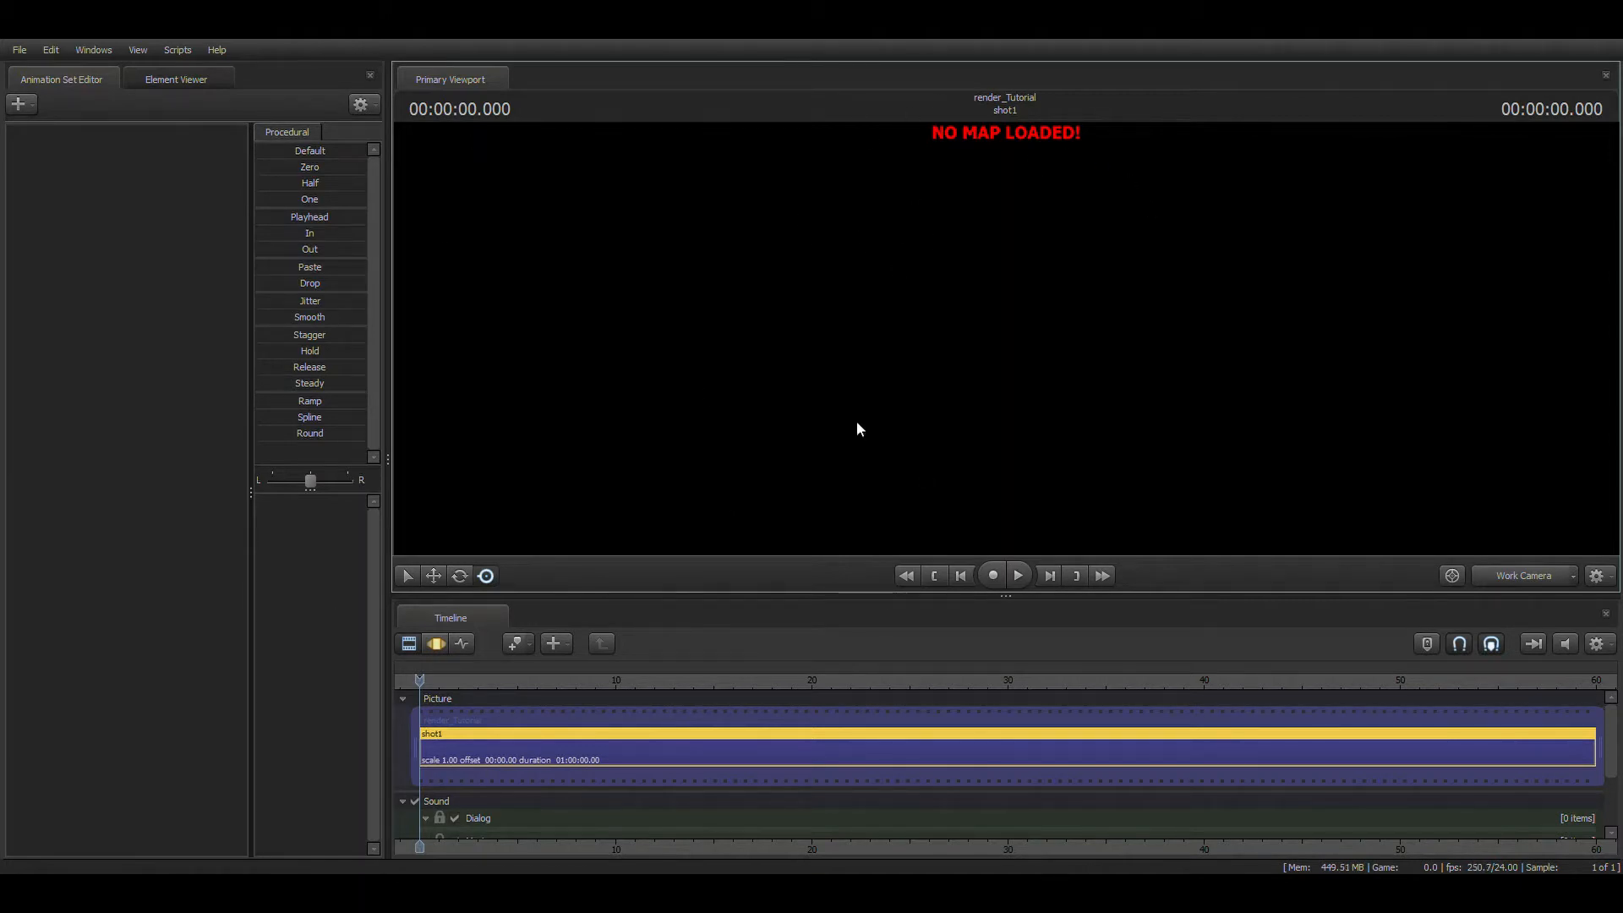
{"action": "mouse_move", "coordinate": [673, 604]}
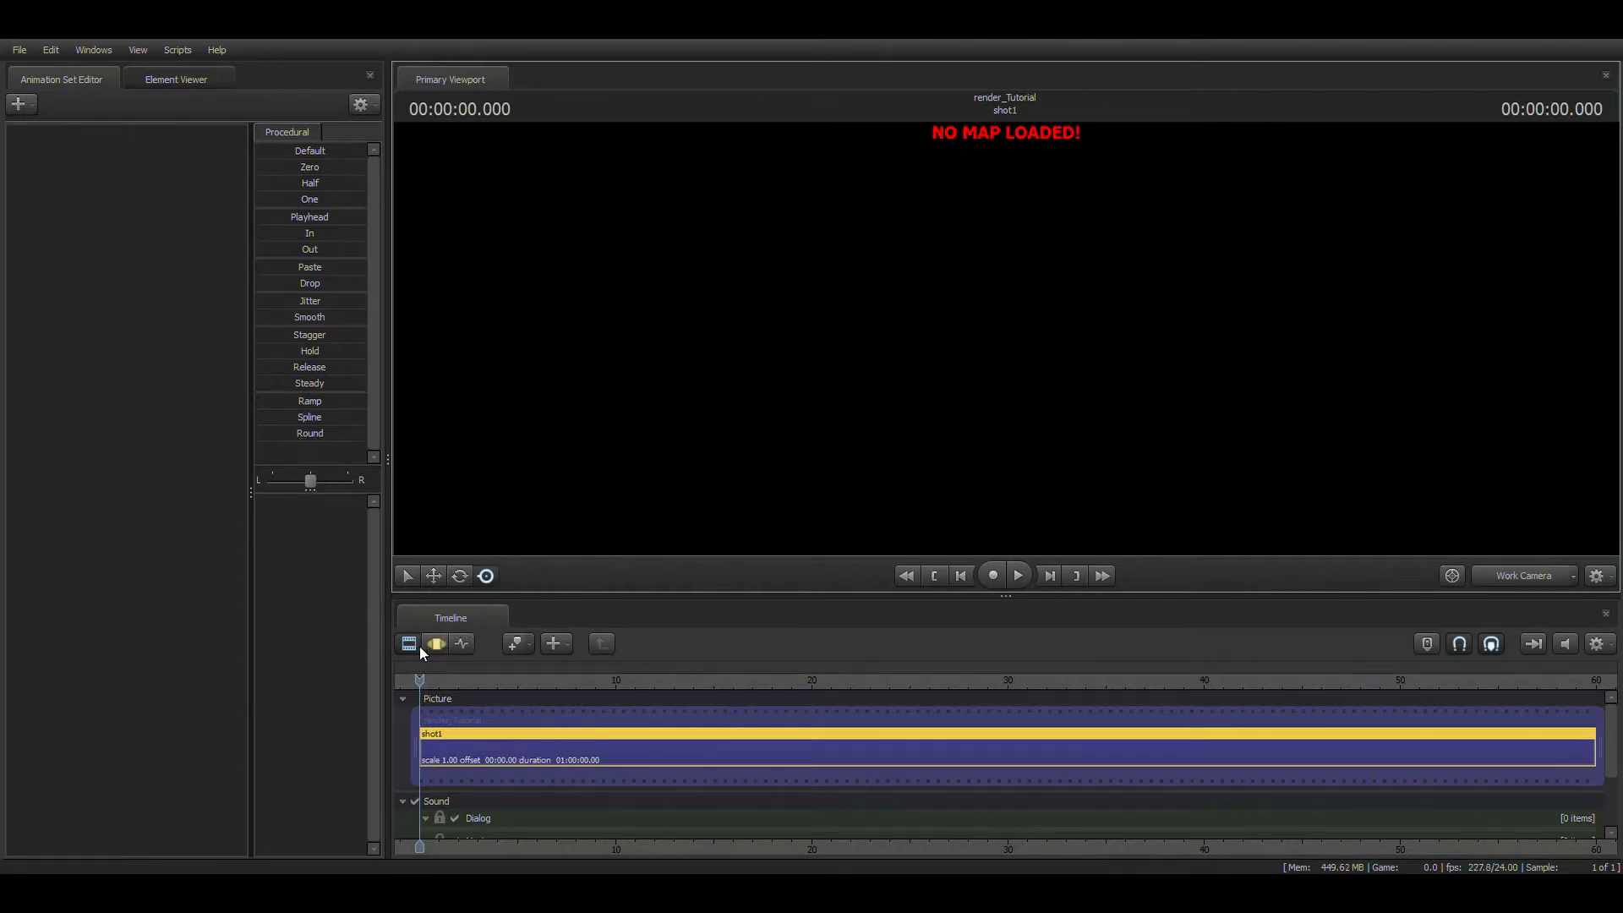
{"action": "left_click", "coordinate": [461, 642]}
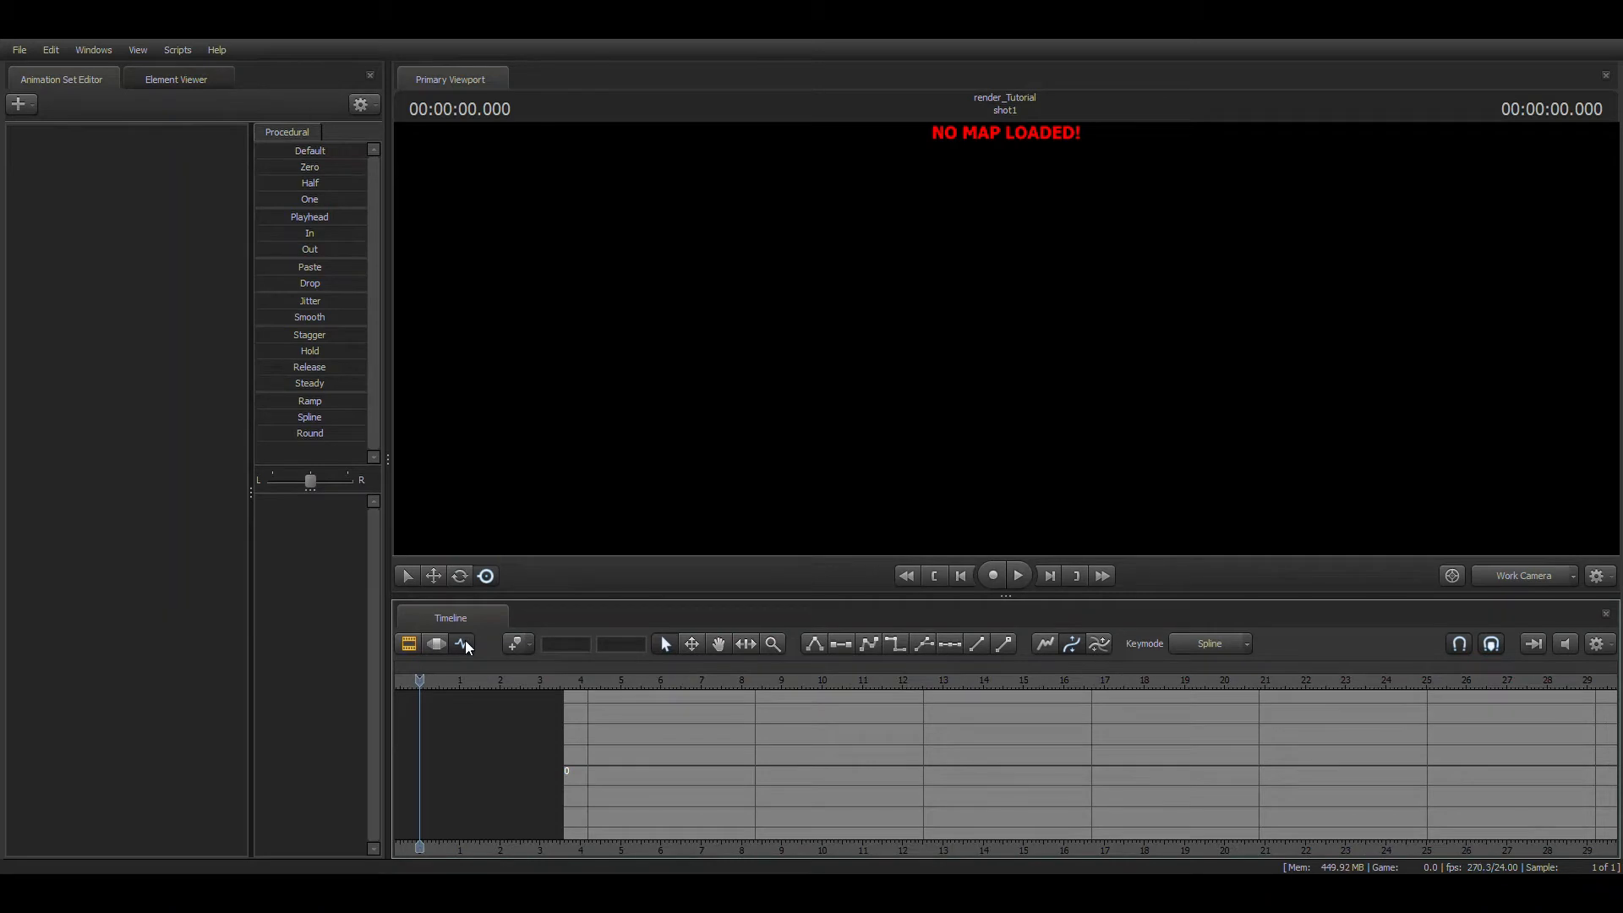
{"action": "left_click", "coordinate": [436, 643]}
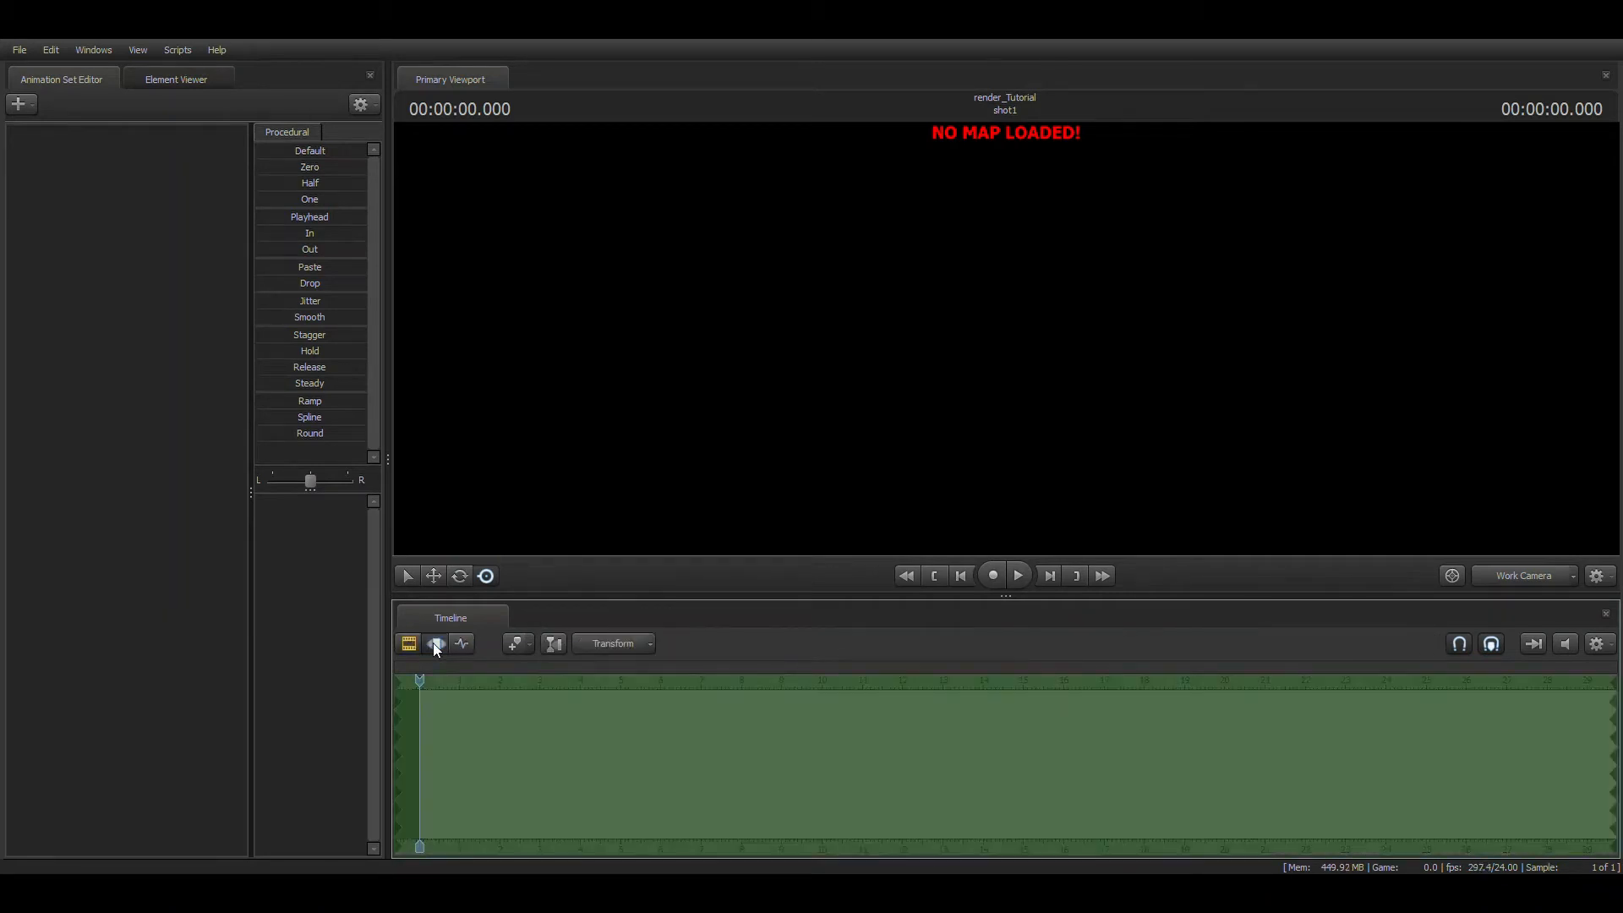
{"action": "left_click", "coordinate": [435, 643]}
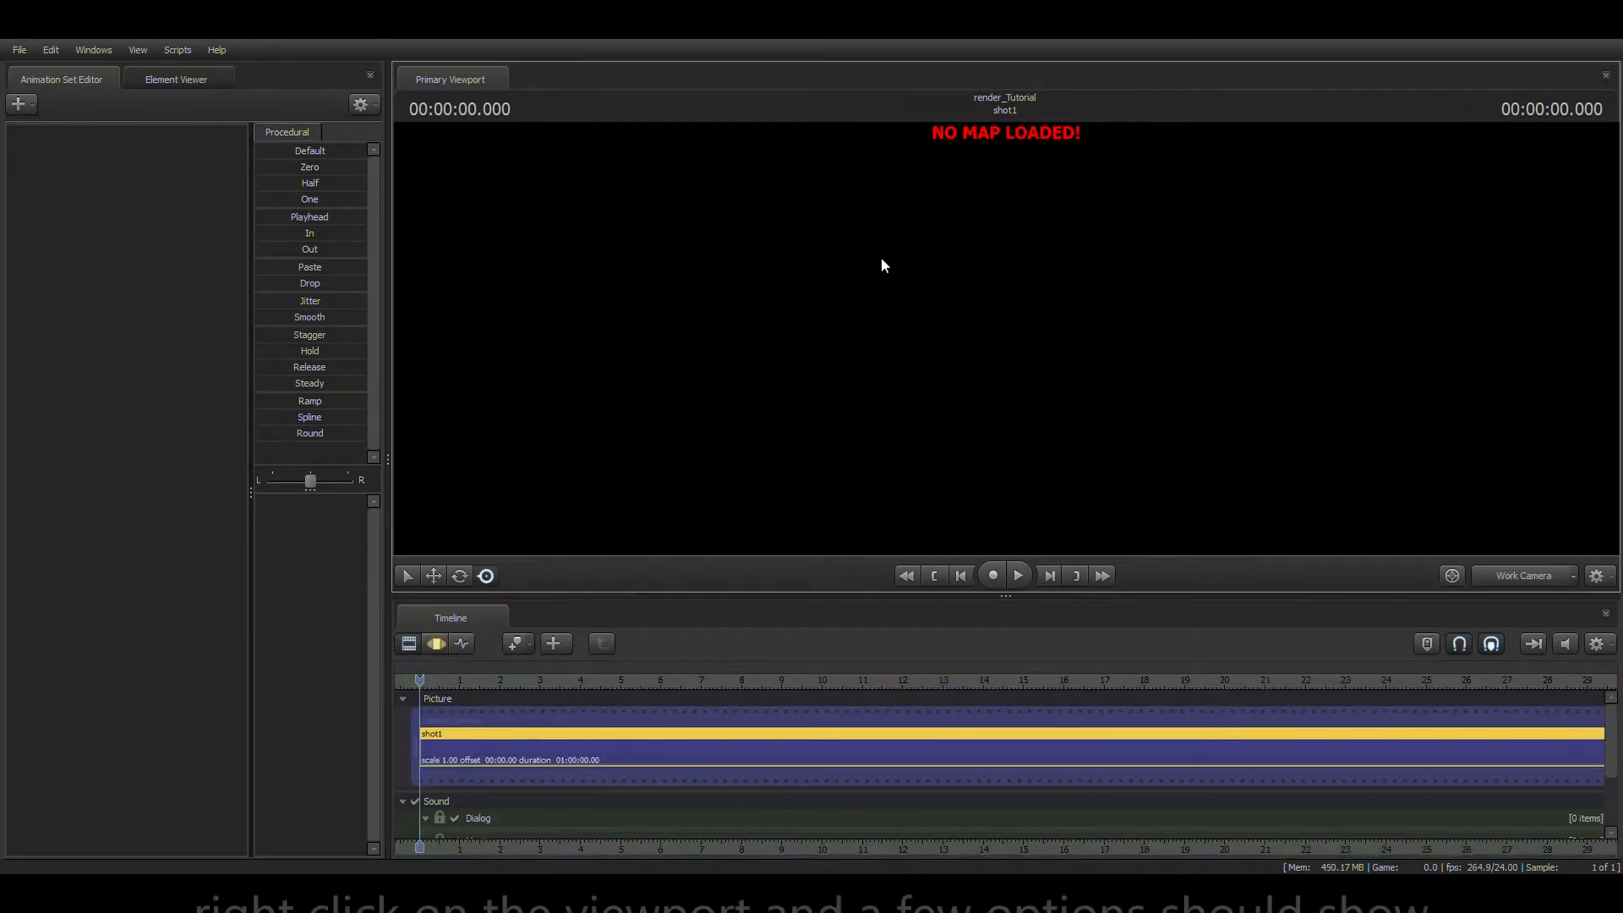
{"action": "mouse_move", "coordinate": [927, 418]}
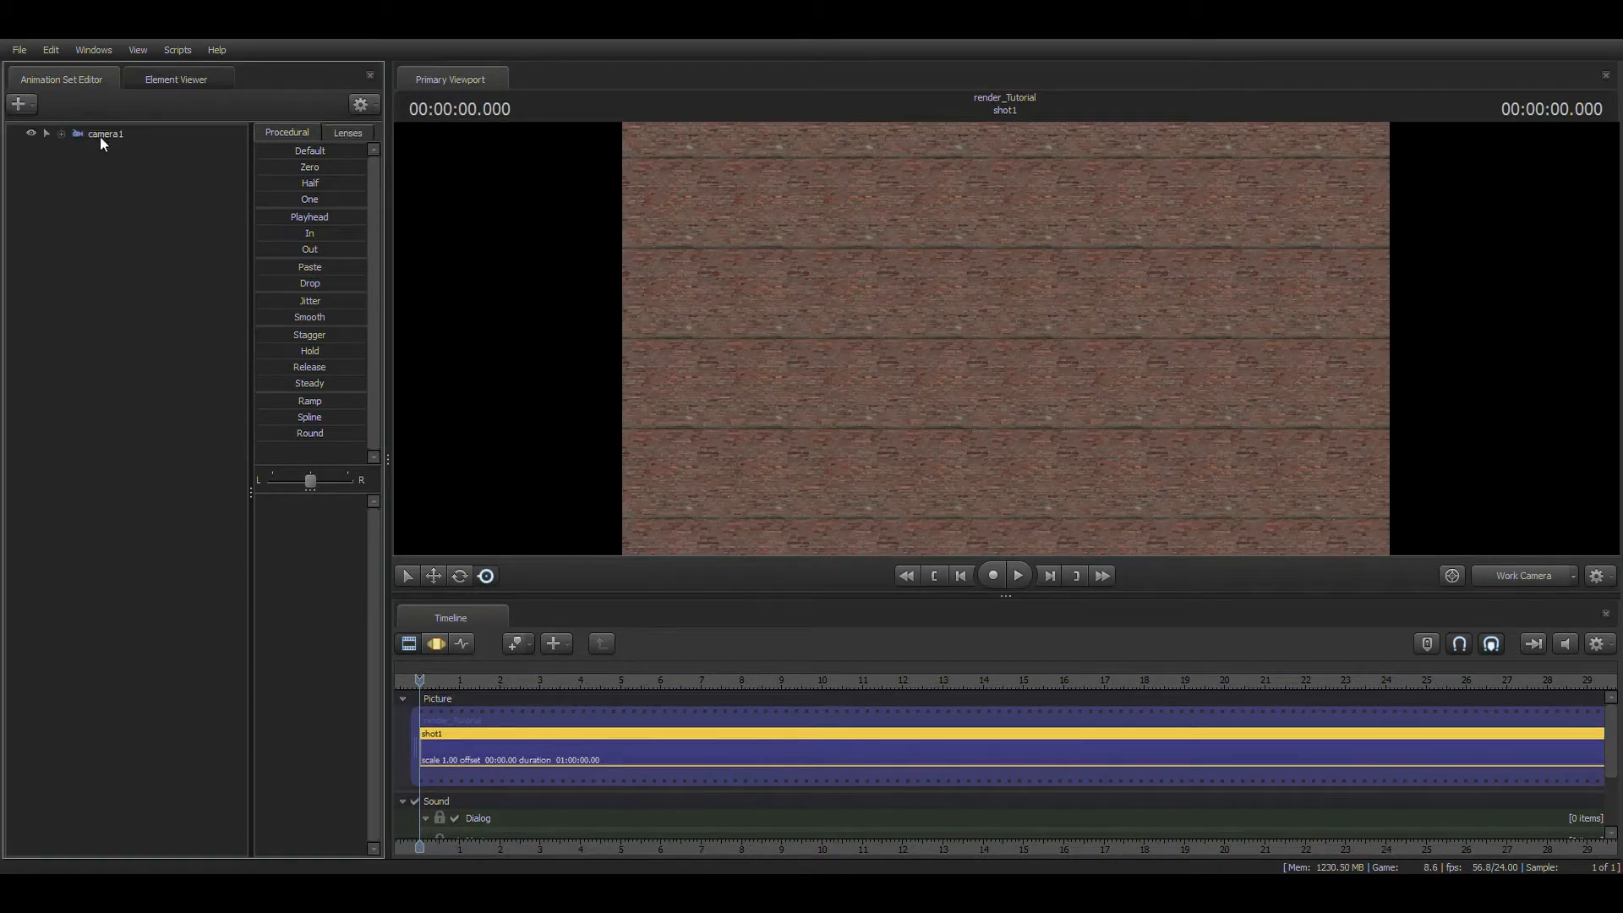
Select camera1 in the Animation Set Editor to view the brick-walled map
{"action": "left_click", "coordinate": [103, 133]}
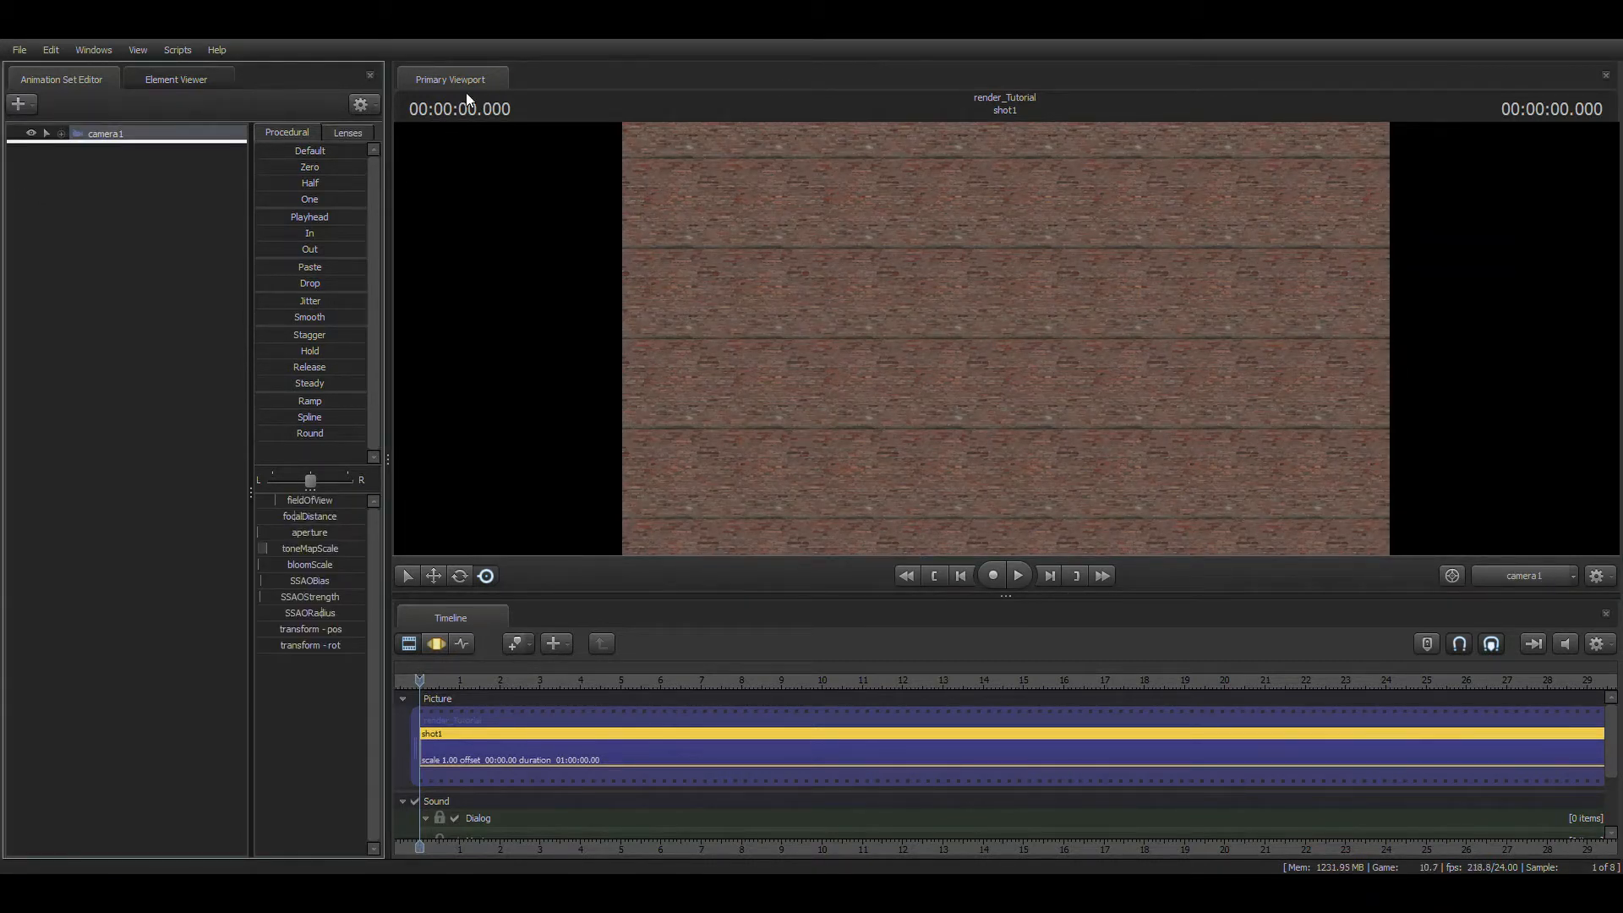
{"action": "mouse_move", "coordinate": [782, 234]}
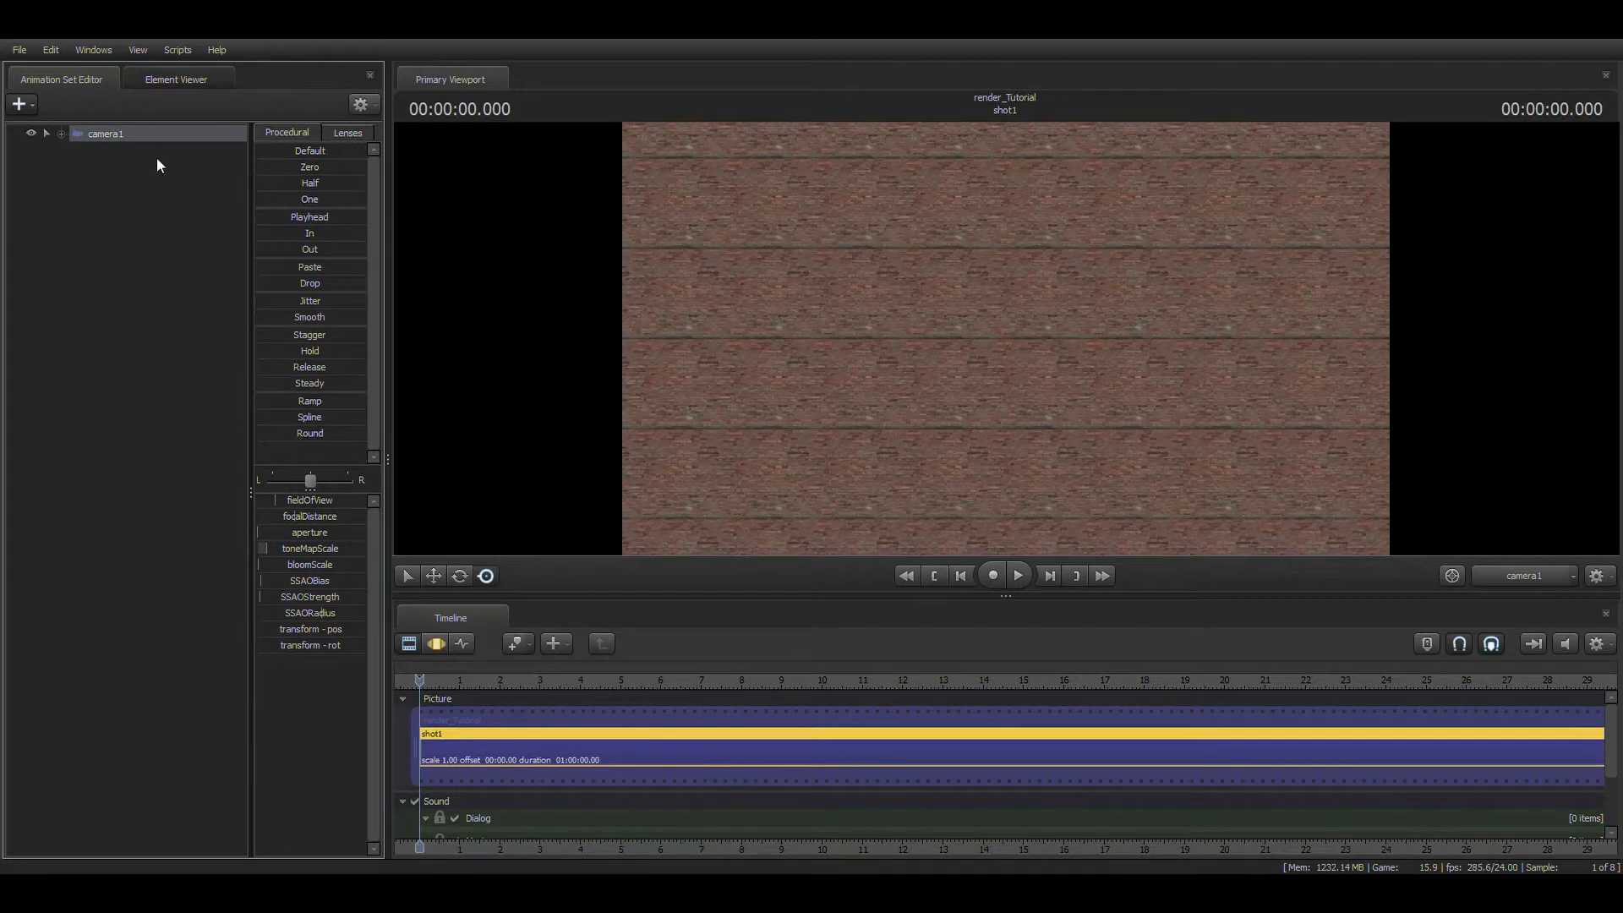
{"action": "mouse_move", "coordinate": [1152, 696]}
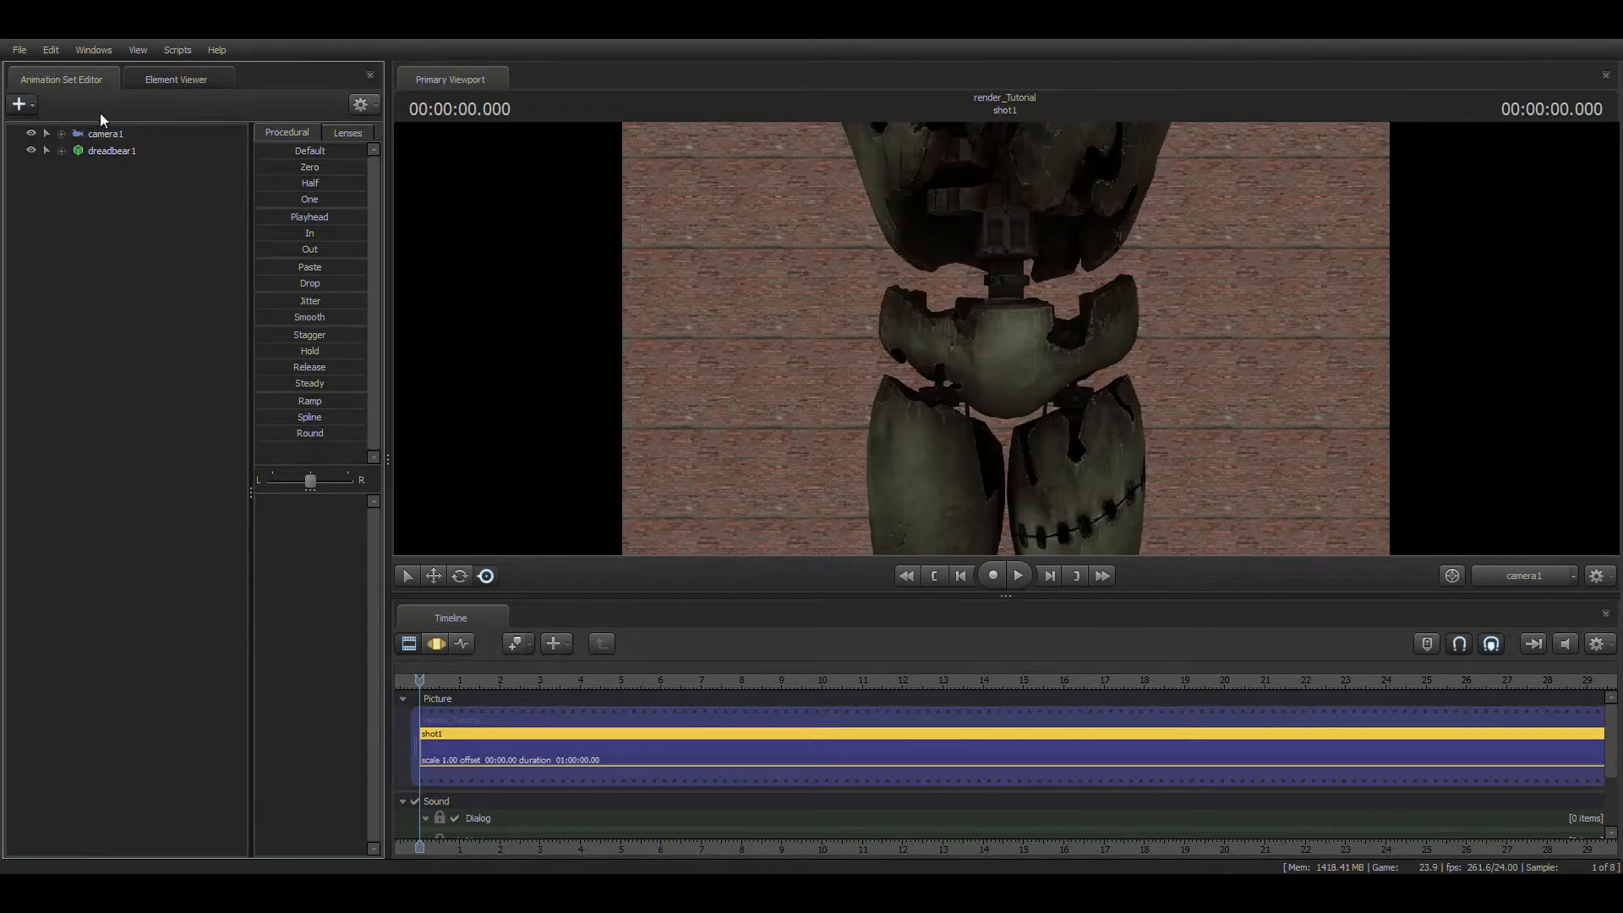
{"action": "mouse_move", "coordinate": [189, 393]}
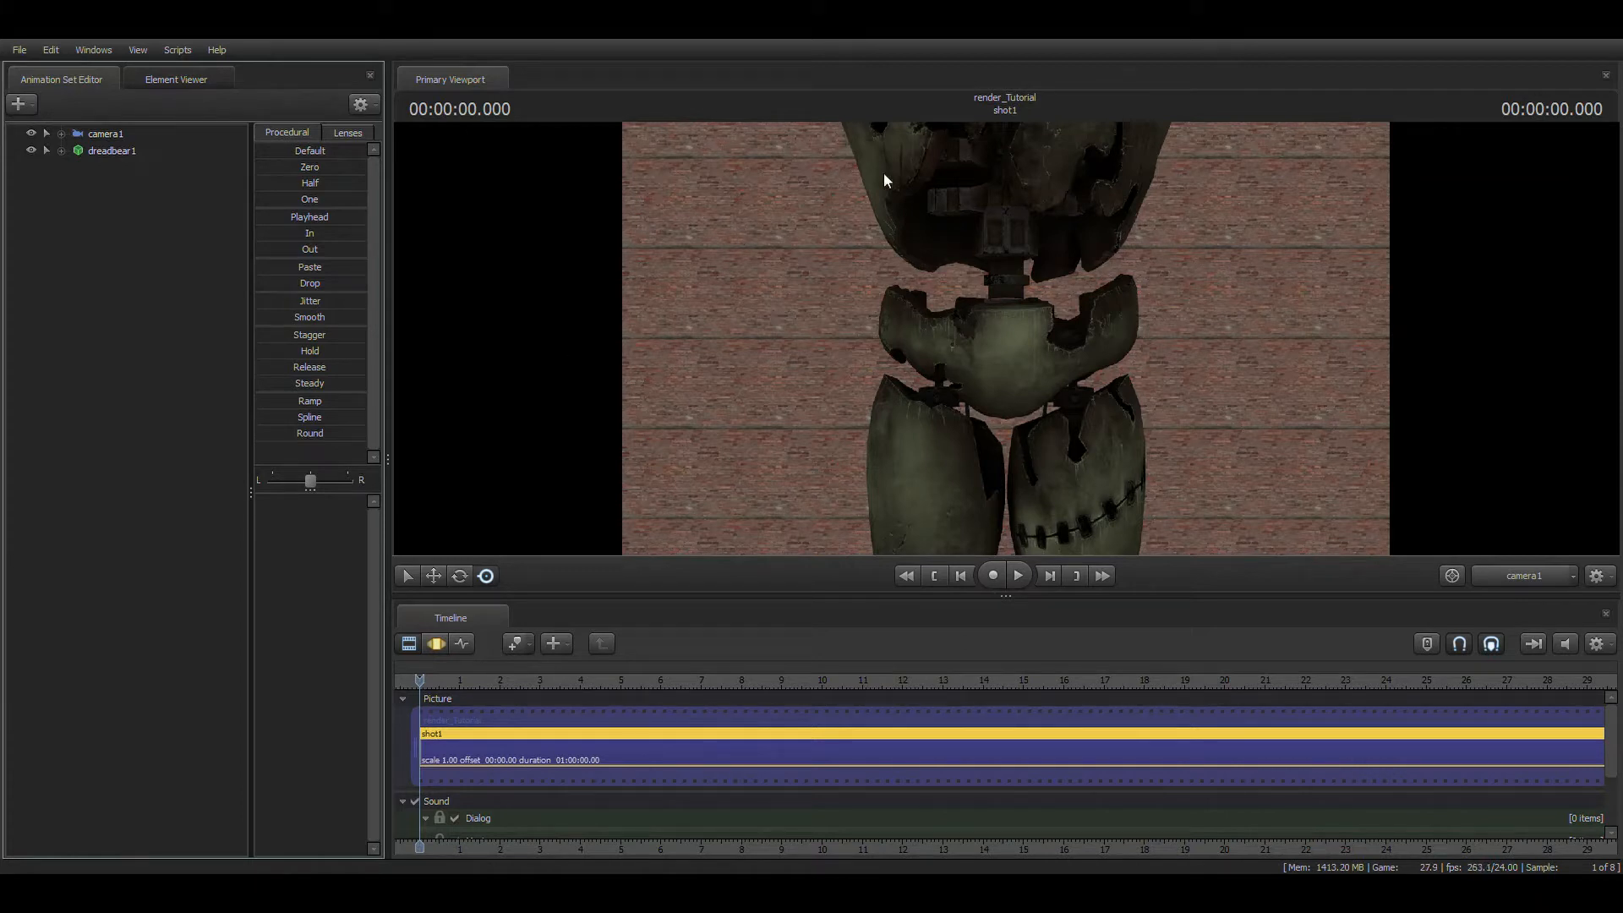
{"action": "mouse_move", "coordinate": [821, 310]}
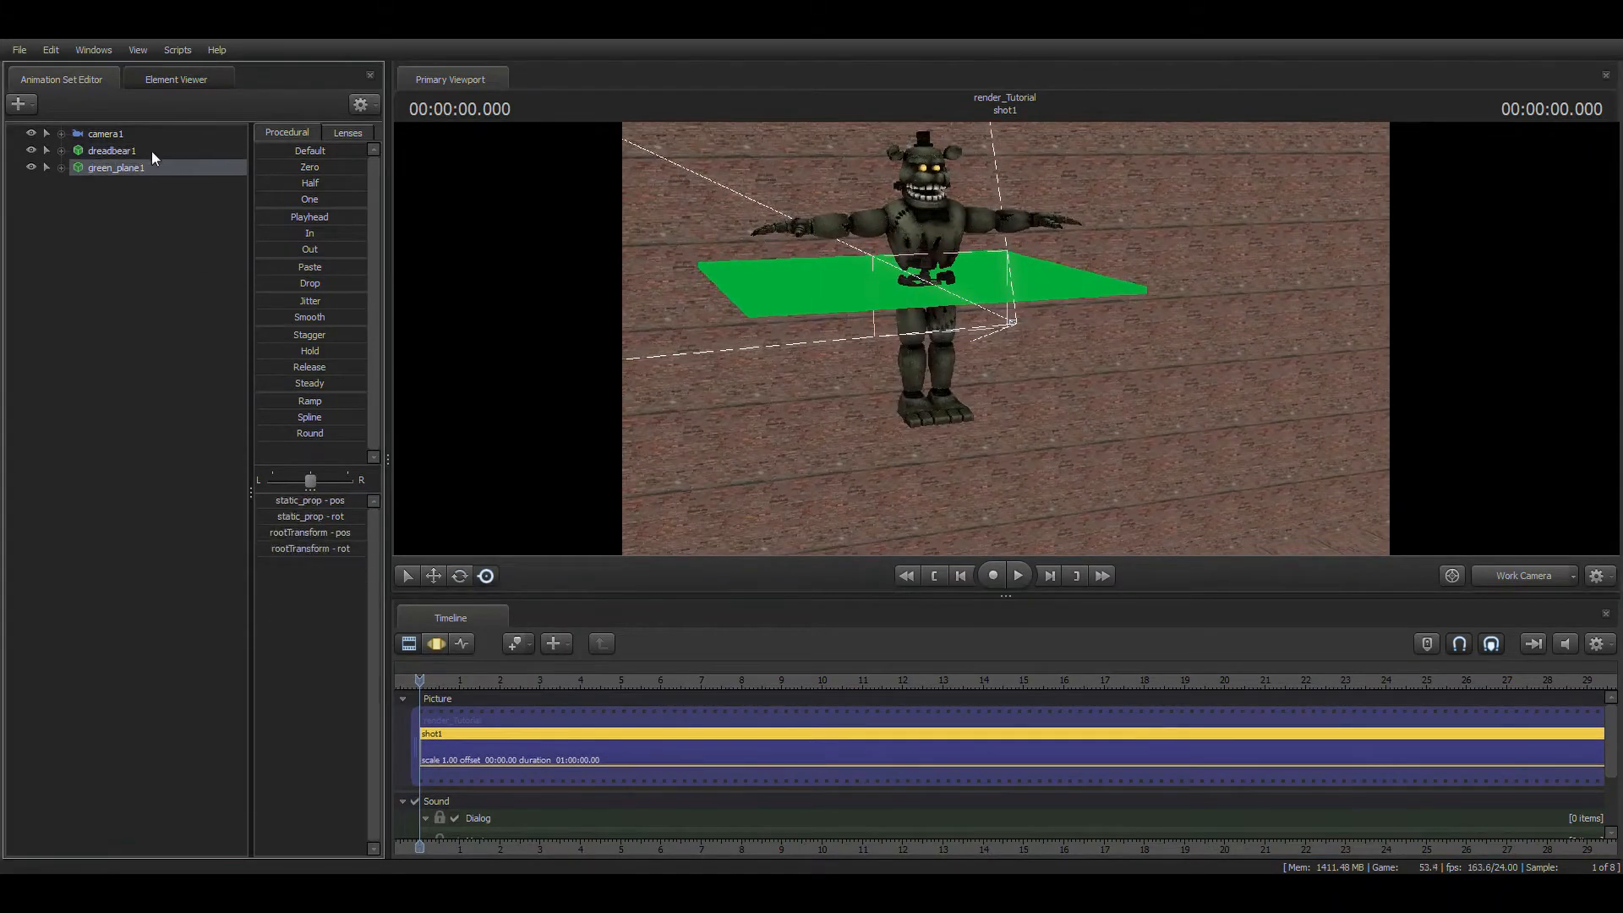
Select dreadbear1 in the Animation Set Editor to show its skeleton controls
{"action": "left_click", "coordinate": [110, 150]}
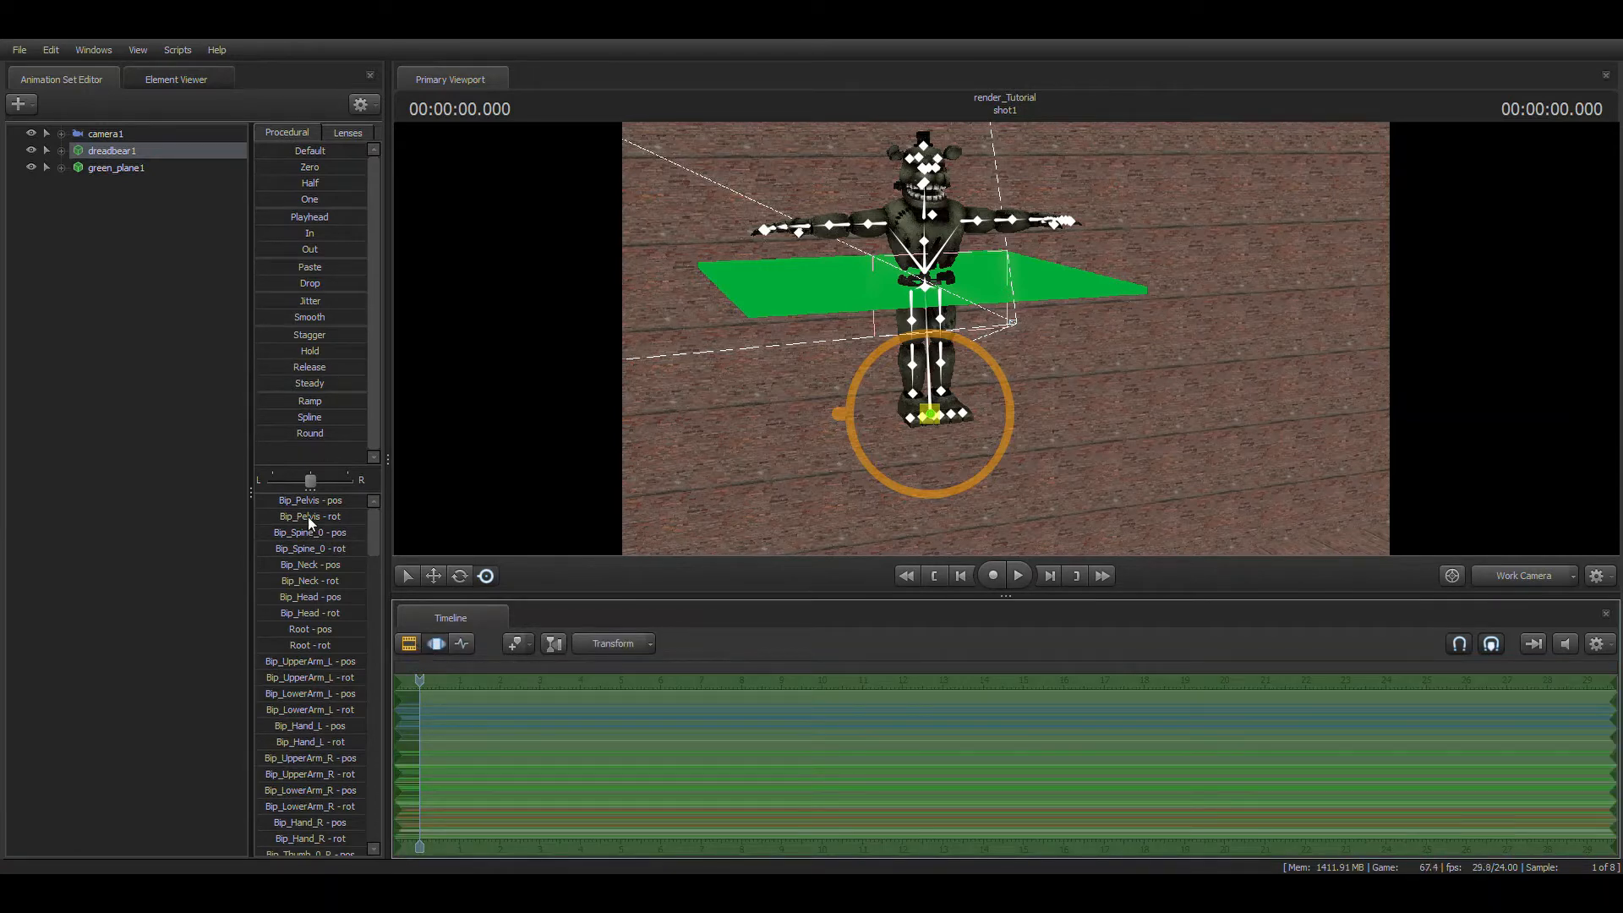
{"action": "mouse_move", "coordinate": [853, 509]}
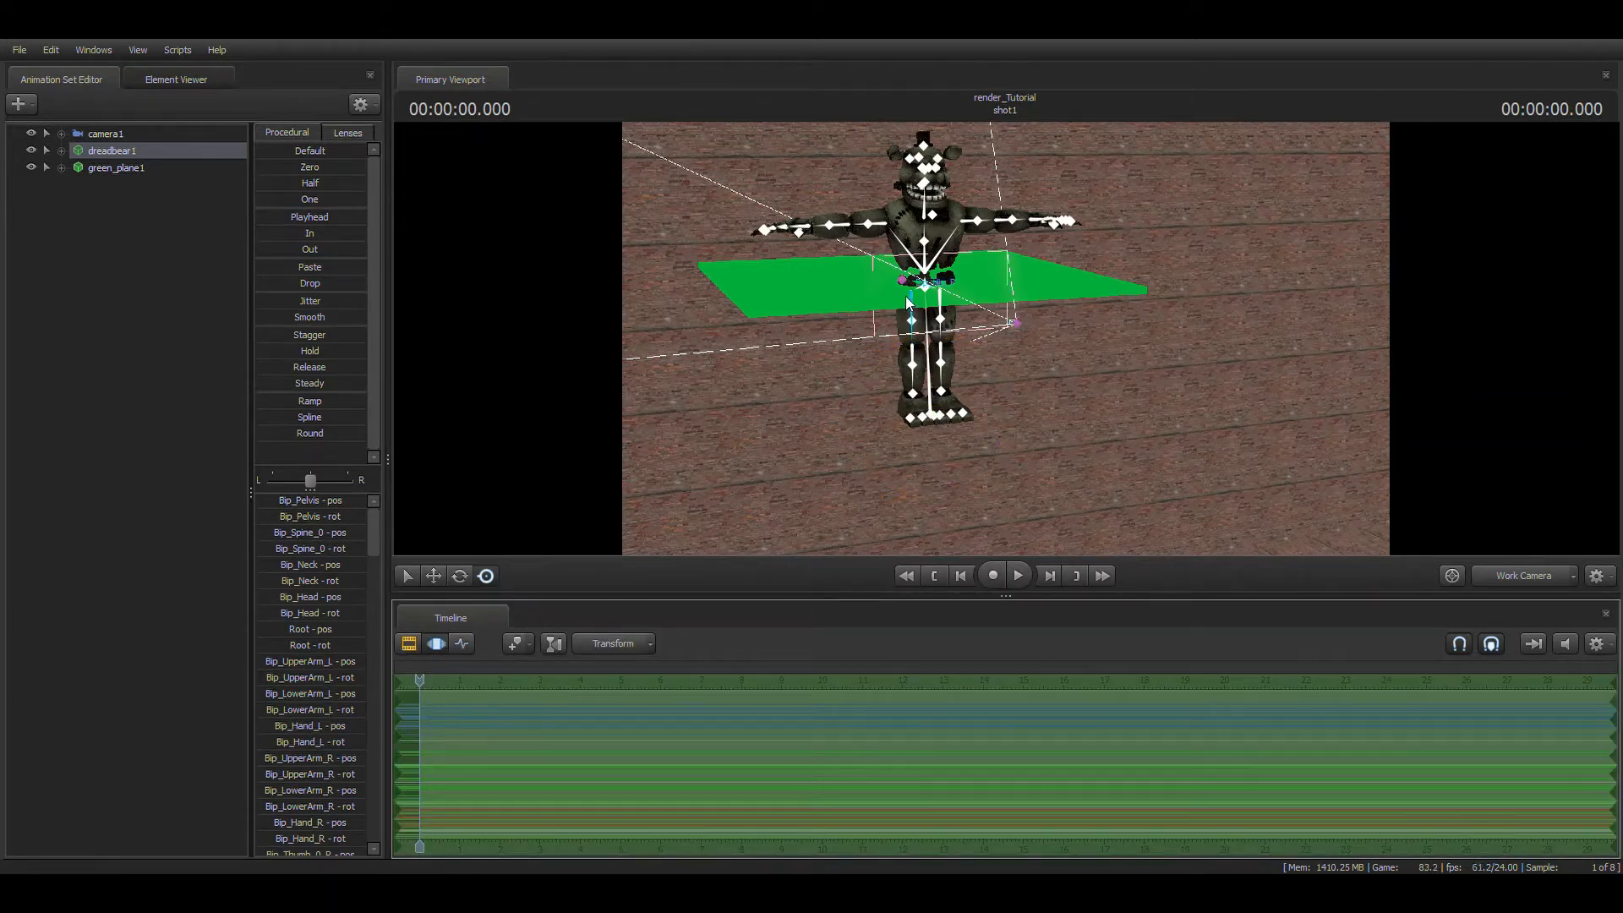
Select green_plane1 and pick its rootTransform control for repositioning
{"action": "left_click", "coordinate": [116, 168]}
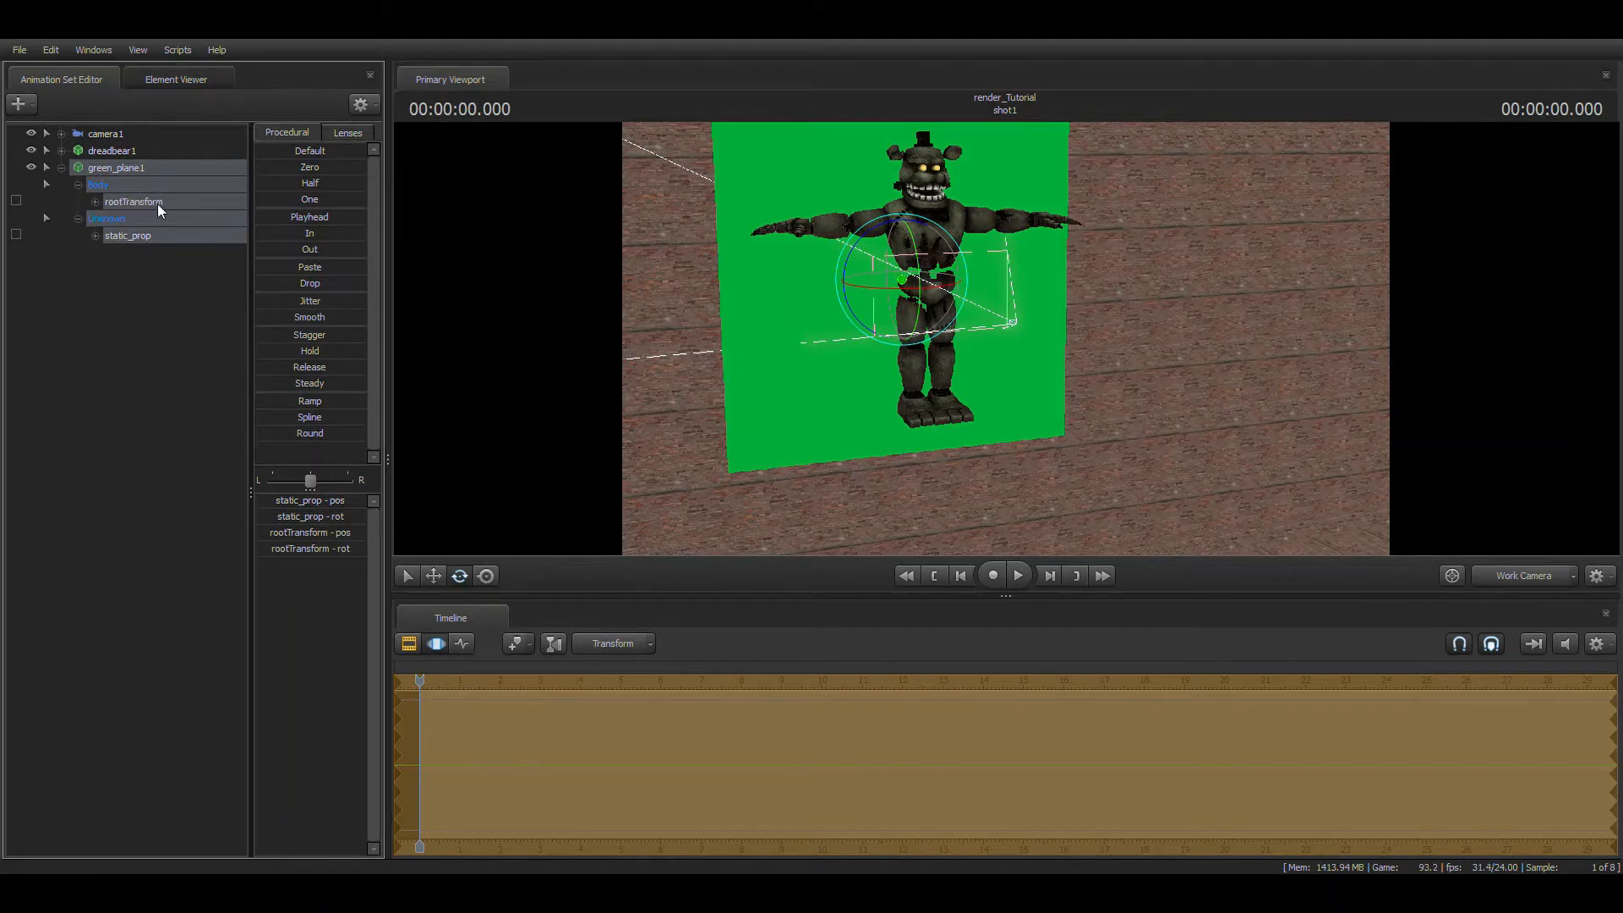
{"action": "left_click", "coordinate": [77, 185]}
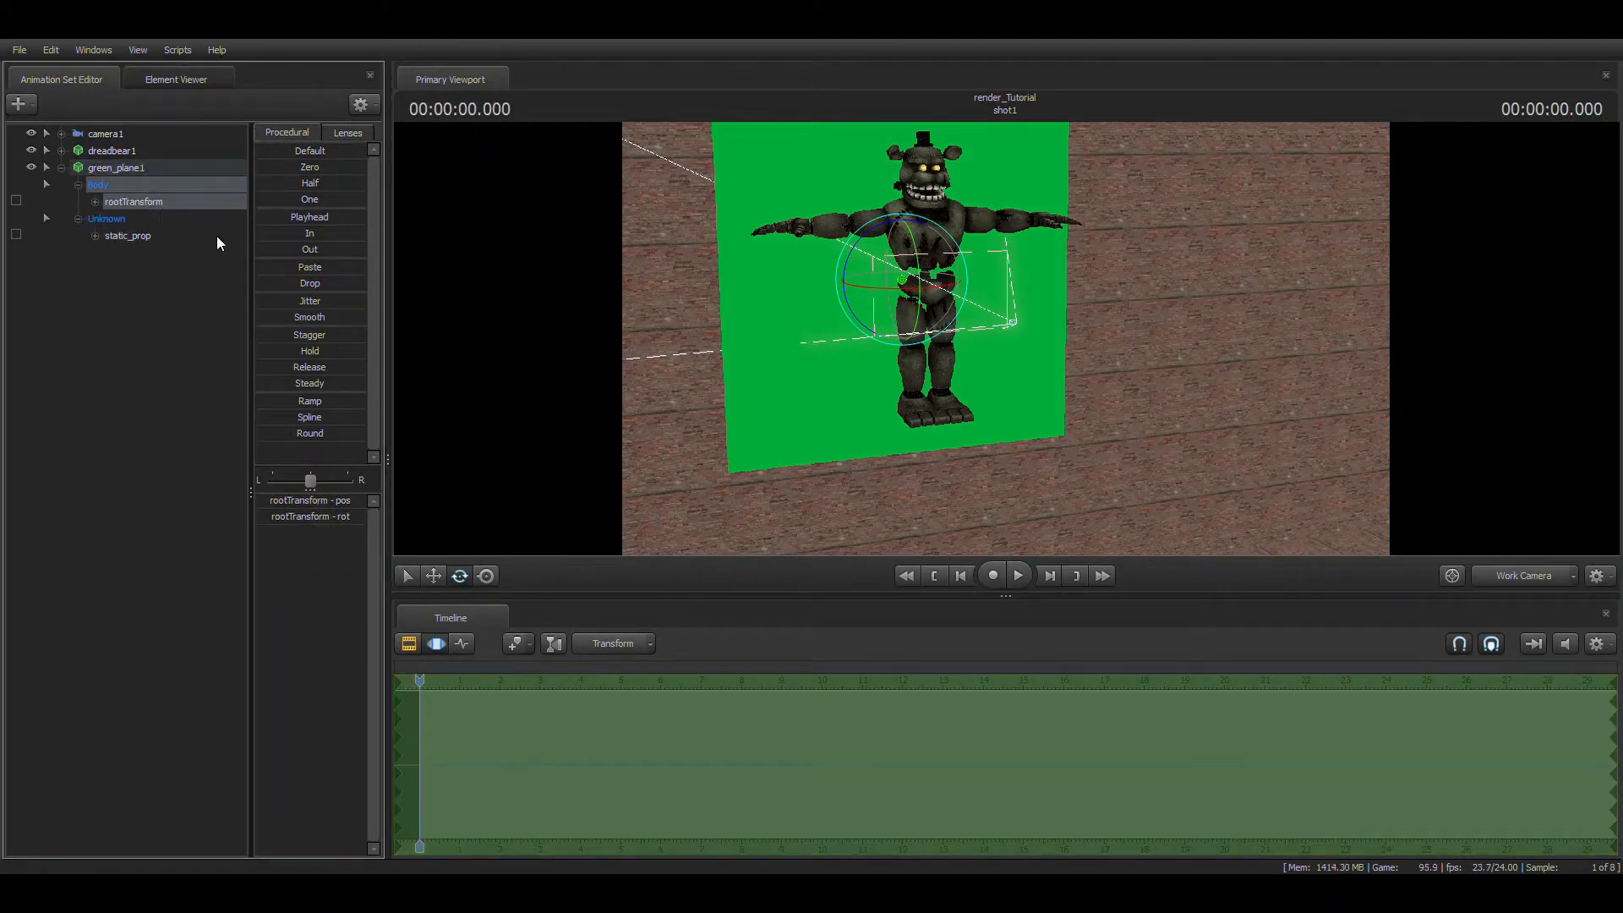
{"action": "left_click", "coordinate": [145, 218]}
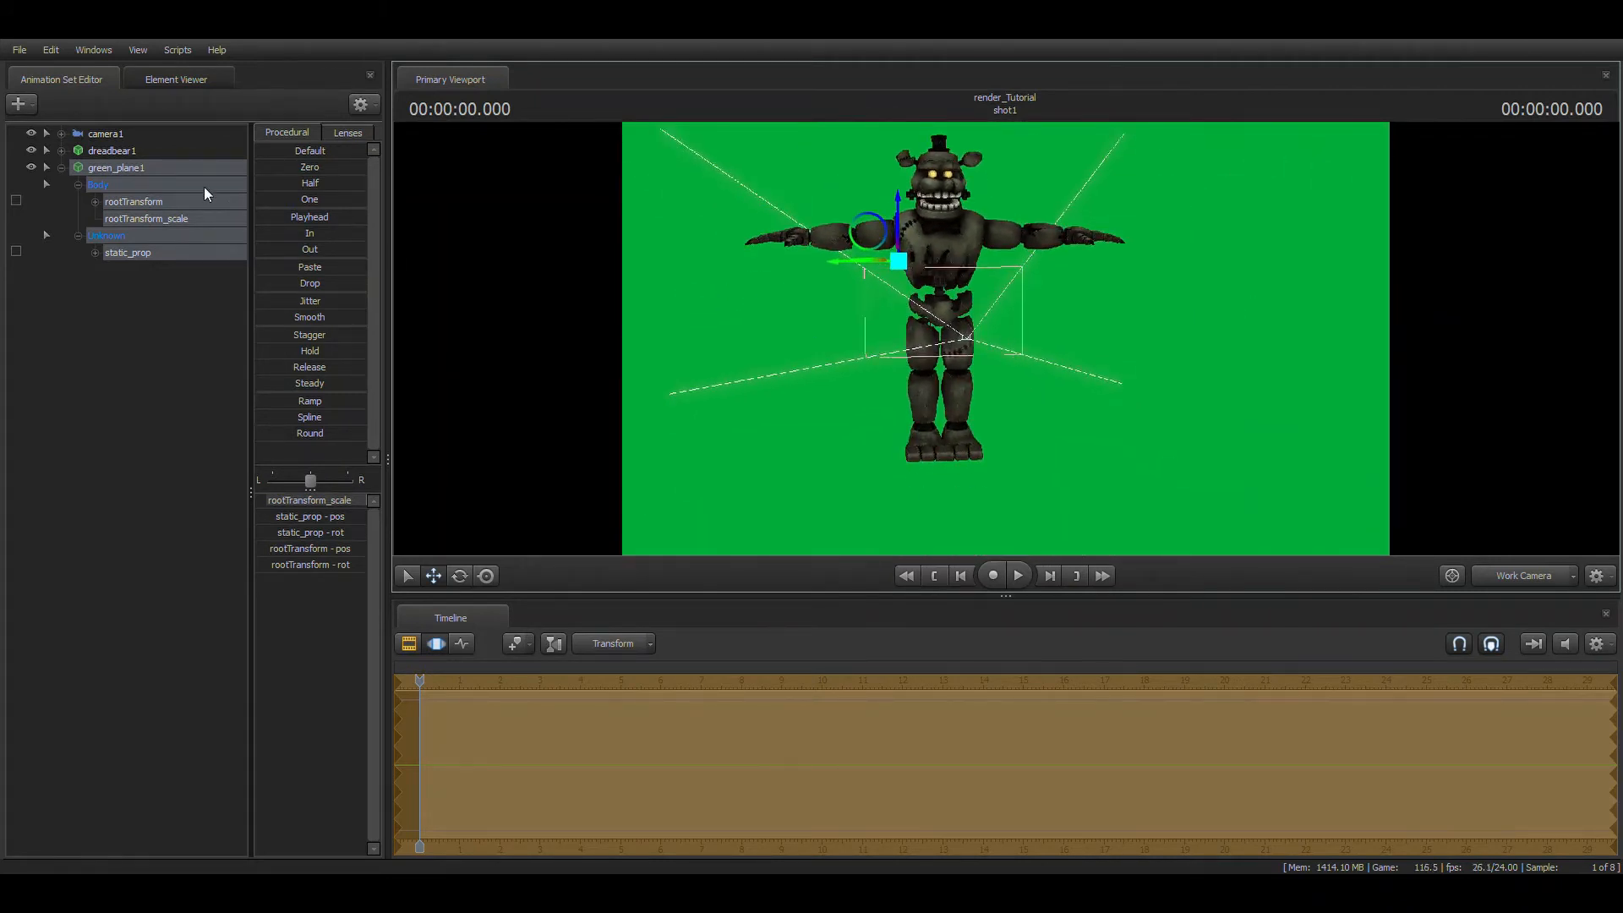
Switch the viewport to camera1 and select dreadbear1 to expand its body controls
{"action": "left_click", "coordinate": [107, 133]}
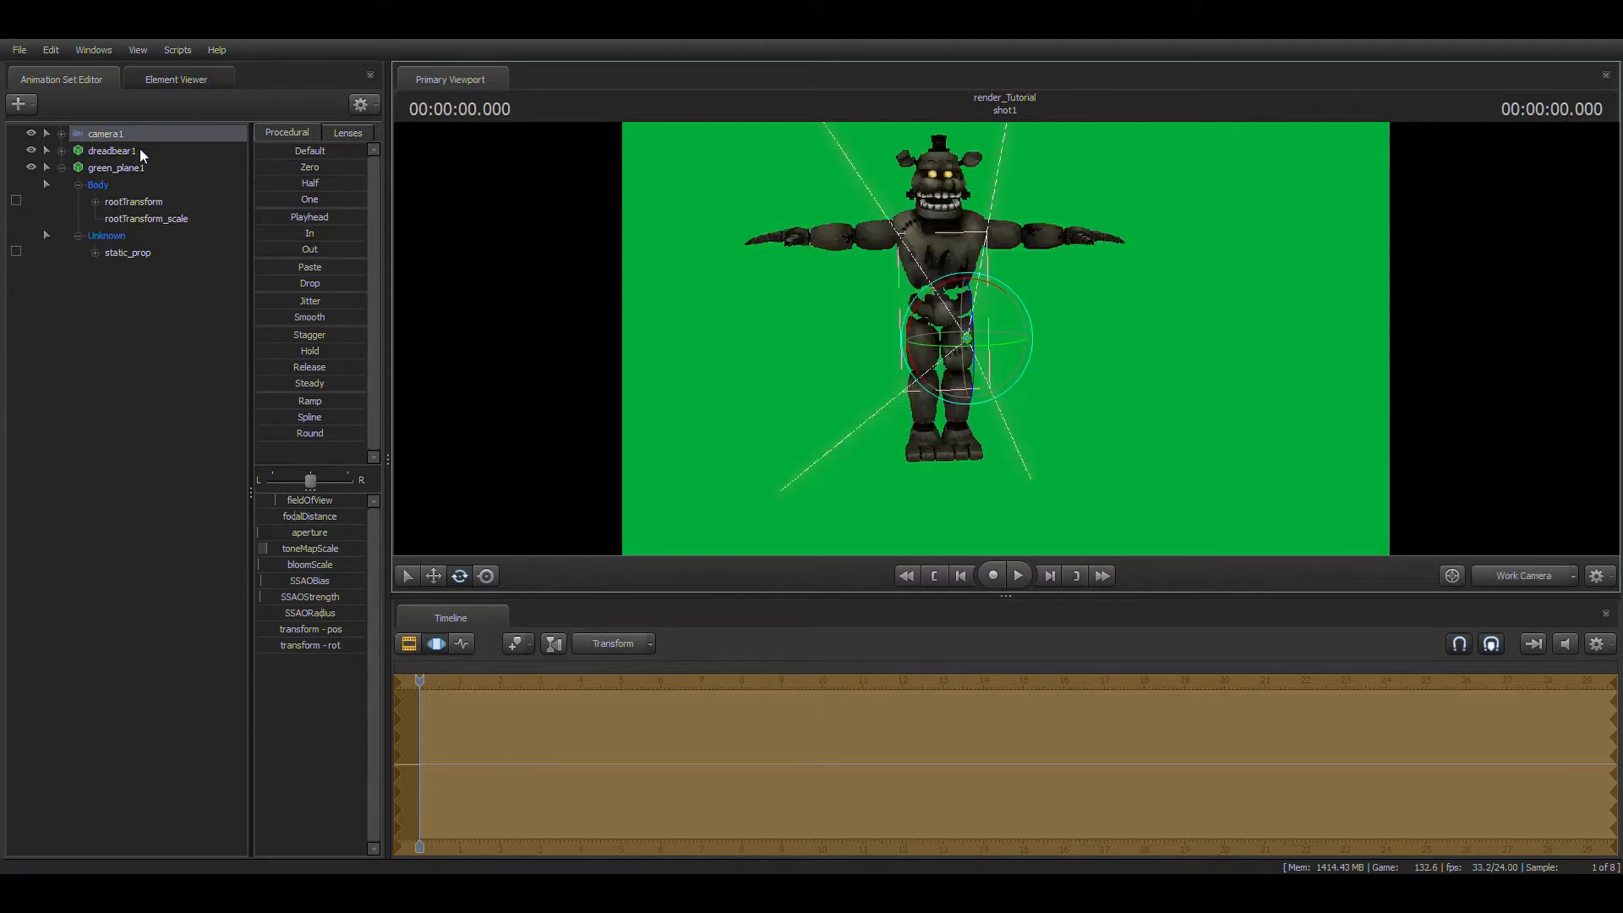
{"action": "left_click", "coordinate": [111, 151]}
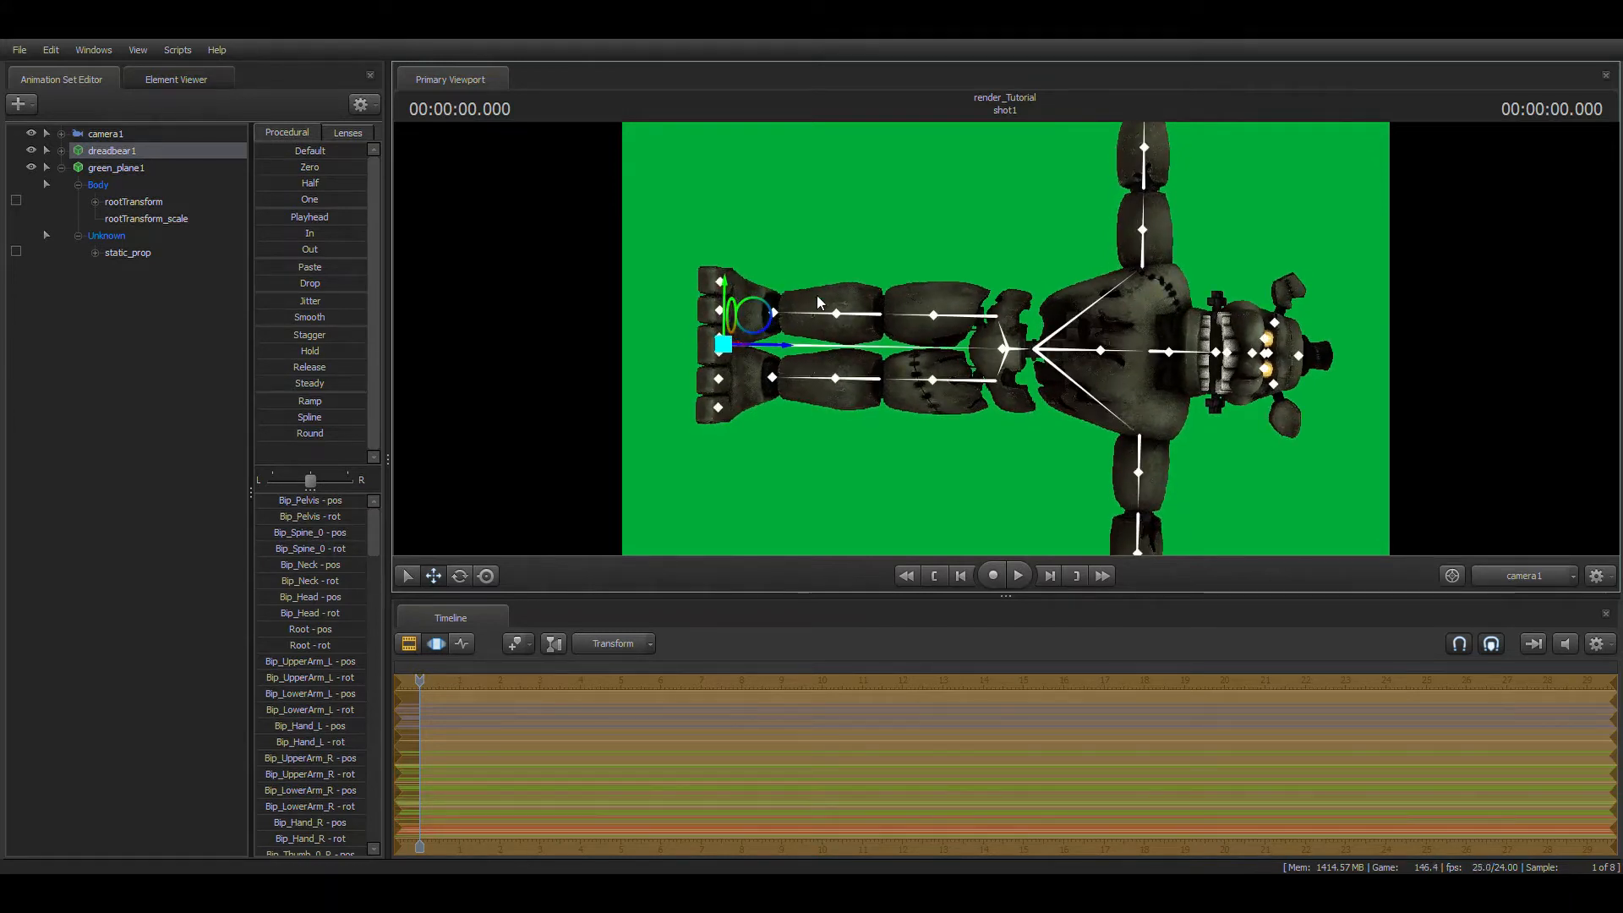
{"action": "left_click", "coordinate": [1521, 576]}
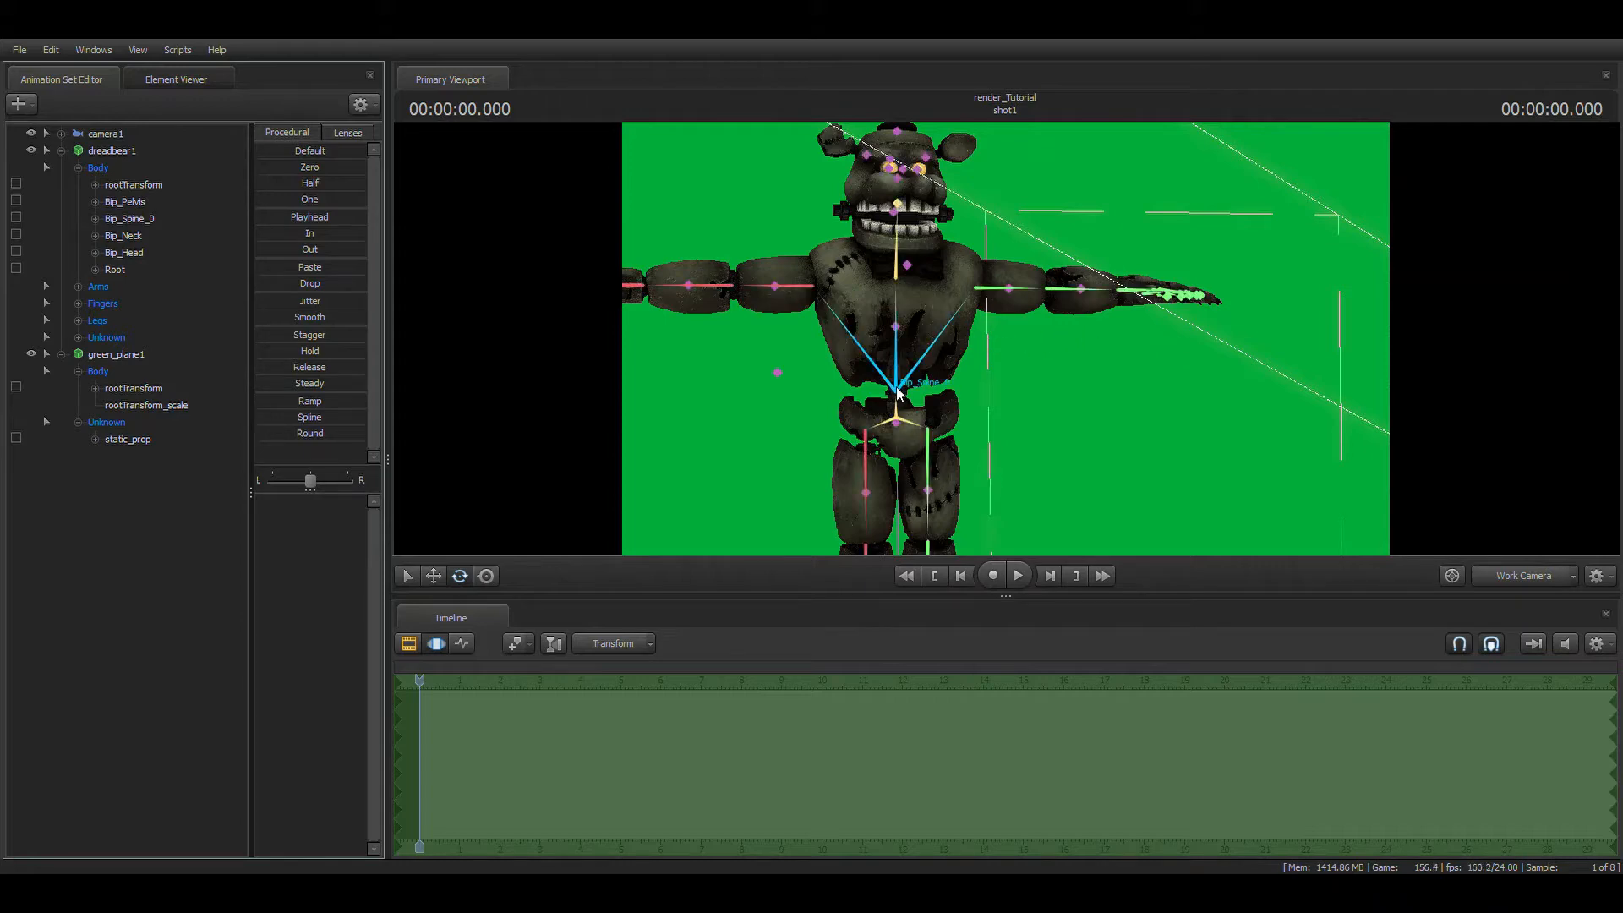
Select a Dreadbear torso bone, then the green plane's Body controls
{"action": "left_click", "coordinate": [128, 218]}
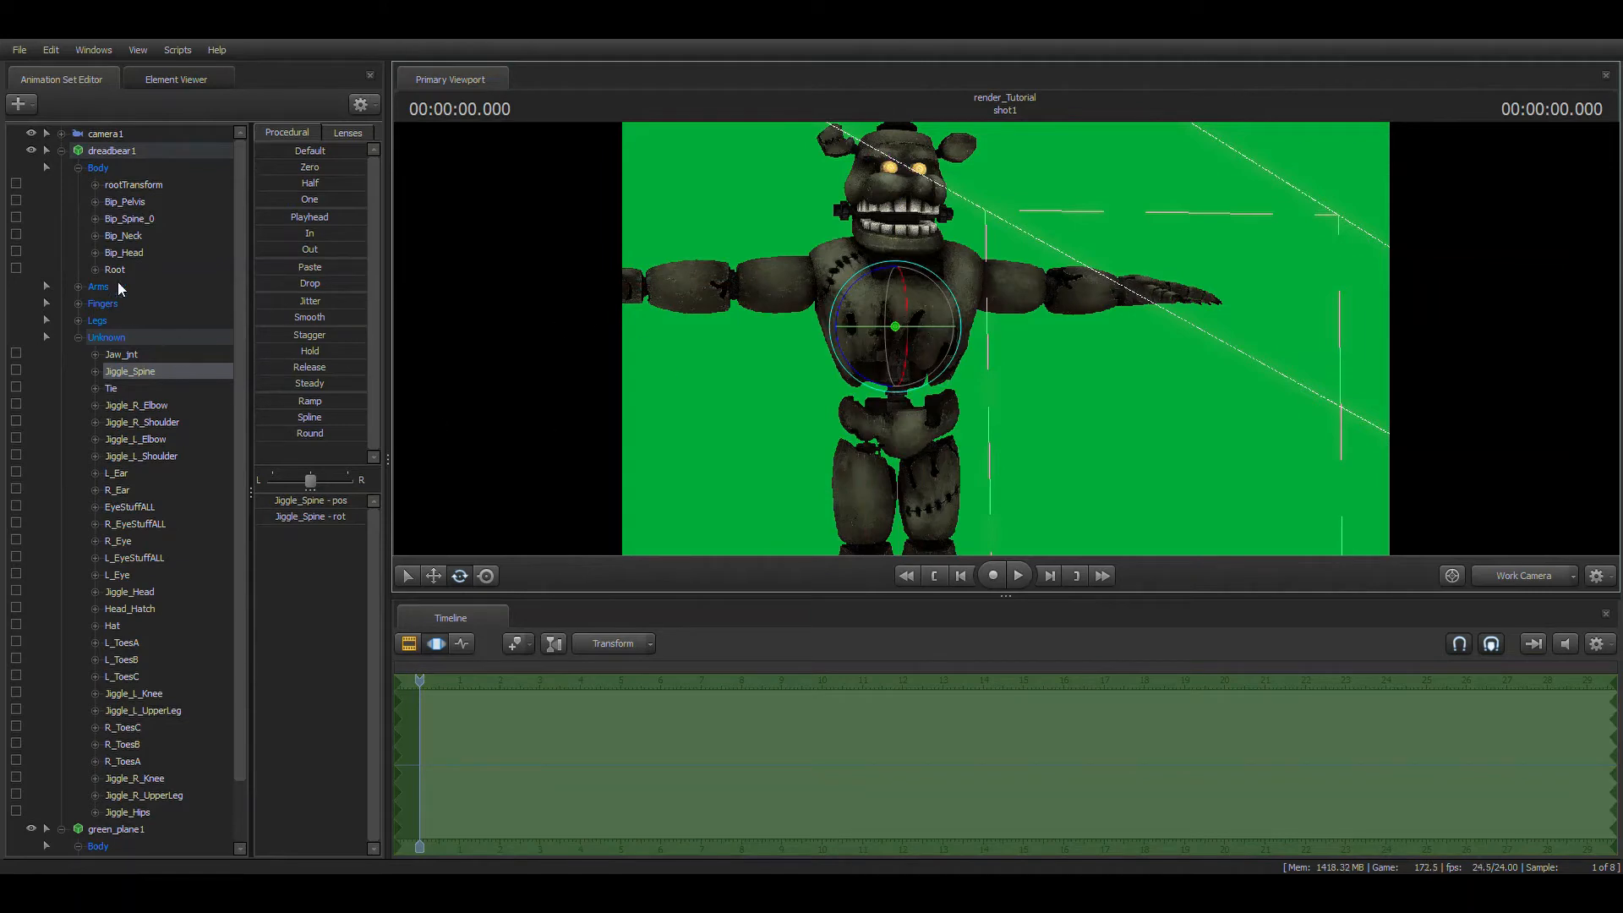
{"action": "mouse_move", "coordinate": [0, 152]}
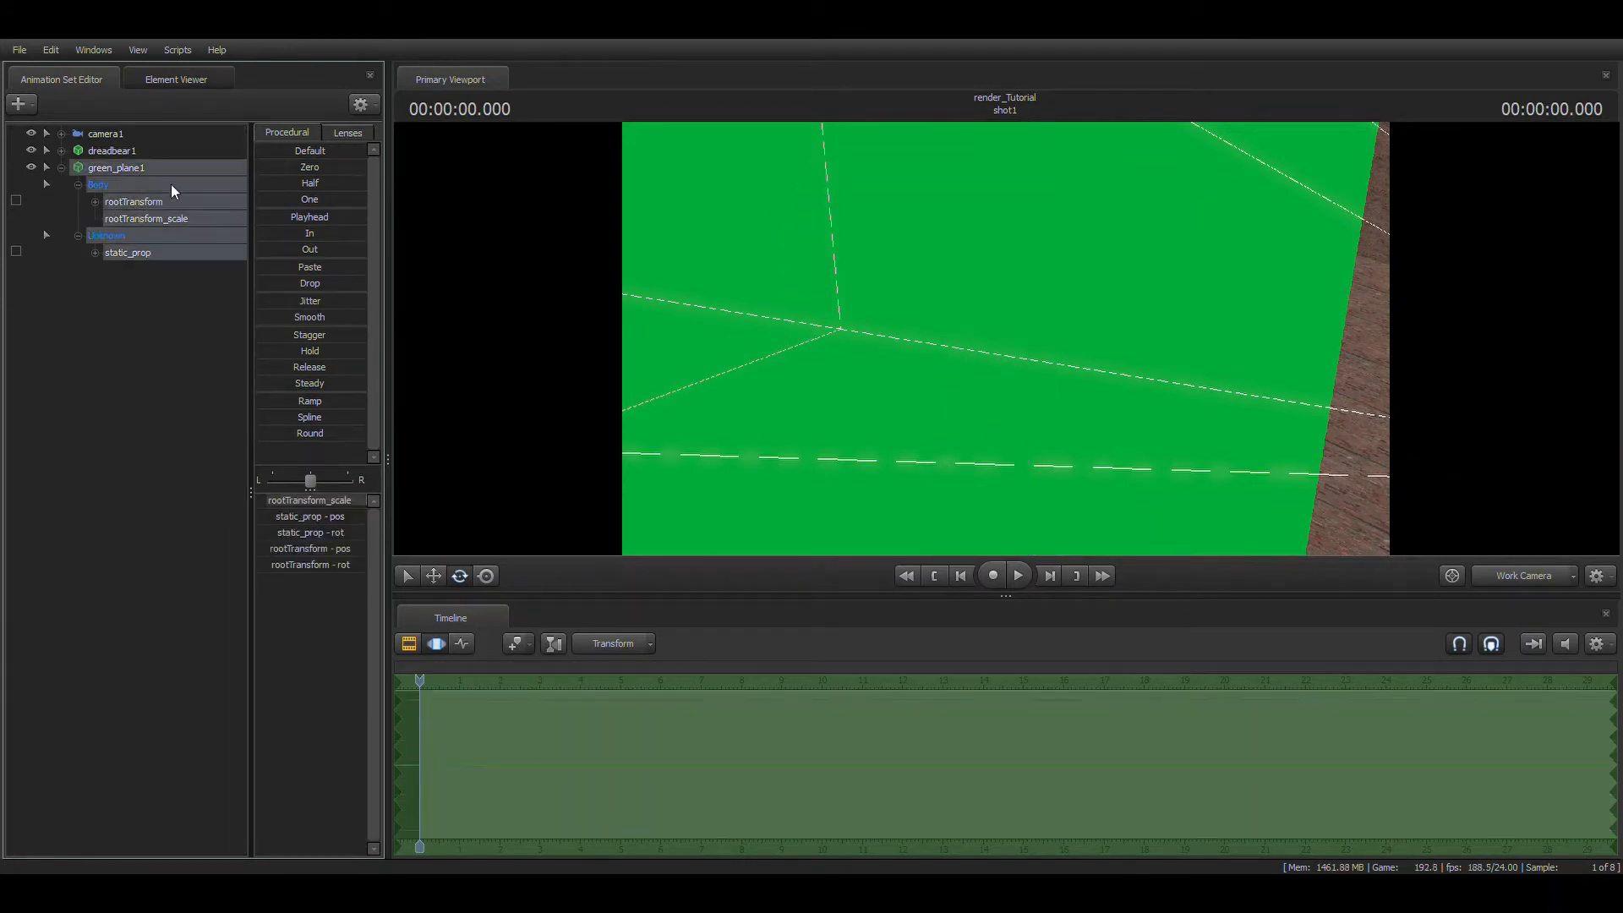
{"action": "left_click", "coordinate": [47, 151]}
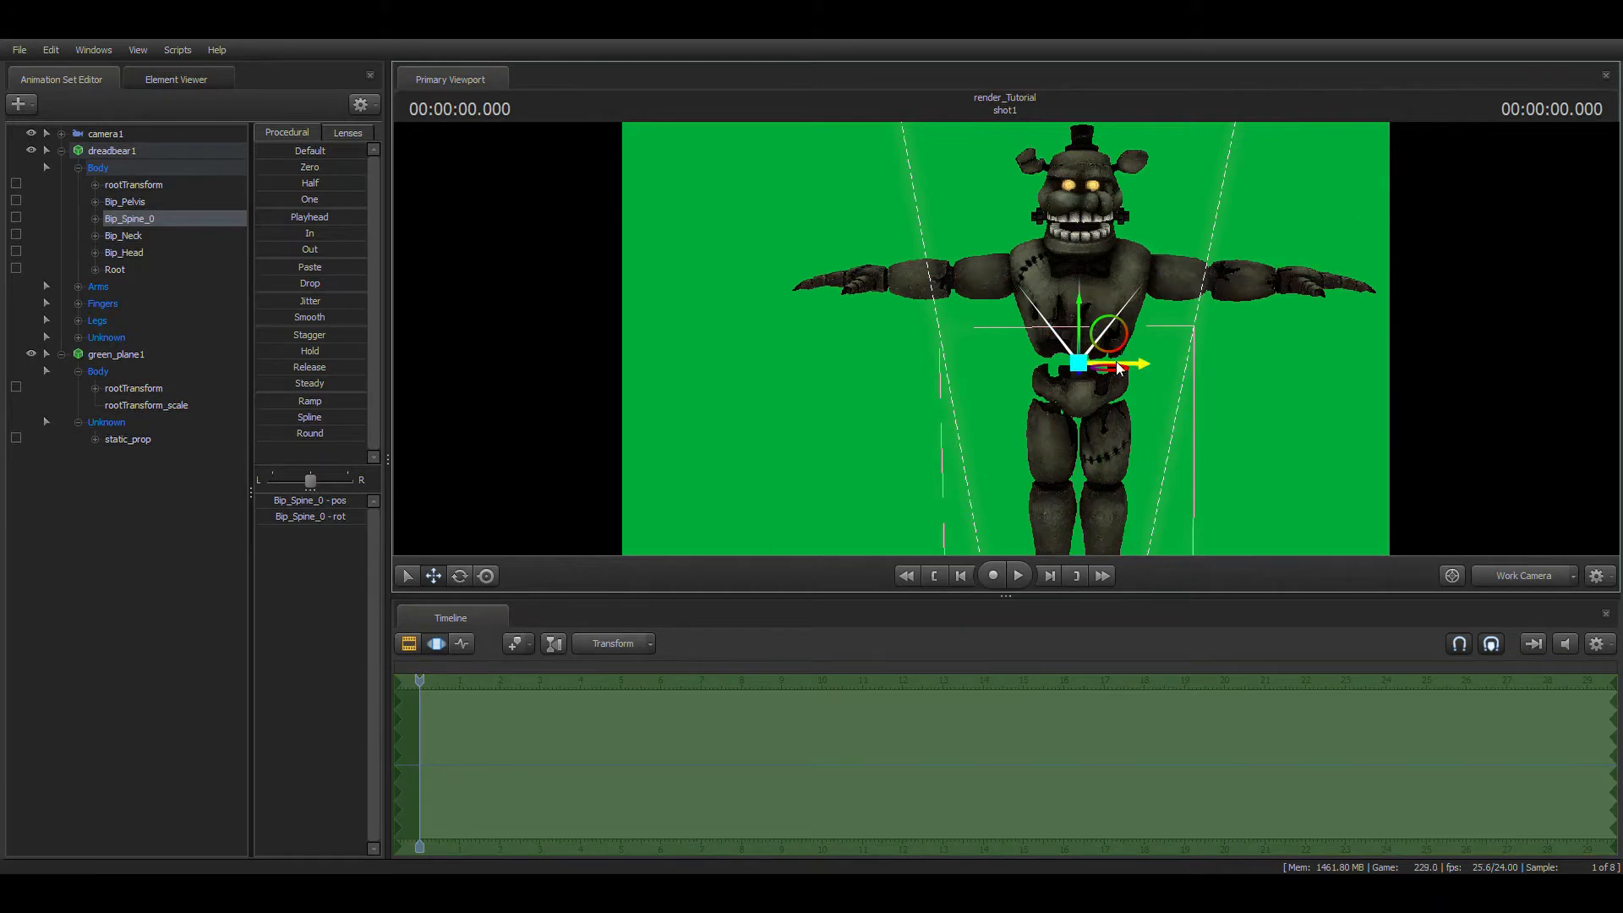
Try shifting Dreadbear's upper body, undo it, and switch to the rotate manipulator
{"action": "left_click_drag", "start_coordinate": [1079, 363], "coordinate": [1029, 326]}
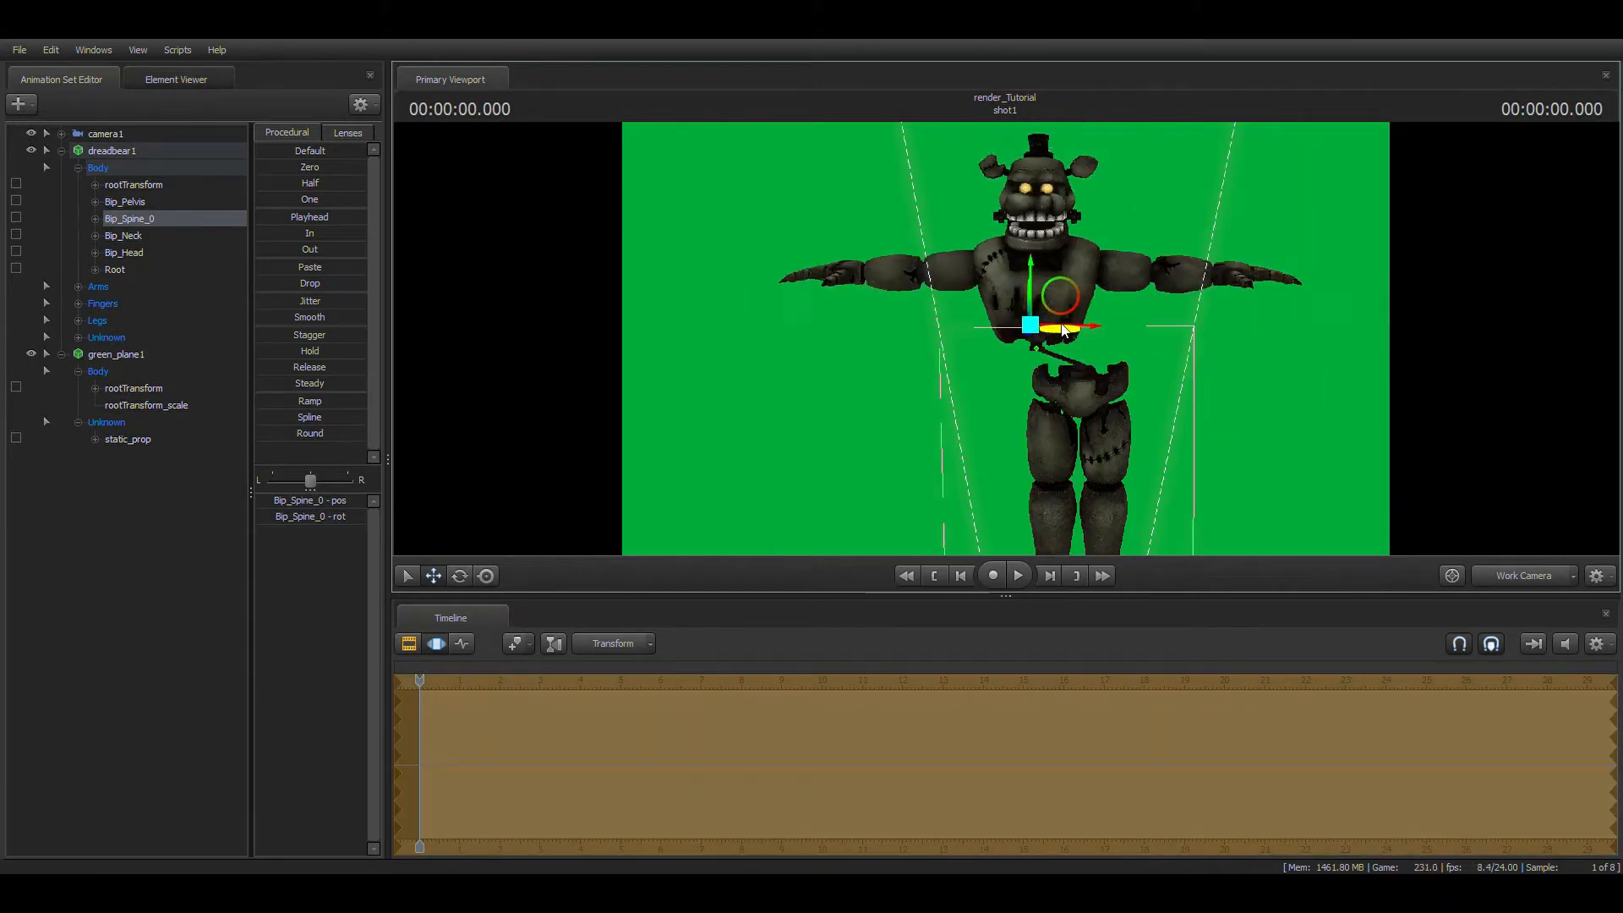
{"action": "left_click", "coordinate": [459, 576]}
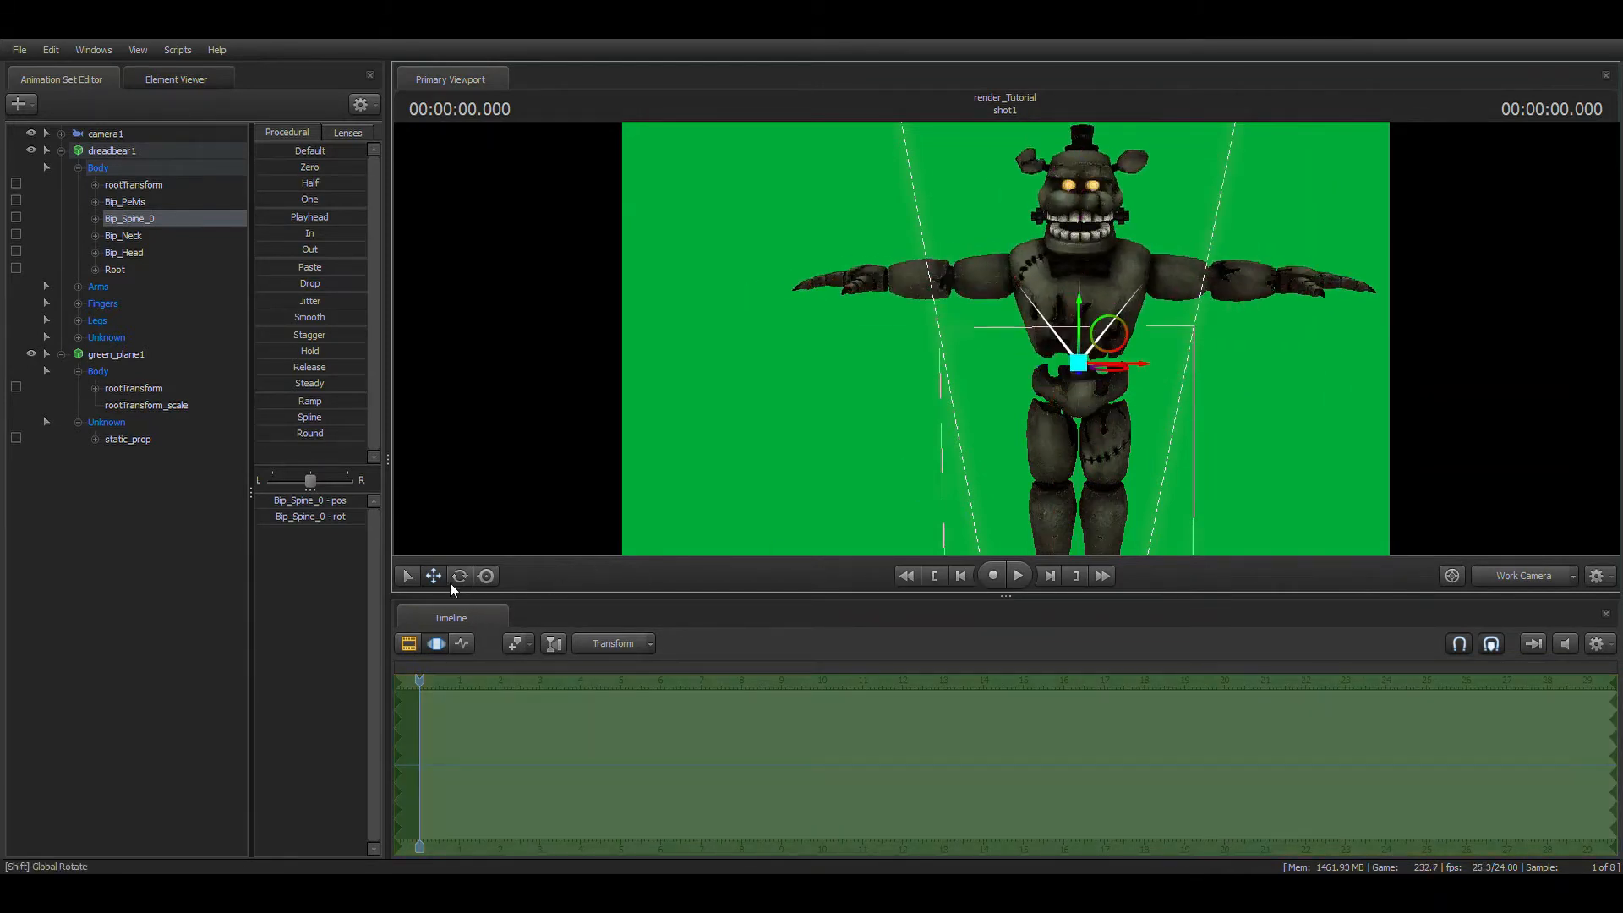
{"action": "left_click", "coordinate": [458, 575]}
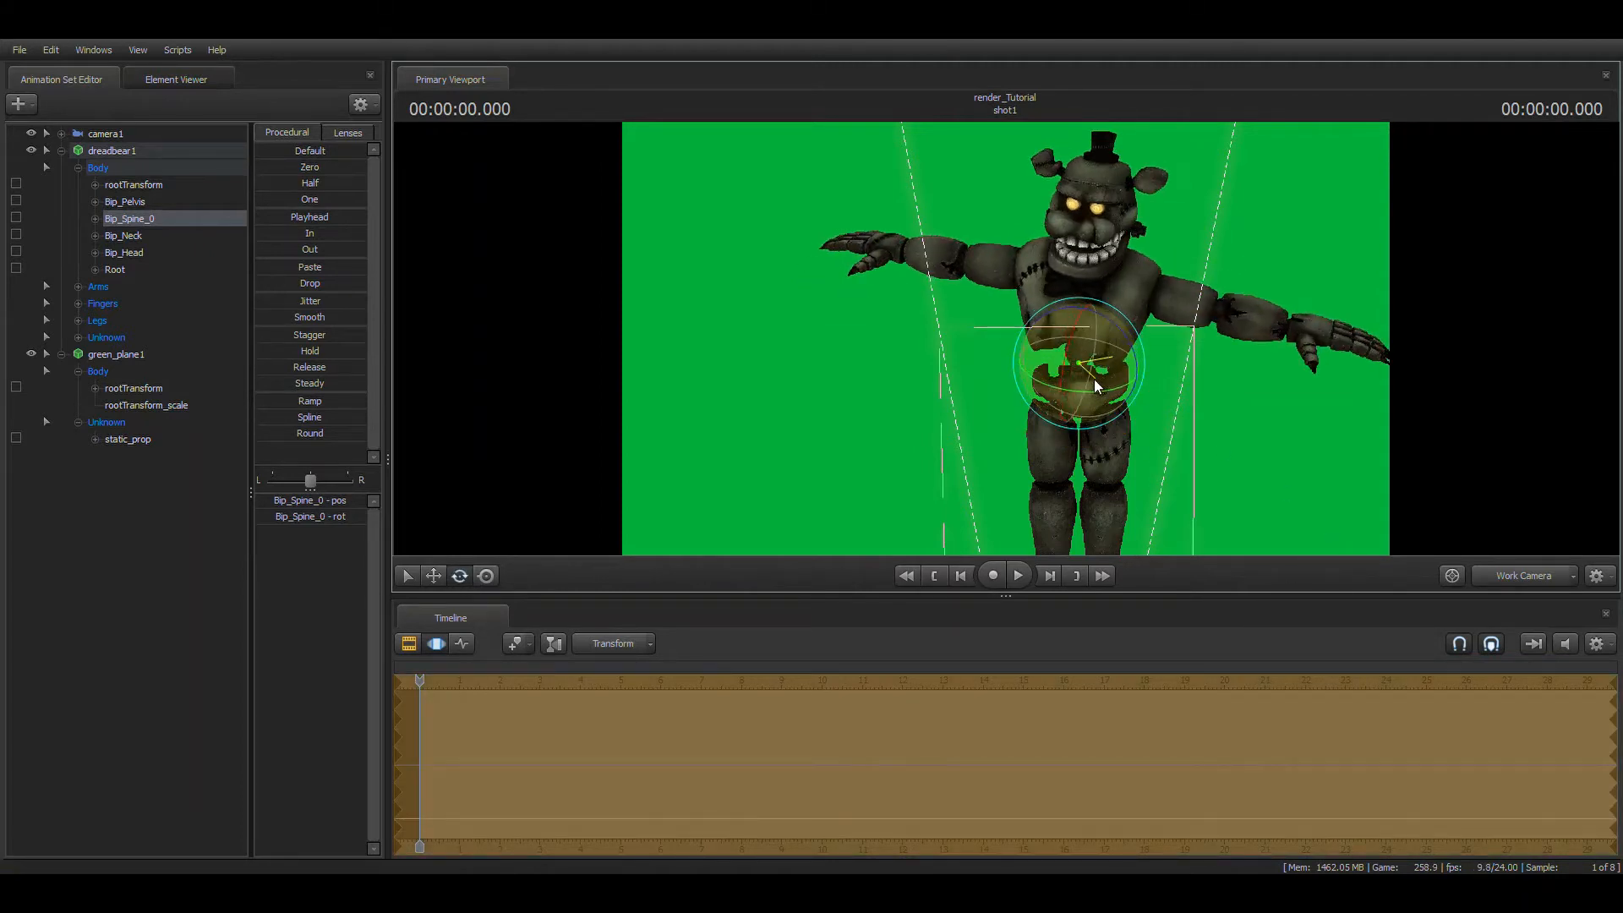
Twist the spine, rotate the head bone, curl the left fingers, and open the jaw
{"action": "left_click", "coordinate": [123, 235]}
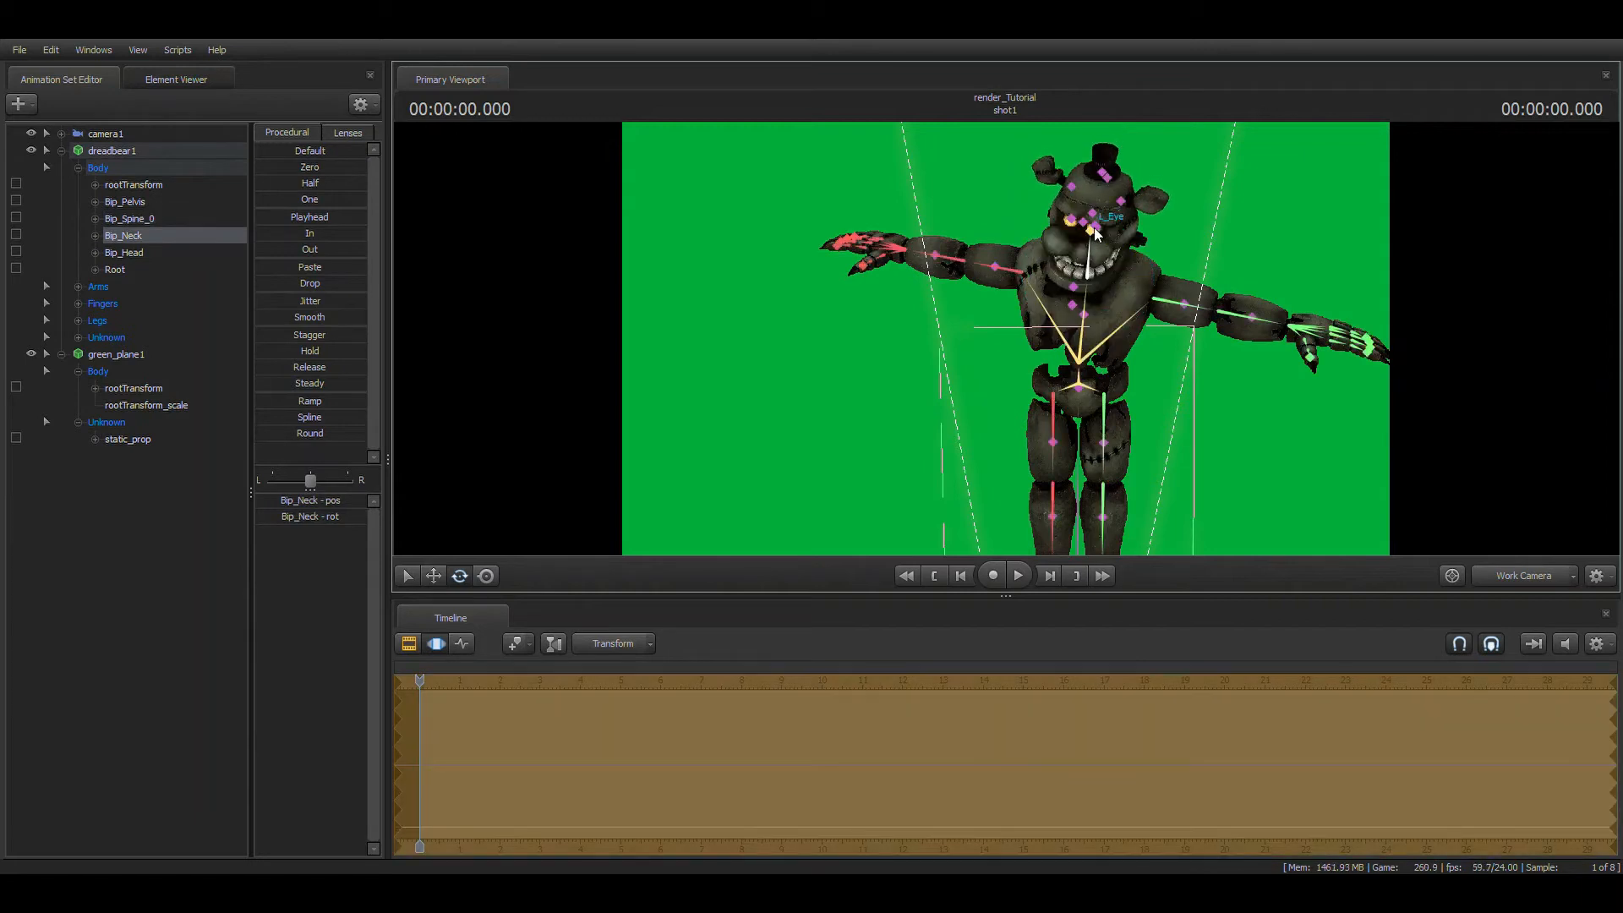
{"action": "left_click", "coordinate": [123, 252]}
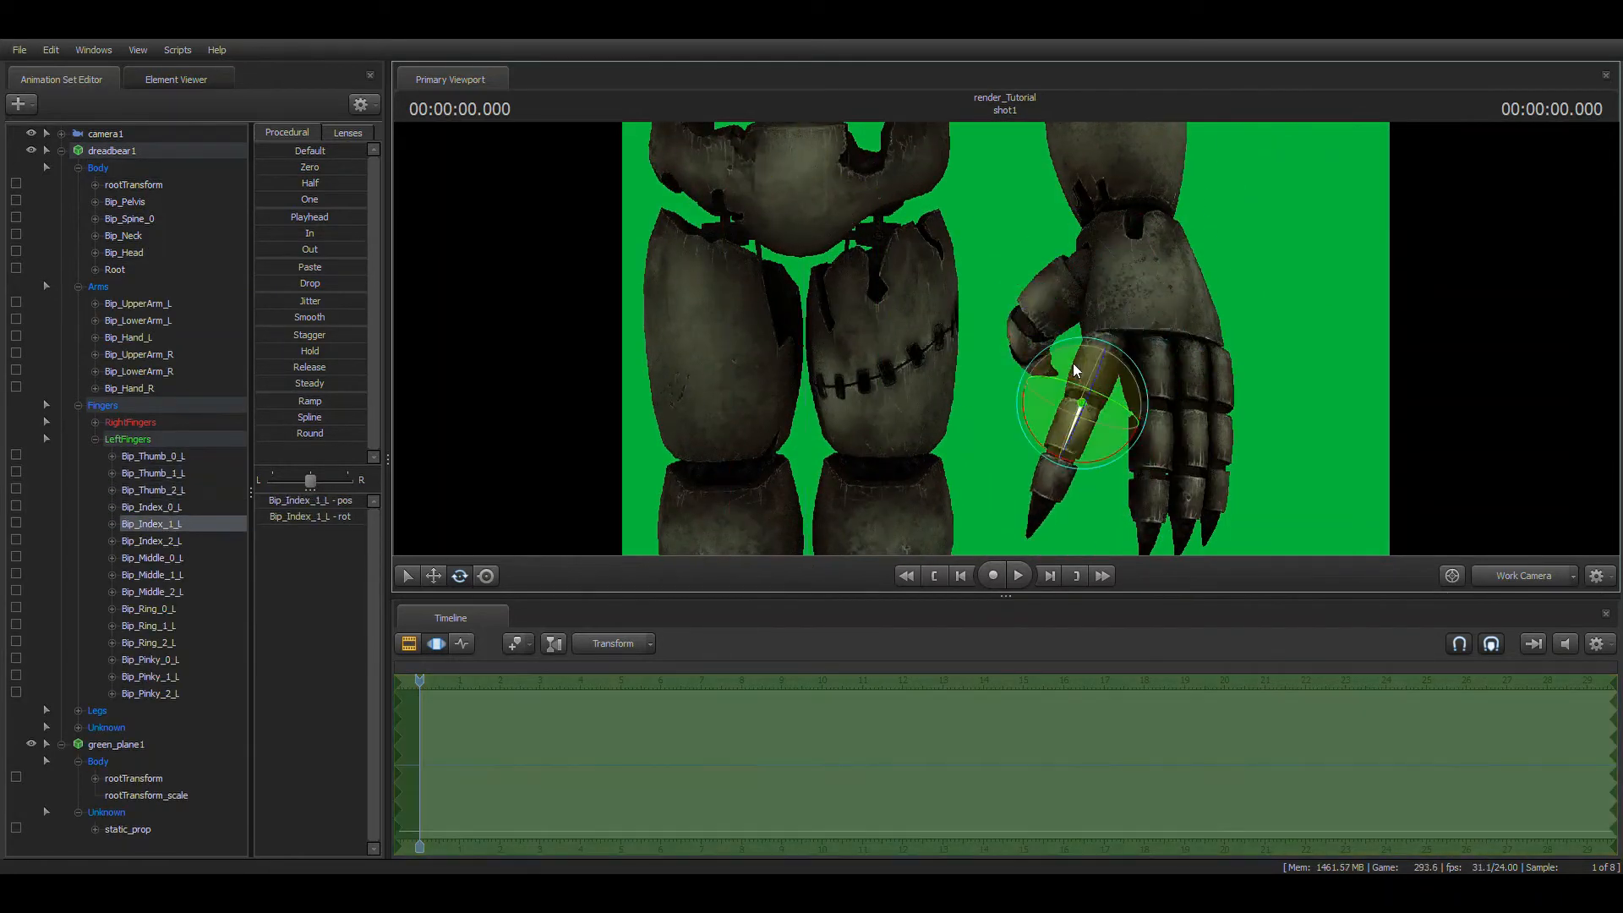
{"action": "left_click", "coordinate": [152, 591]}
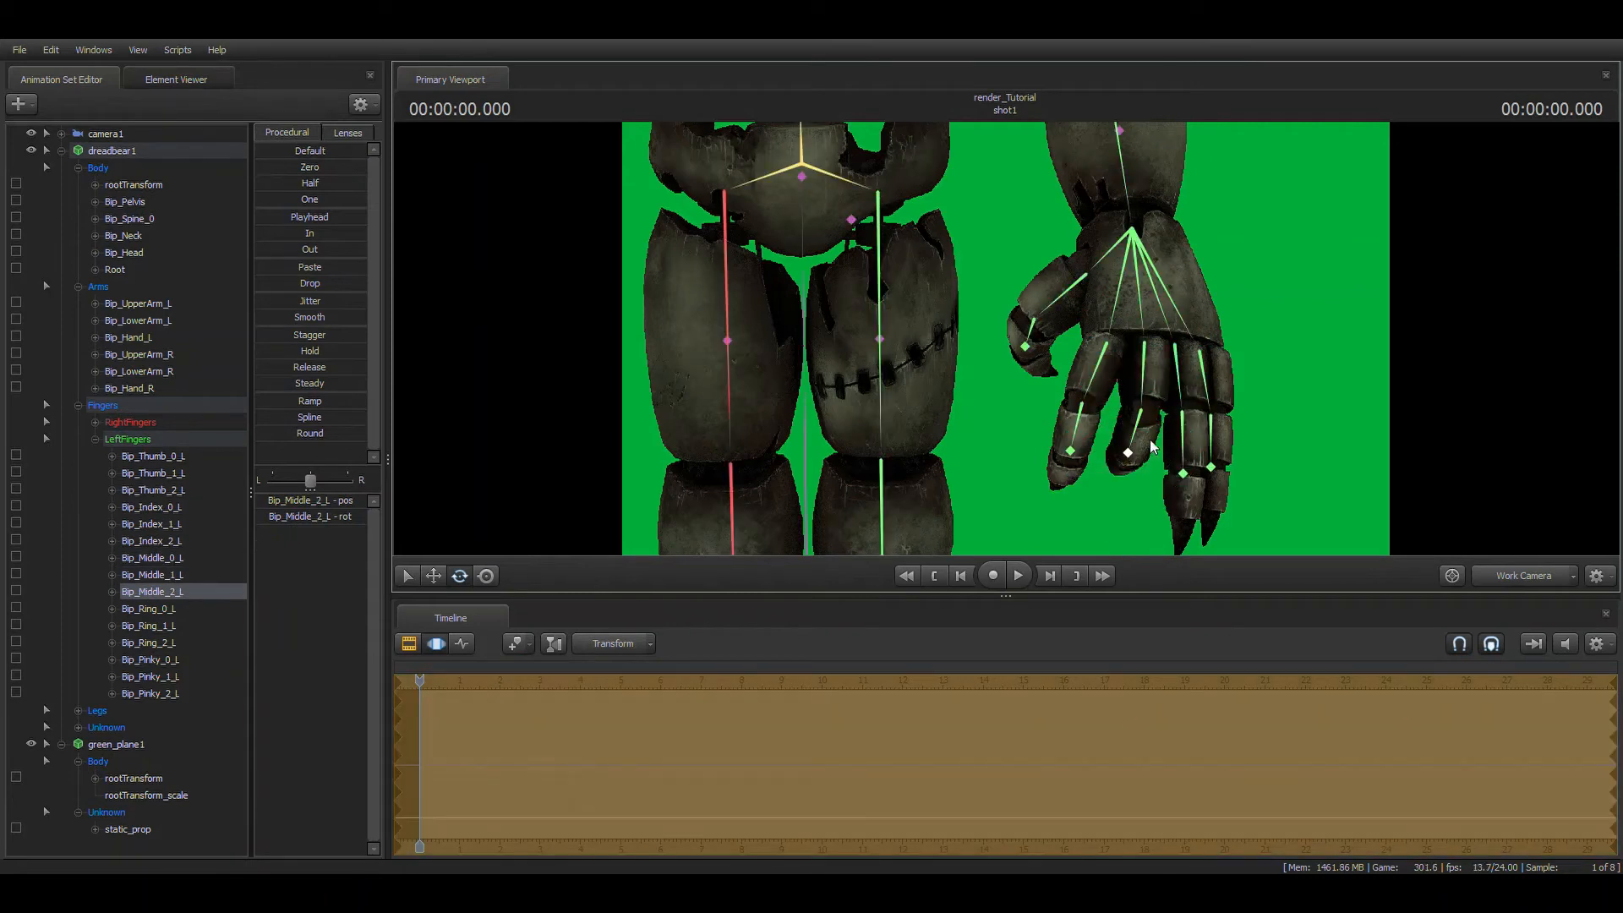
{"action": "left_click", "coordinate": [151, 660]}
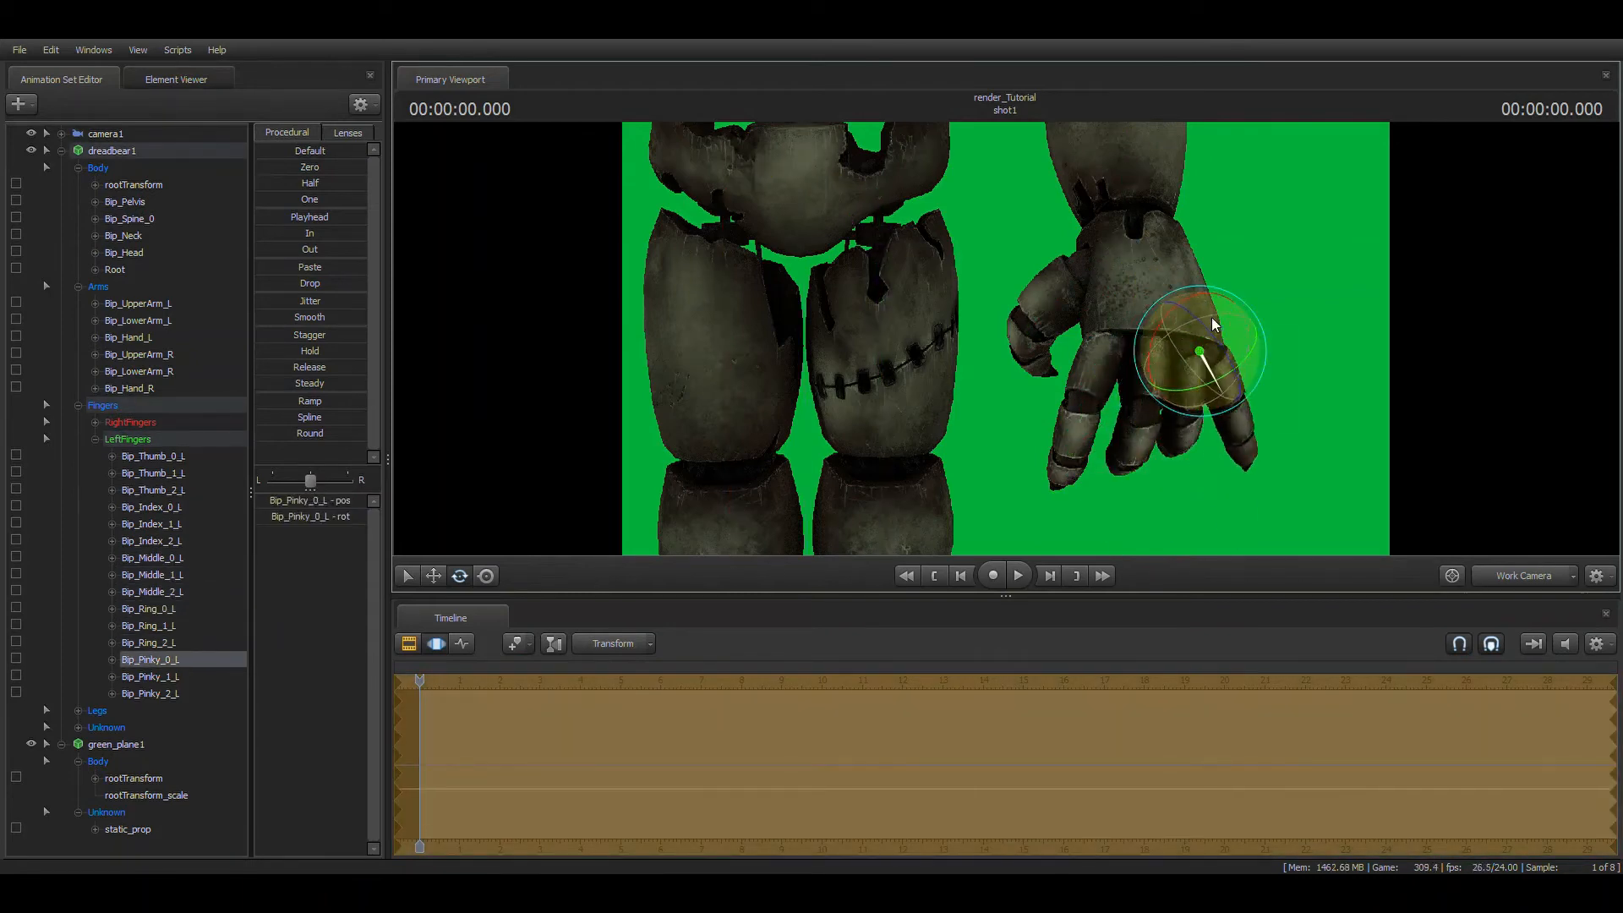
{"action": "left_click", "coordinate": [128, 337]}
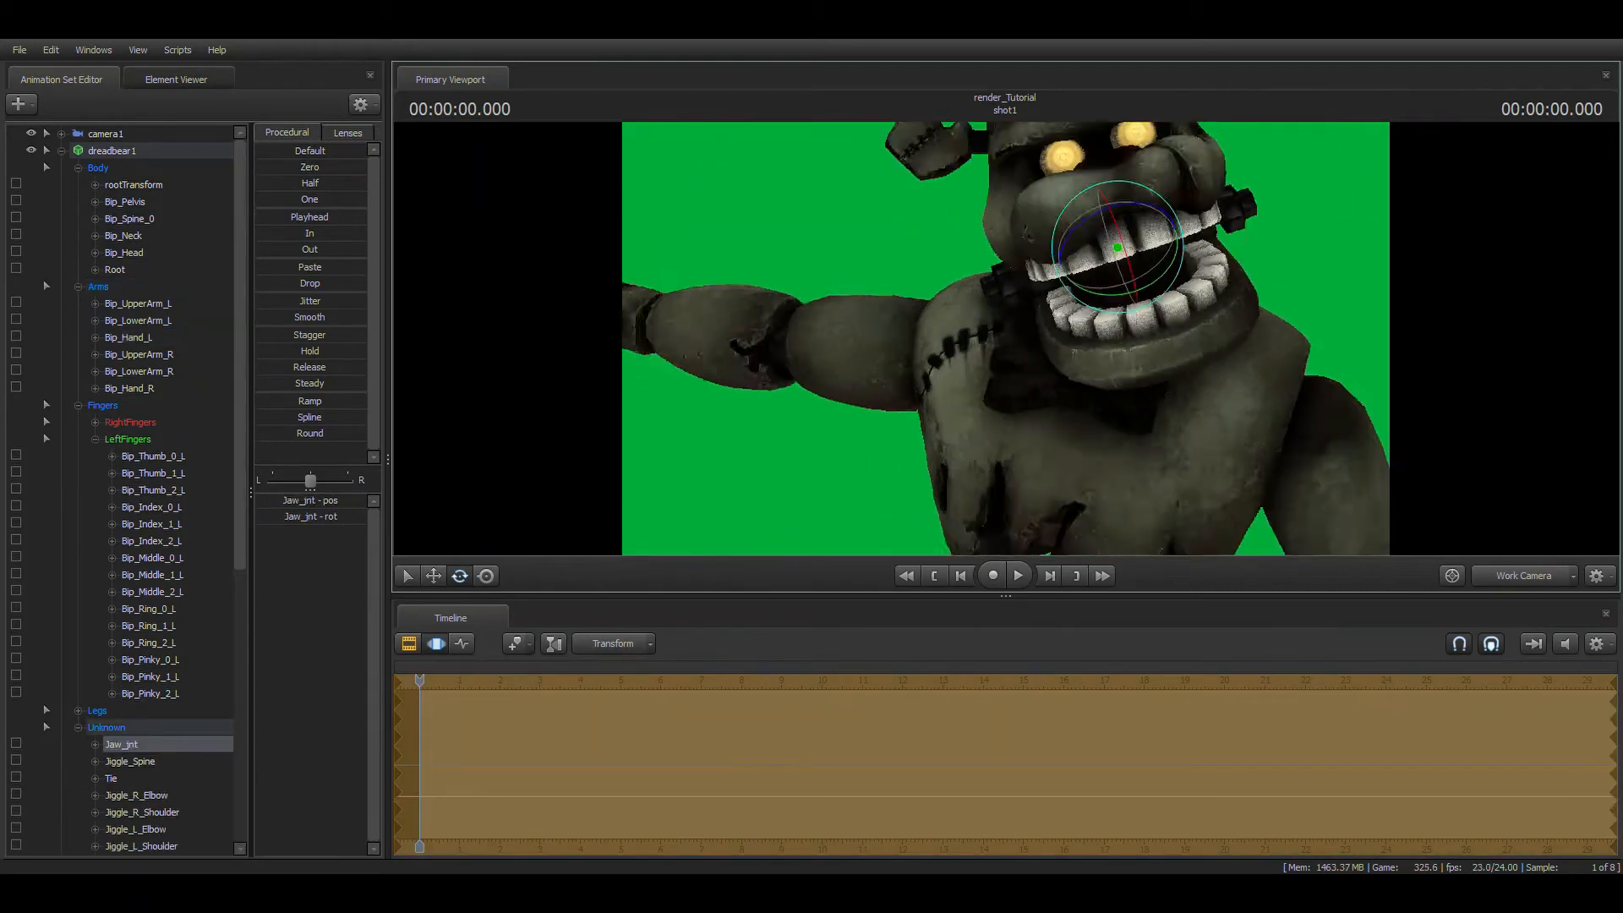
{"action": "left_click", "coordinate": [137, 354]}
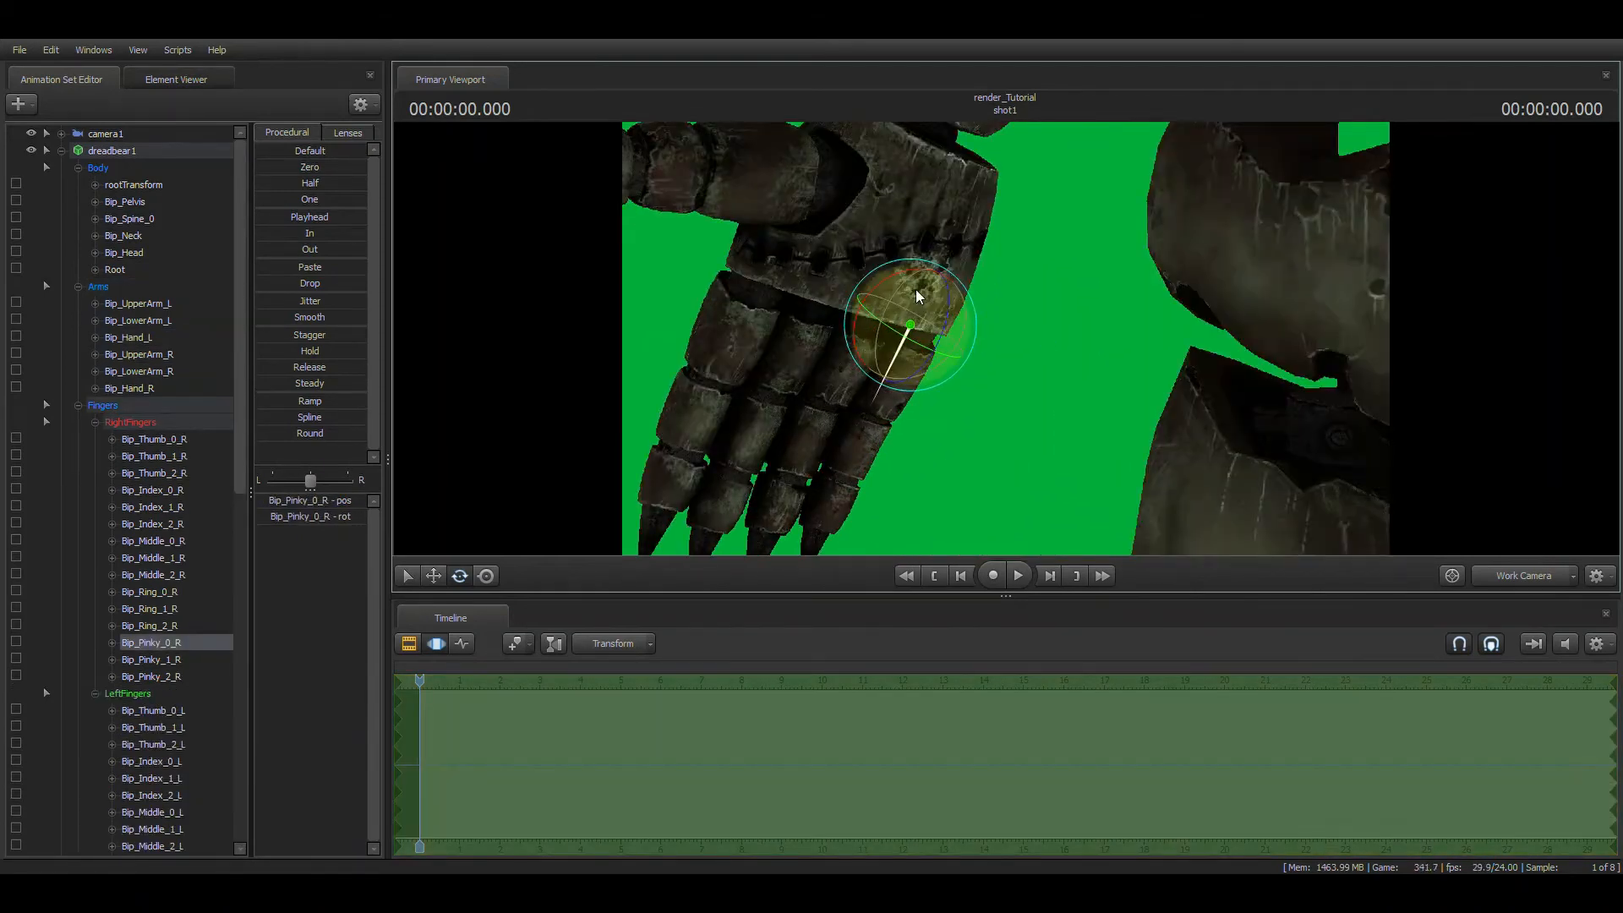
Curl the right pinky, ring, middle, index and thumb, then rotate the left hand
{"action": "left_click", "coordinate": [151, 591]}
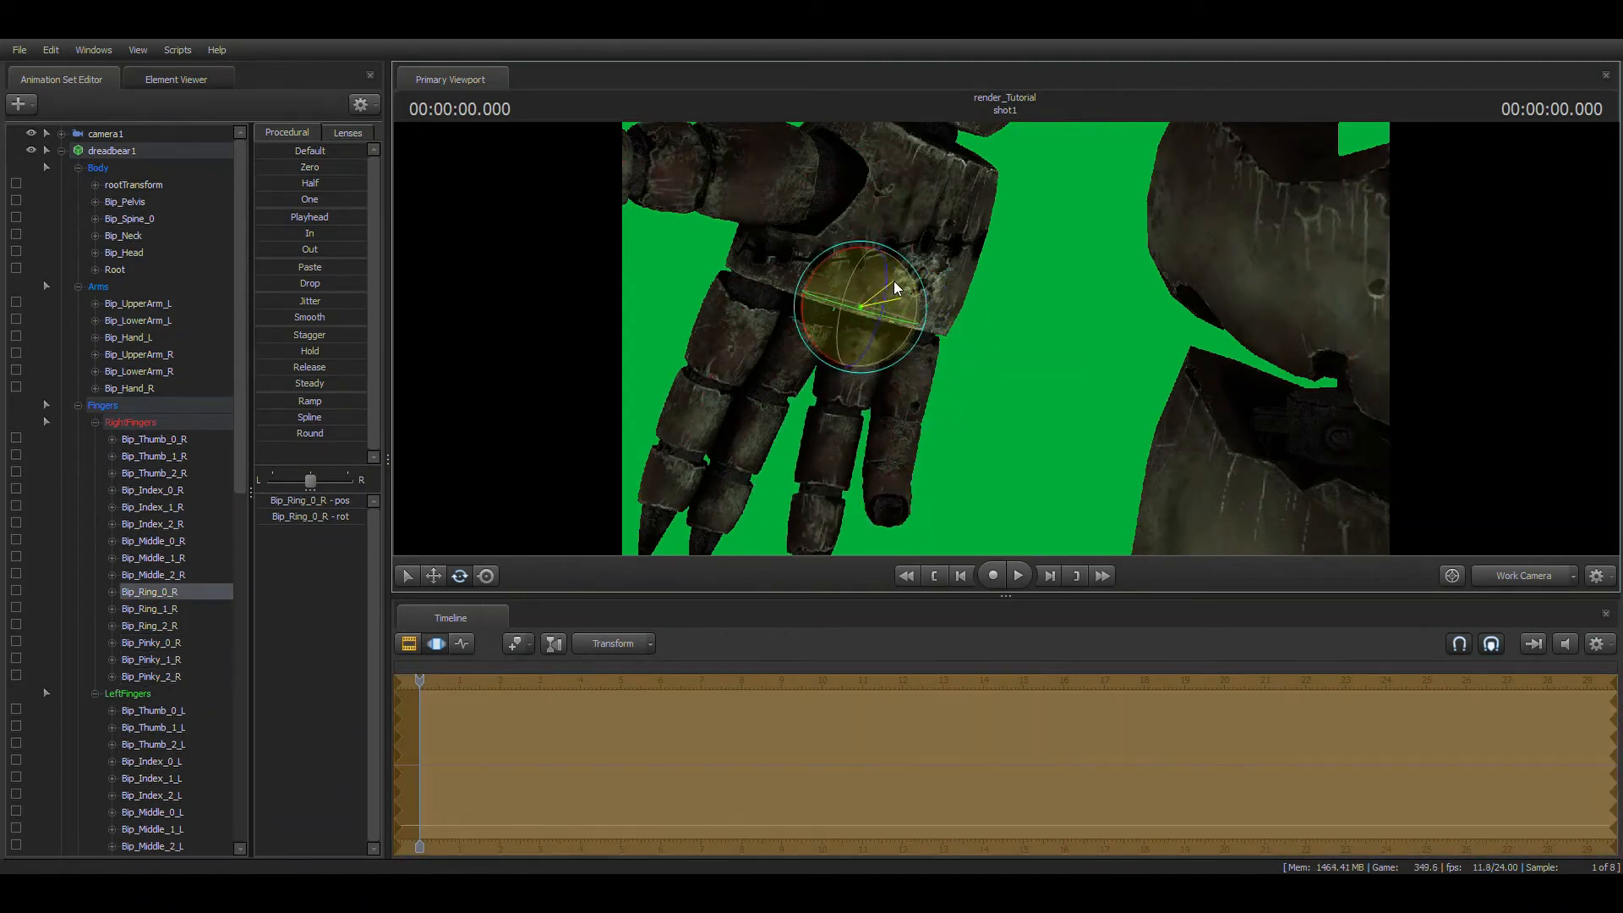
{"action": "left_click", "coordinate": [153, 557]}
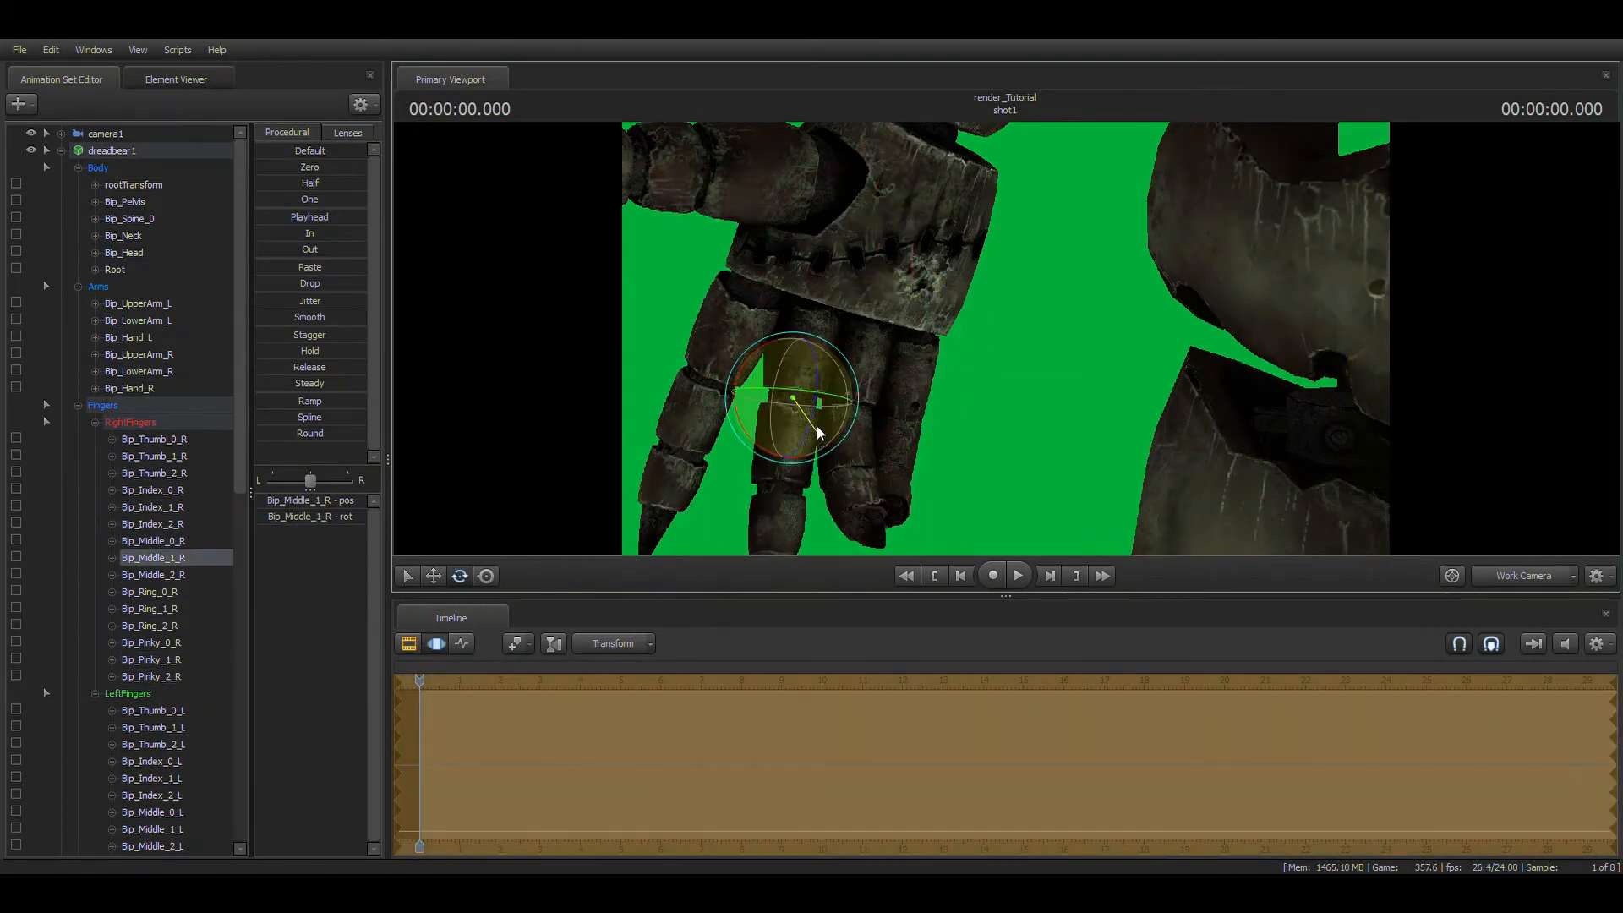
{"action": "left_click", "coordinate": [152, 506]}
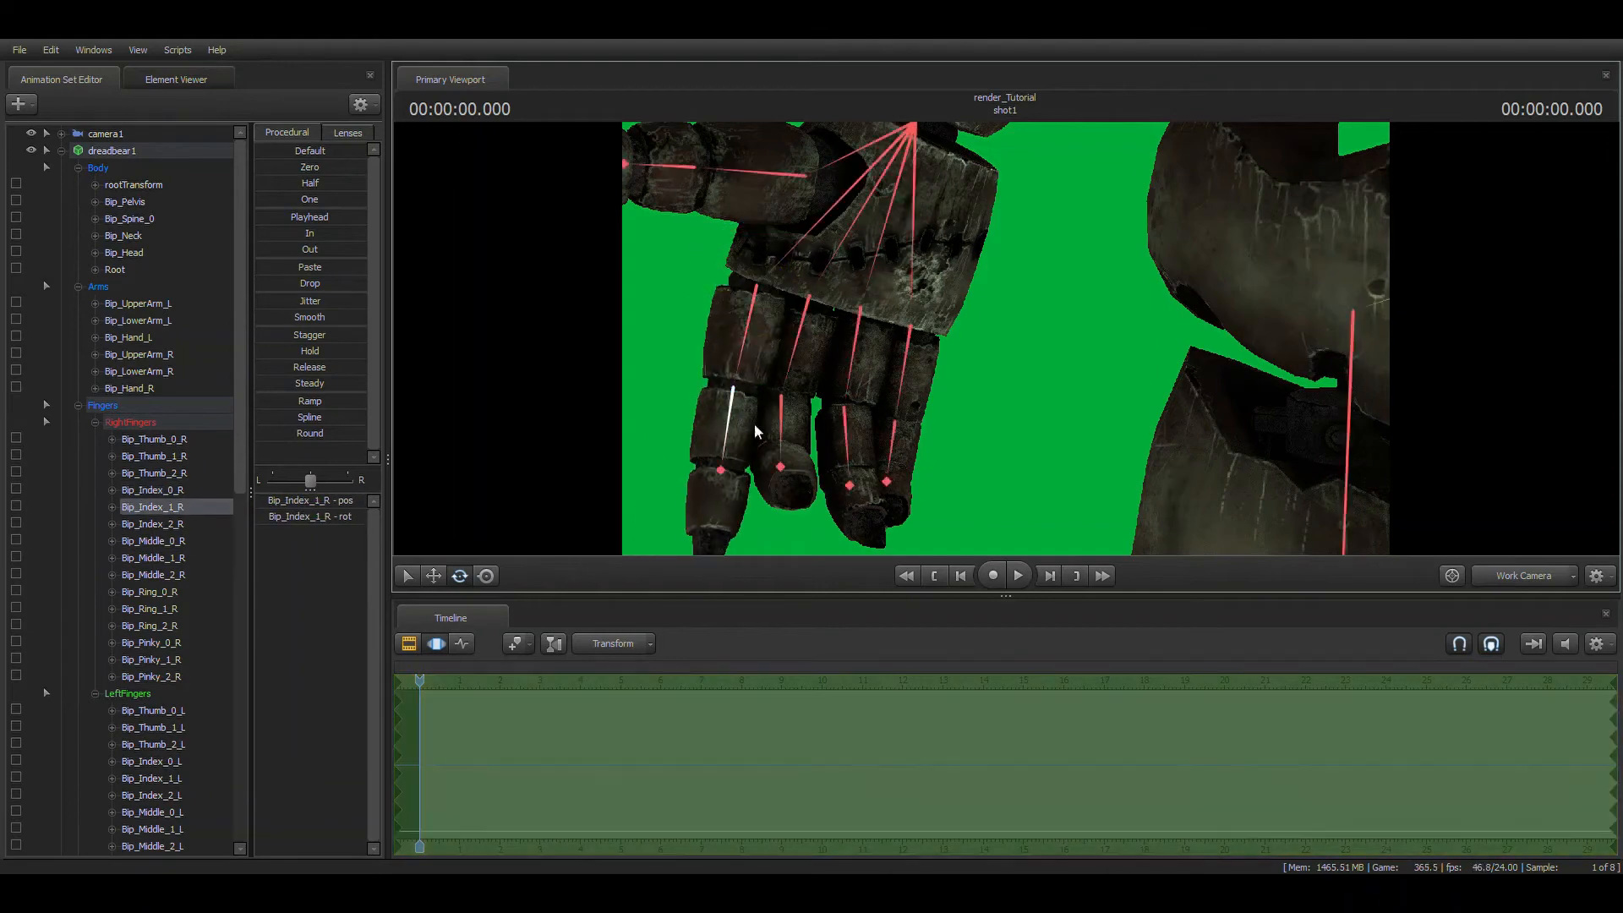
{"action": "left_click", "coordinate": [154, 474]}
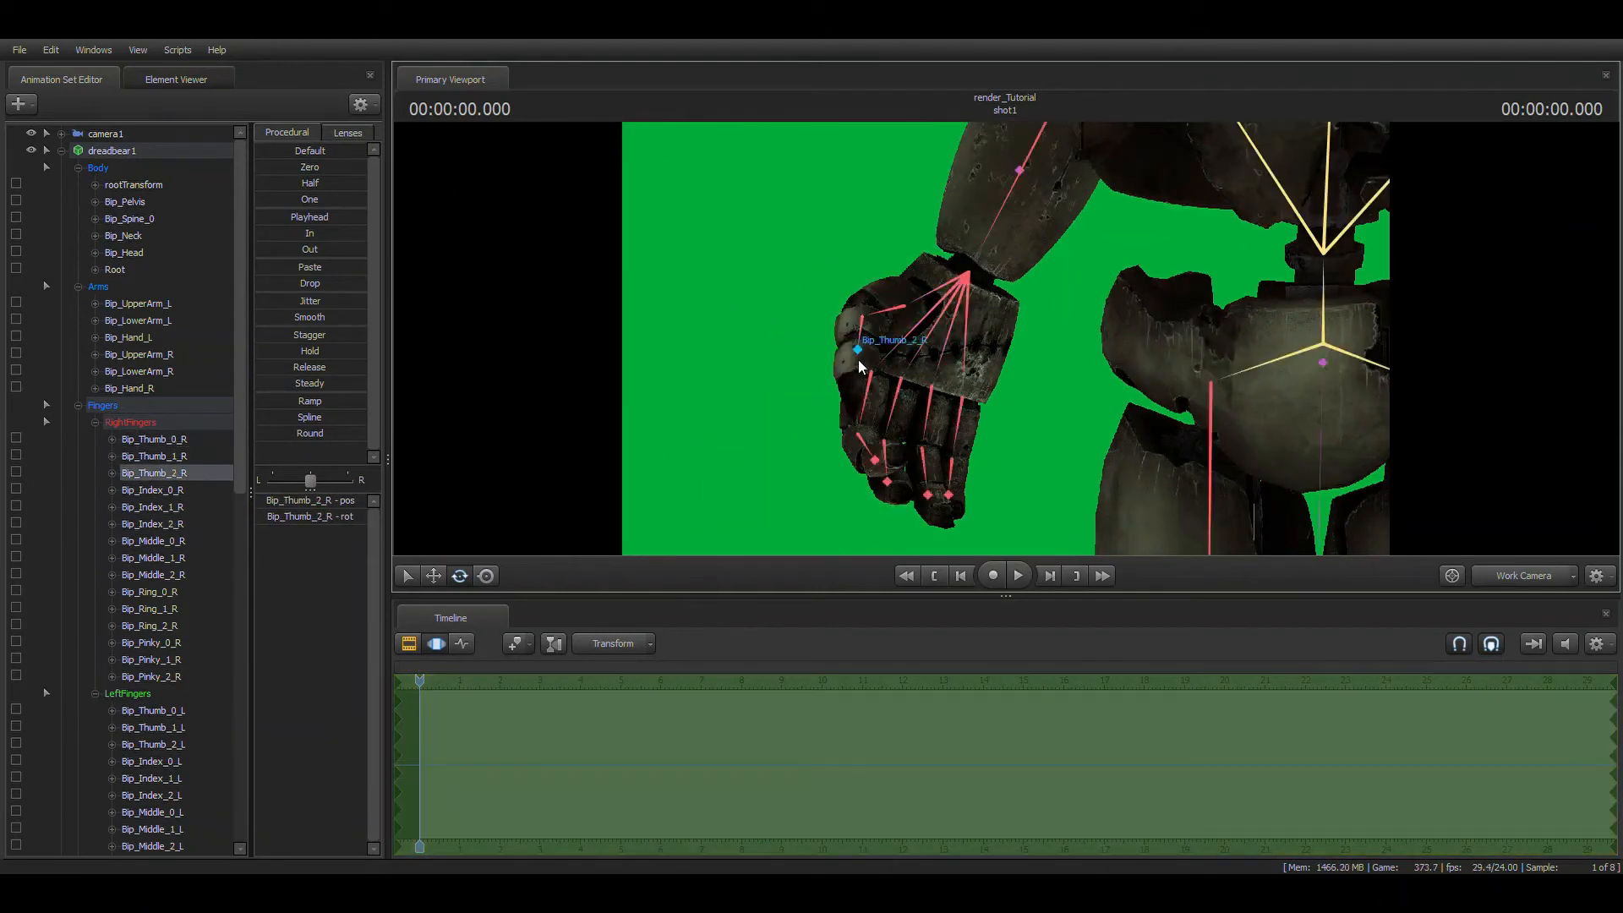
{"action": "left_click", "coordinate": [153, 439]}
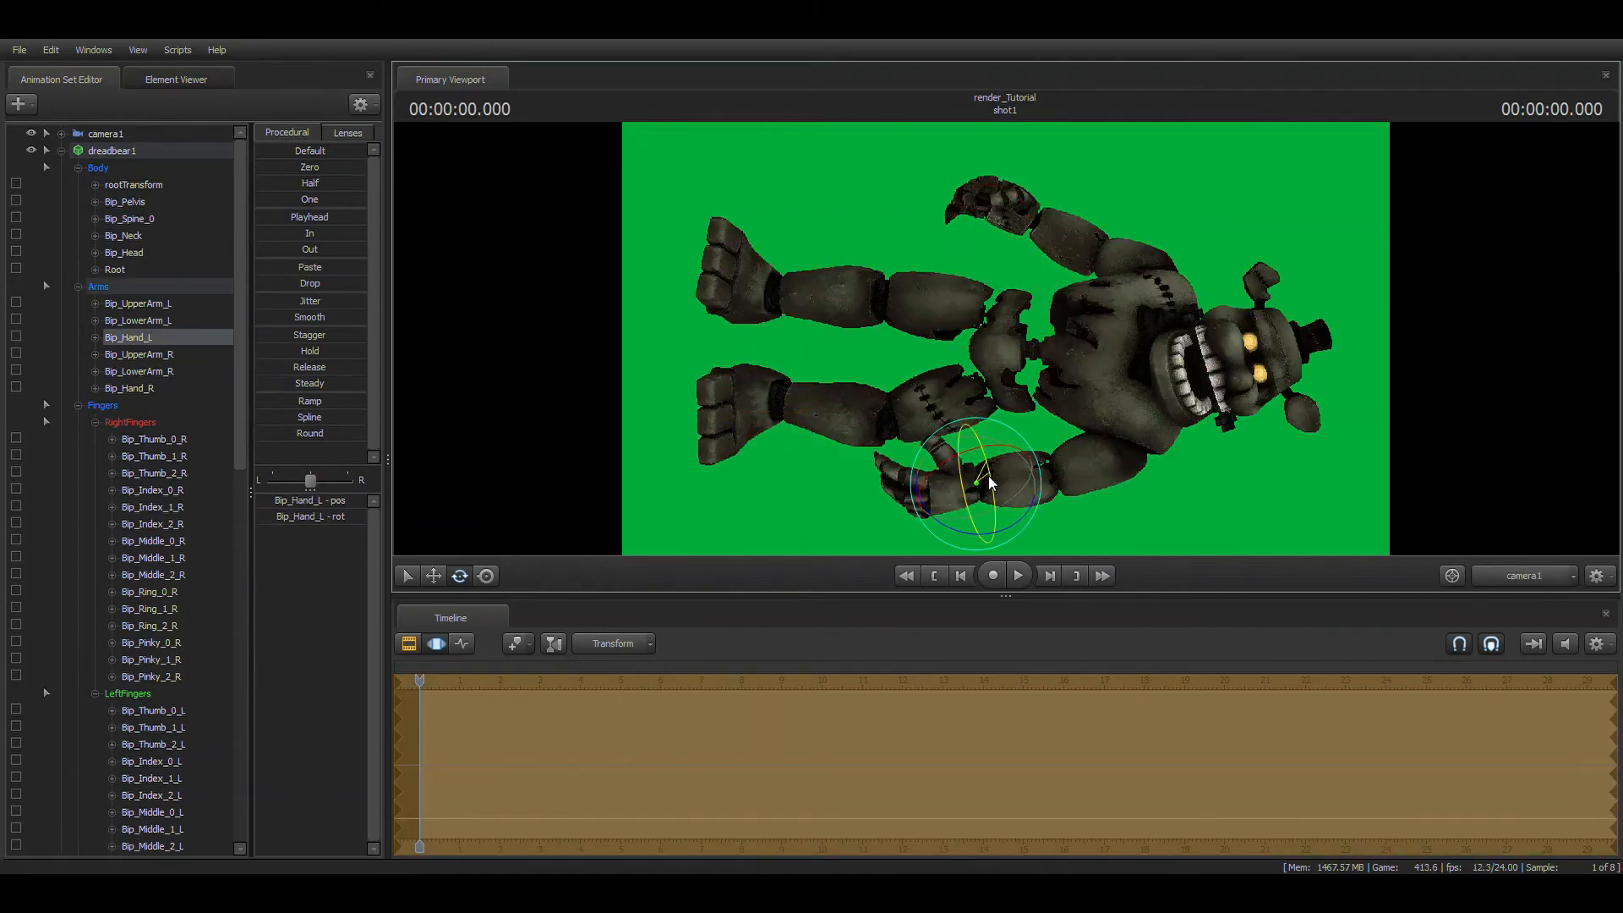
{"action": "left_click", "coordinate": [151, 489]}
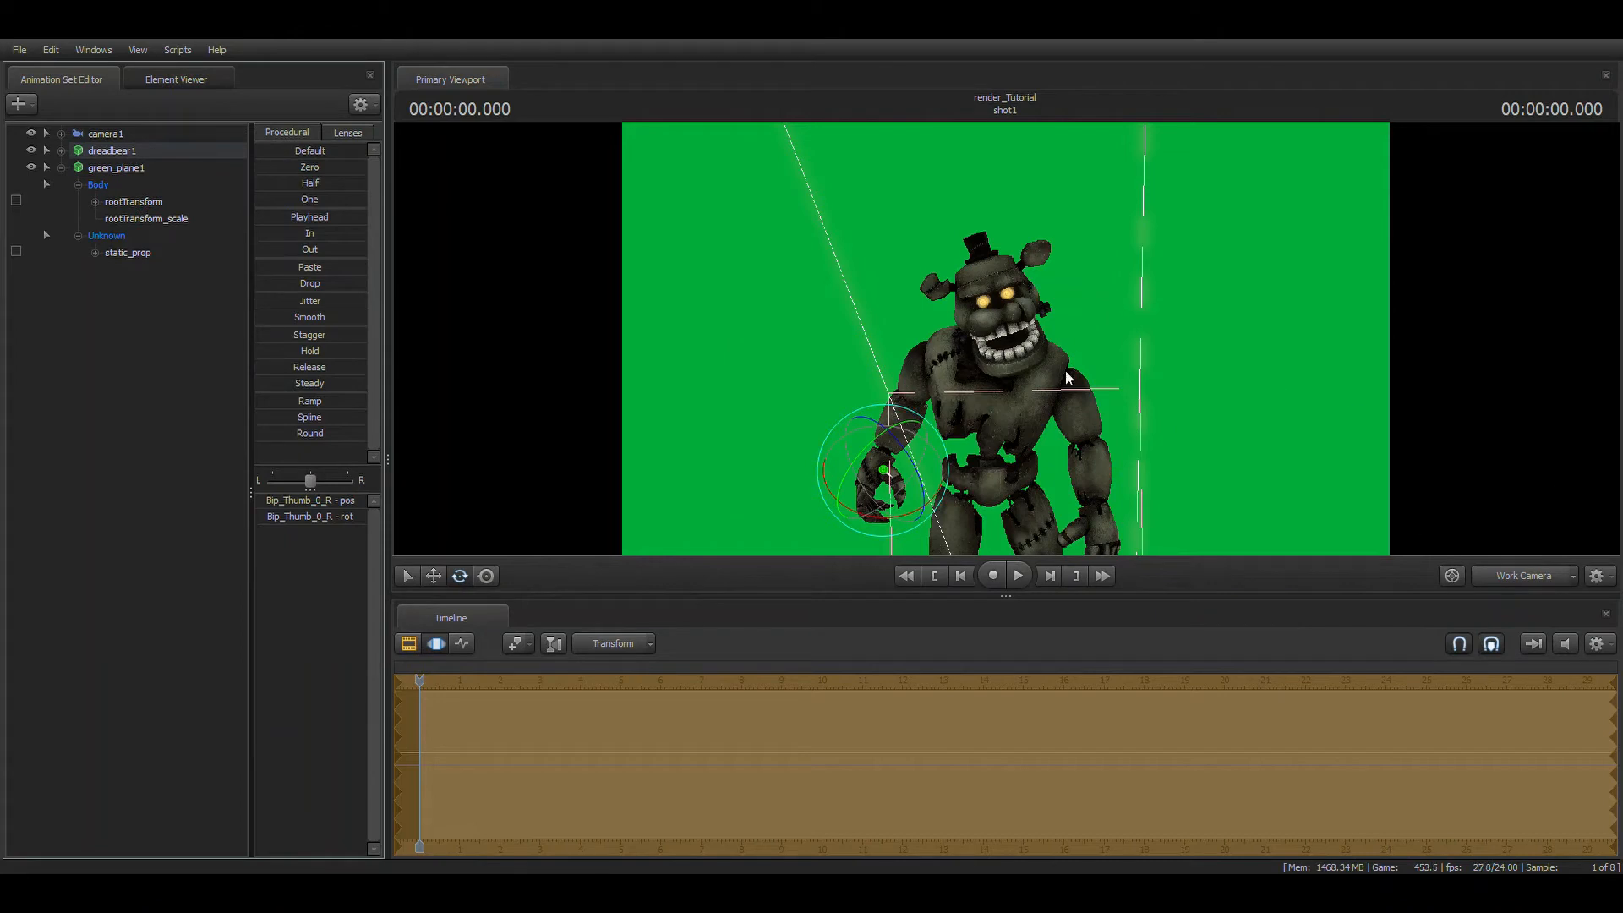
{"action": "mouse_move", "coordinate": [1566, 588]}
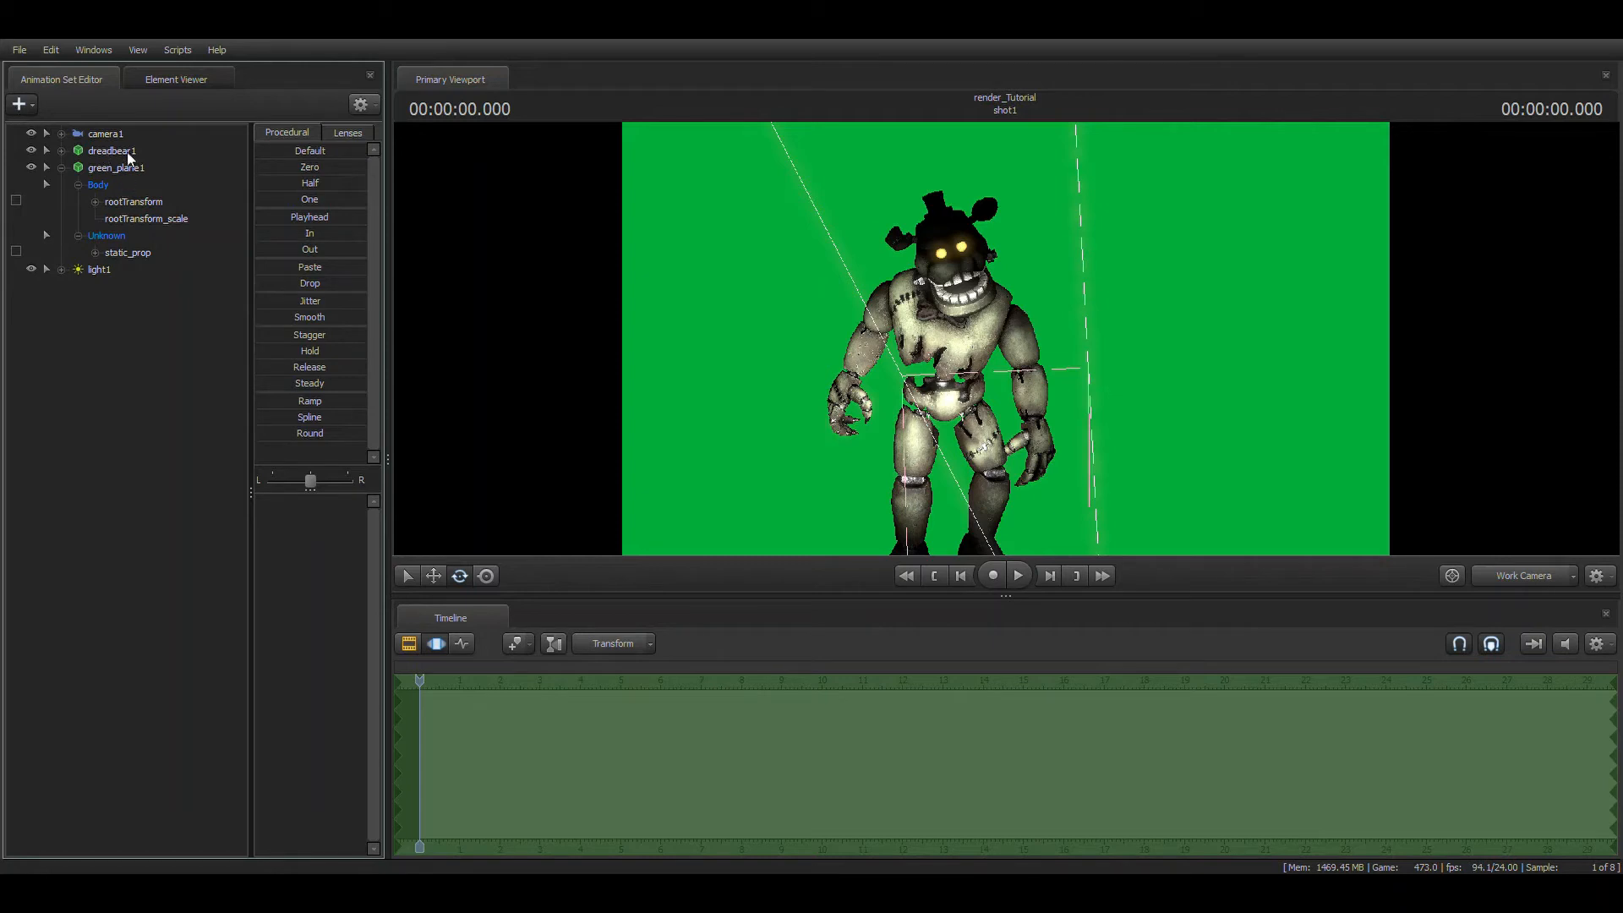
Select the new light, view through camera1 again, and add a further light
{"action": "left_click", "coordinate": [100, 268]}
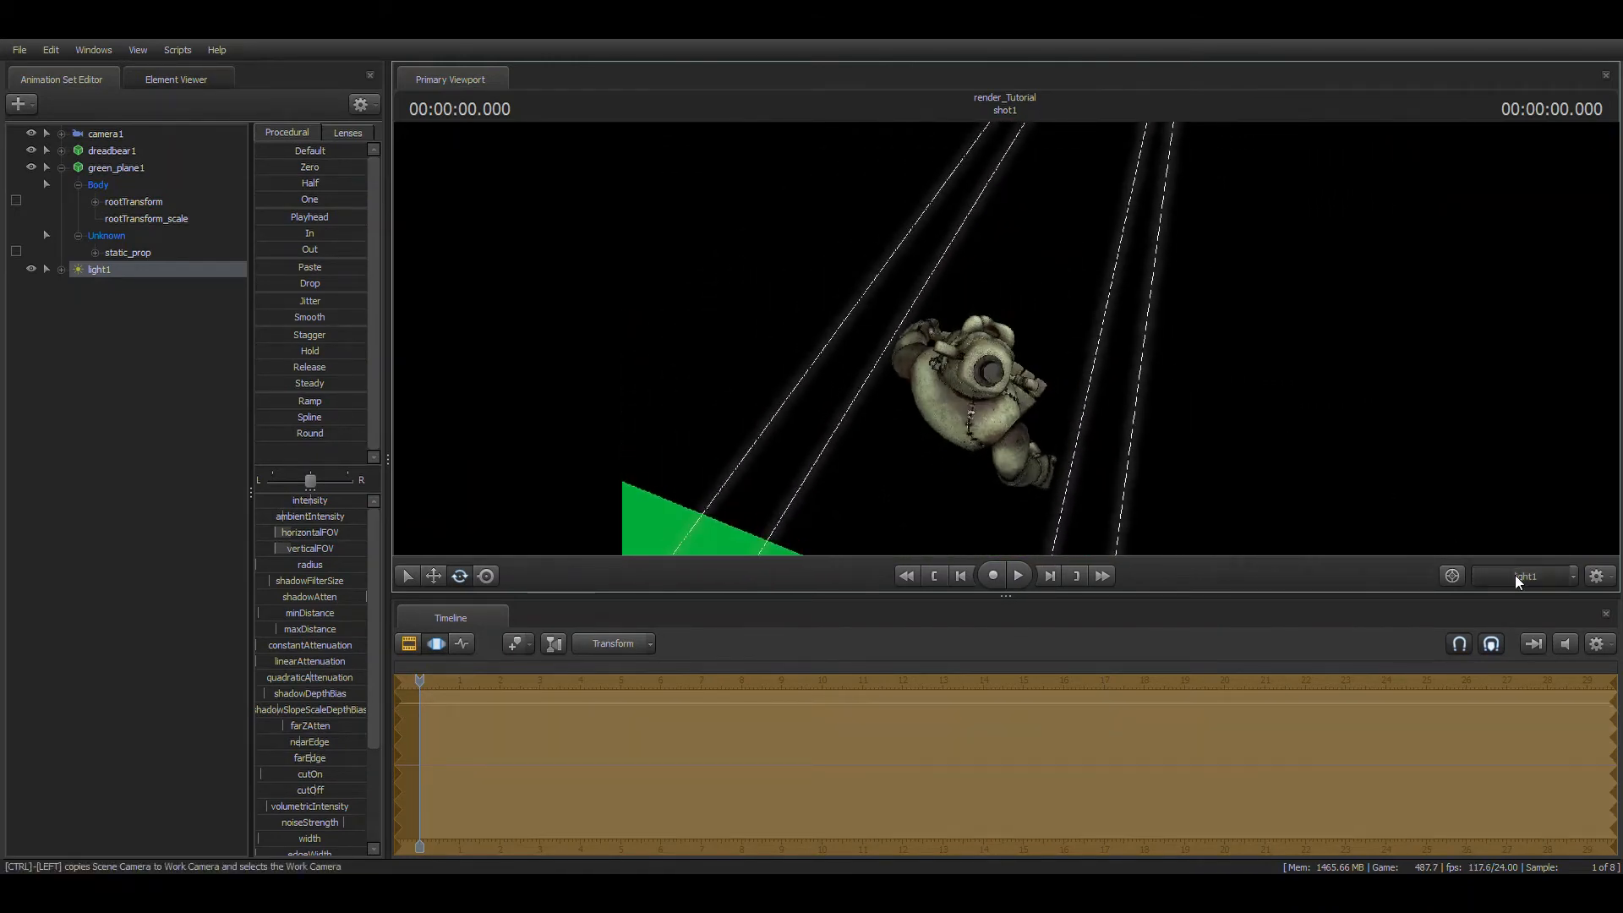
{"action": "left_click", "coordinate": [1523, 576]}
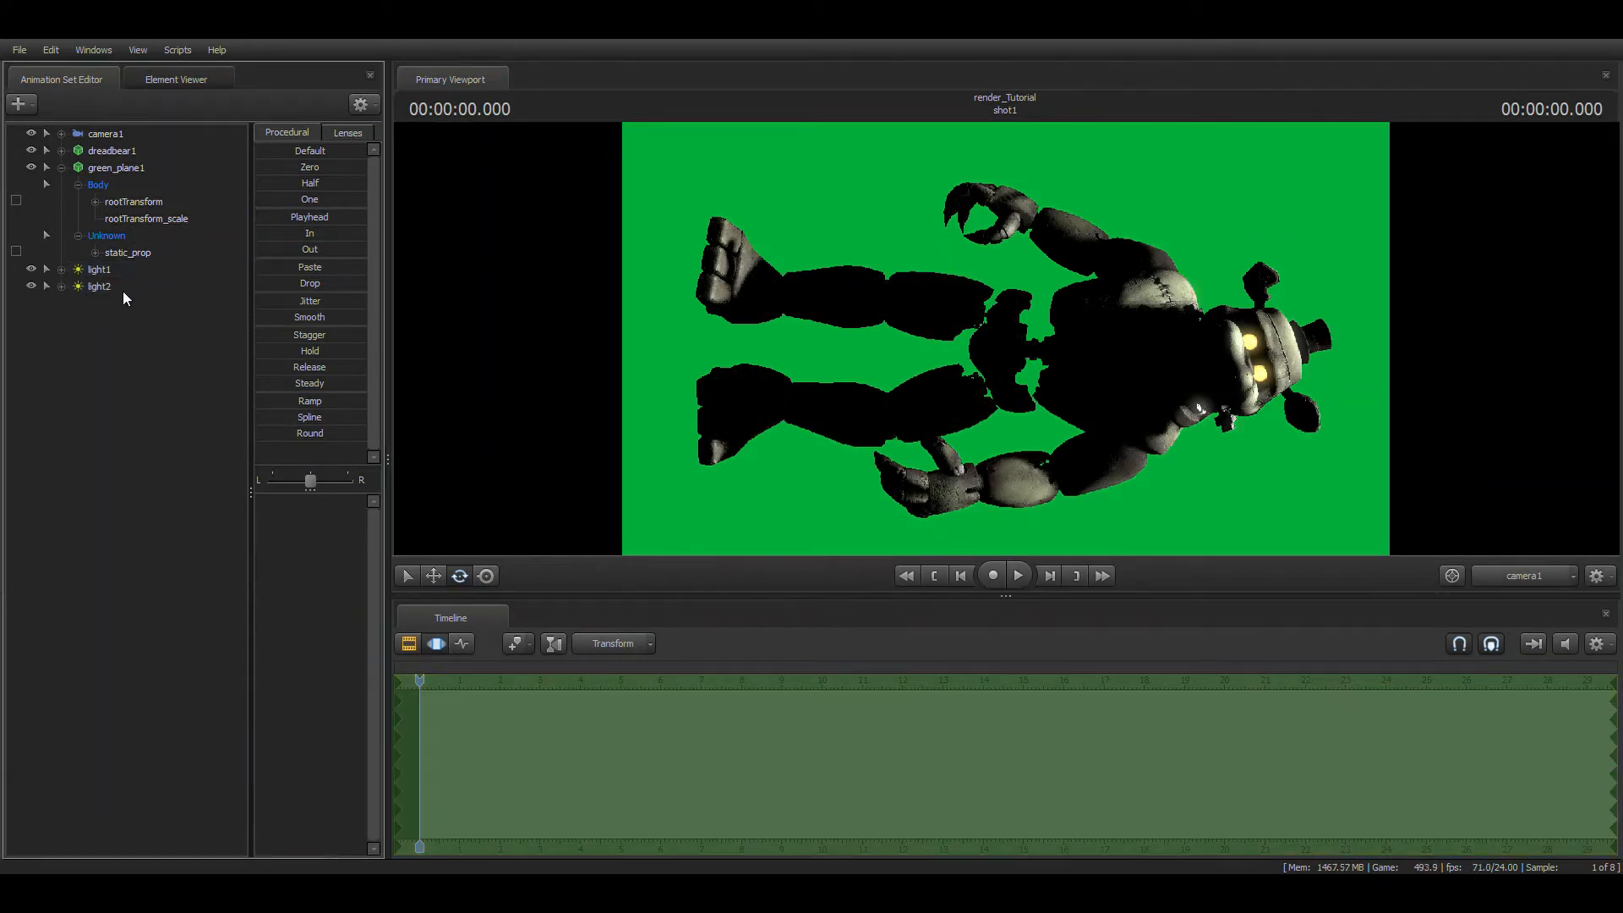
{"action": "left_click", "coordinate": [101, 286]}
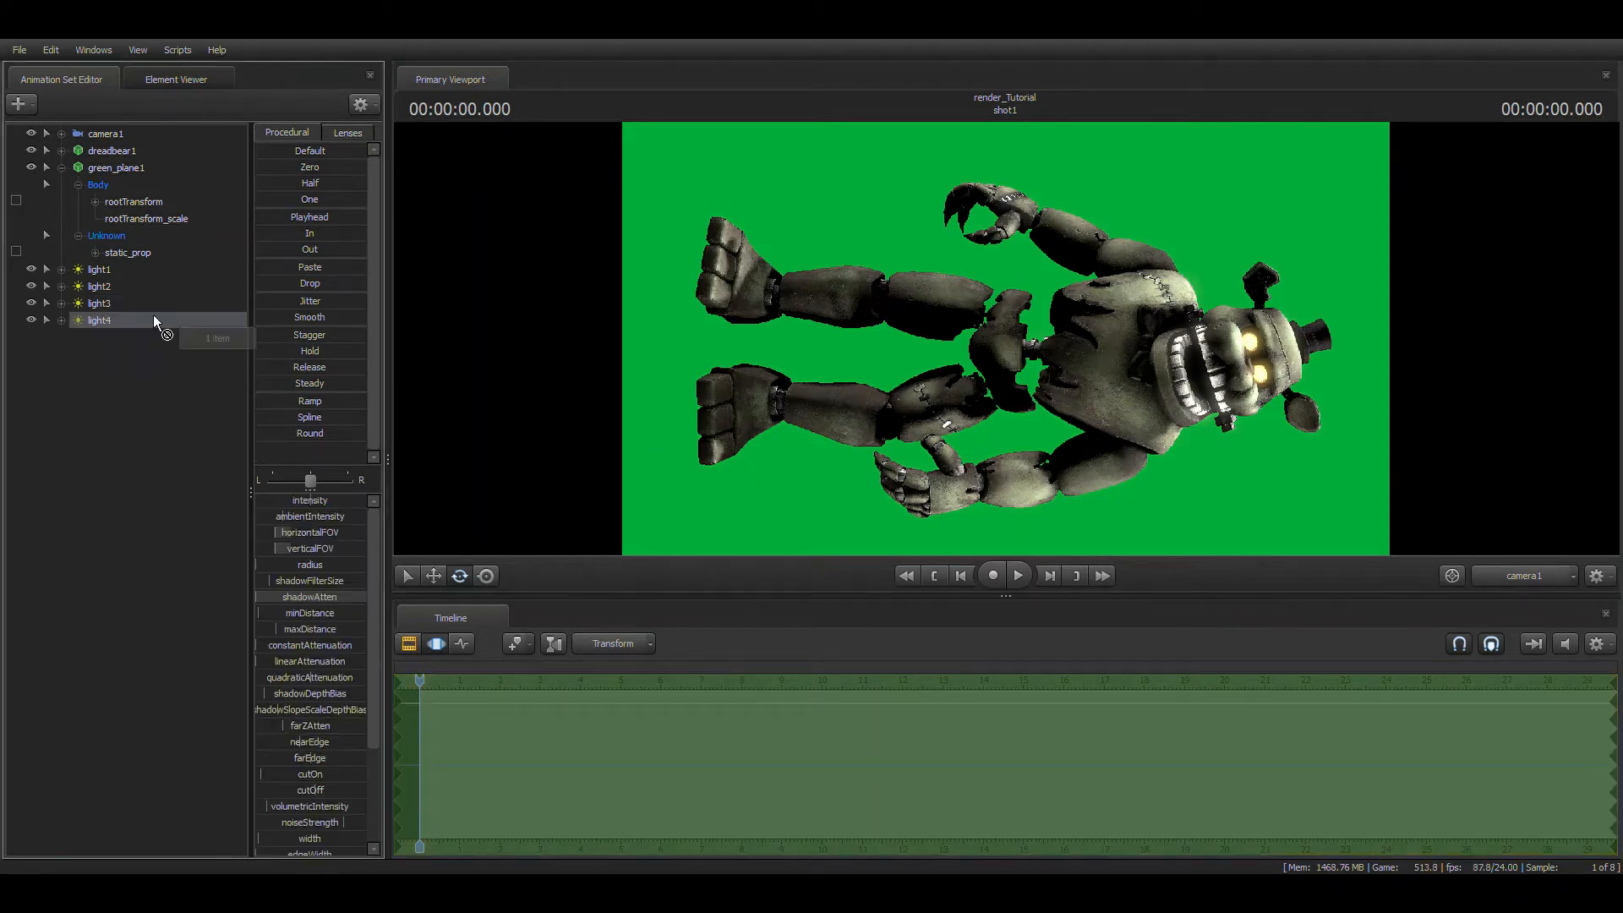
{"action": "left_click", "coordinate": [100, 319]}
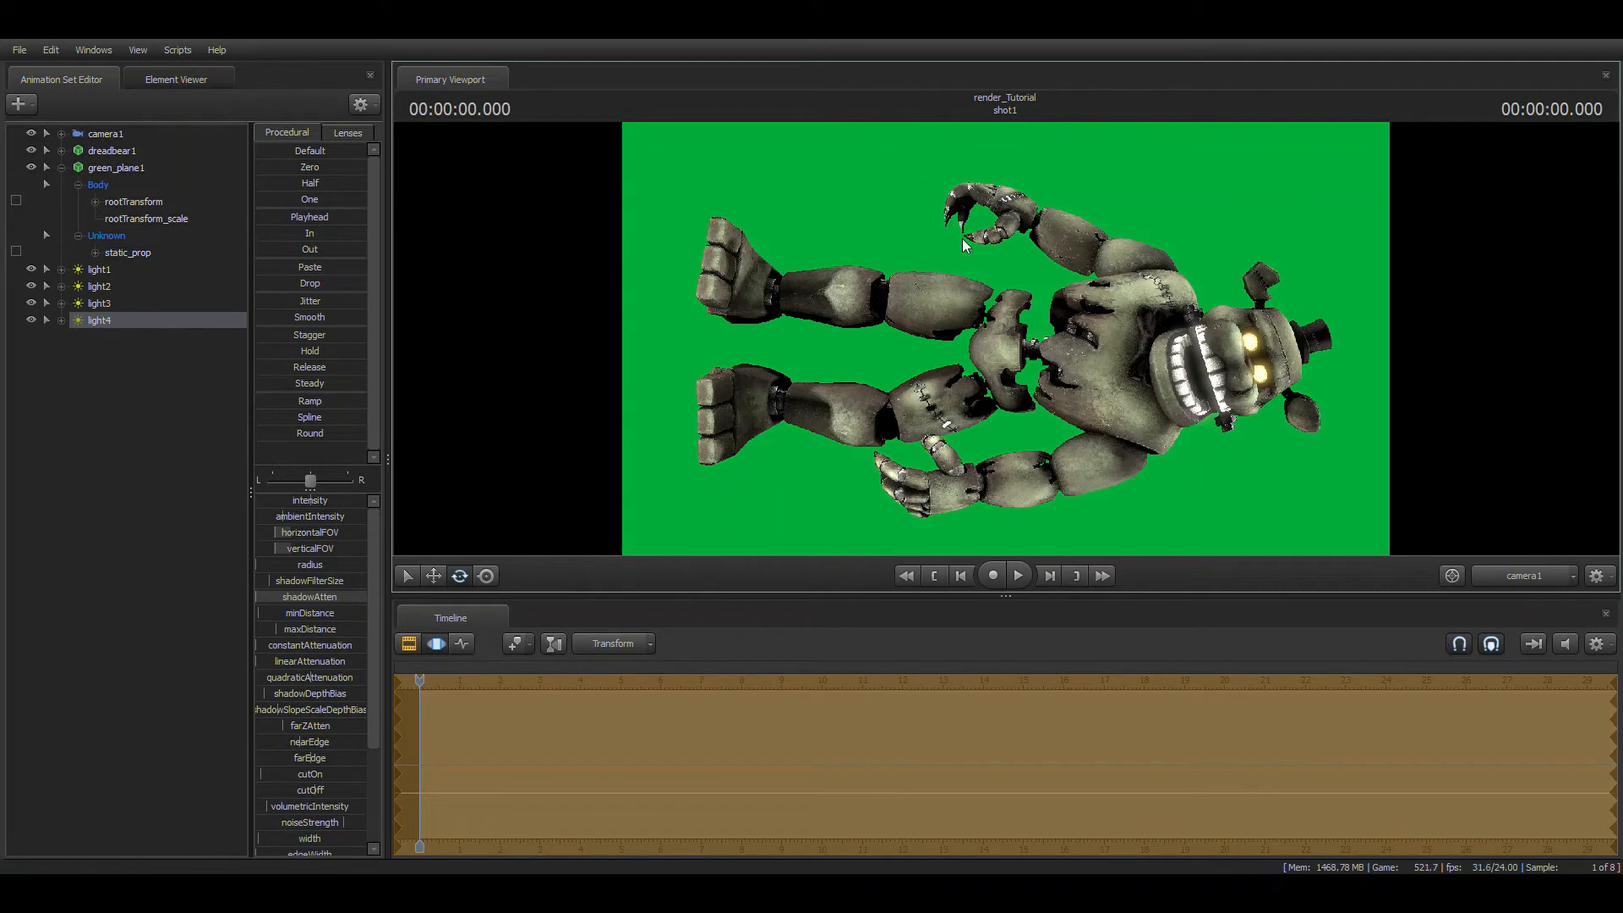
{"action": "mouse_move", "coordinate": [1342, 772]}
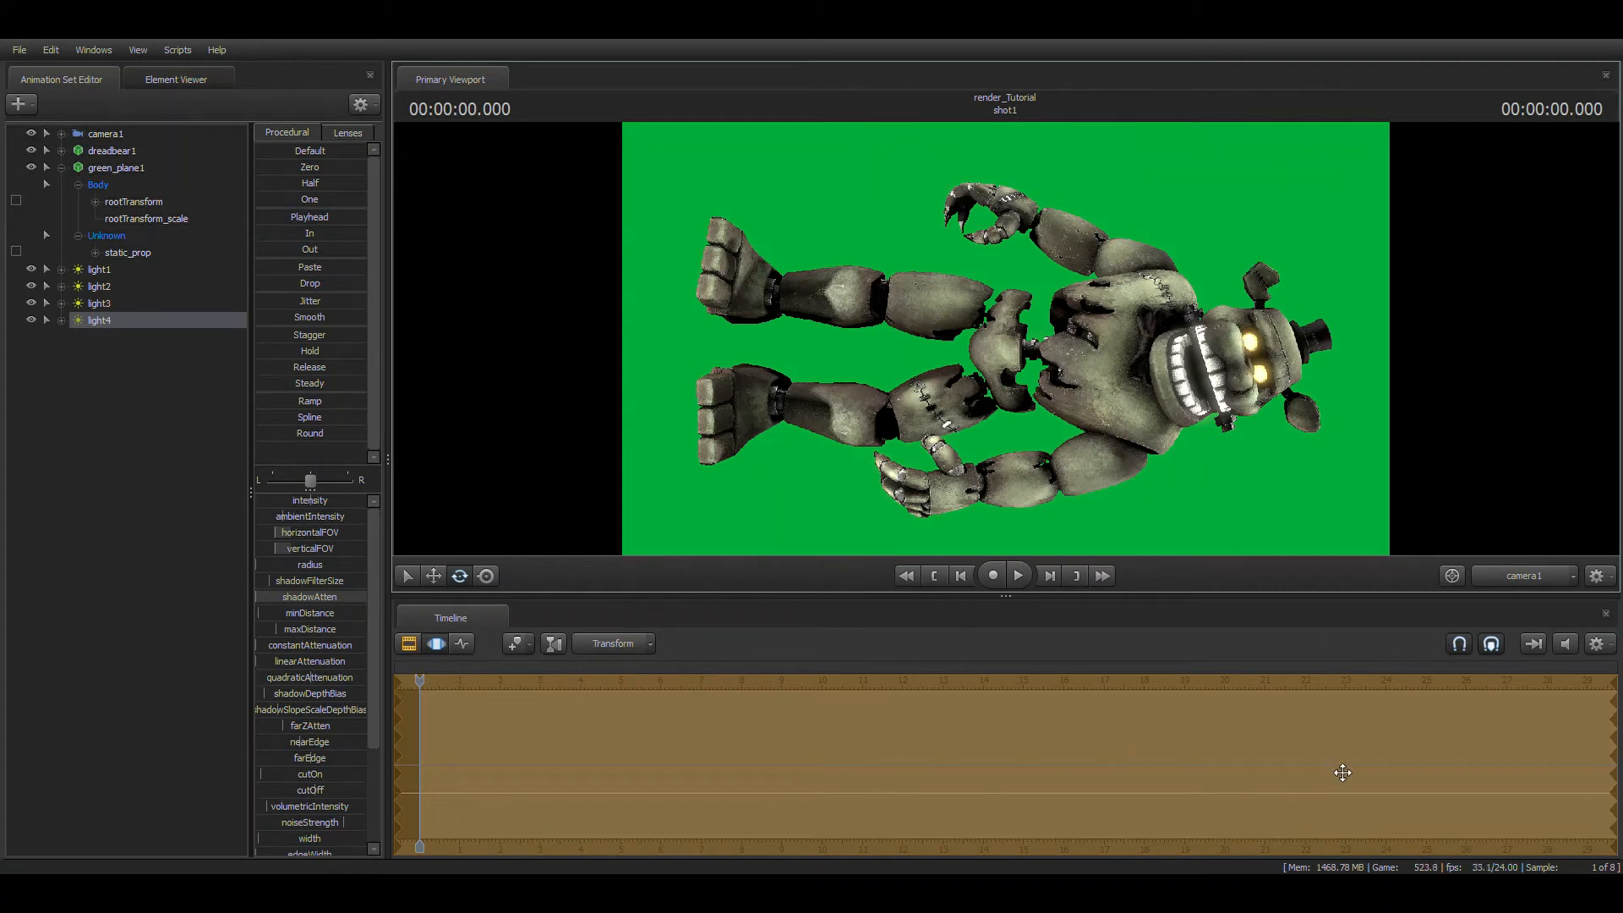
{"action": "mouse_move", "coordinate": [1405, 306]}
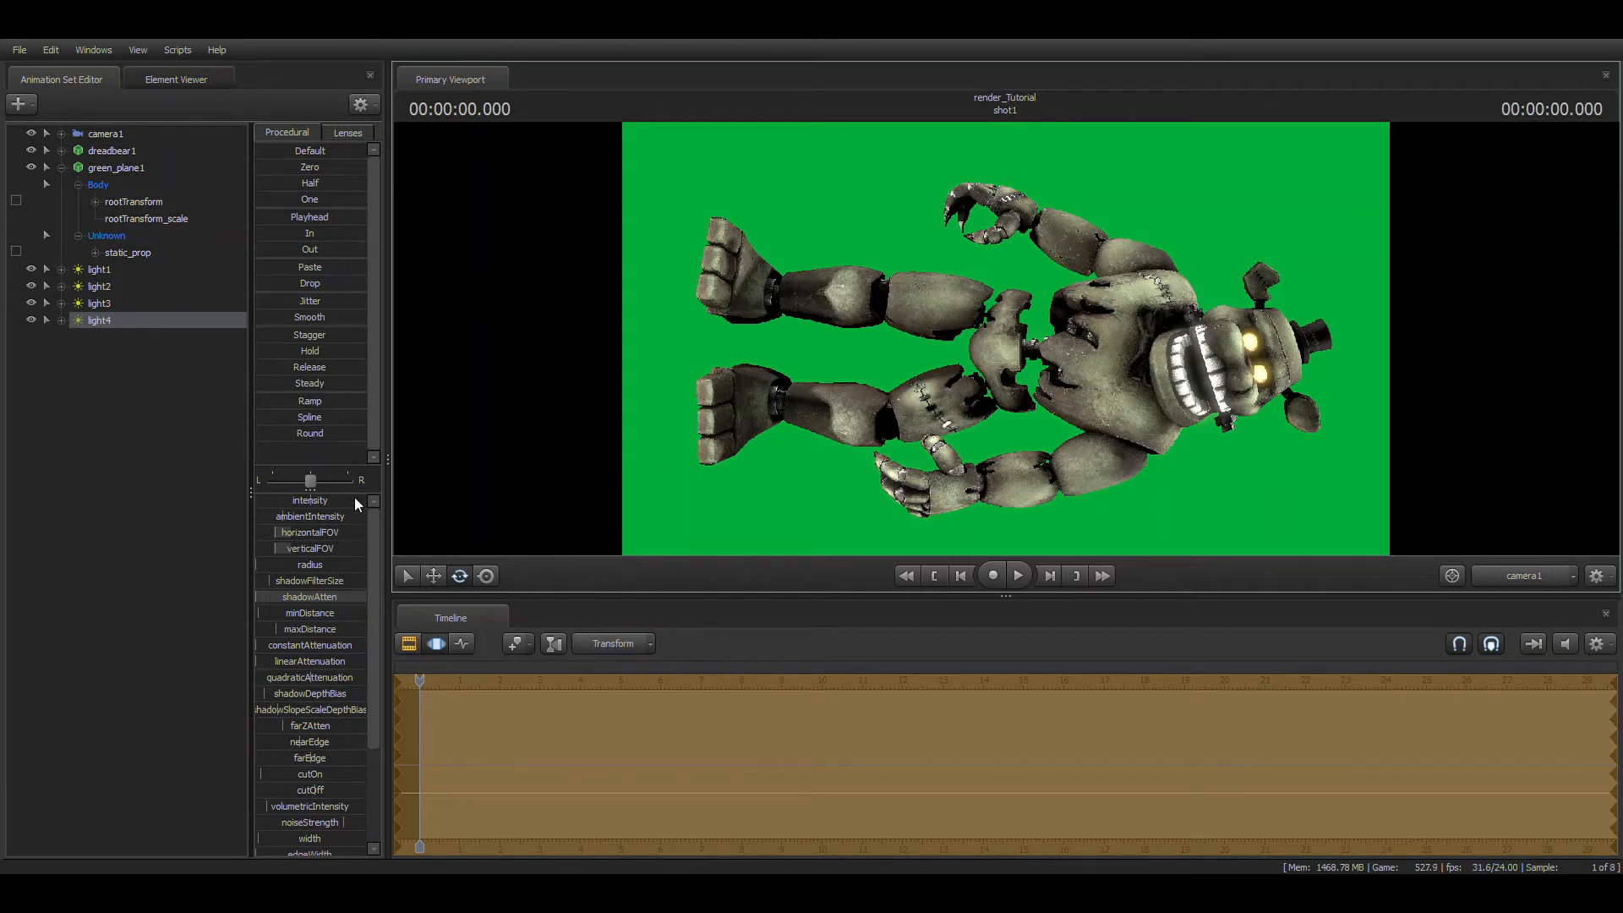
{"action": "mouse_move", "coordinate": [290, 595]}
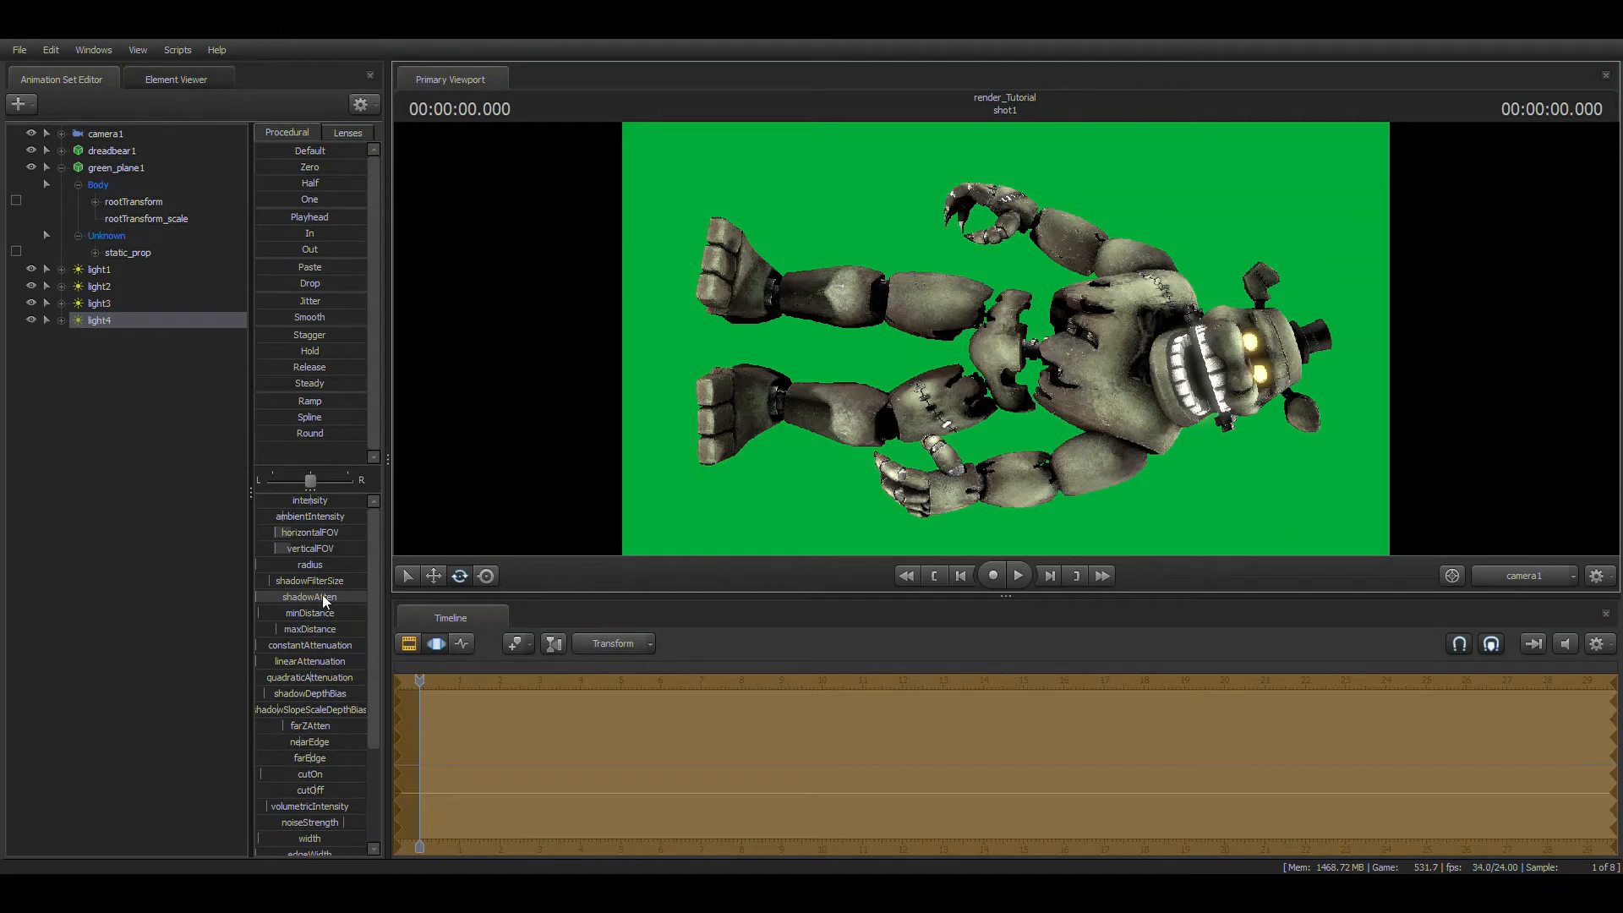
{"action": "mouse_move", "coordinate": [323, 601]}
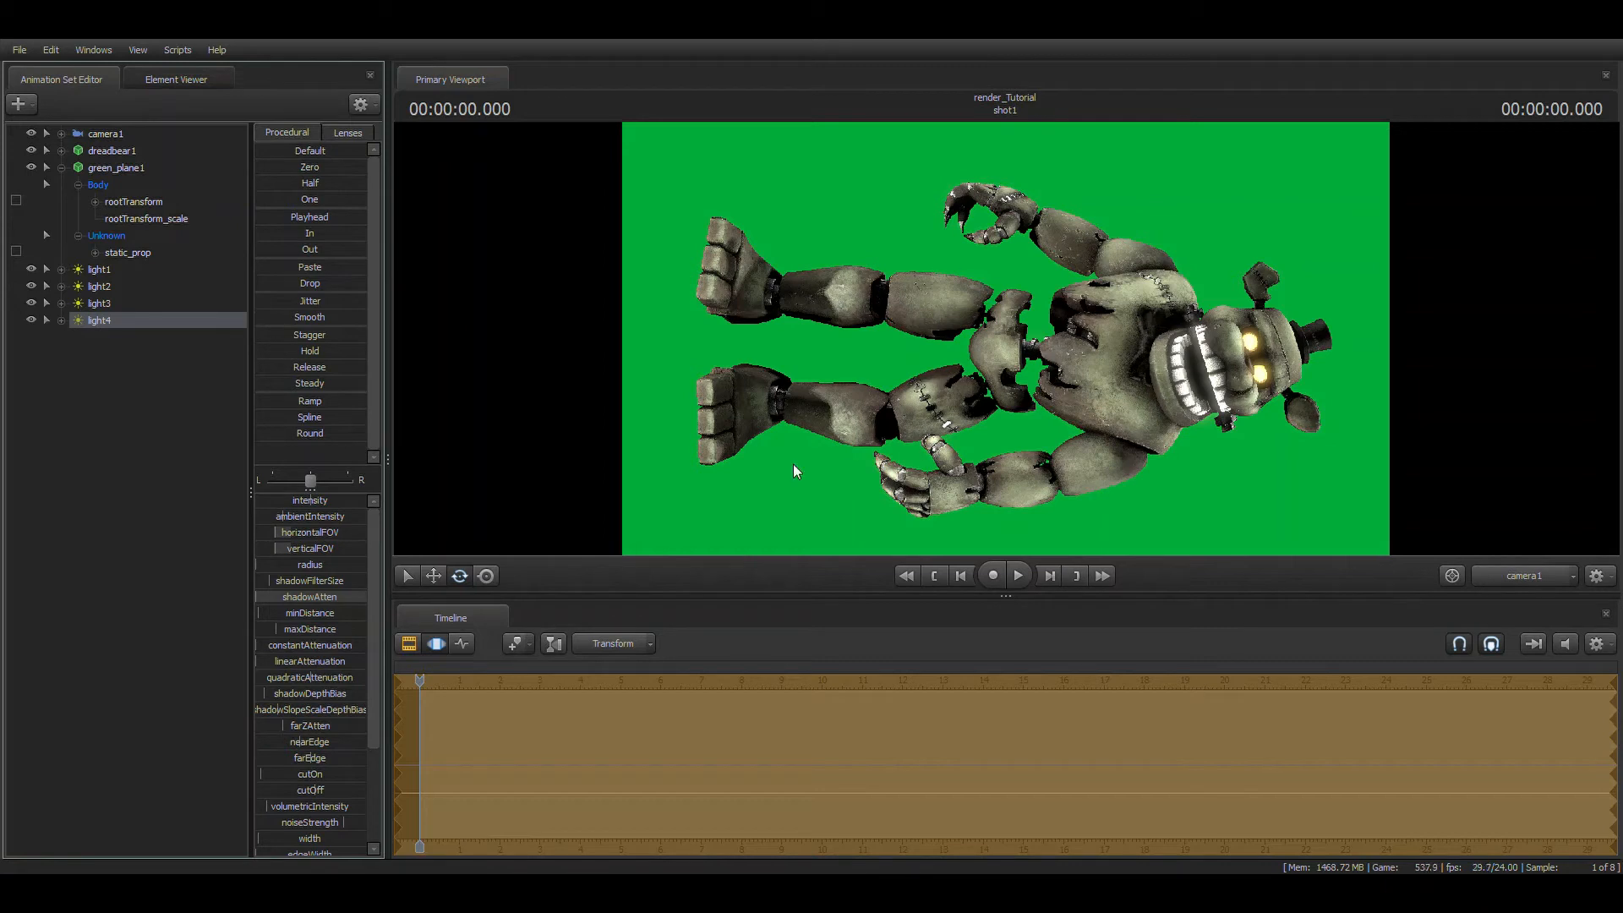
{"action": "mouse_move", "coordinate": [331, 526]}
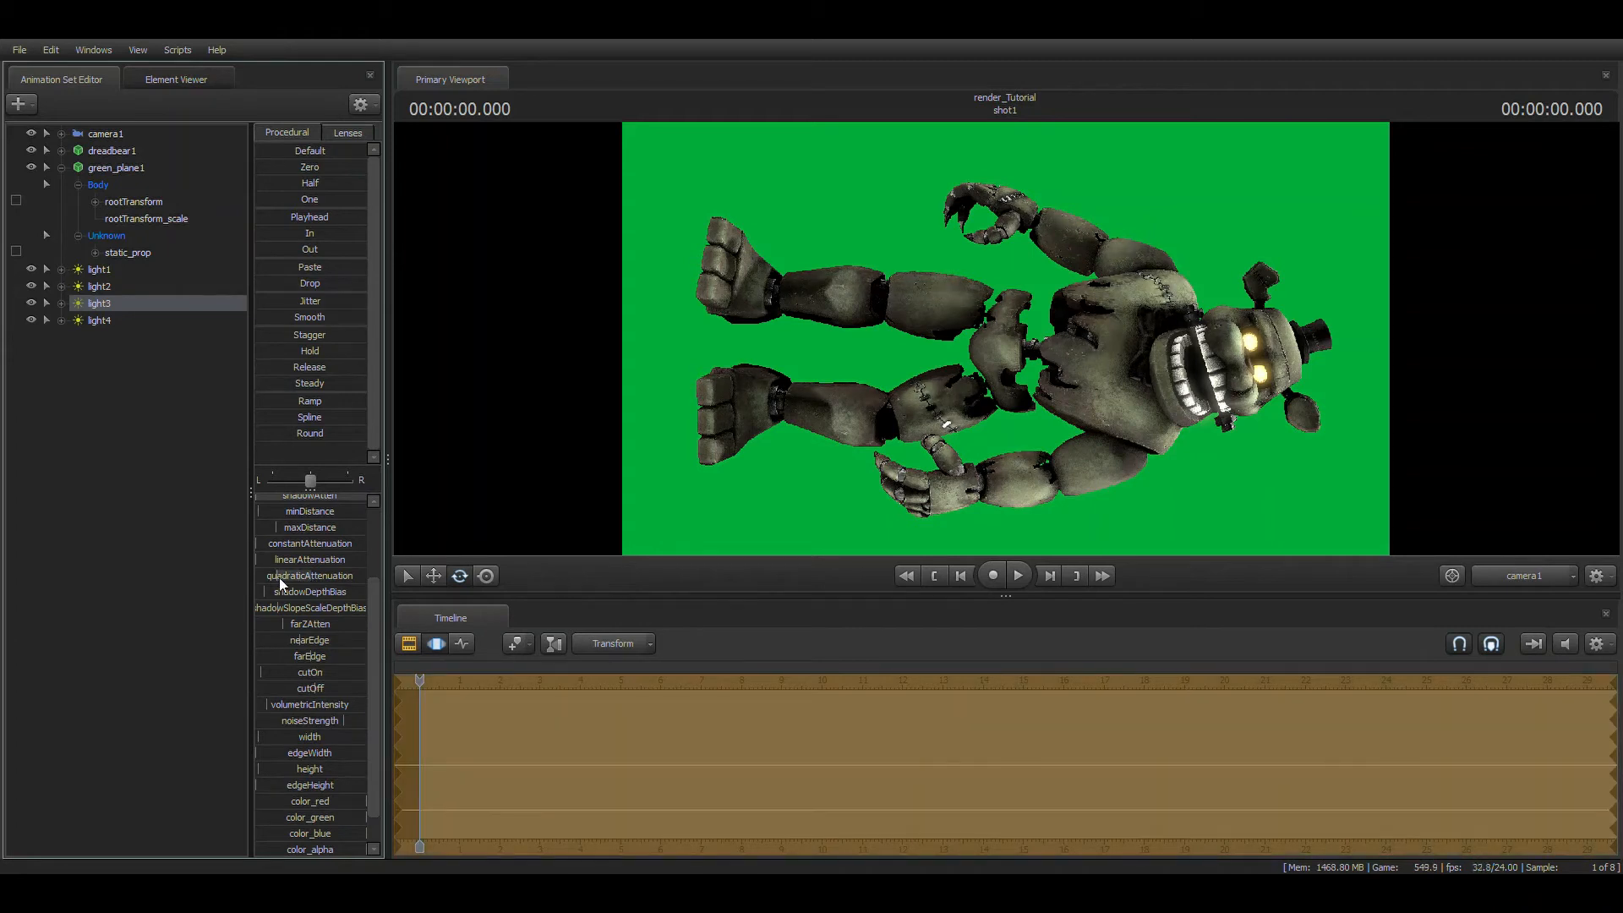
{"action": "left_click", "coordinate": [100, 320]}
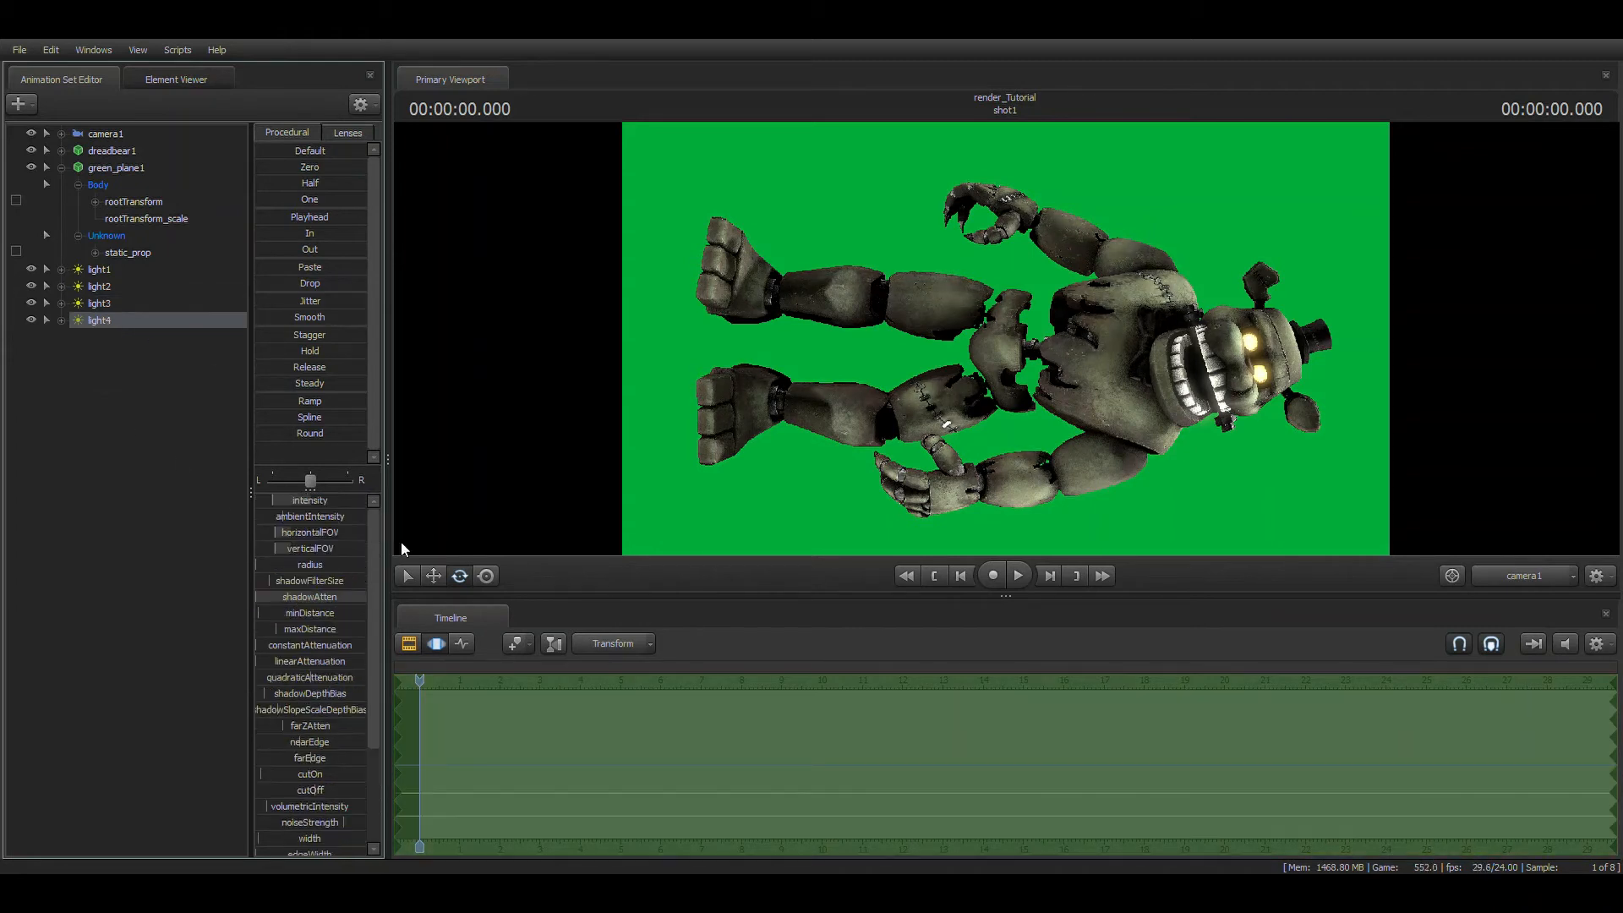
{"action": "scroll", "scroll_direction": "down", "scroll_amount": 3}
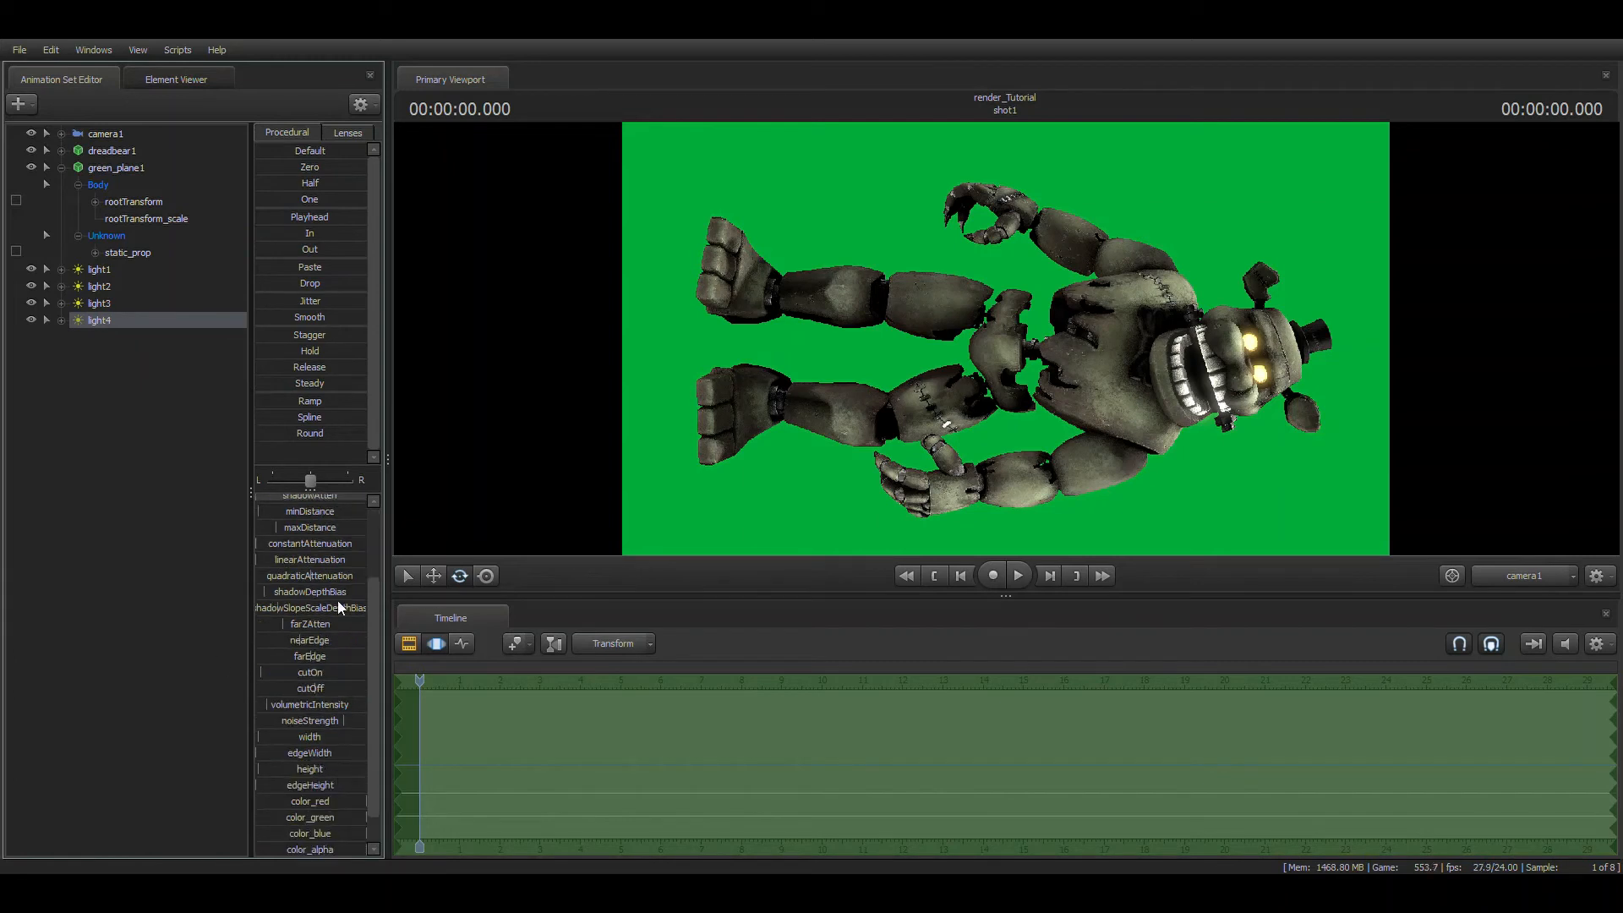
{"action": "left_click", "coordinate": [100, 286]}
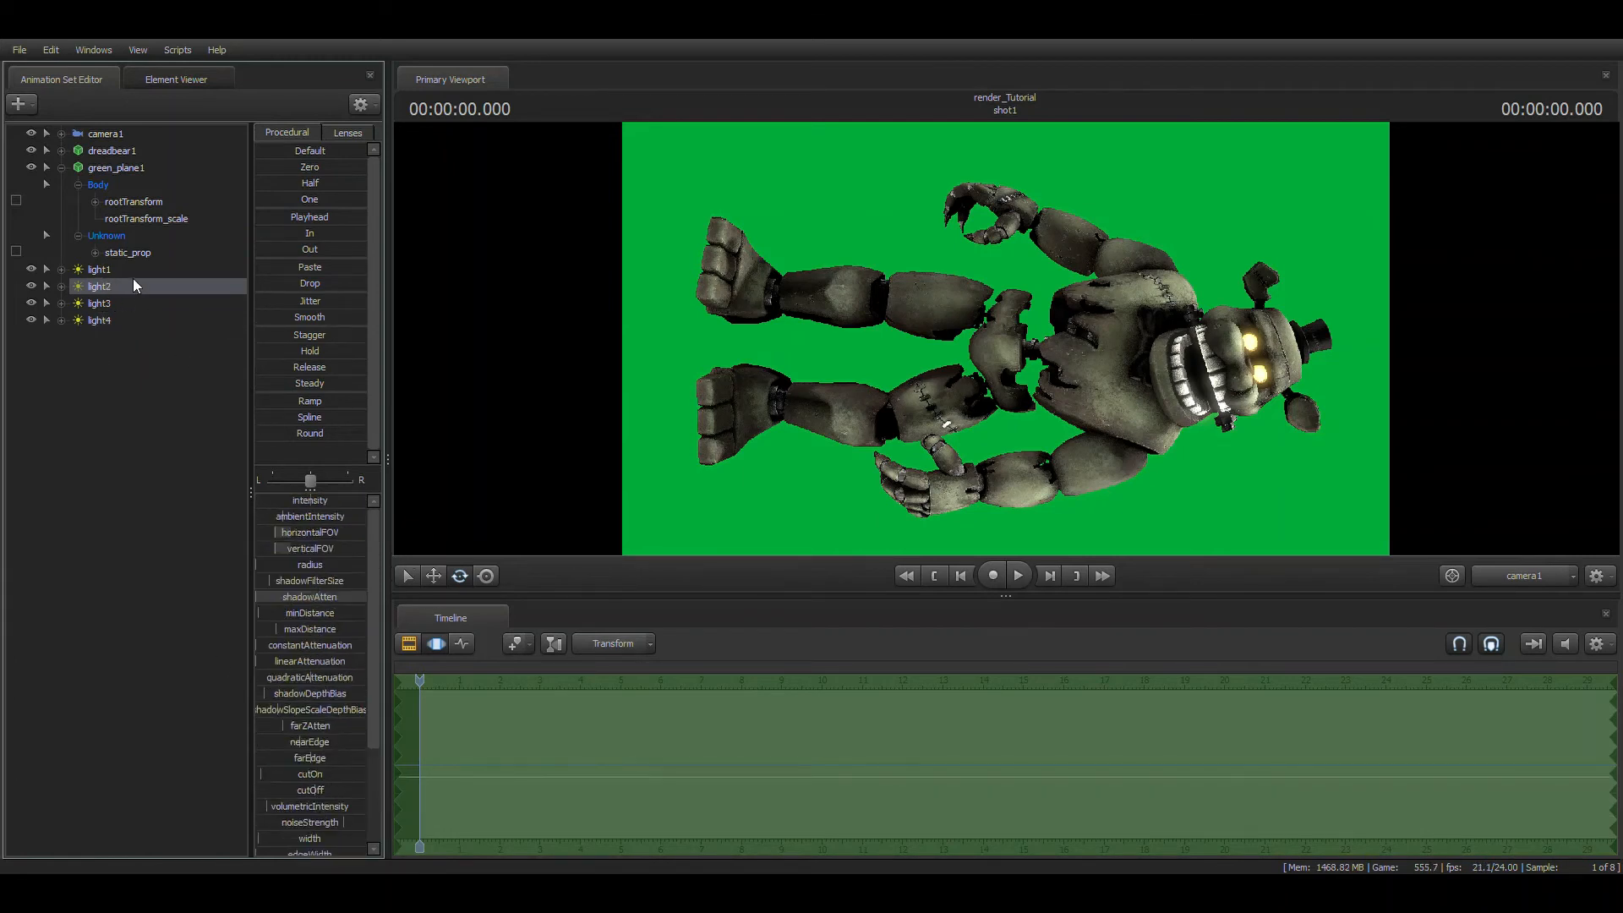
{"action": "left_click", "coordinate": [100, 268]}
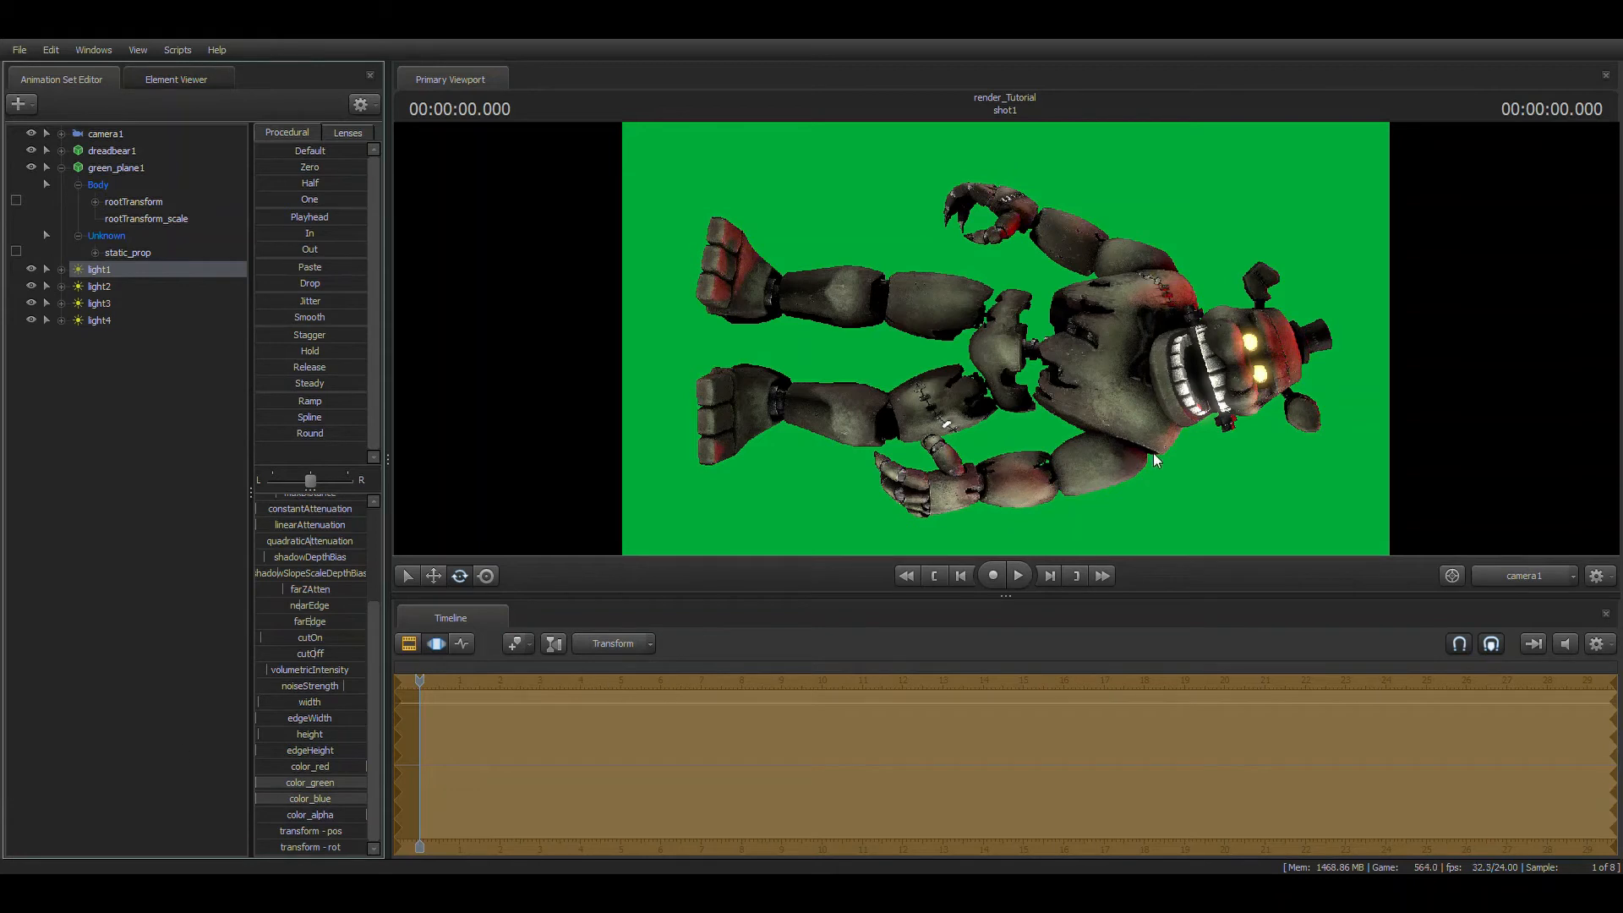
{"action": "mouse_move", "coordinate": [300, 660]}
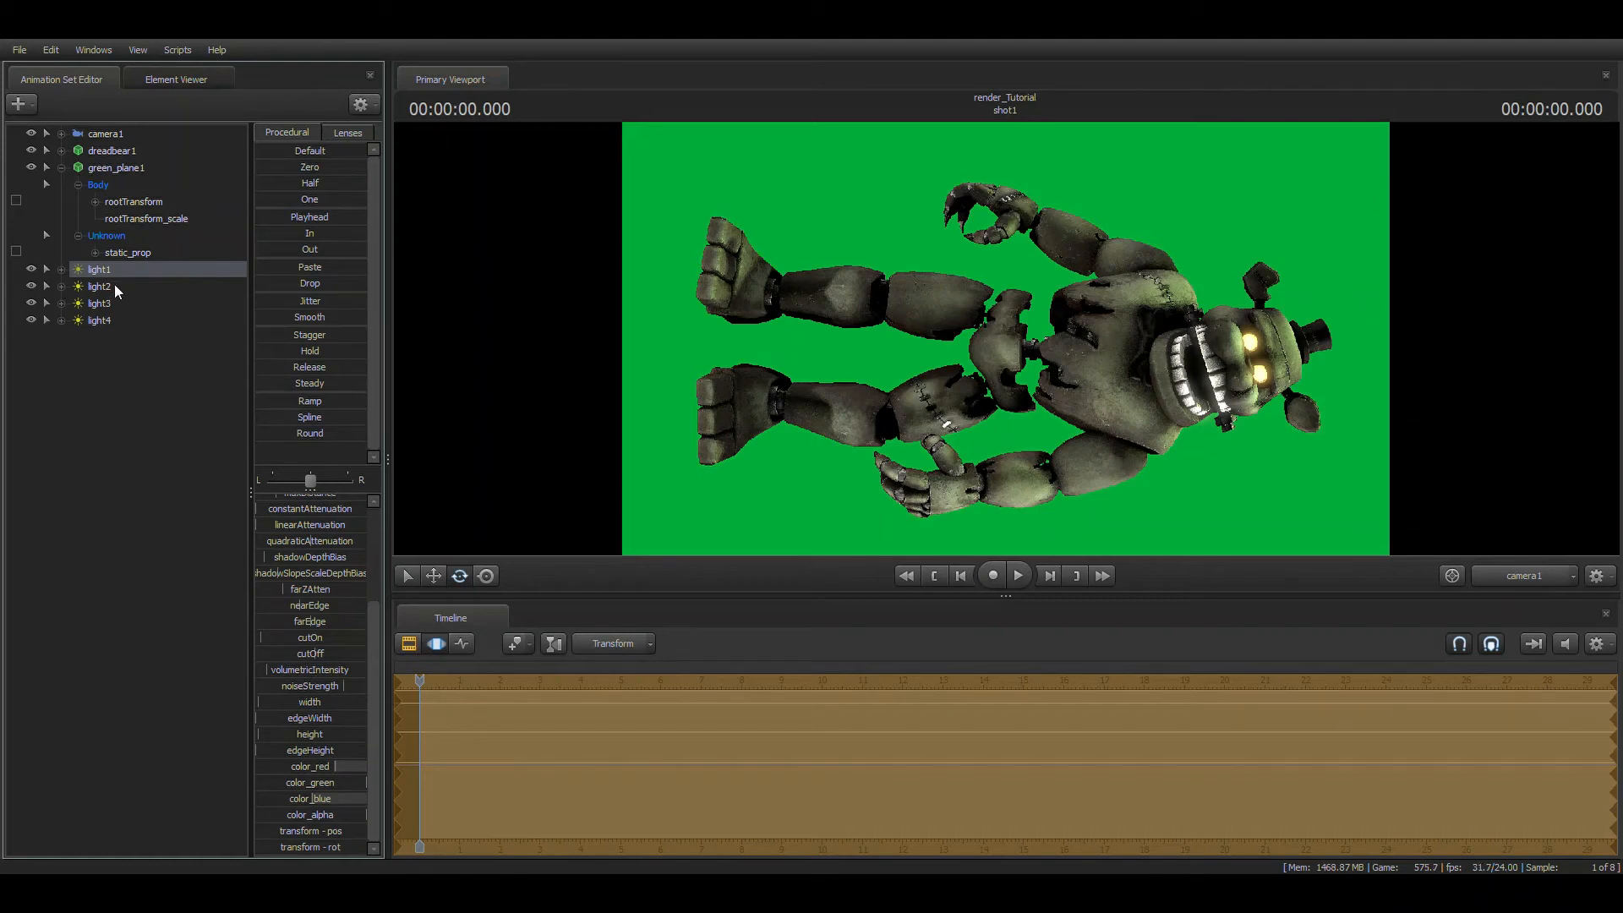
{"action": "left_click", "coordinate": [100, 285]}
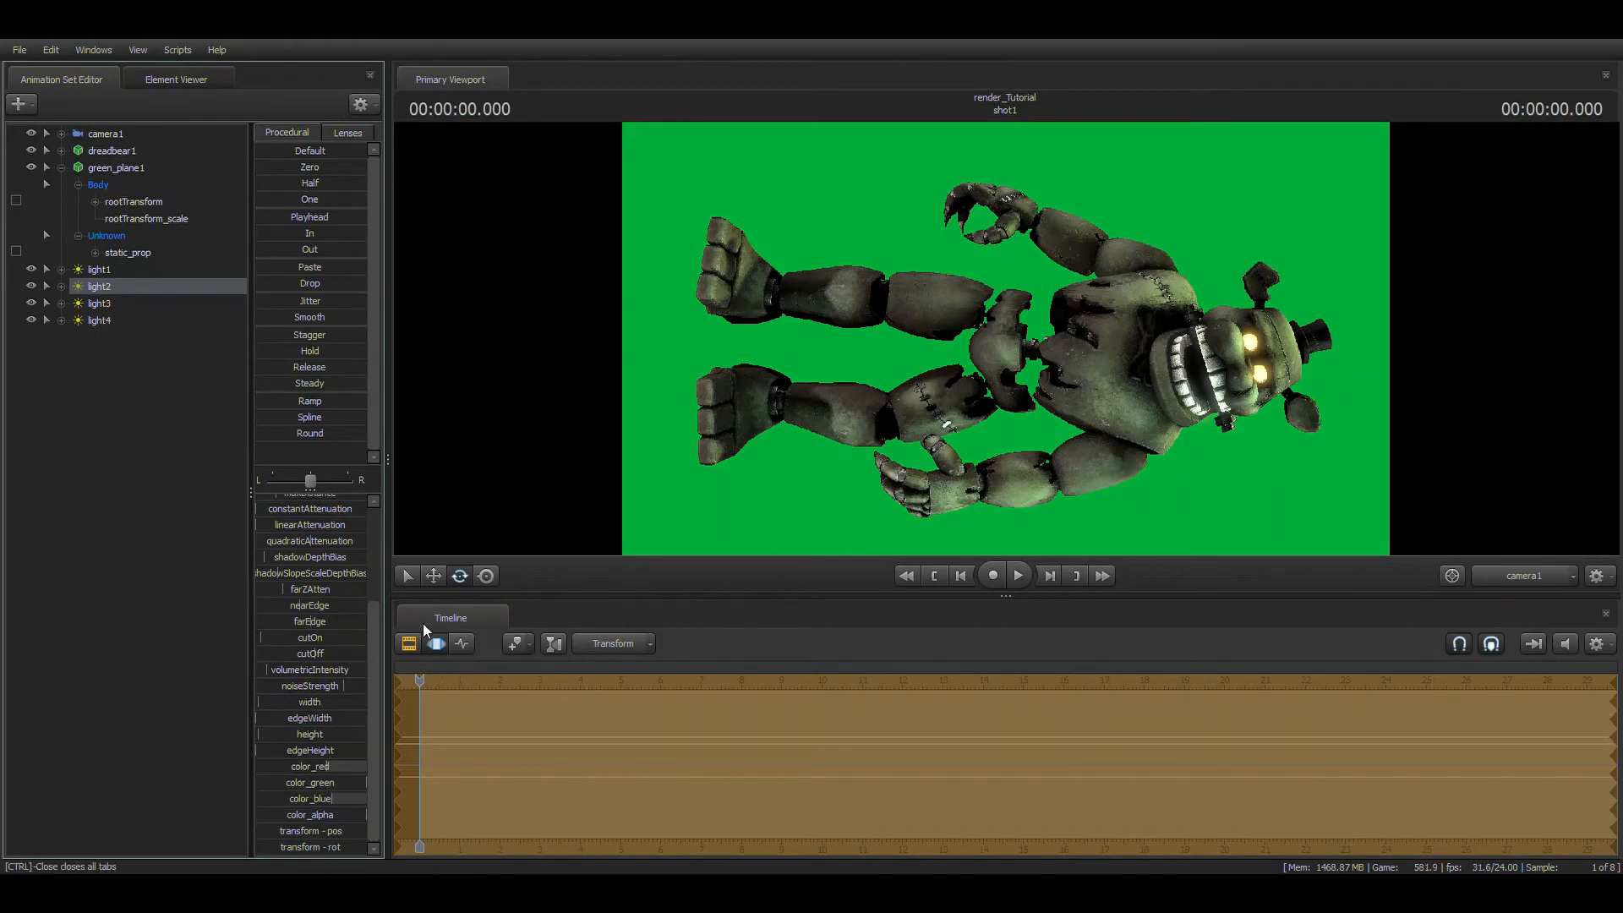
{"action": "left_click", "coordinate": [100, 320]}
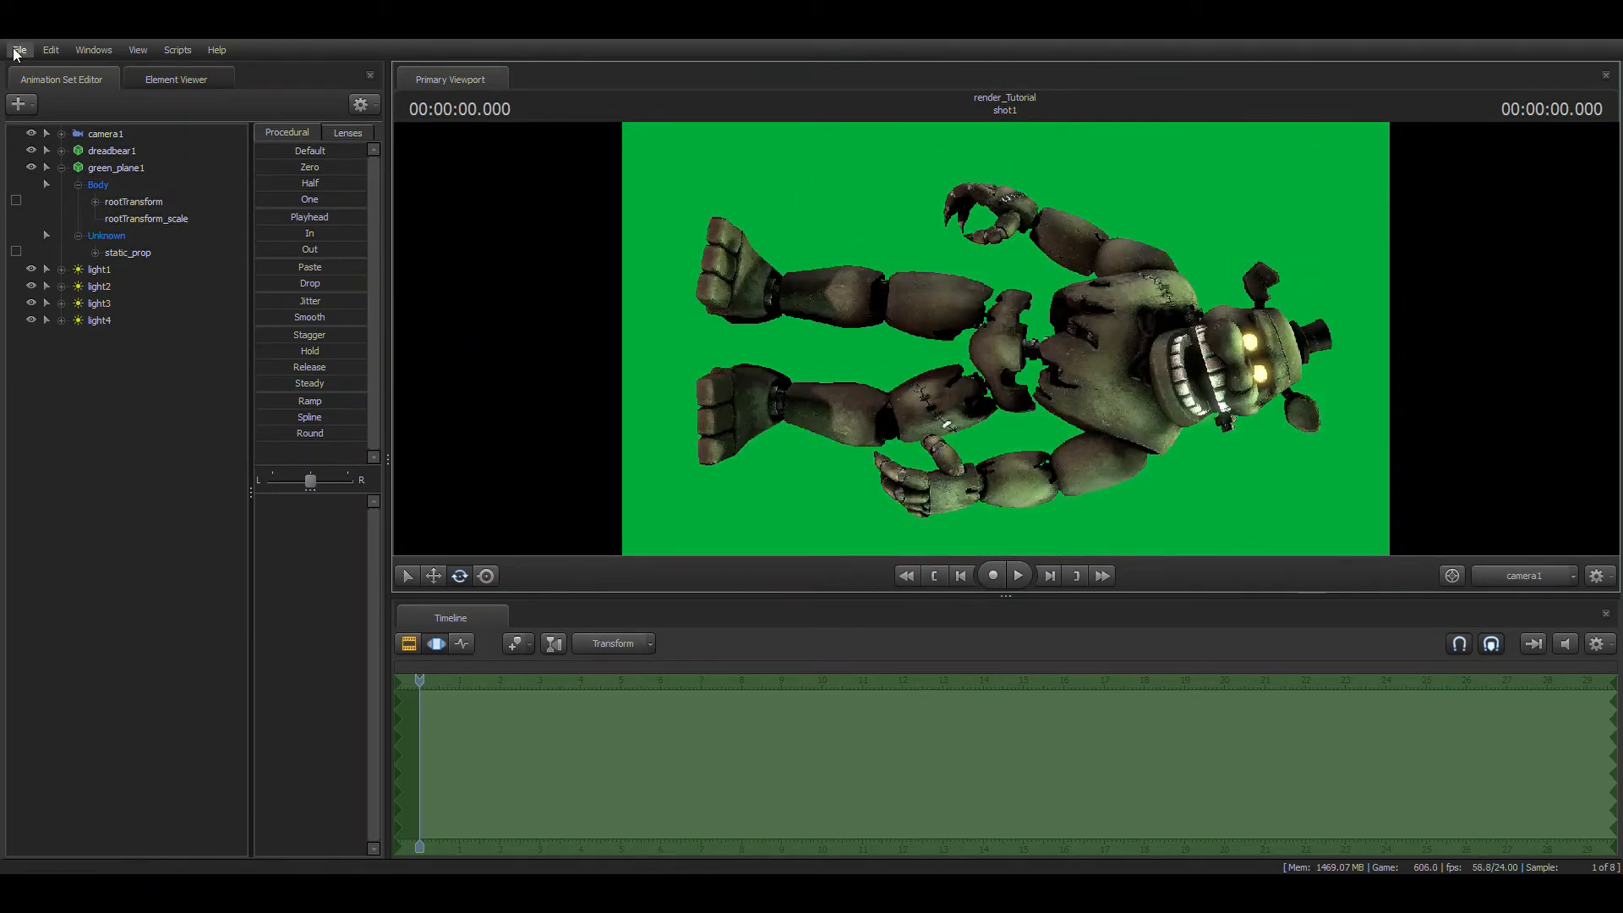
{"action": "mouse_move", "coordinate": [52, 109]}
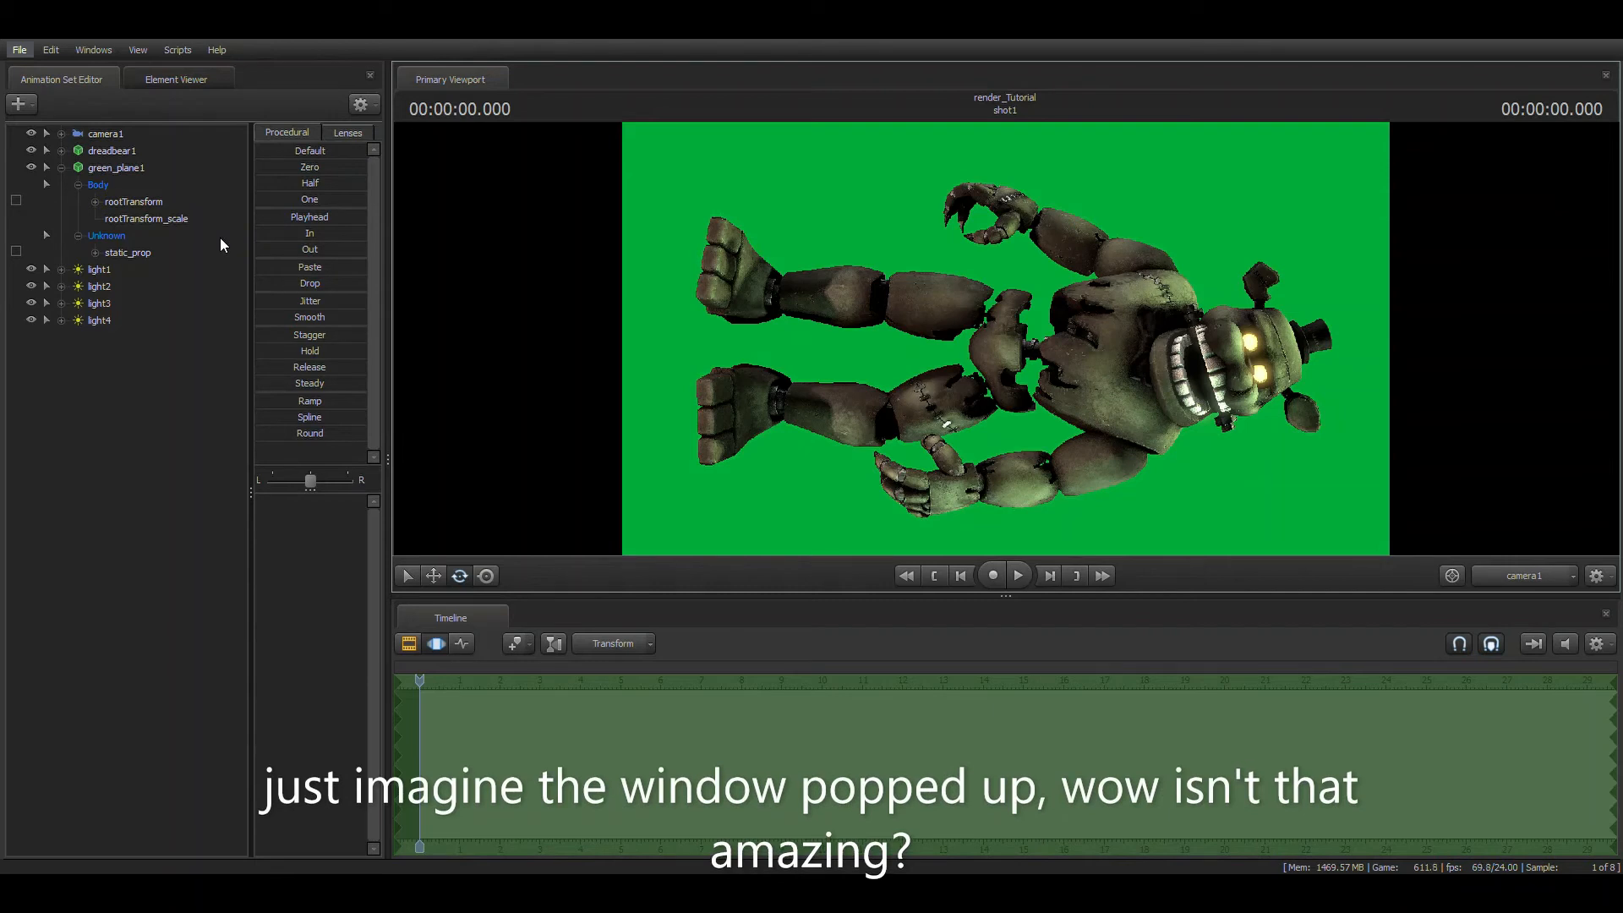
{"action": "mouse_move", "coordinate": [731, 494]}
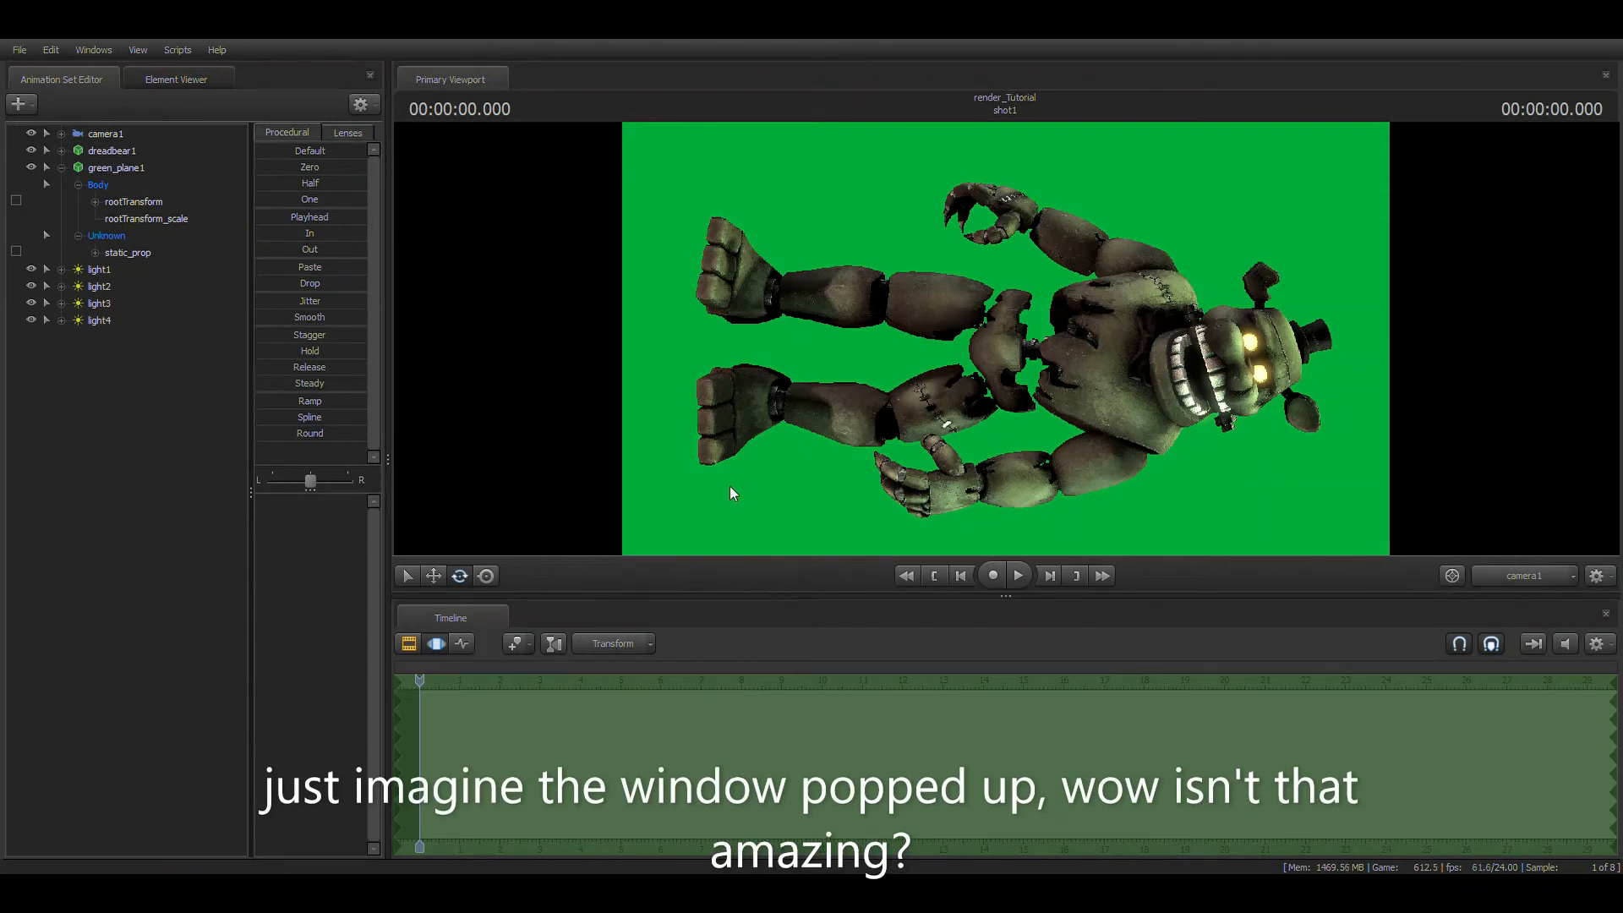
{"action": "mouse_move", "coordinate": [908, 460]}
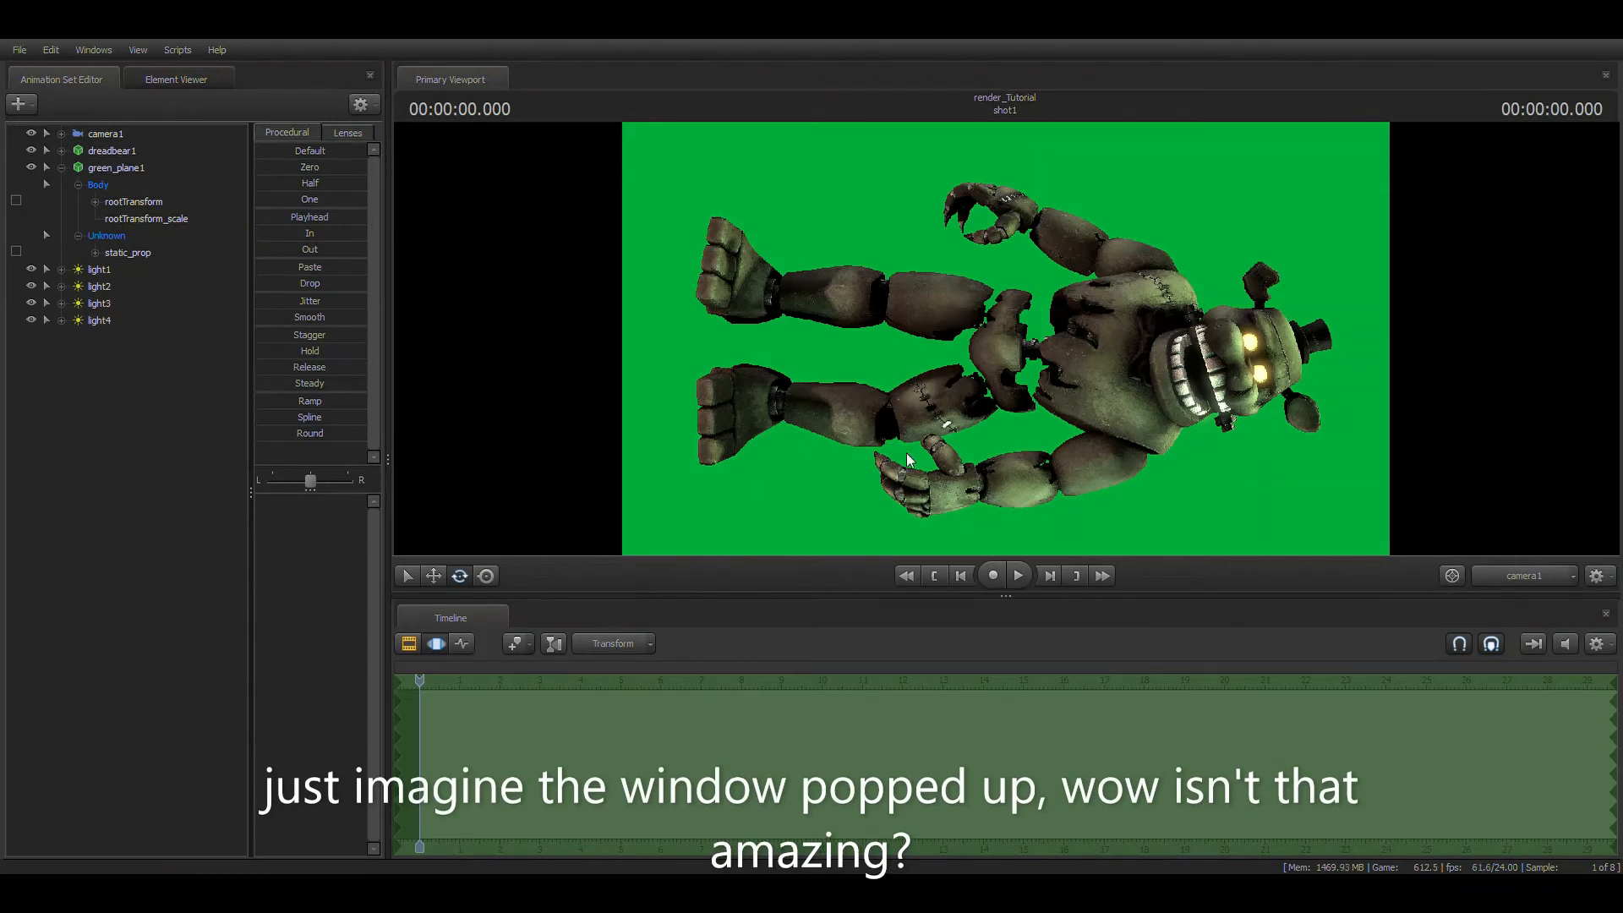
{"action": "mouse_move", "coordinate": [677, 442]}
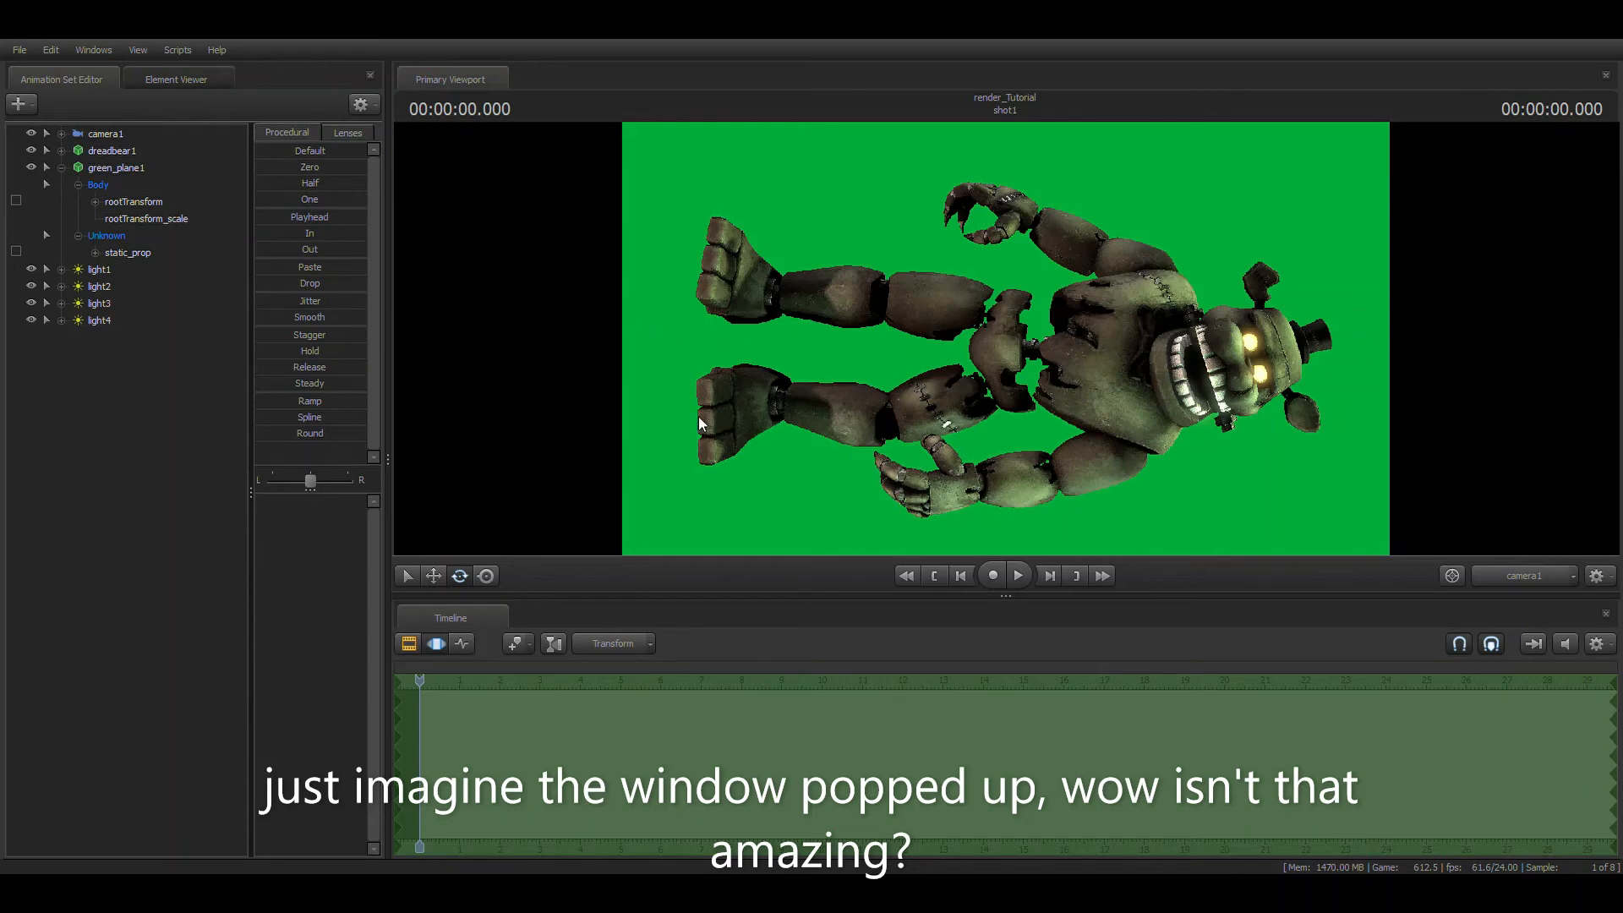
{"action": "mouse_move", "coordinate": [652, 420]}
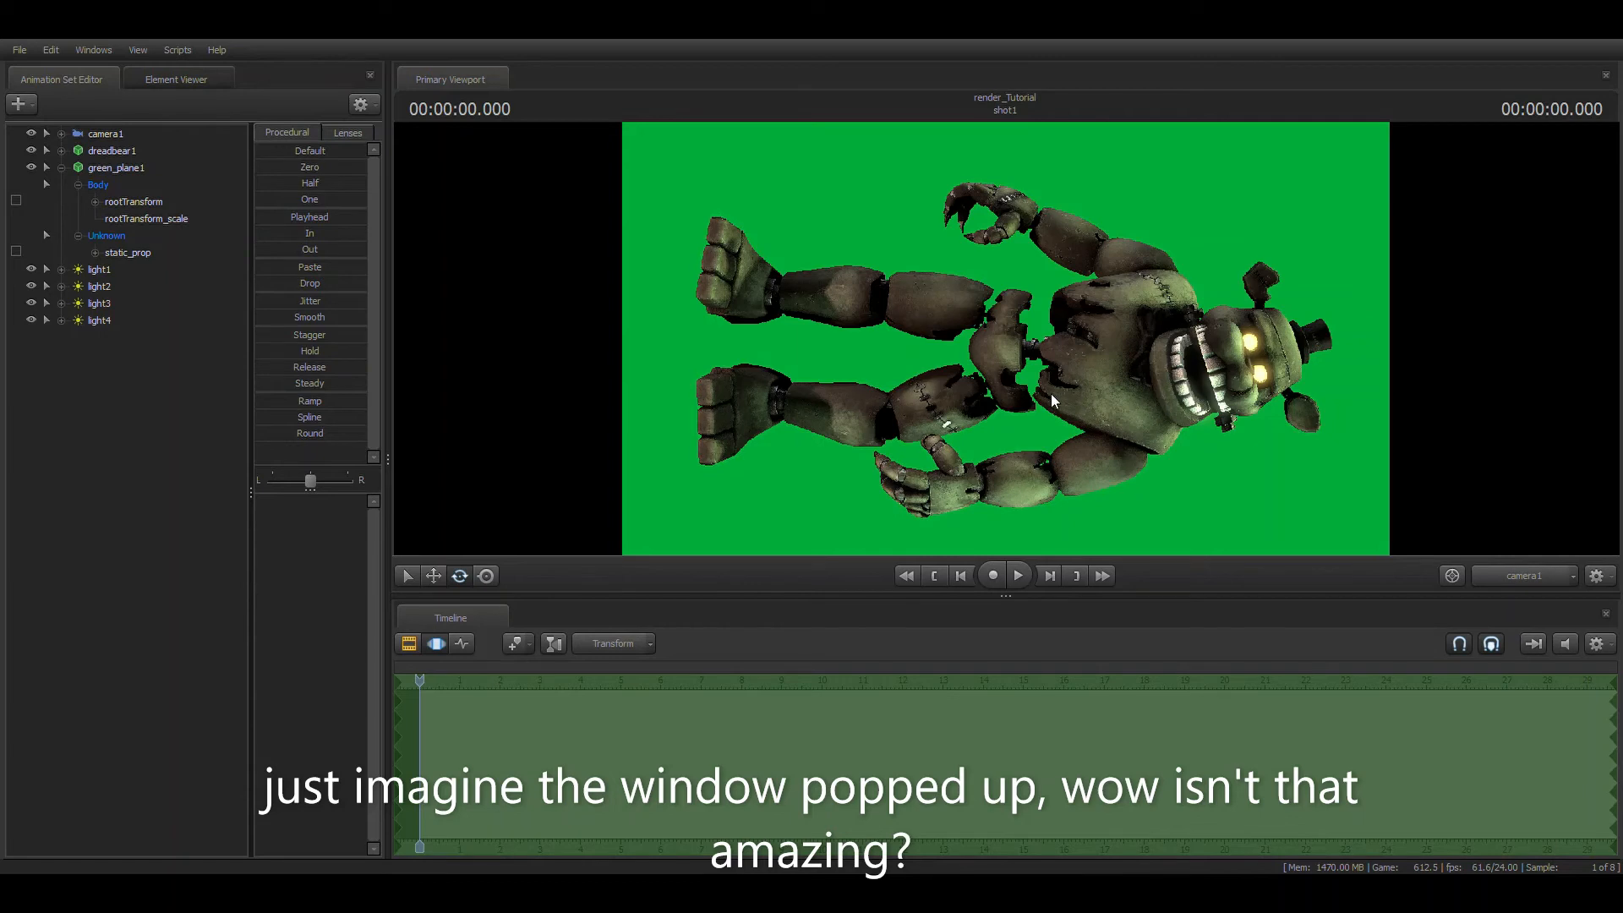
{"action": "mouse_move", "coordinate": [1040, 404]}
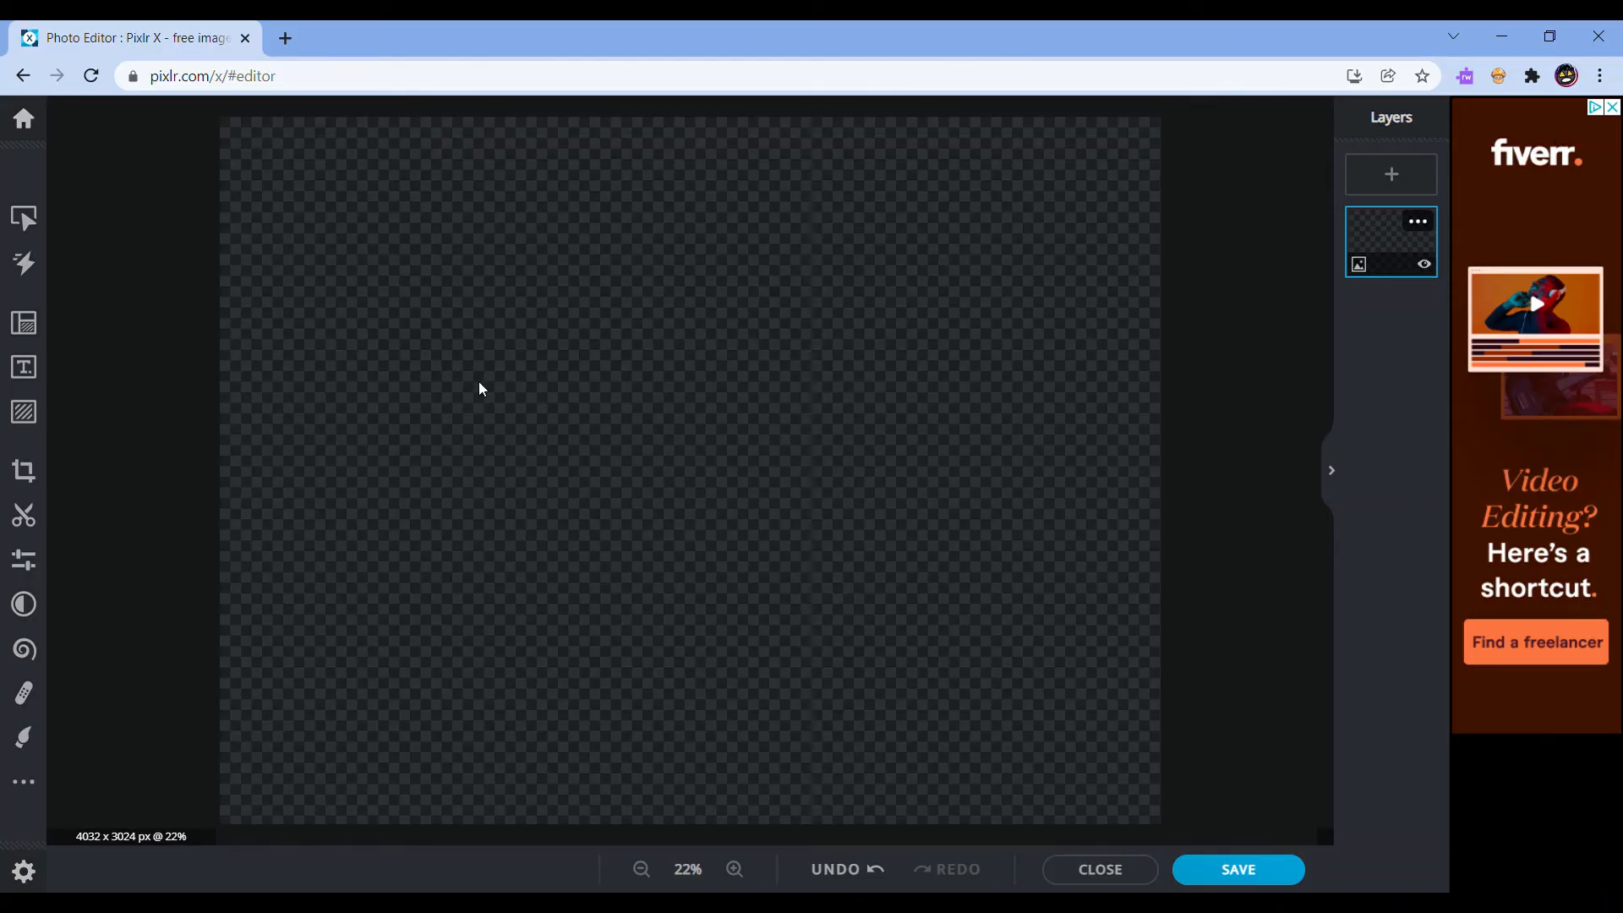
{"action": "mouse_move", "coordinate": [760, 294]}
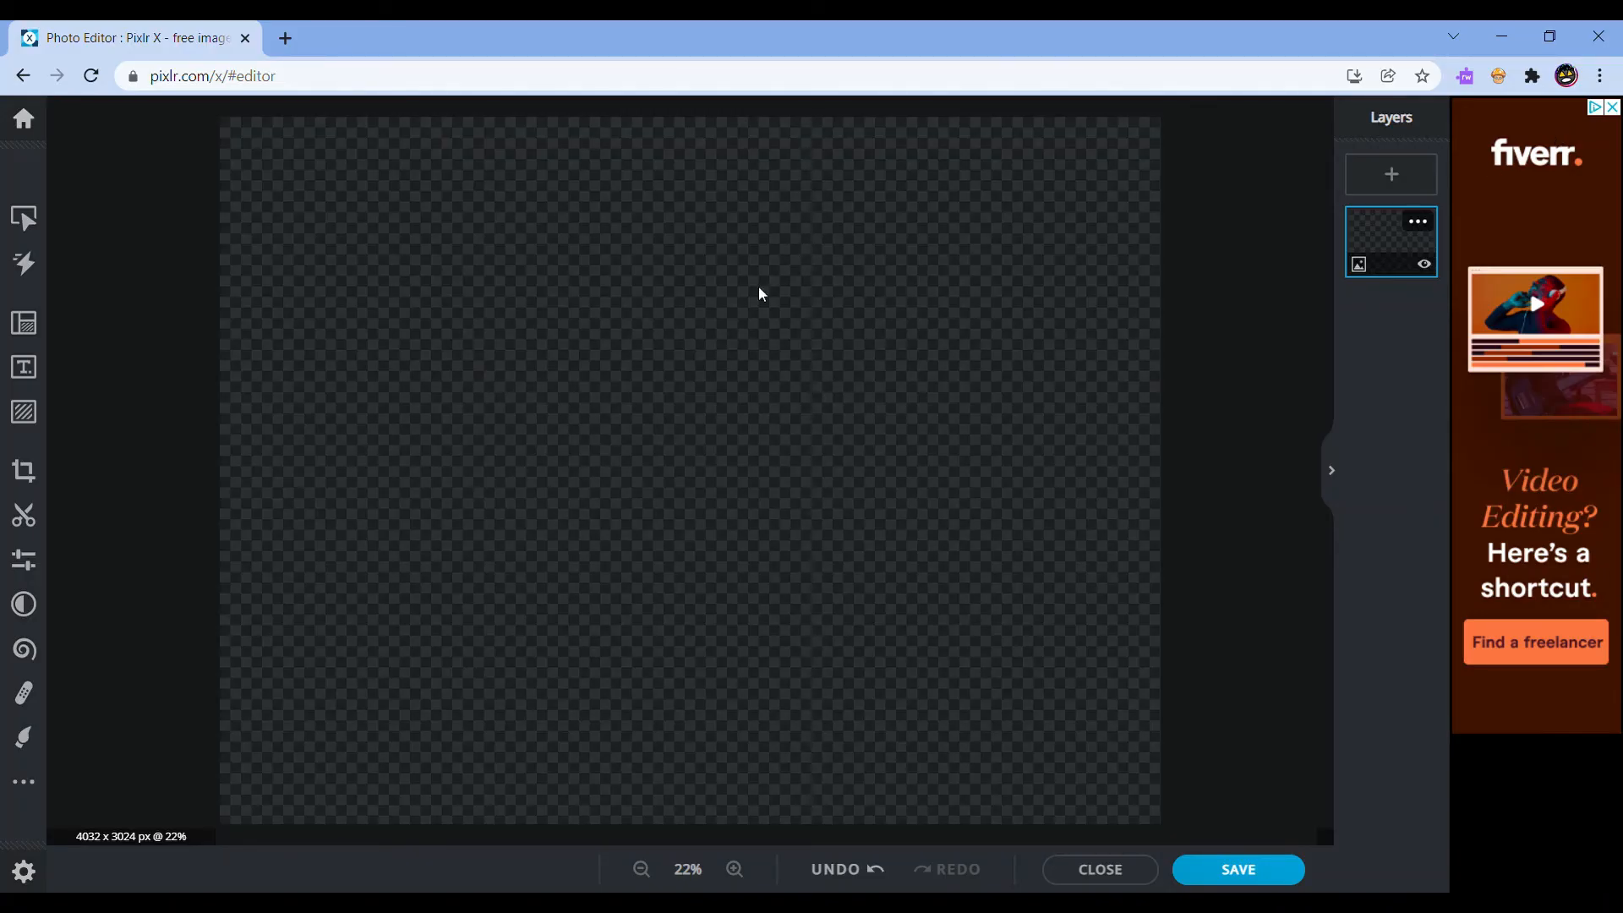
{"action": "mouse_move", "coordinate": [460, 225]}
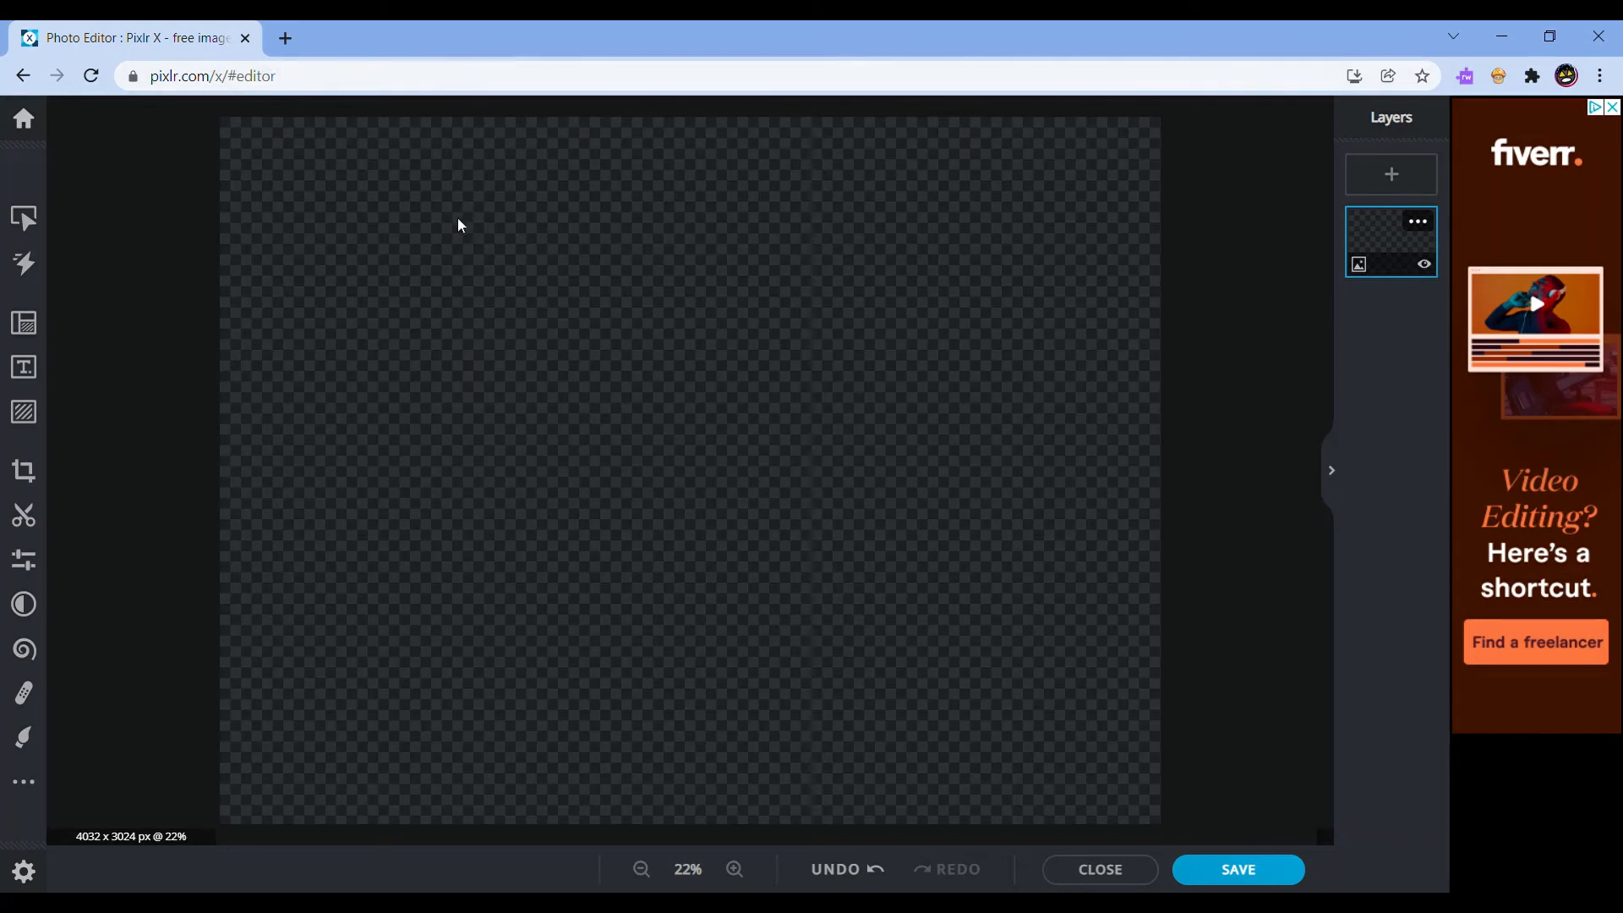
{"action": "mouse_move", "coordinate": [229, 50]}
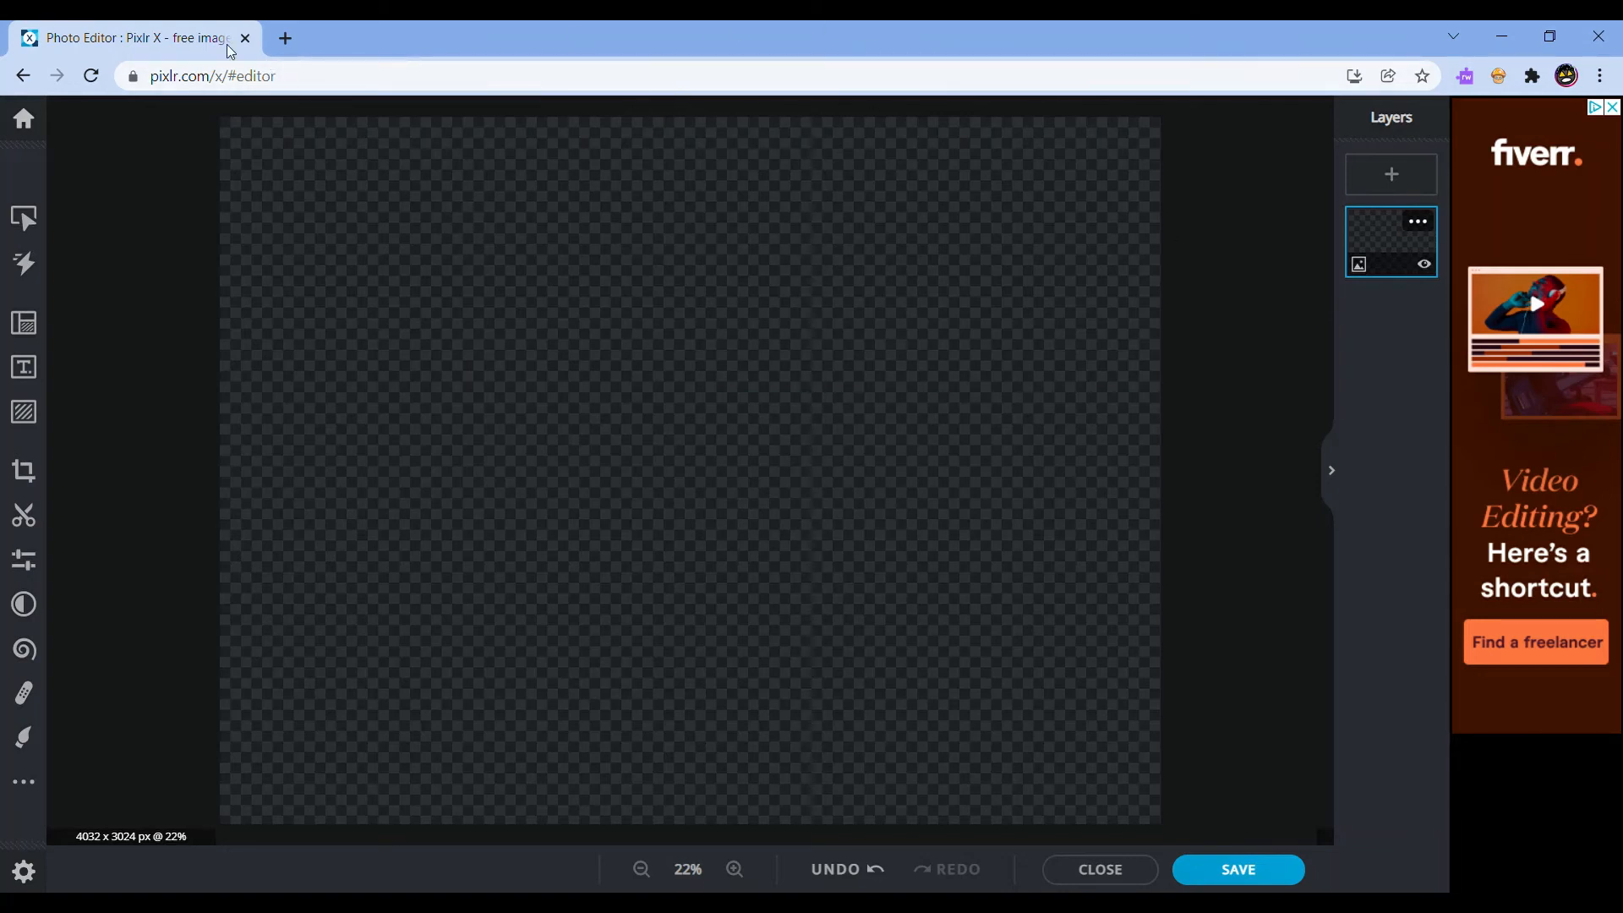
{"action": "mouse_move", "coordinate": [322, 95]}
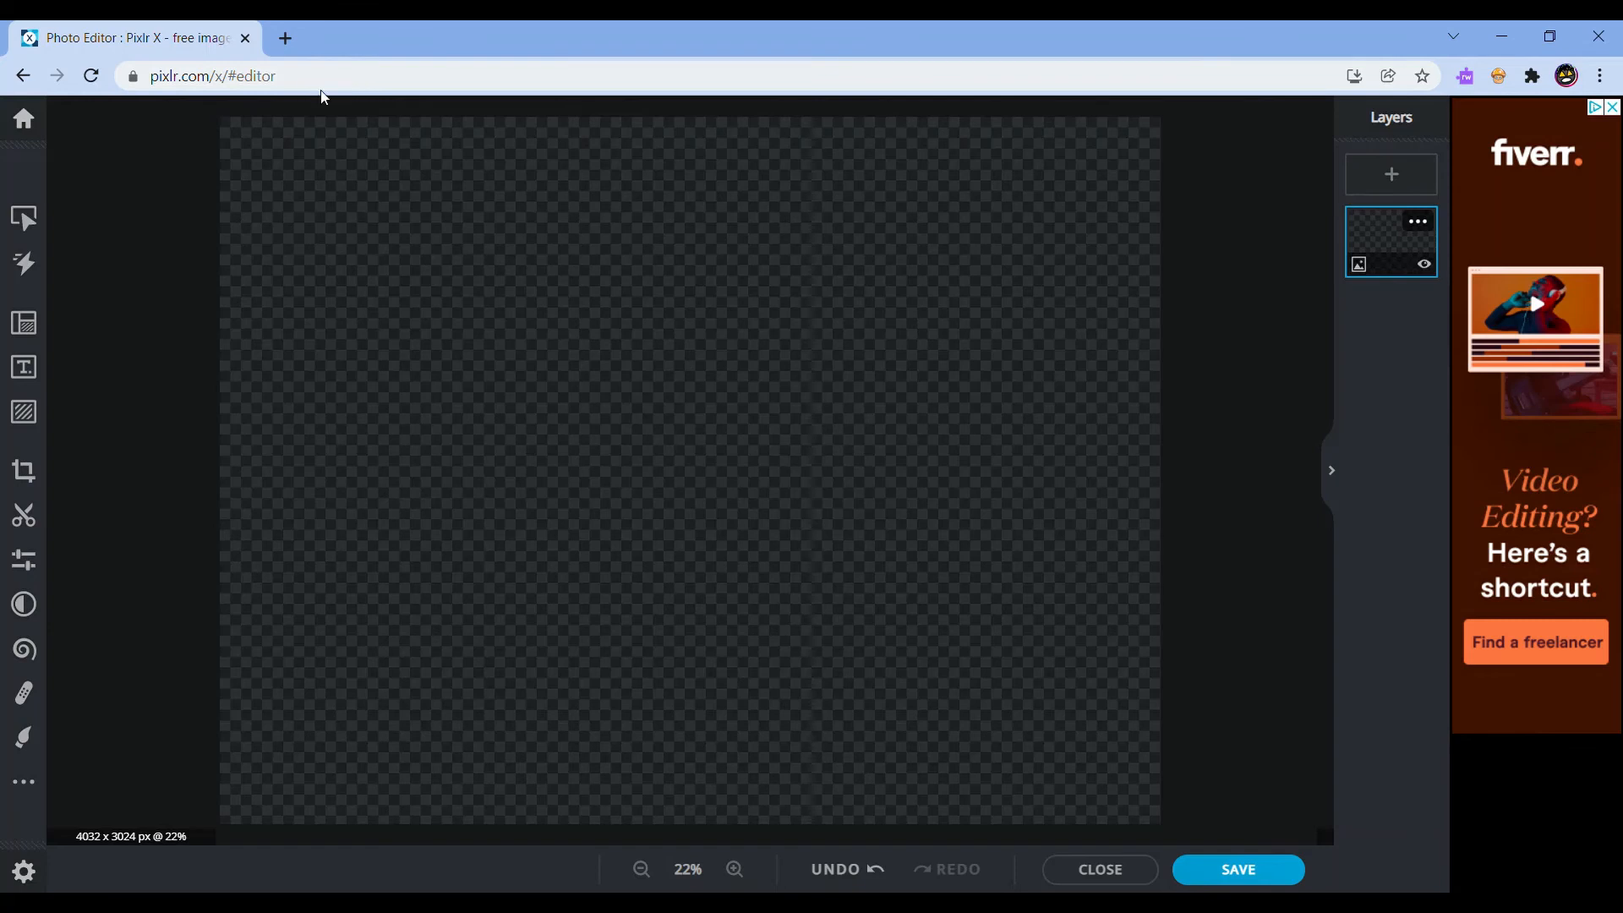
{"action": "mouse_move", "coordinate": [1392, 174]}
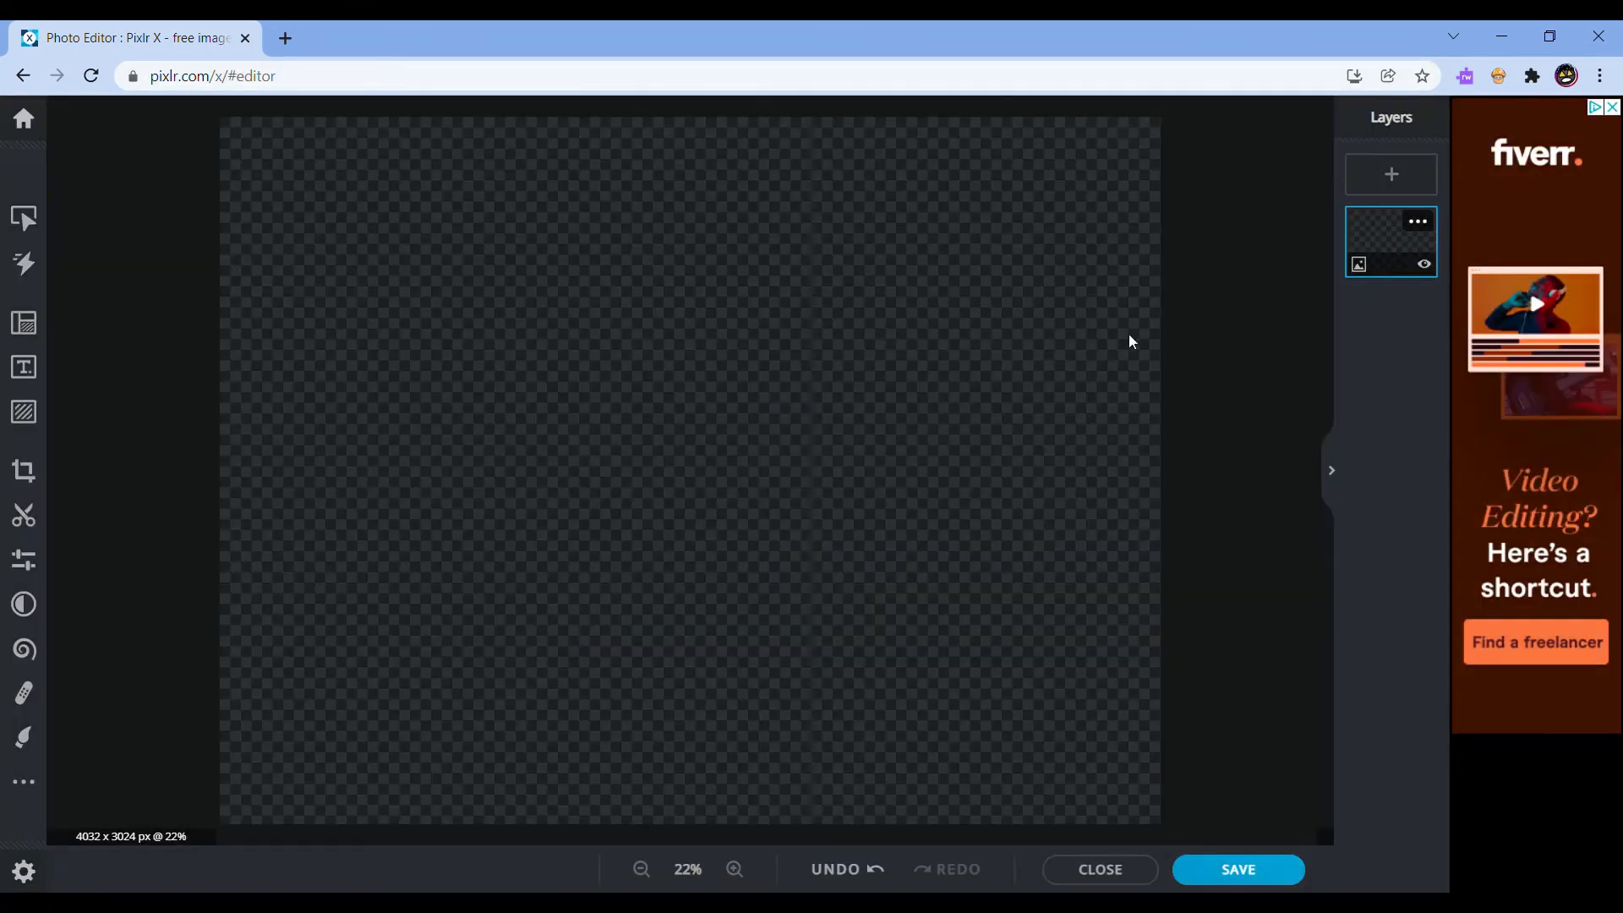
Use the Home icon in the left toolbar to reach the latest-projects list
{"action": "left_click", "coordinate": [1389, 174]}
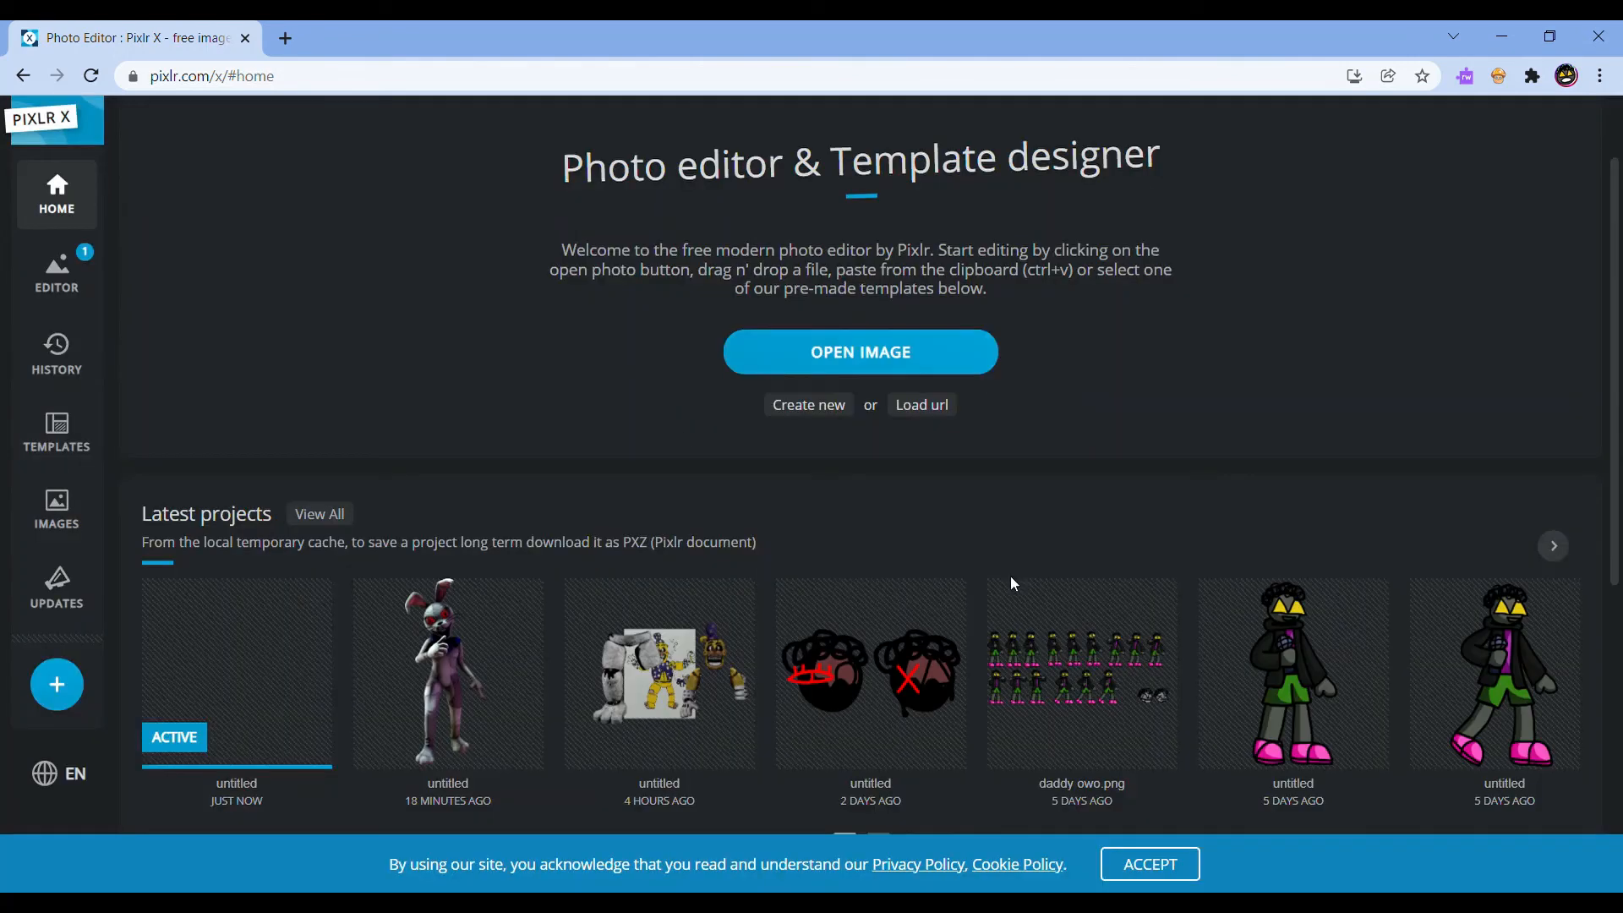
{"action": "mouse_move", "coordinate": [660, 673]}
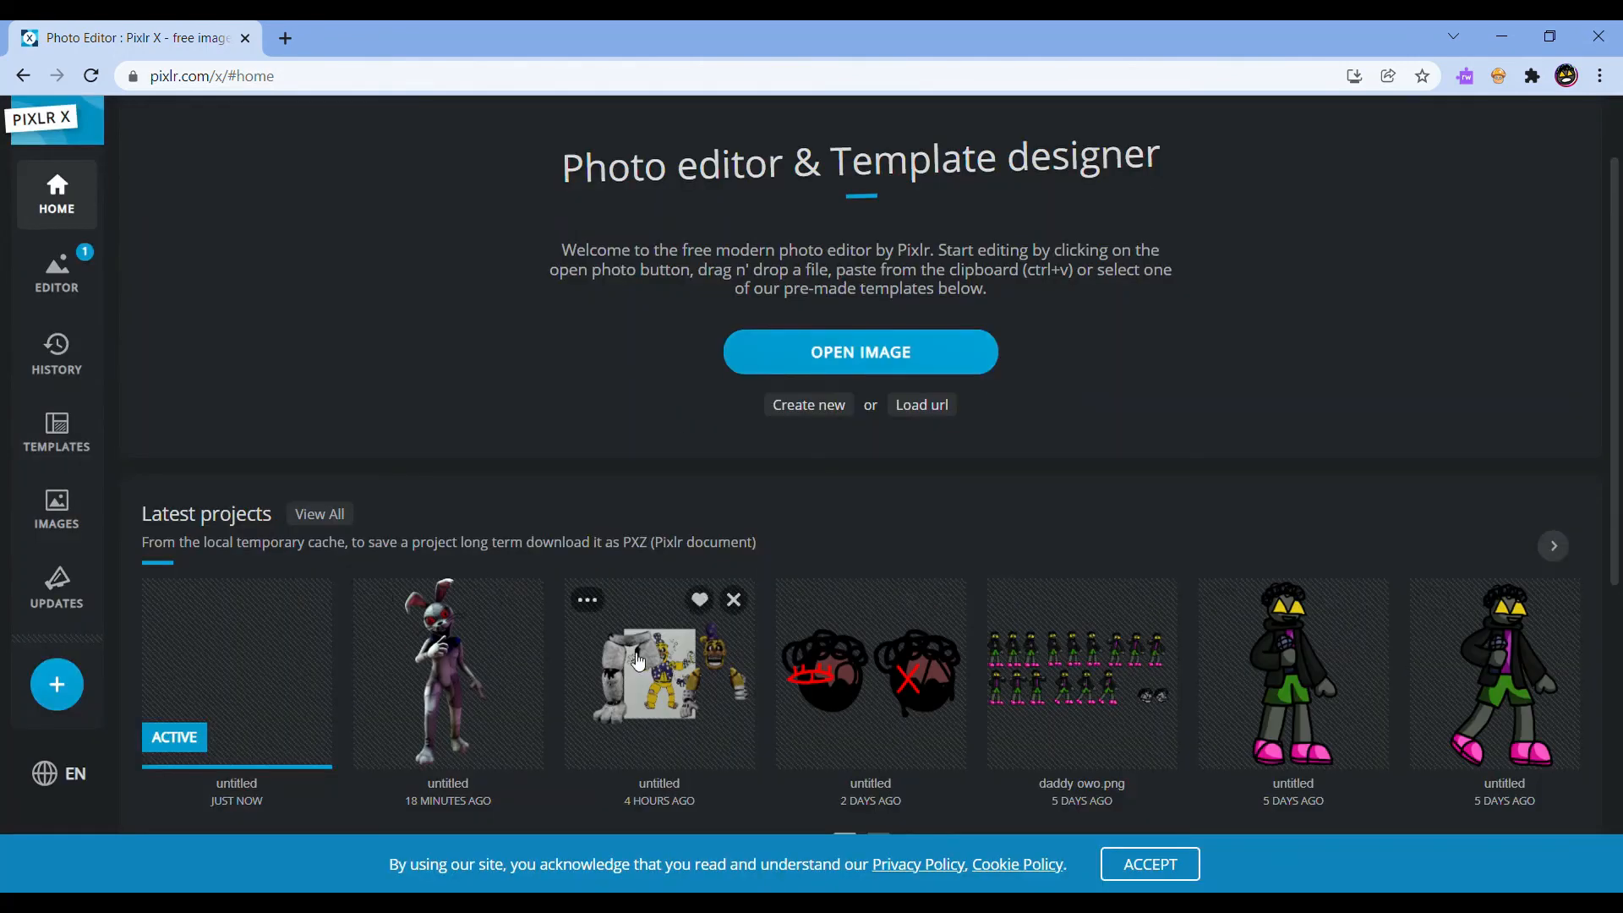
{"action": "mouse_move", "coordinate": [234, 724]}
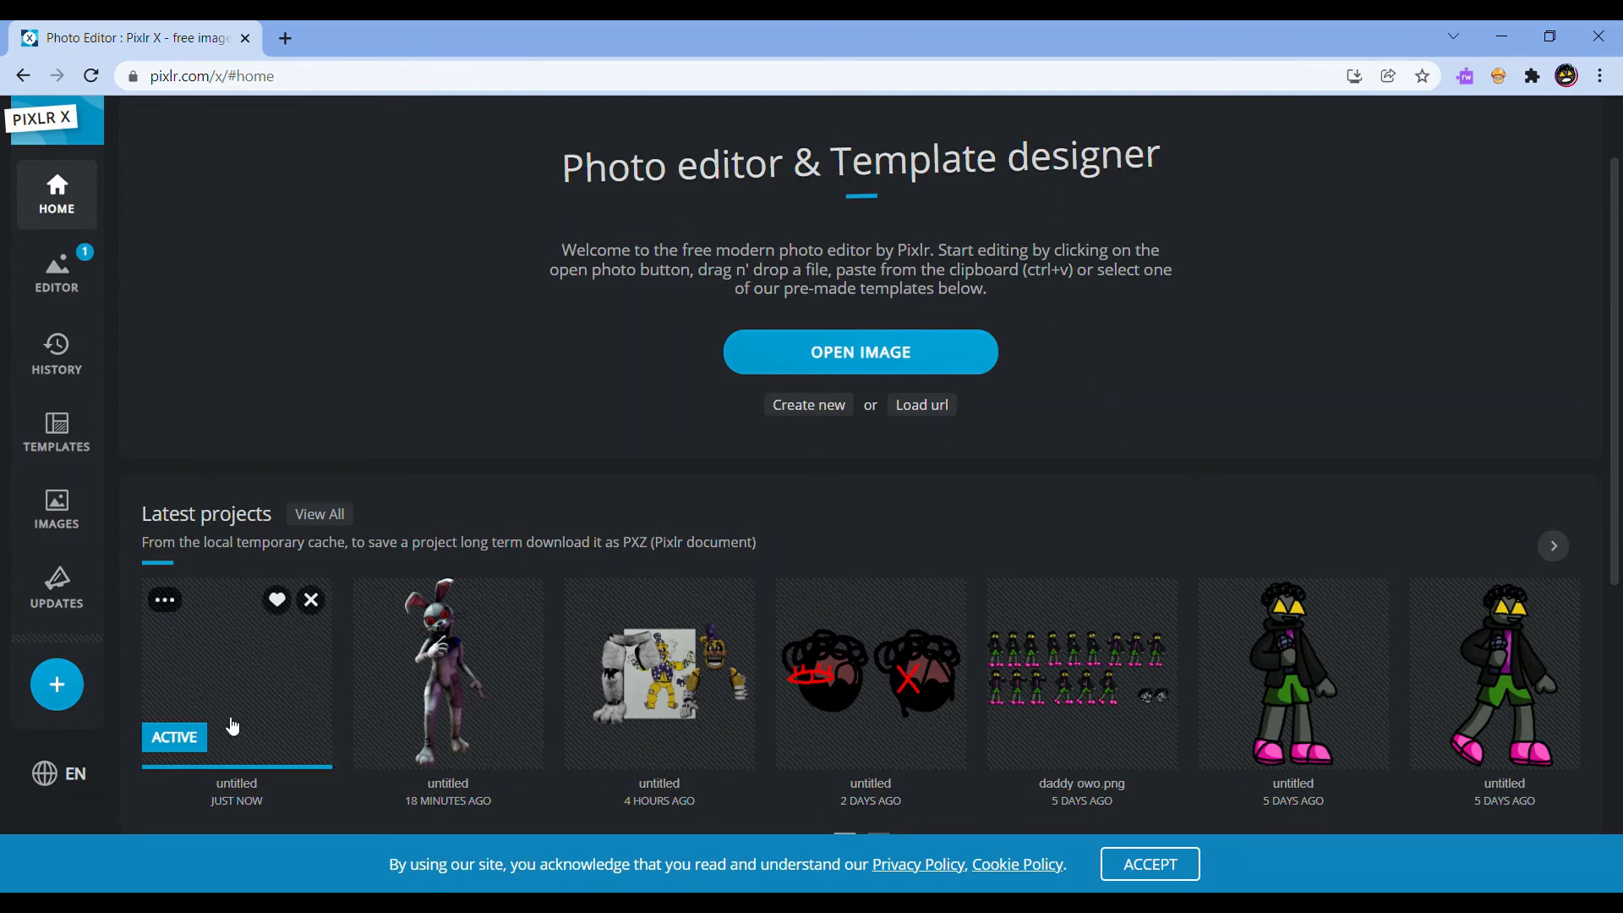
Create a 12 mpx 4:3 (4032×3024) blank canvas and open the untitled project
{"action": "left_click", "coordinate": [807, 404]}
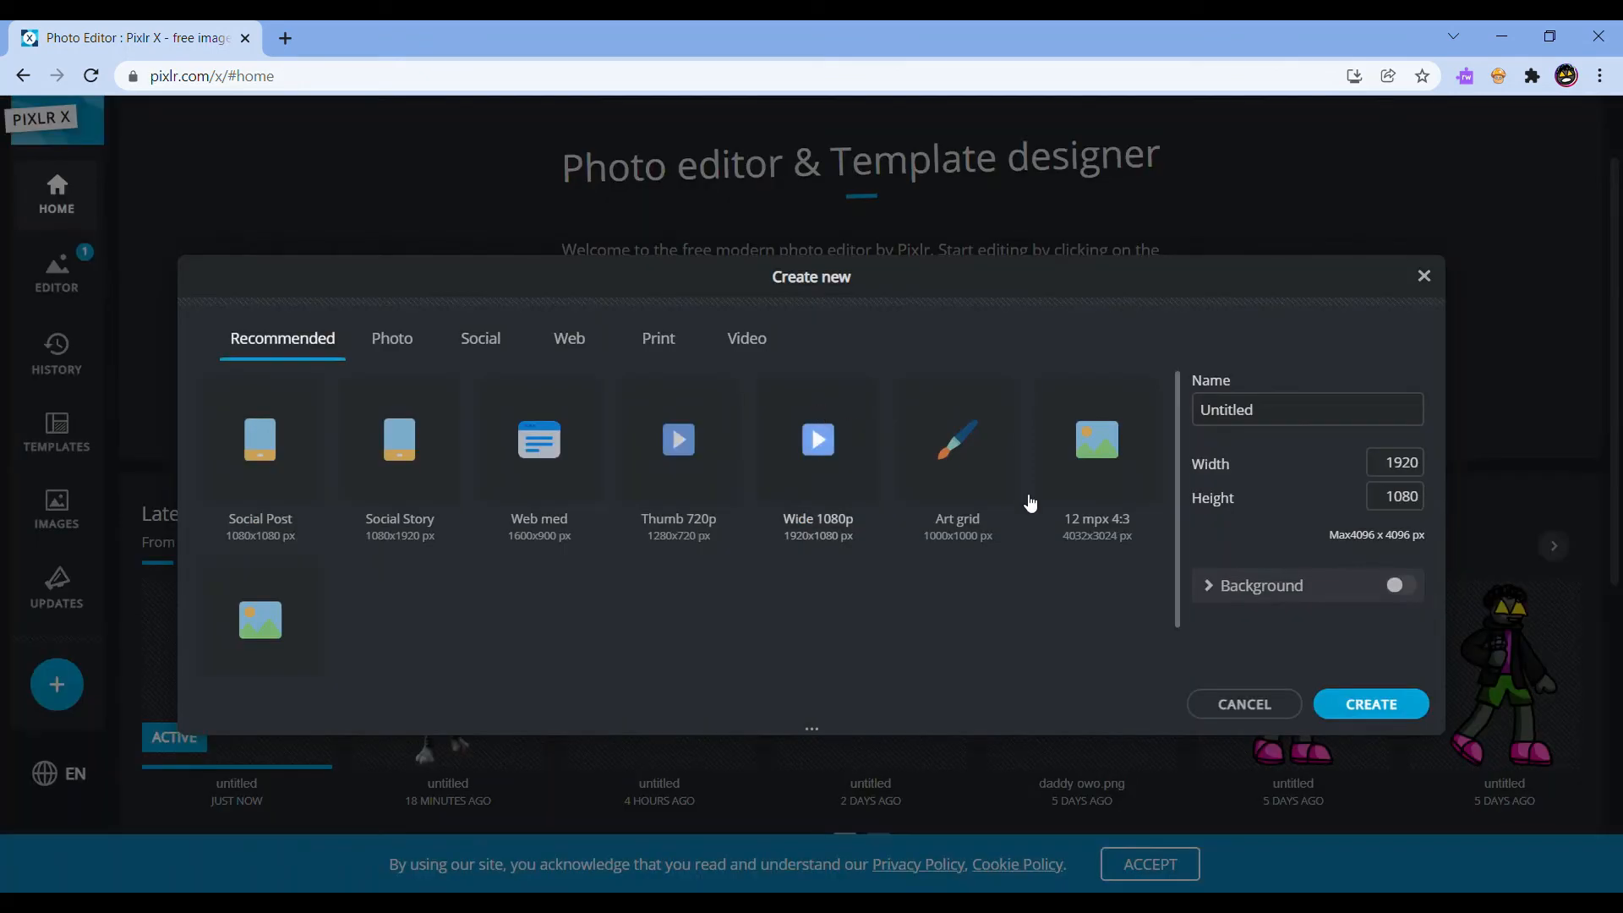
{"action": "left_click", "coordinate": [1096, 438]}
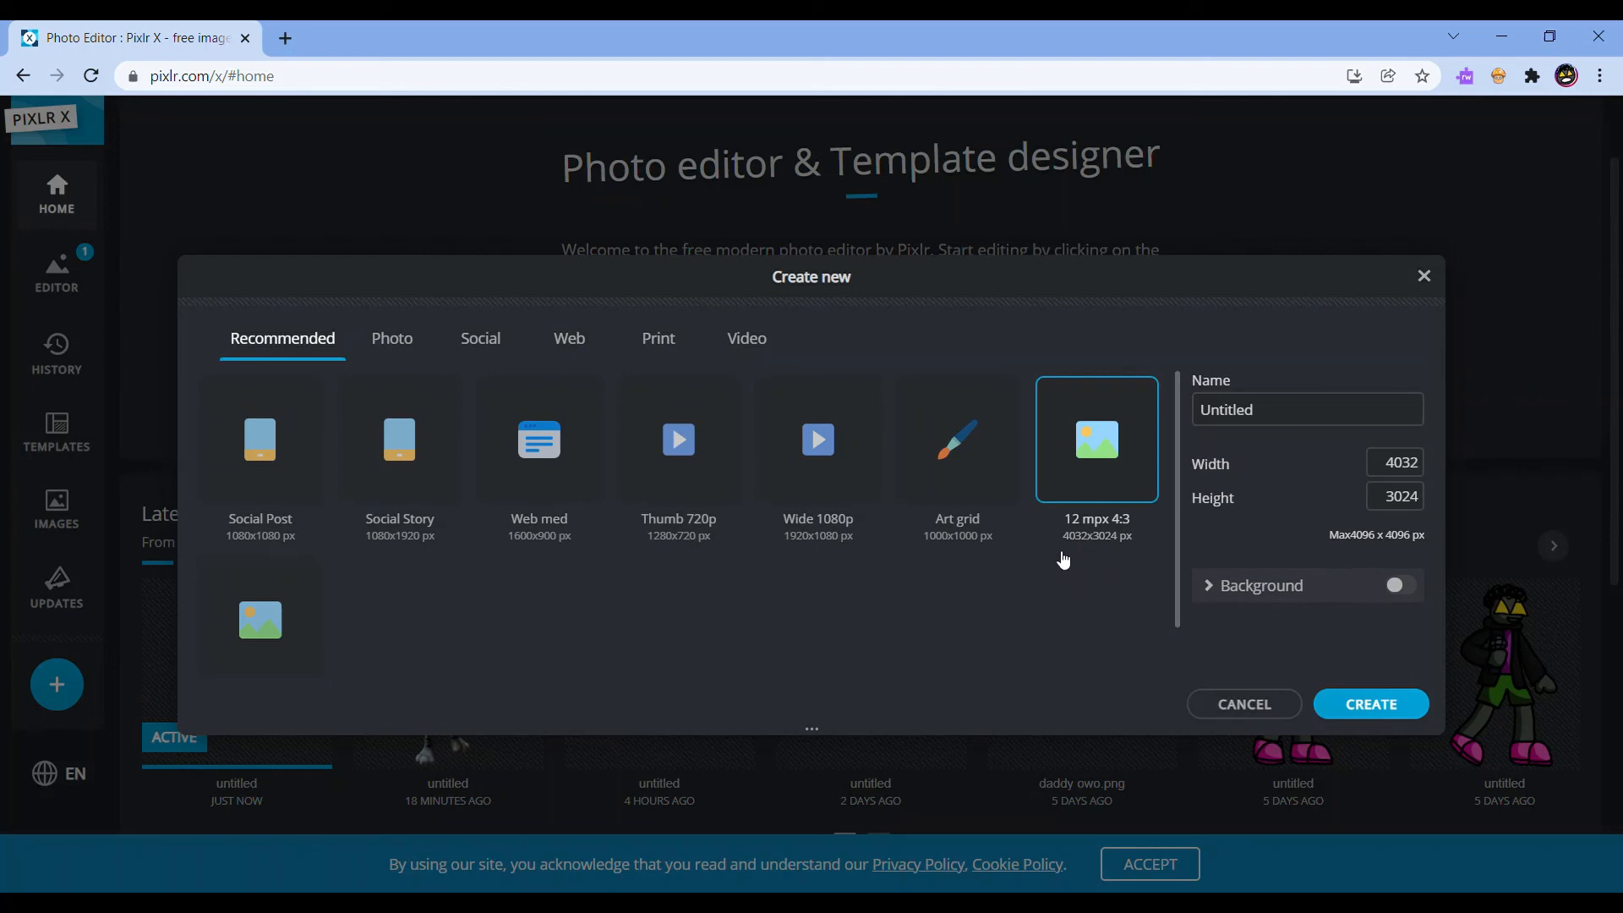
{"action": "mouse_move", "coordinate": [1094, 555]}
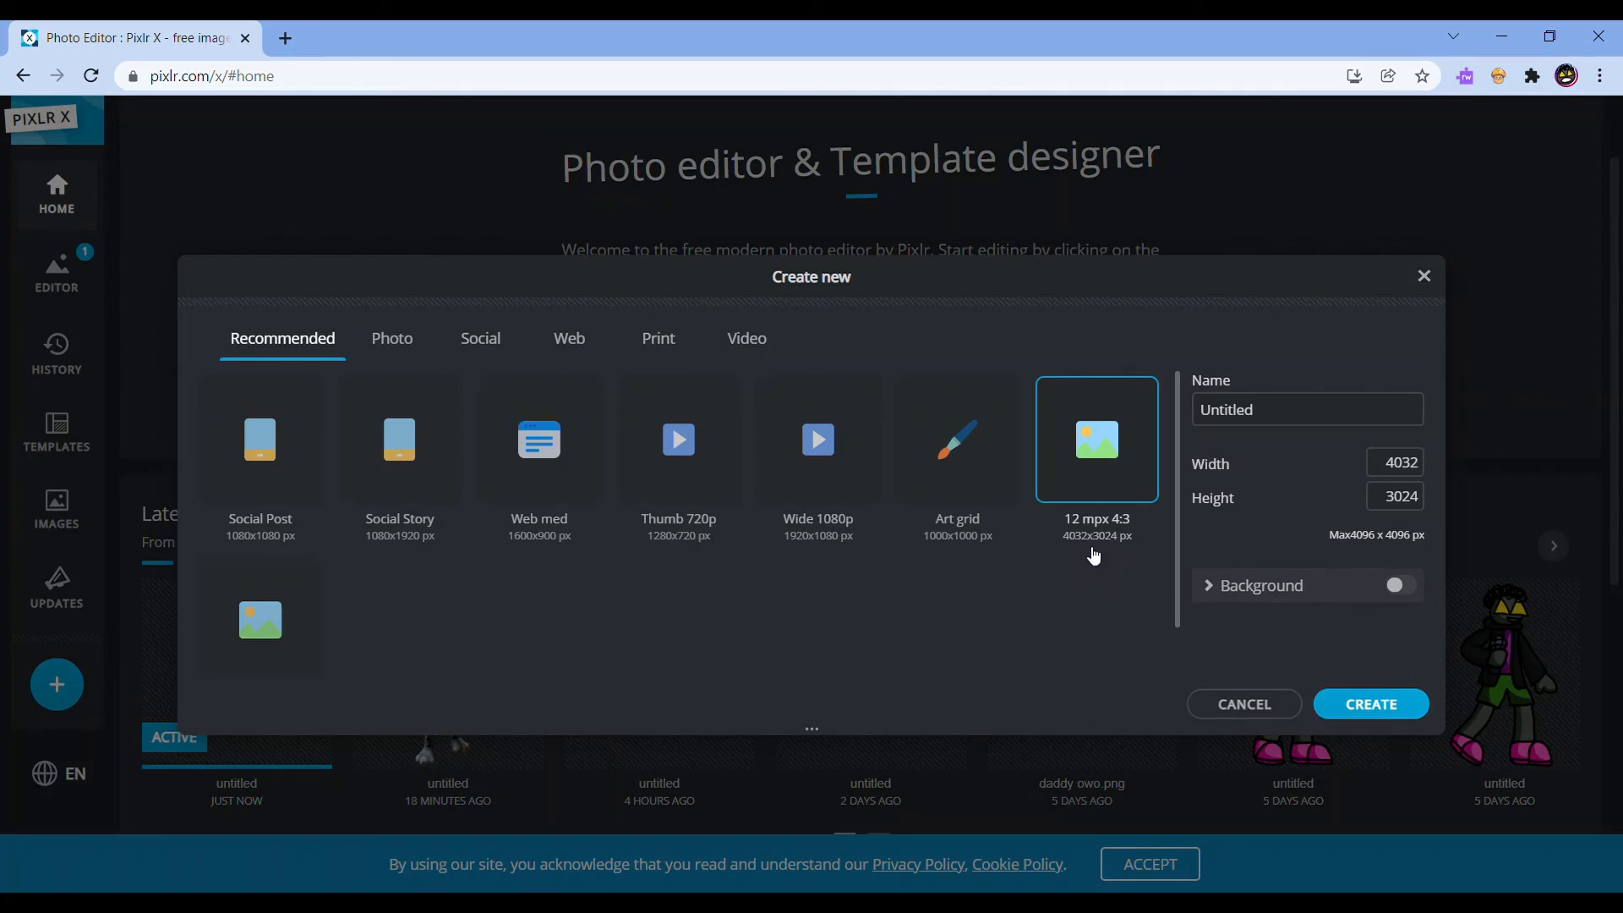
{"action": "mouse_move", "coordinate": [1095, 549]}
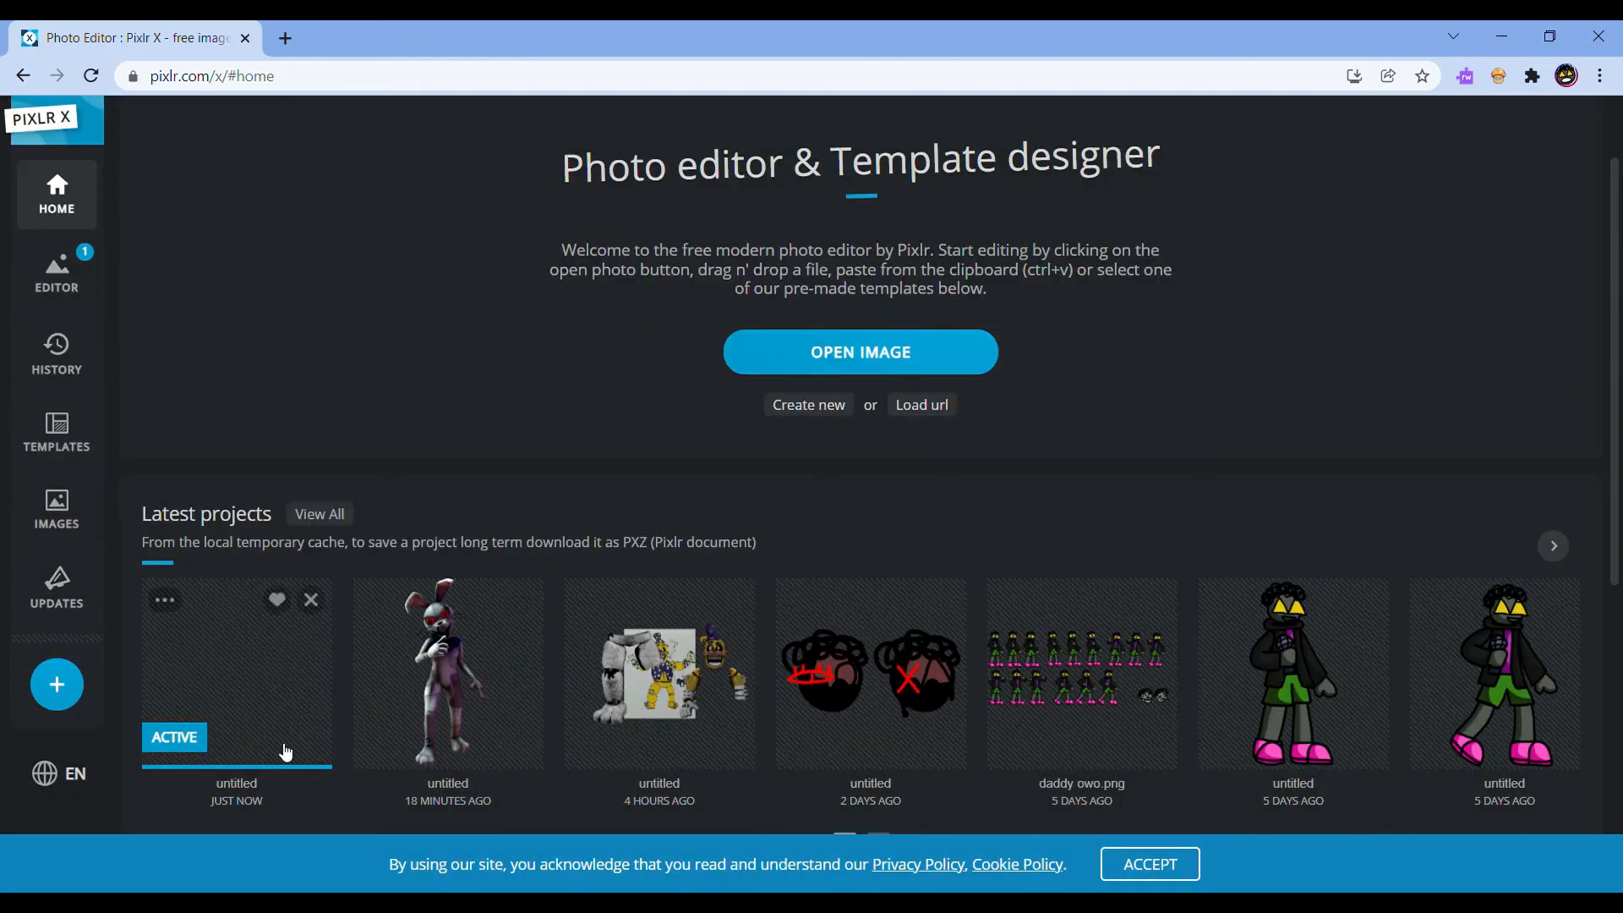
{"action": "left_click", "coordinate": [236, 672]}
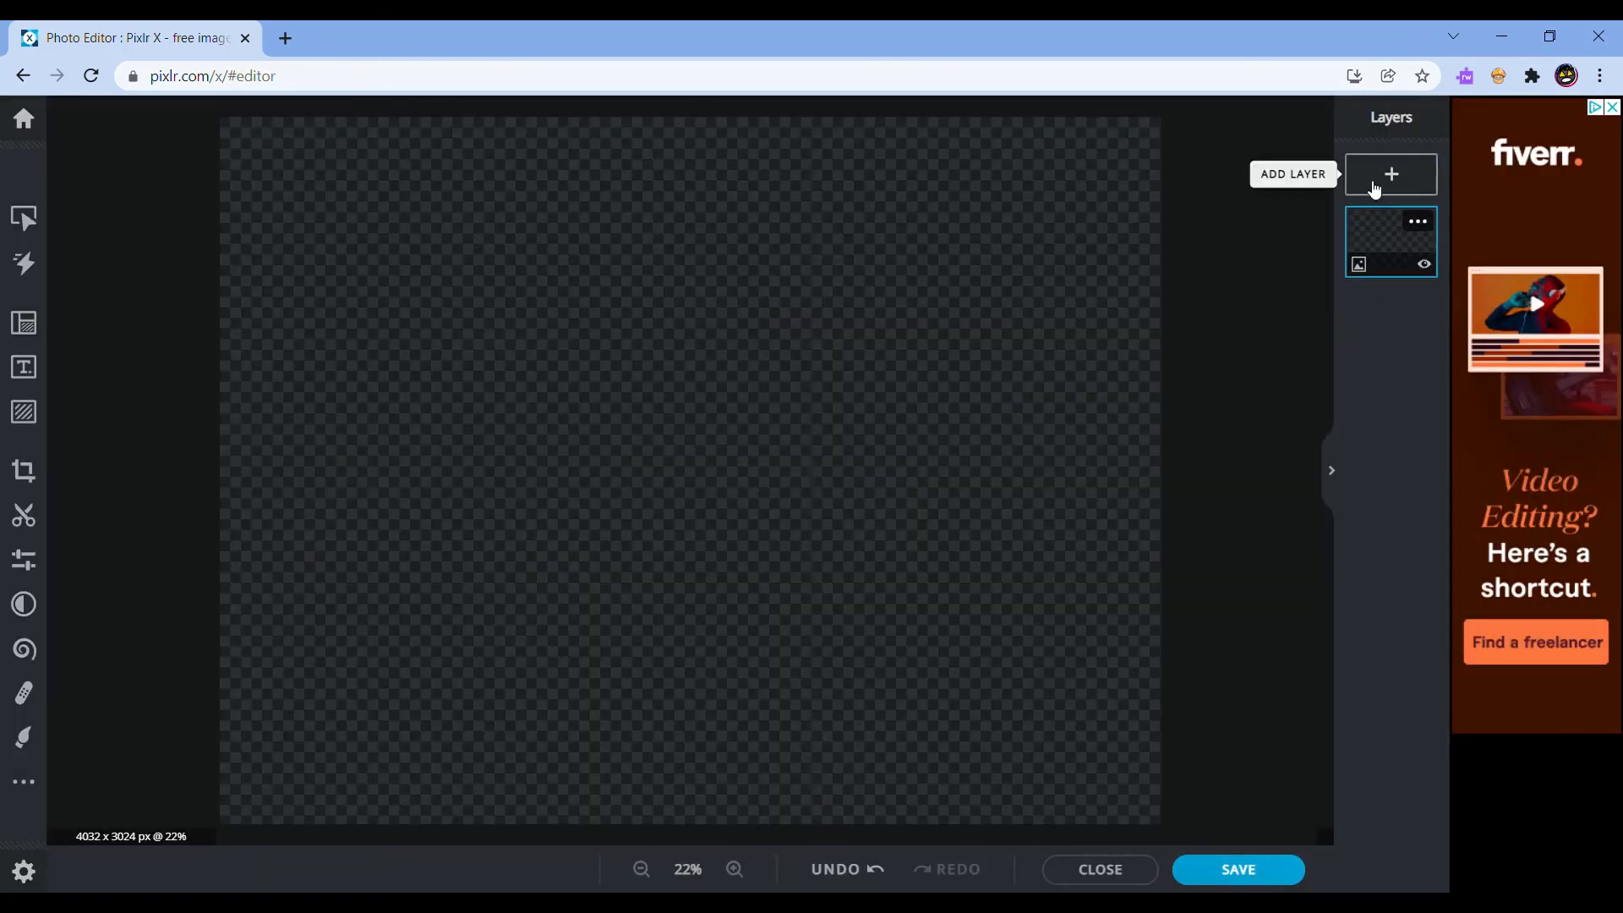
Add dreadbear.png as an image layer, rotated -90° and enlarged to fill the canvas height
{"action": "left_click", "coordinate": [1391, 174]}
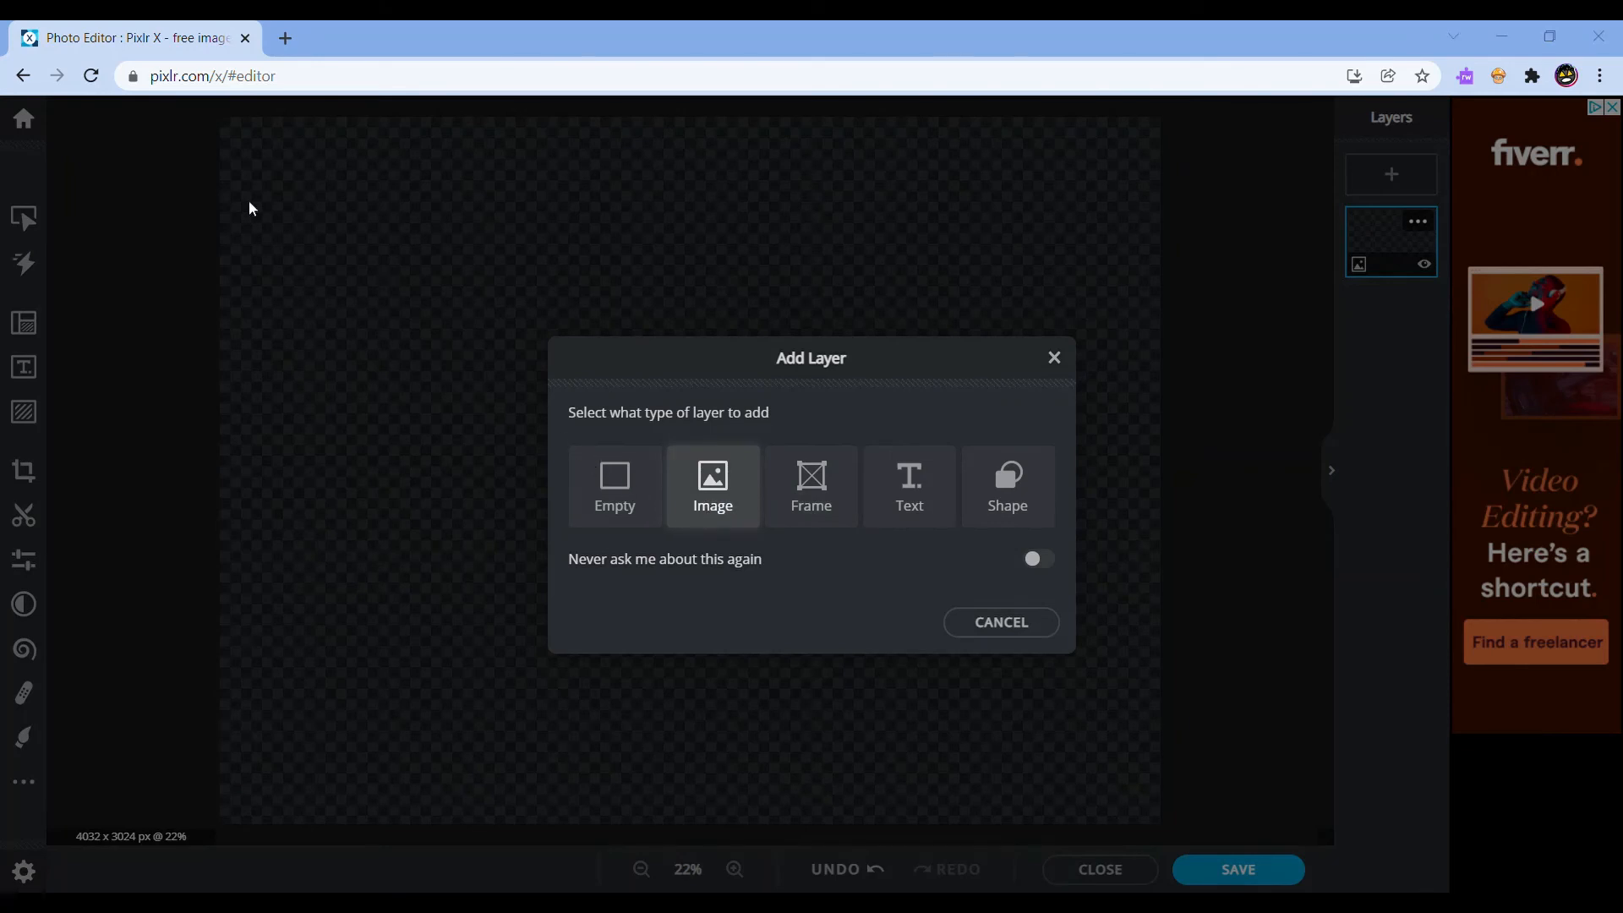
{"action": "left_click", "coordinate": [712, 487]}
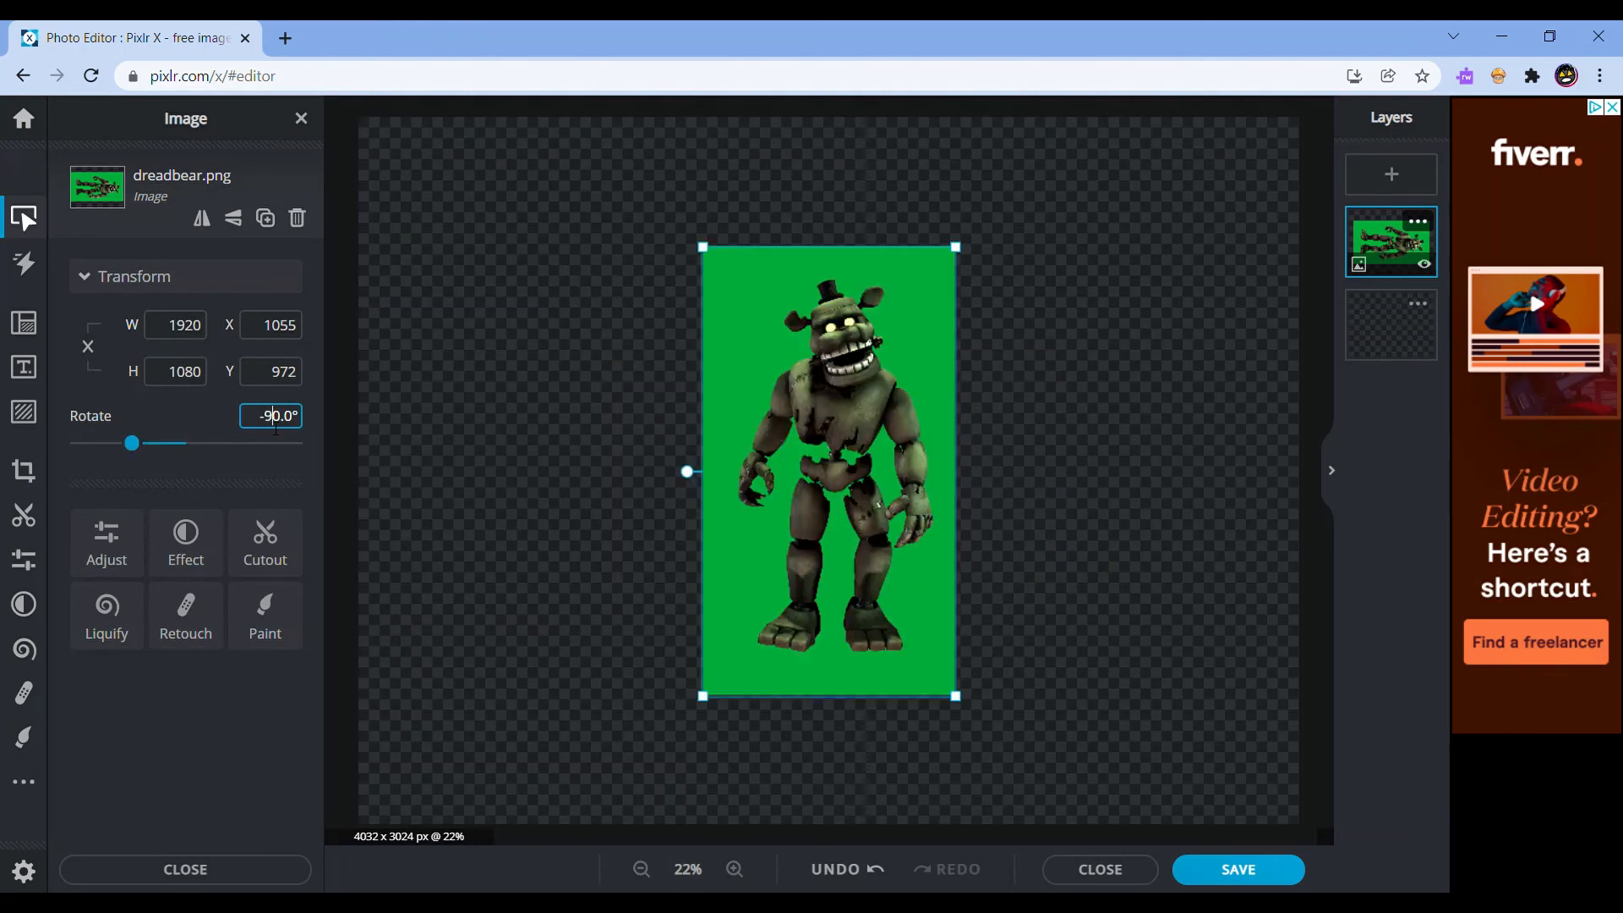
{"action": "mouse_move", "coordinate": [766, 190]}
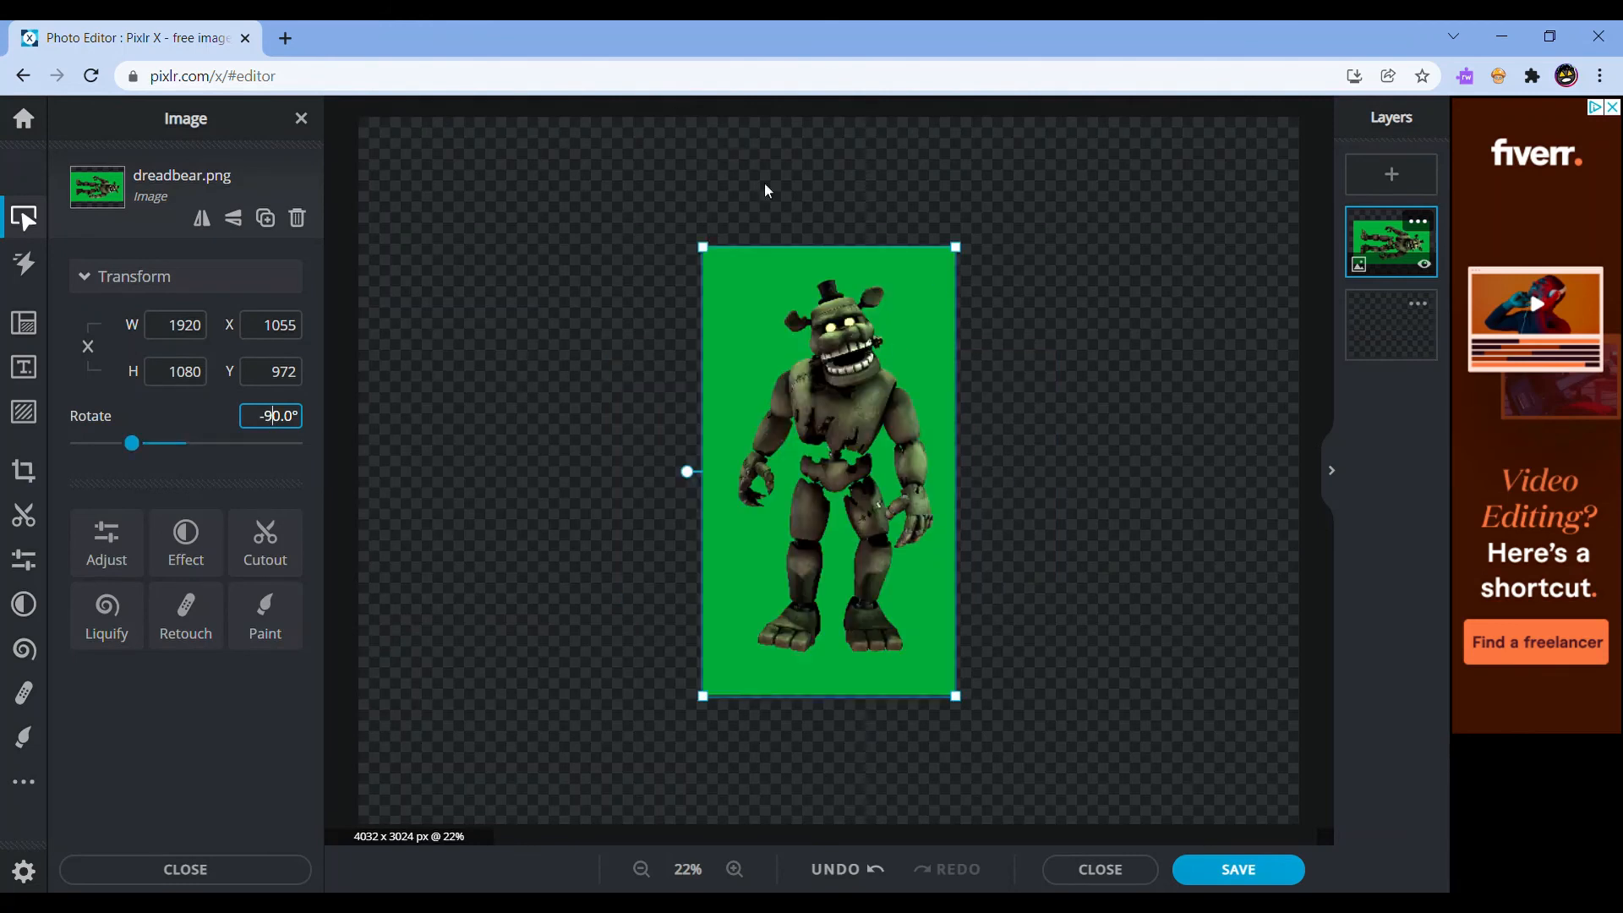
{"action": "mouse_move", "coordinate": [1105, 343]}
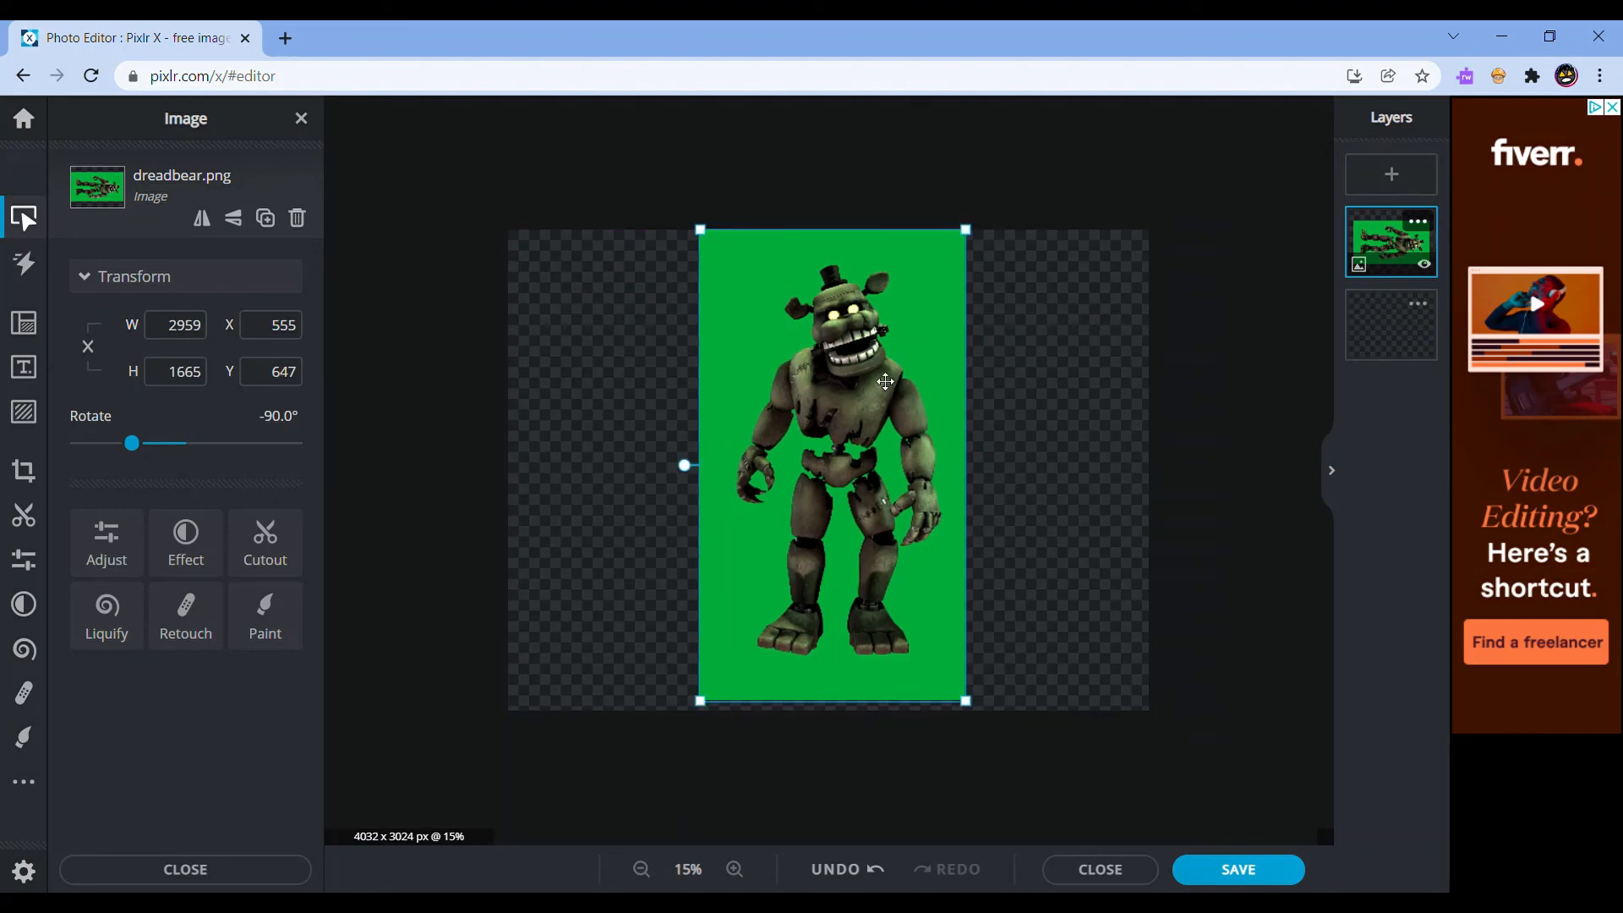
{"action": "left_click", "coordinate": [973, 739]}
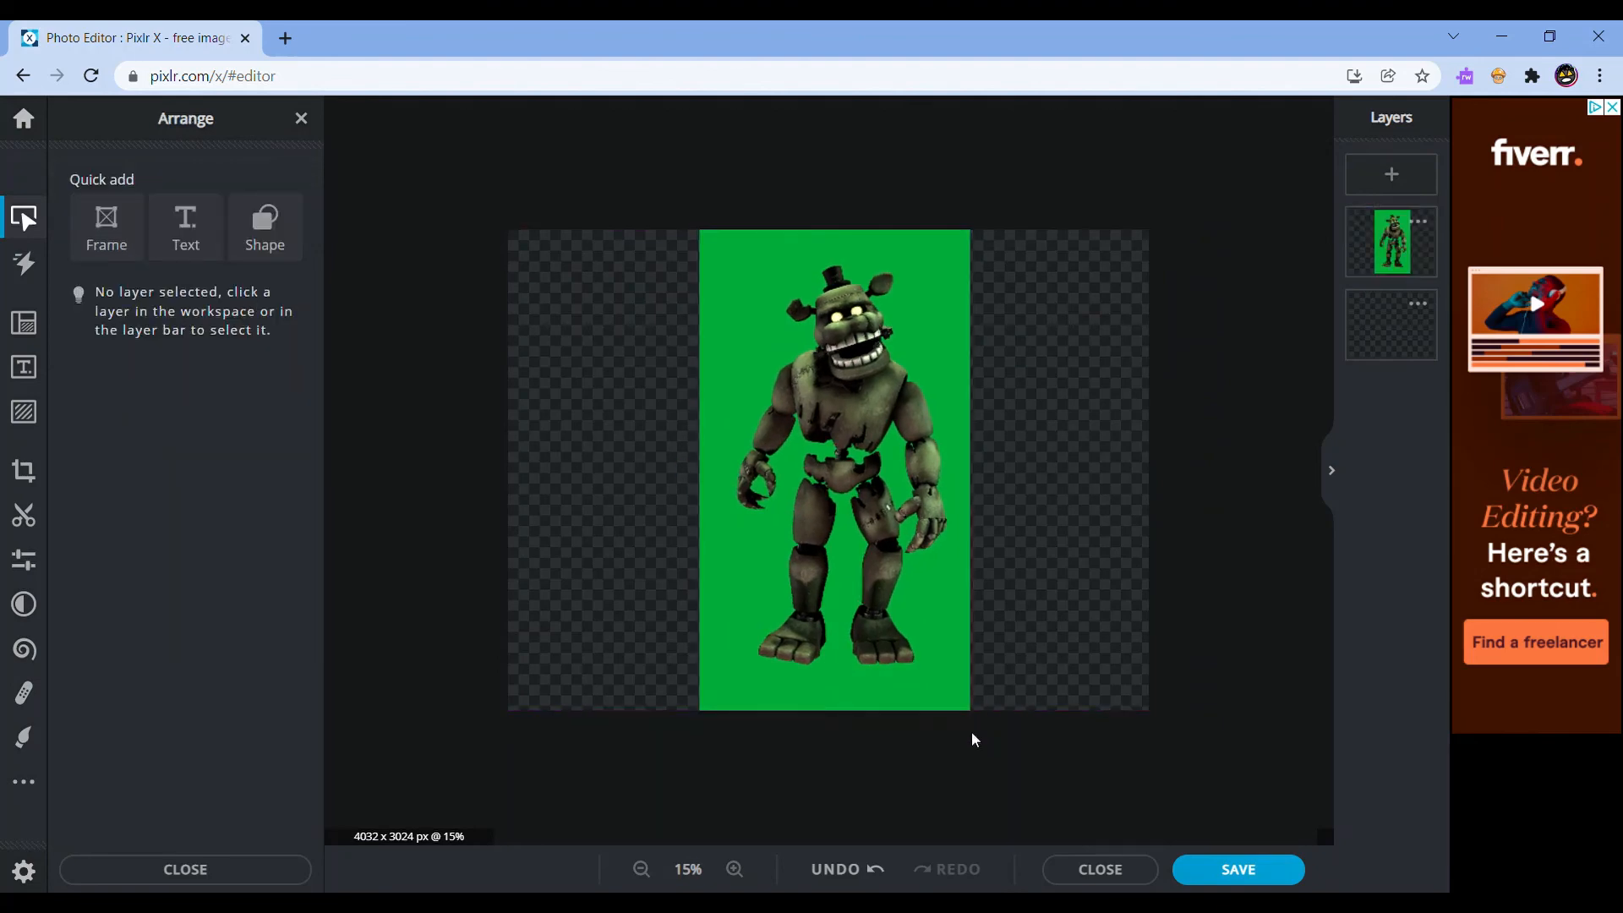
Open Cutout on the character layer, try a magic wand removal at tolerance 32, then undo it
{"action": "left_click", "coordinate": [733, 870]}
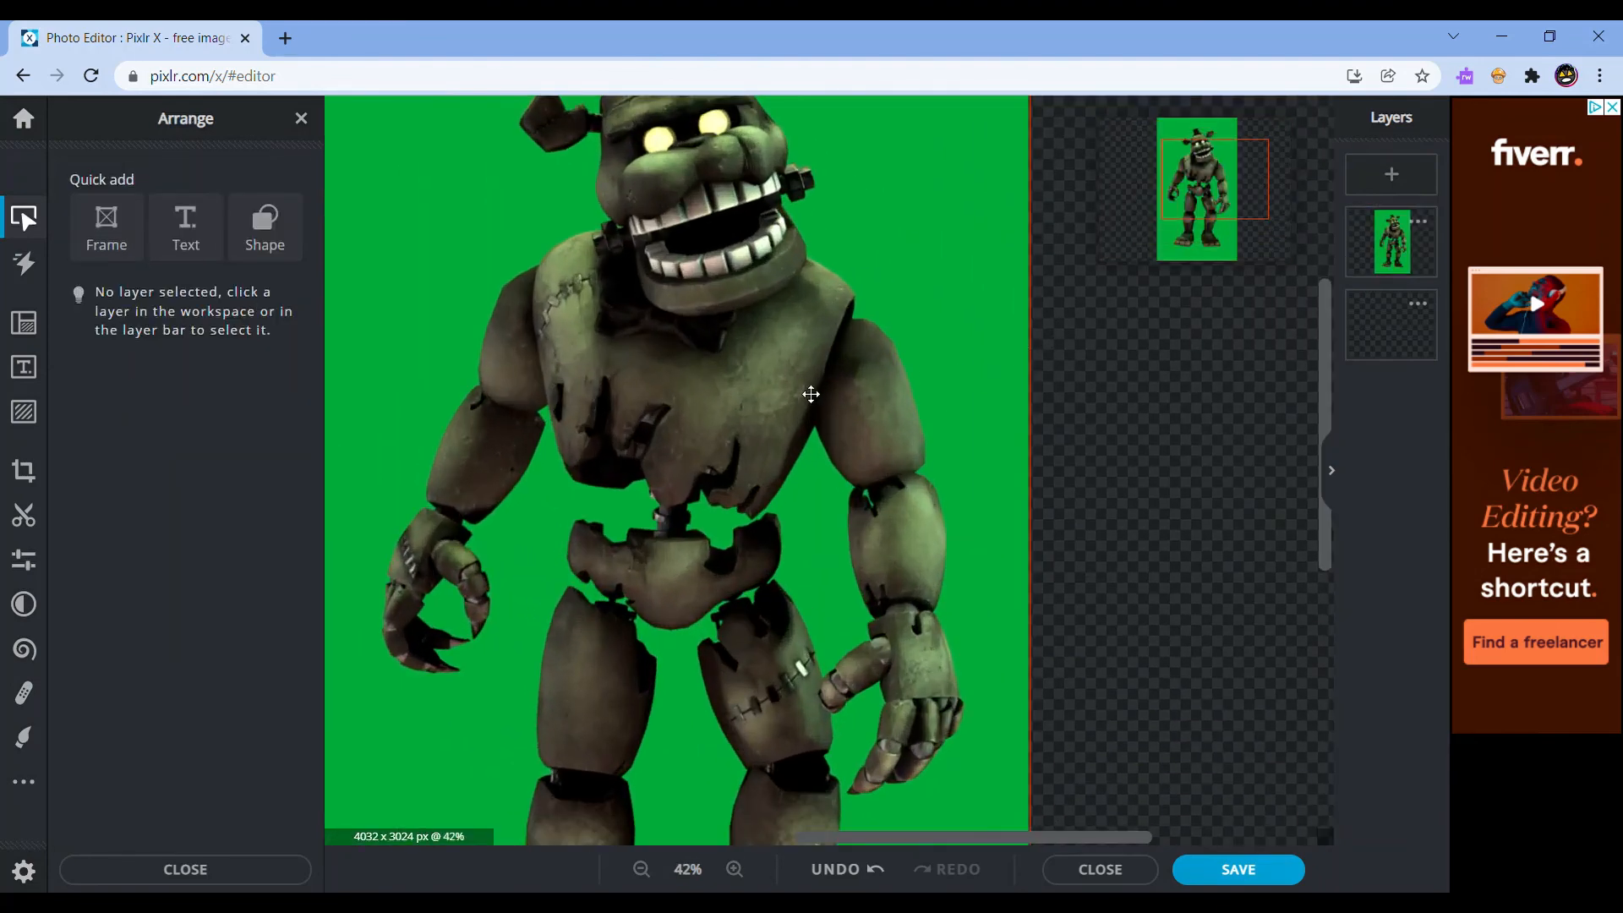
{"action": "left_click", "coordinate": [23, 516]}
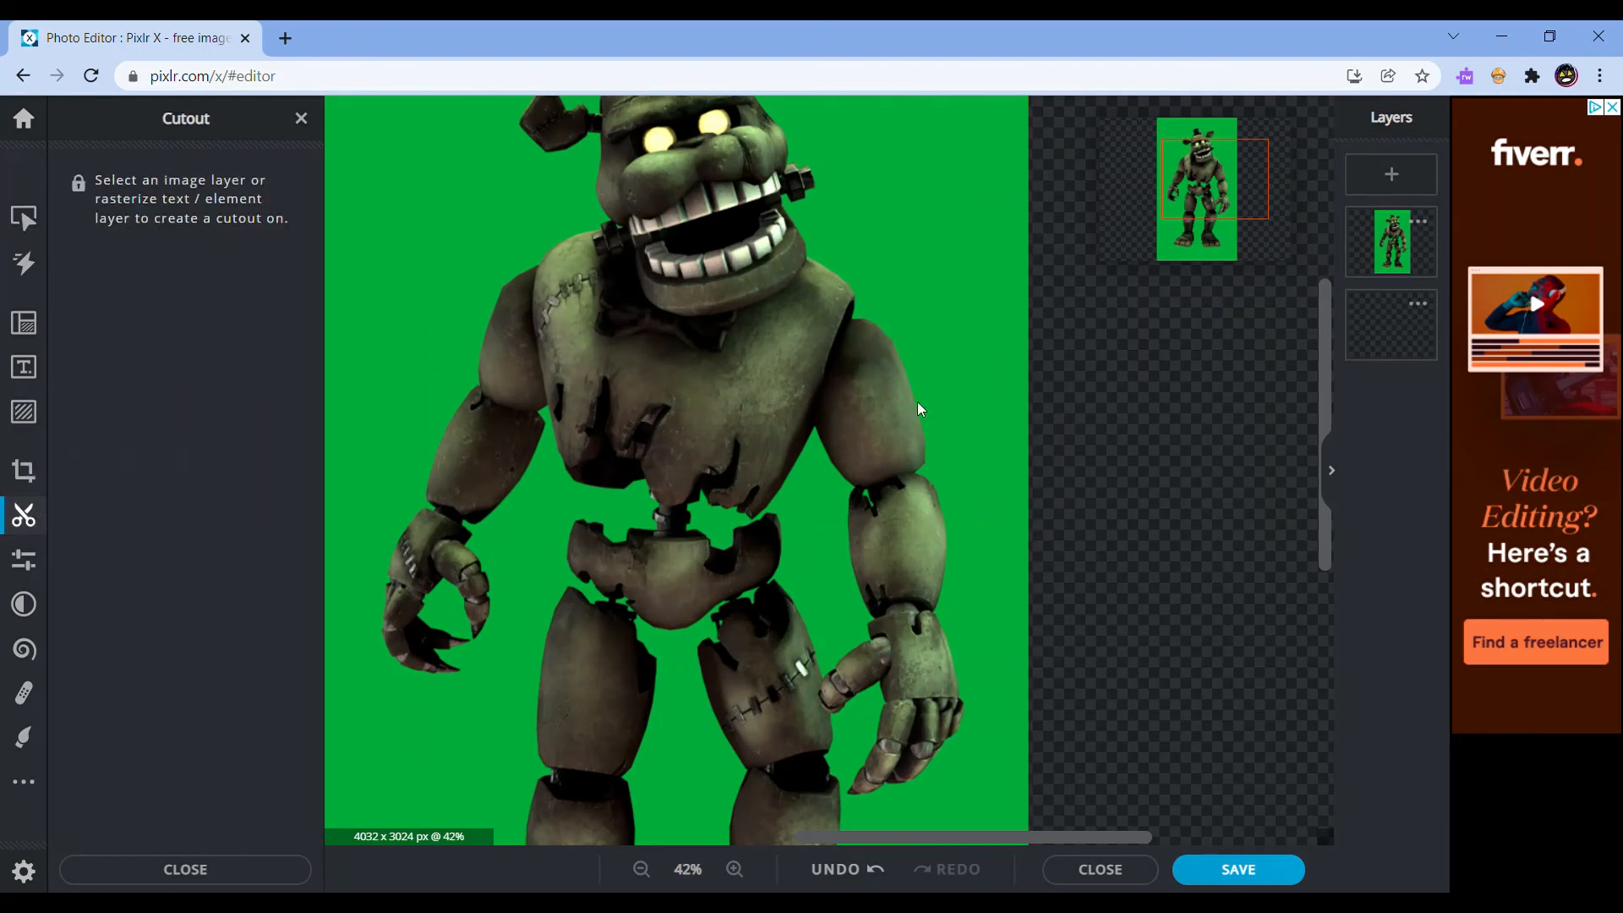
{"action": "left_click", "coordinate": [1392, 241]}
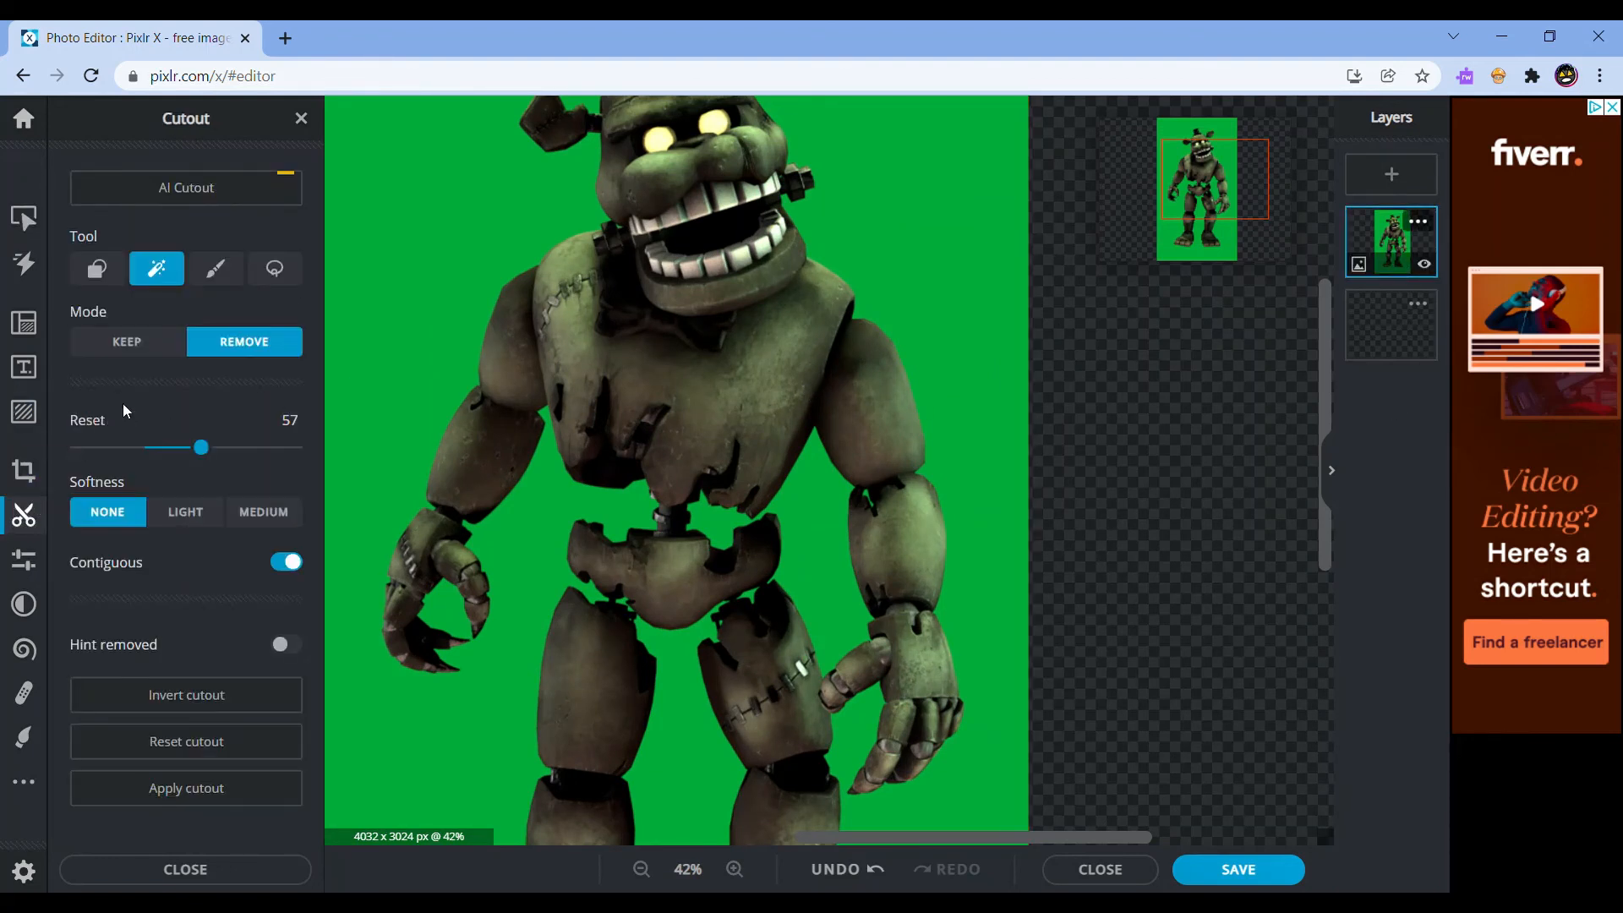
{"action": "left_click_drag", "start_coordinate": [201, 447], "coordinate": [293, 446]}
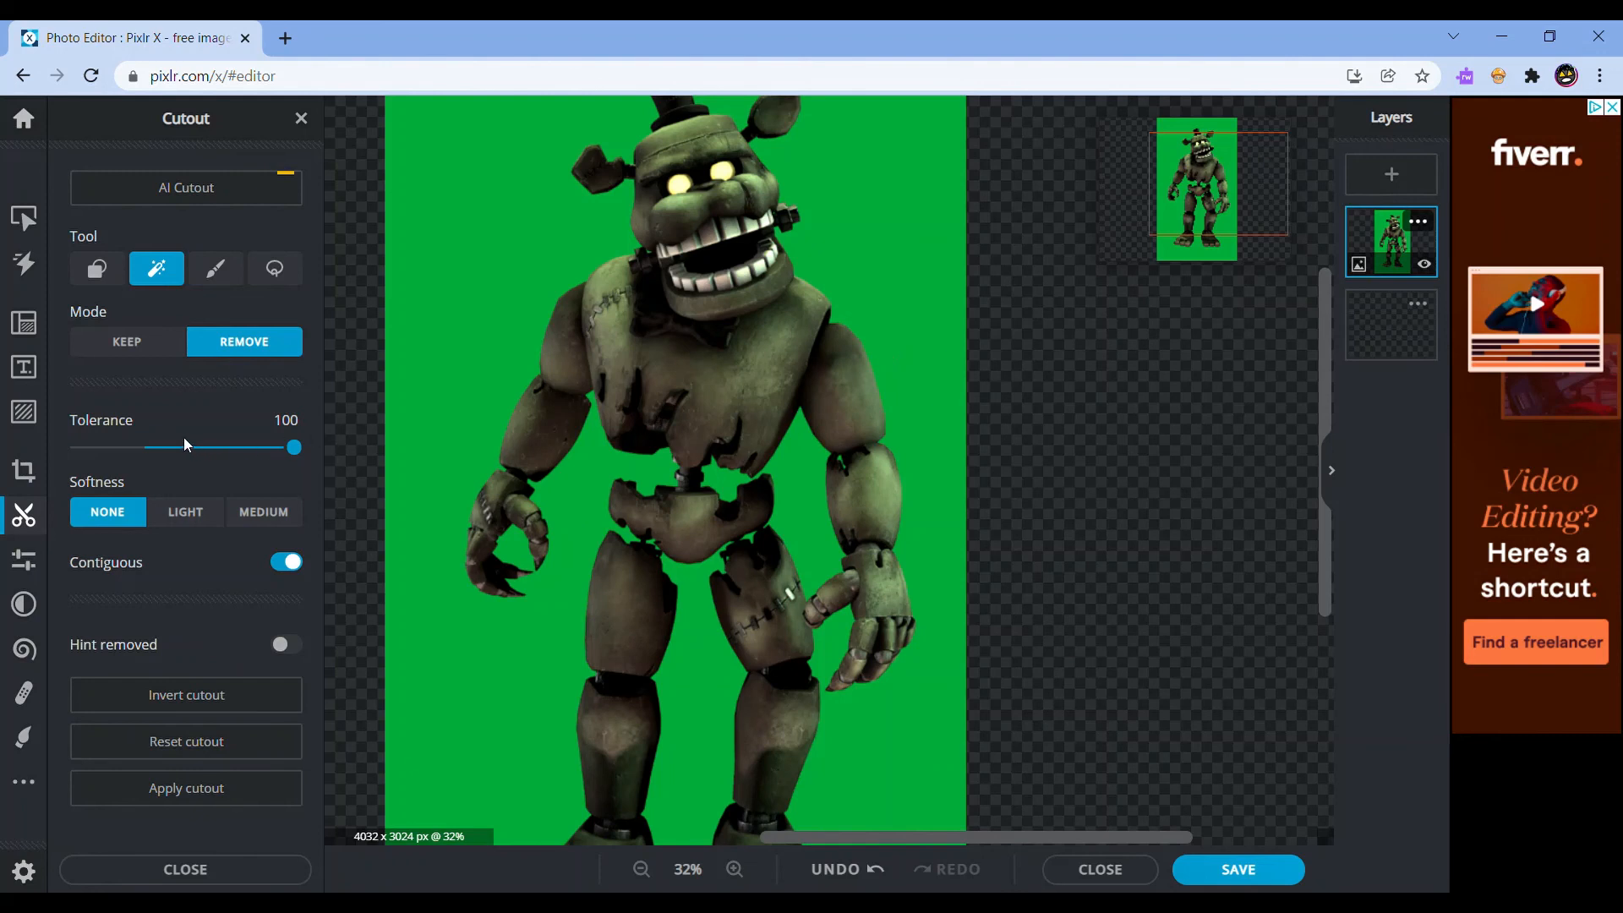
{"action": "left_click_drag", "start_coordinate": [294, 447], "coordinate": [148, 447]}
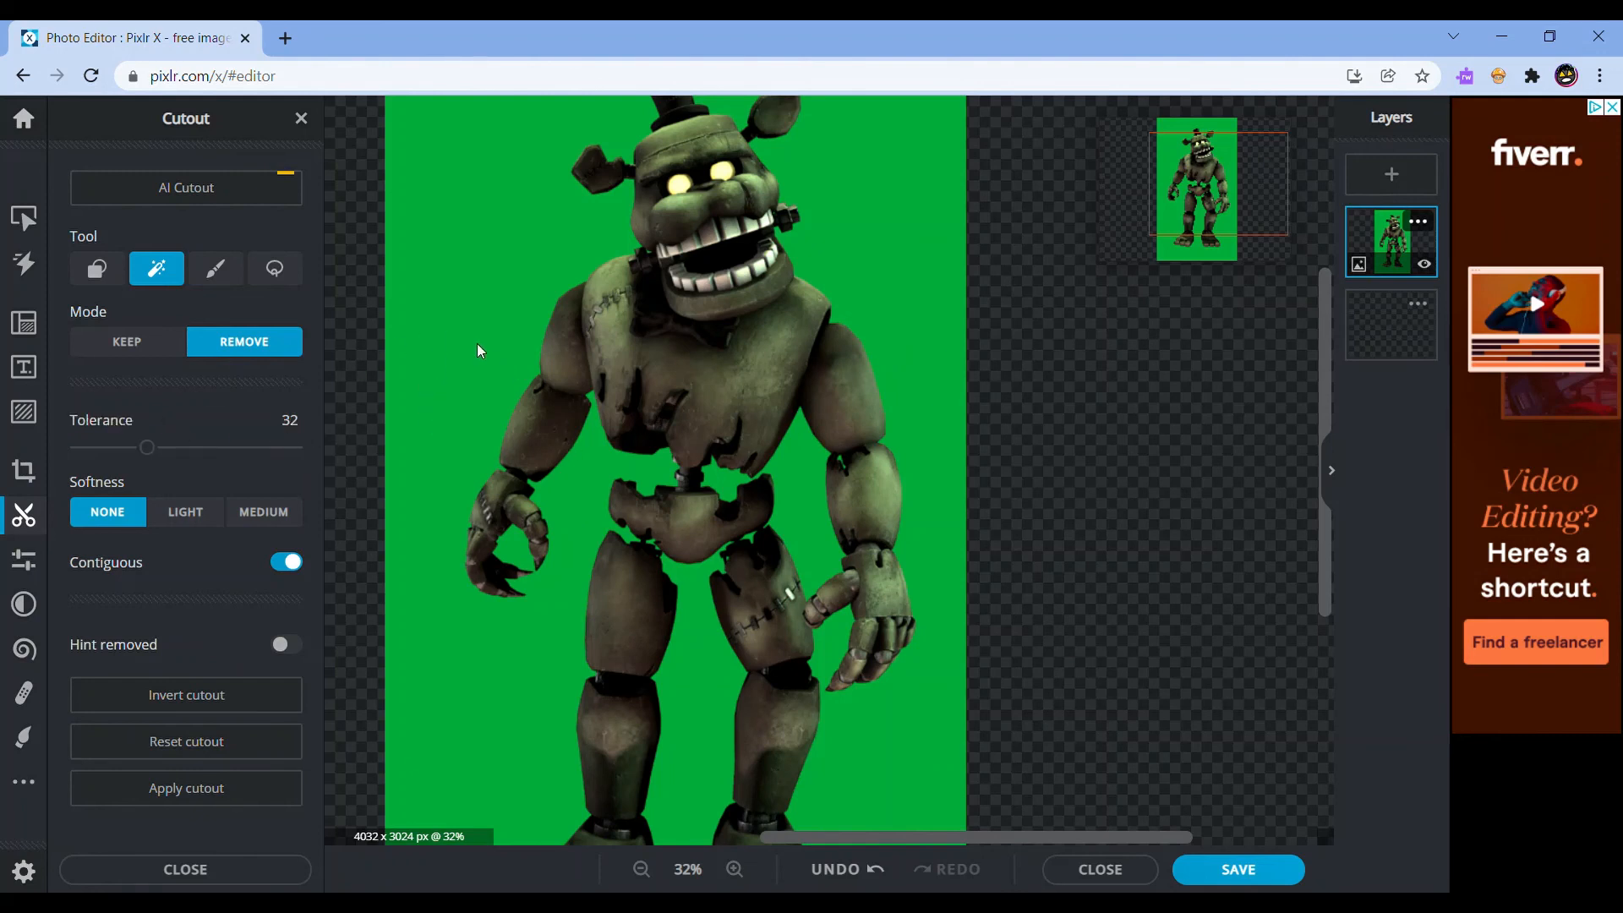
{"action": "left_click", "coordinate": [787, 492]}
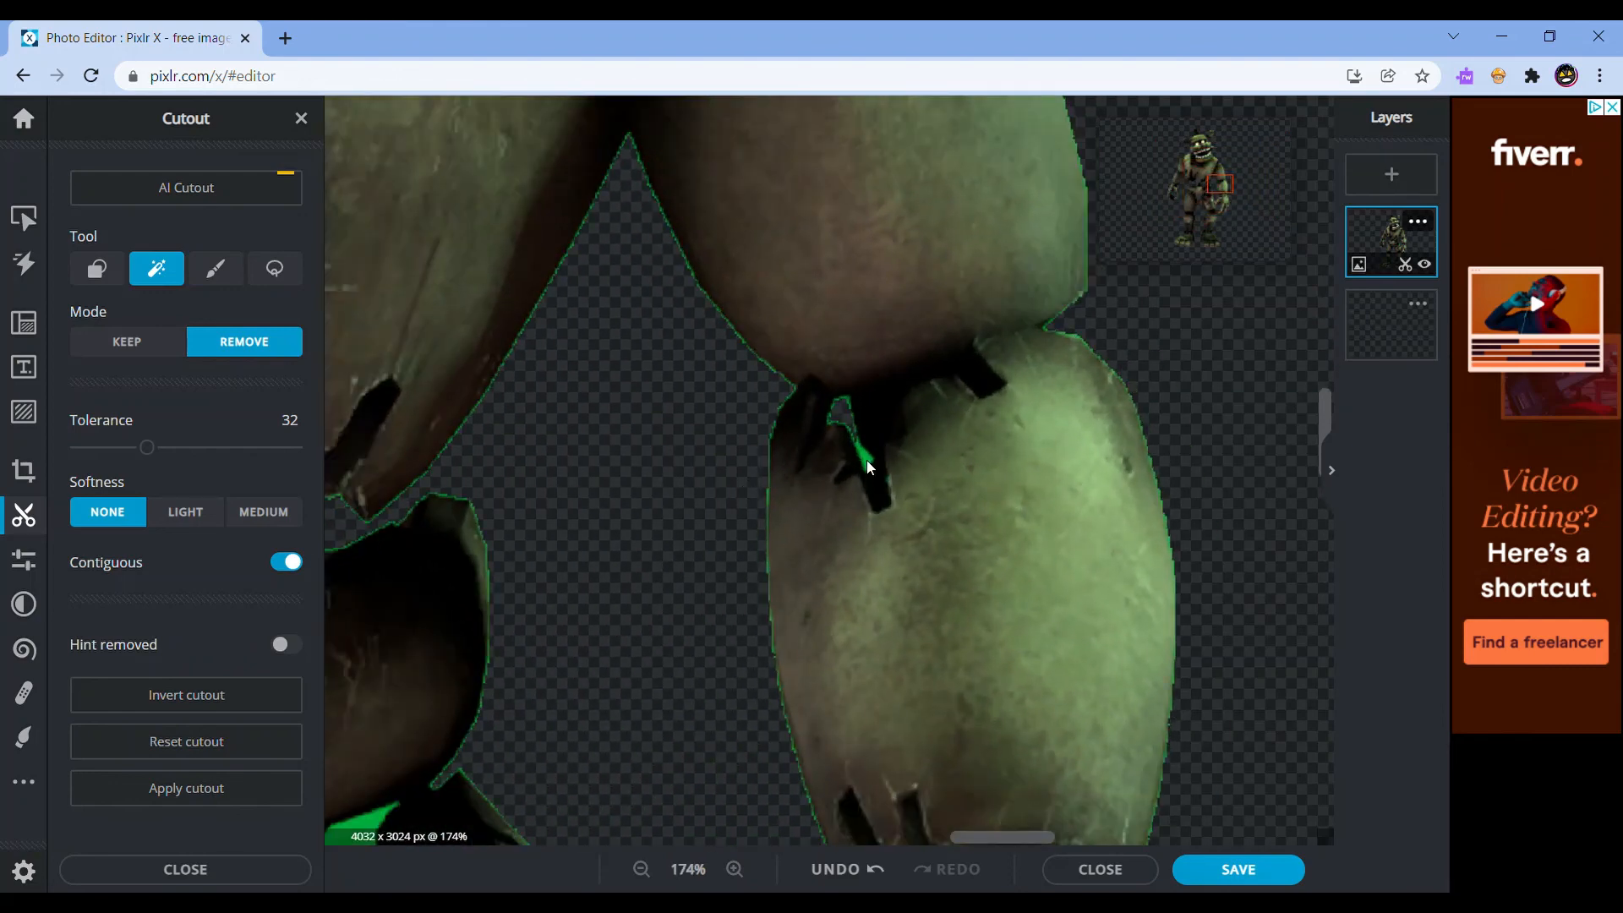
{"action": "left_click", "coordinate": [867, 466]}
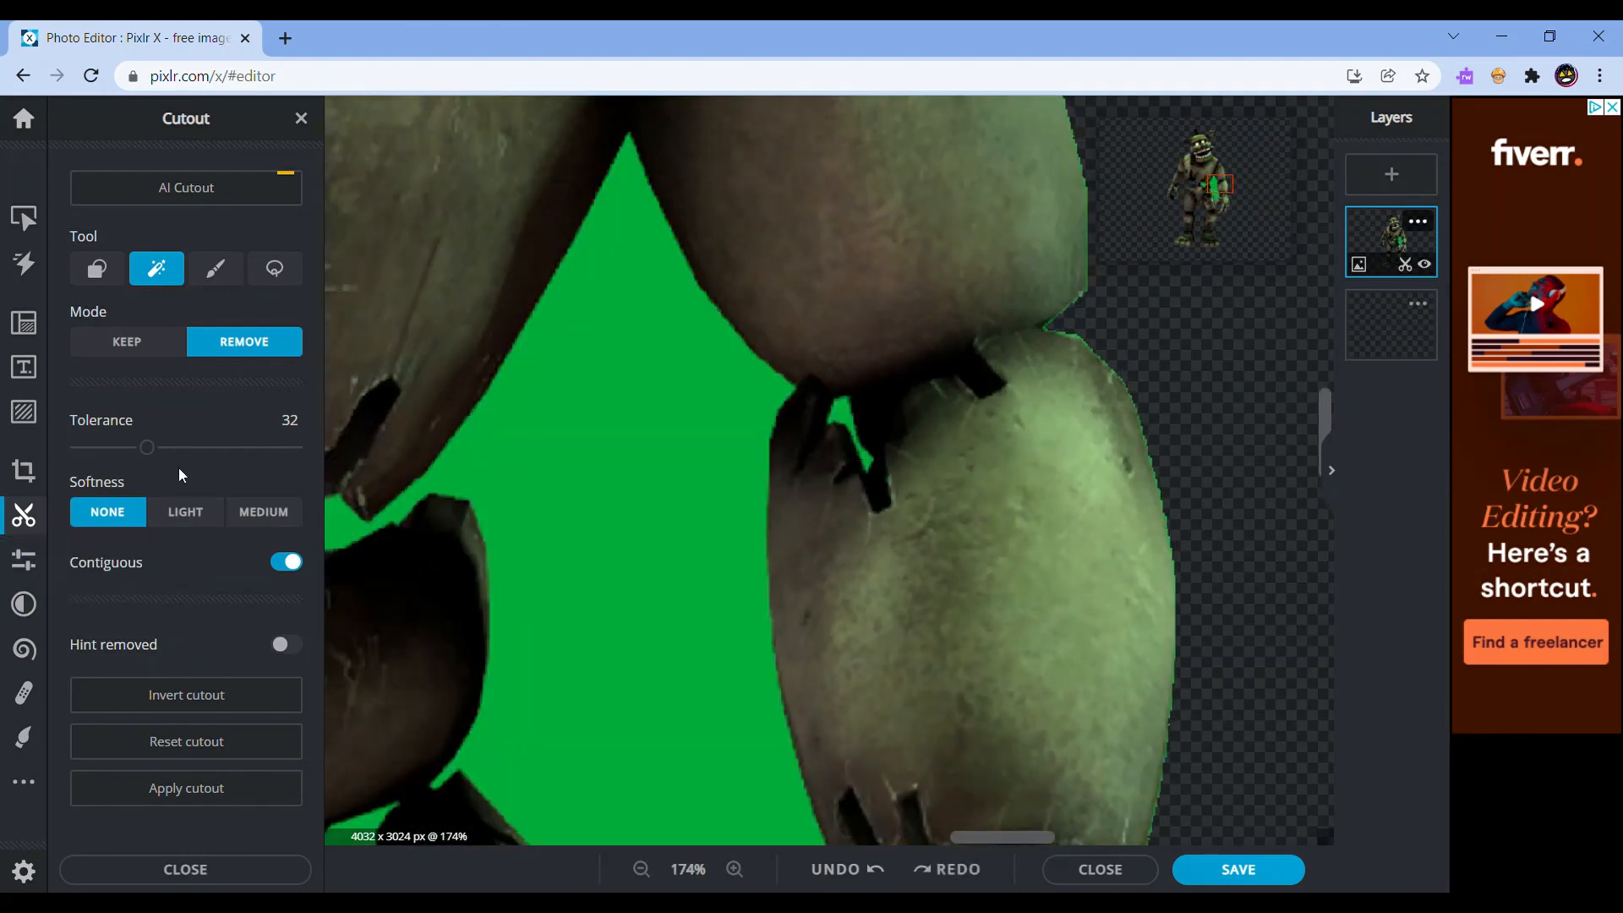
At tolerance 62, remove the green around the leg, head and between body parts, then apply
{"action": "left_click_drag", "start_coordinate": [148, 446], "coordinate": [213, 447]}
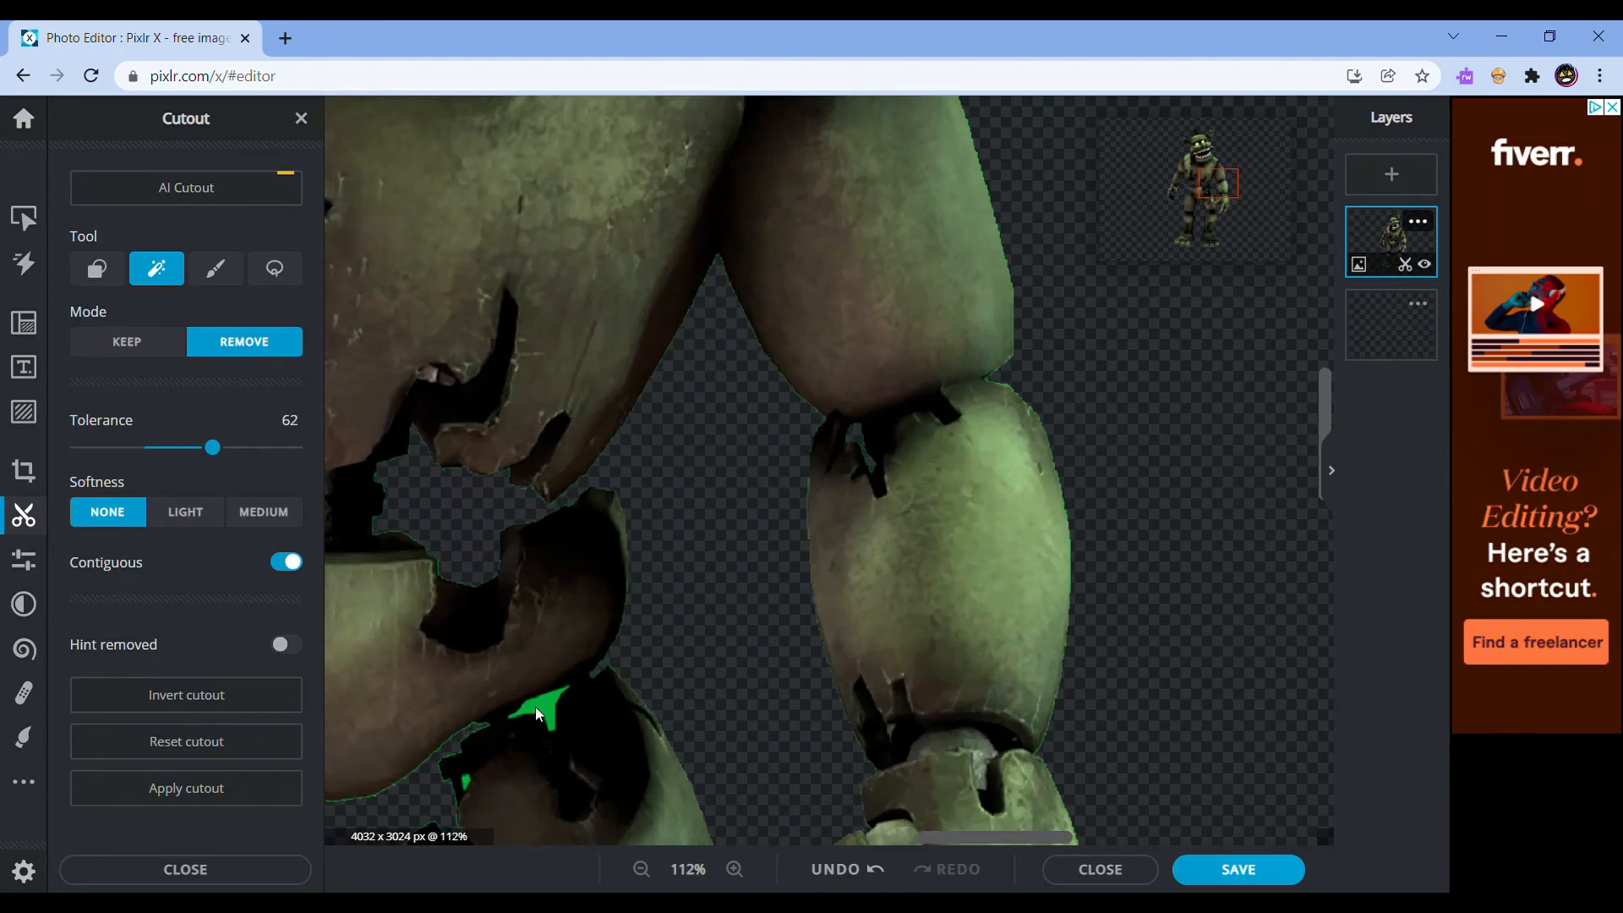
{"action": "left_click", "coordinate": [641, 870]}
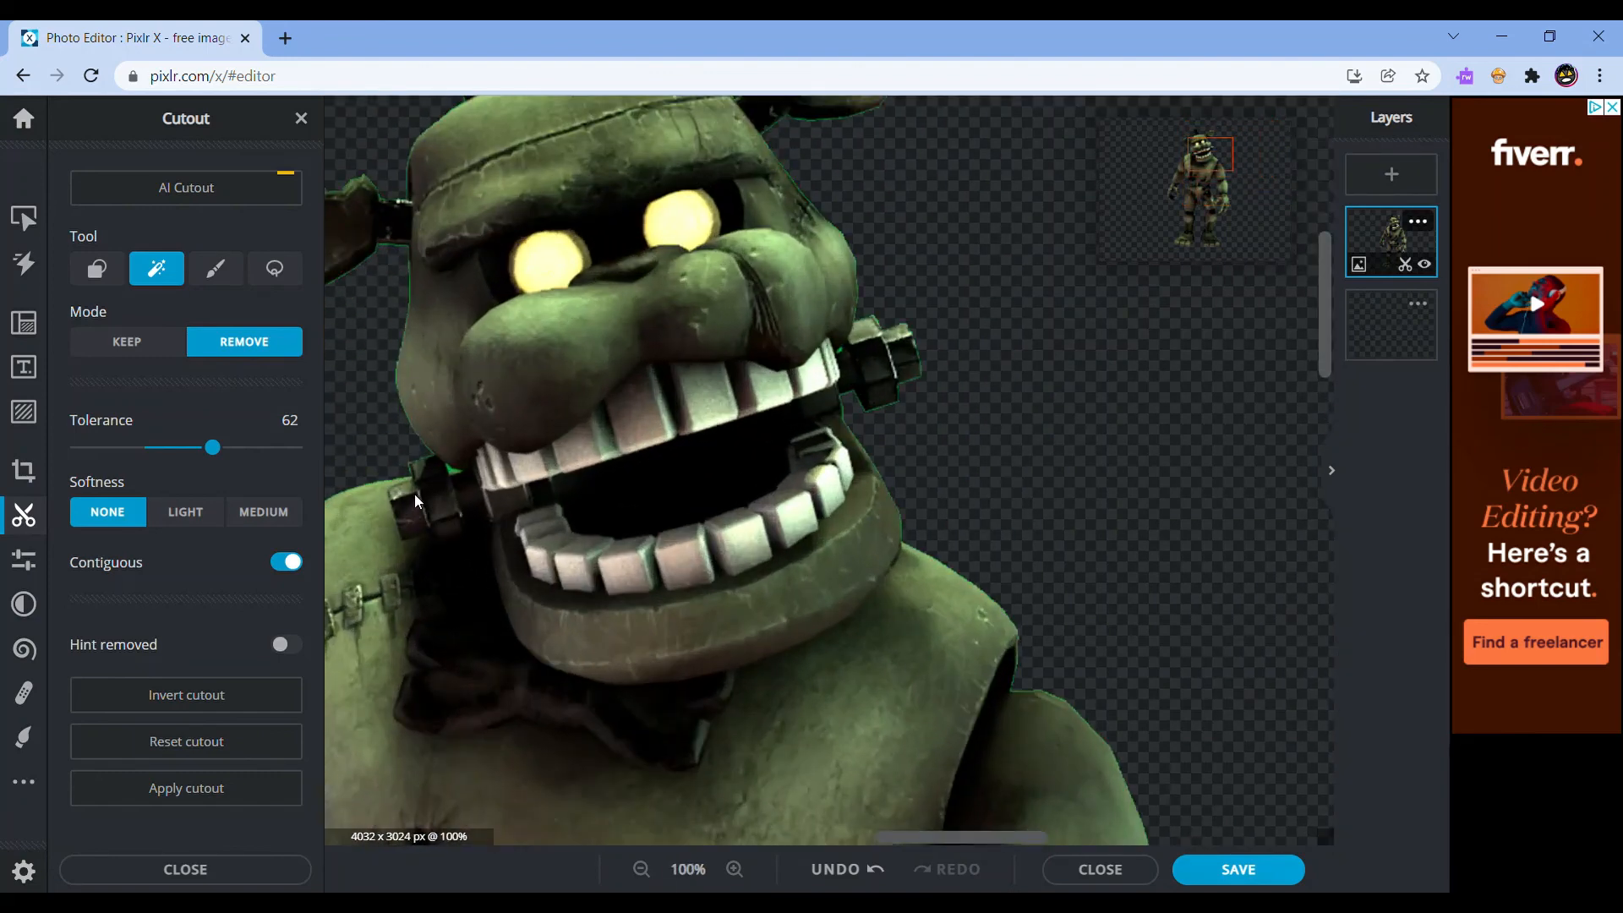
{"action": "left_click", "coordinate": [640, 869]}
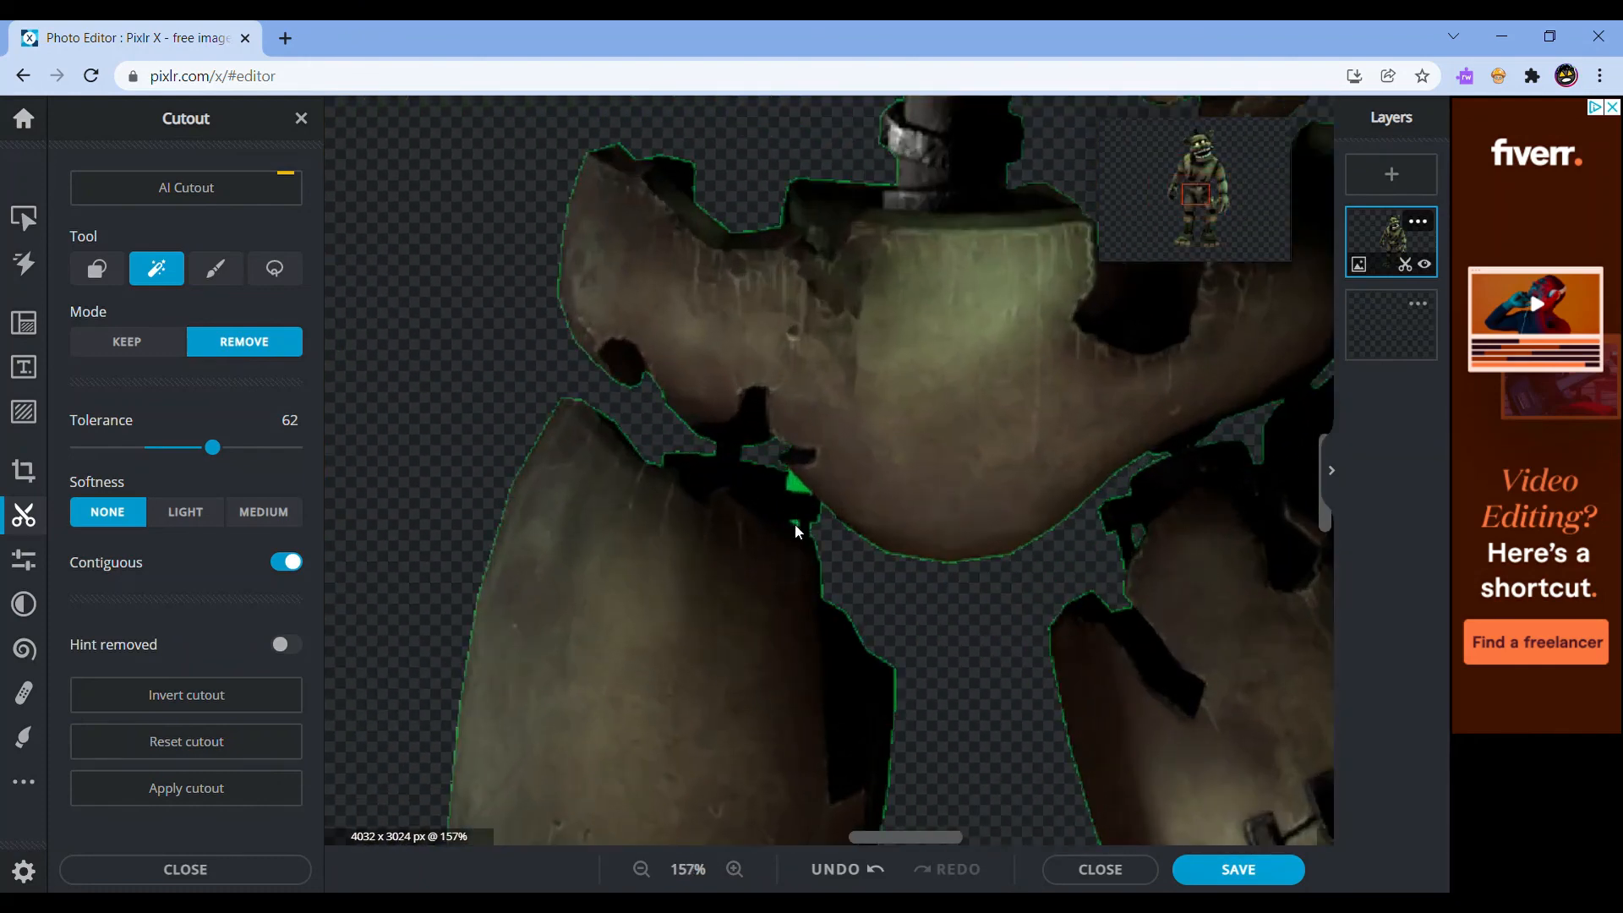
{"action": "left_click", "coordinate": [797, 492]}
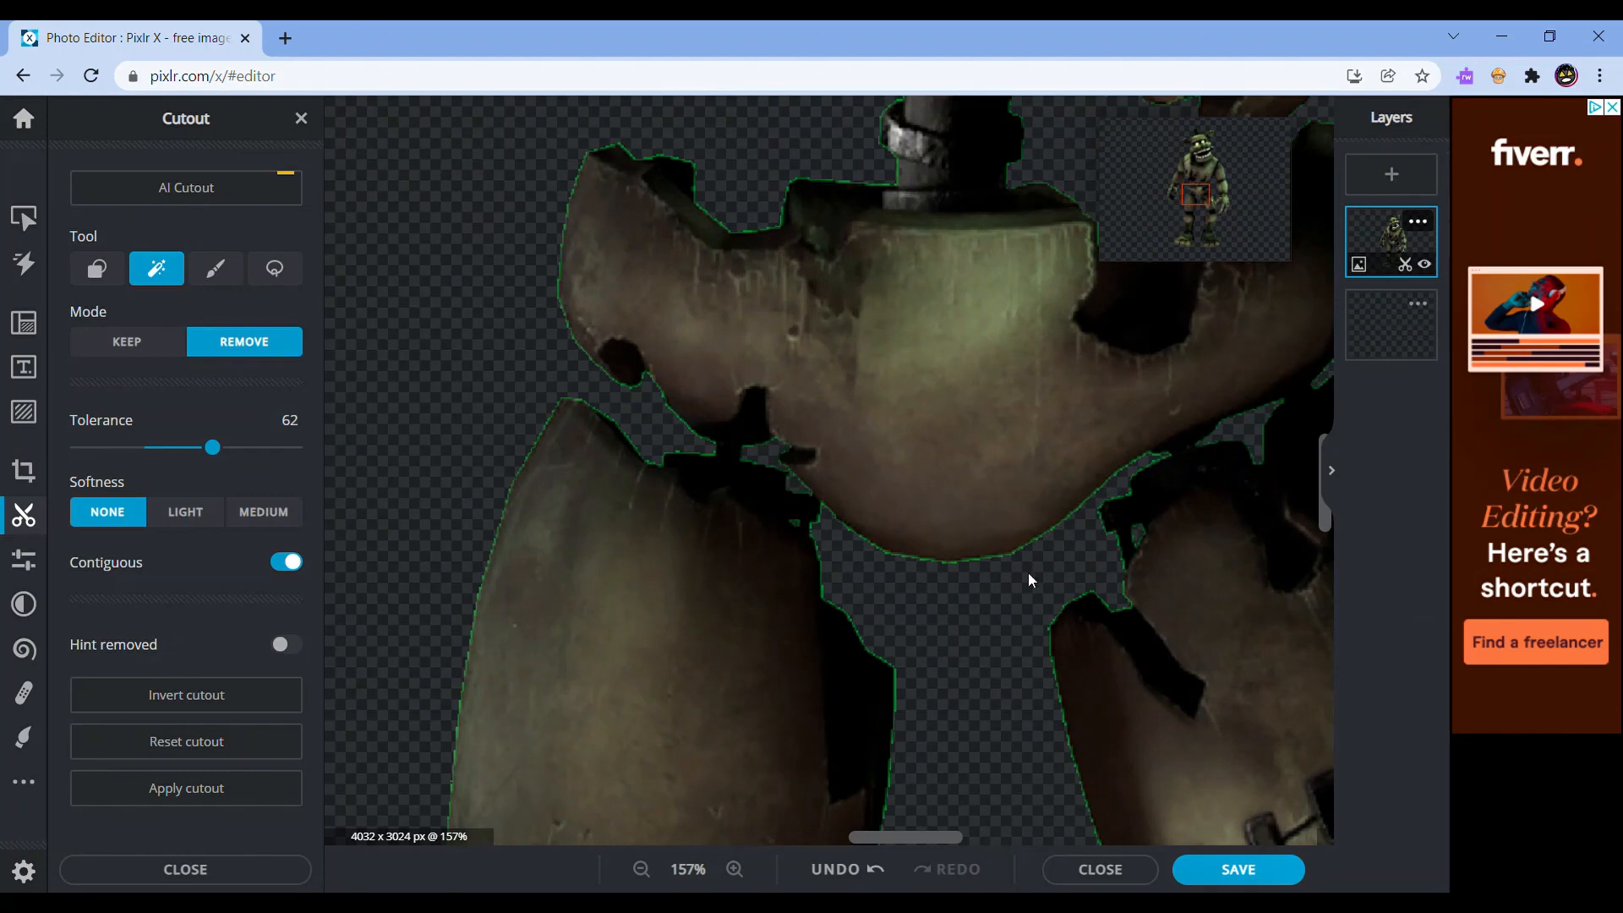
{"action": "left_click", "coordinate": [640, 870]}
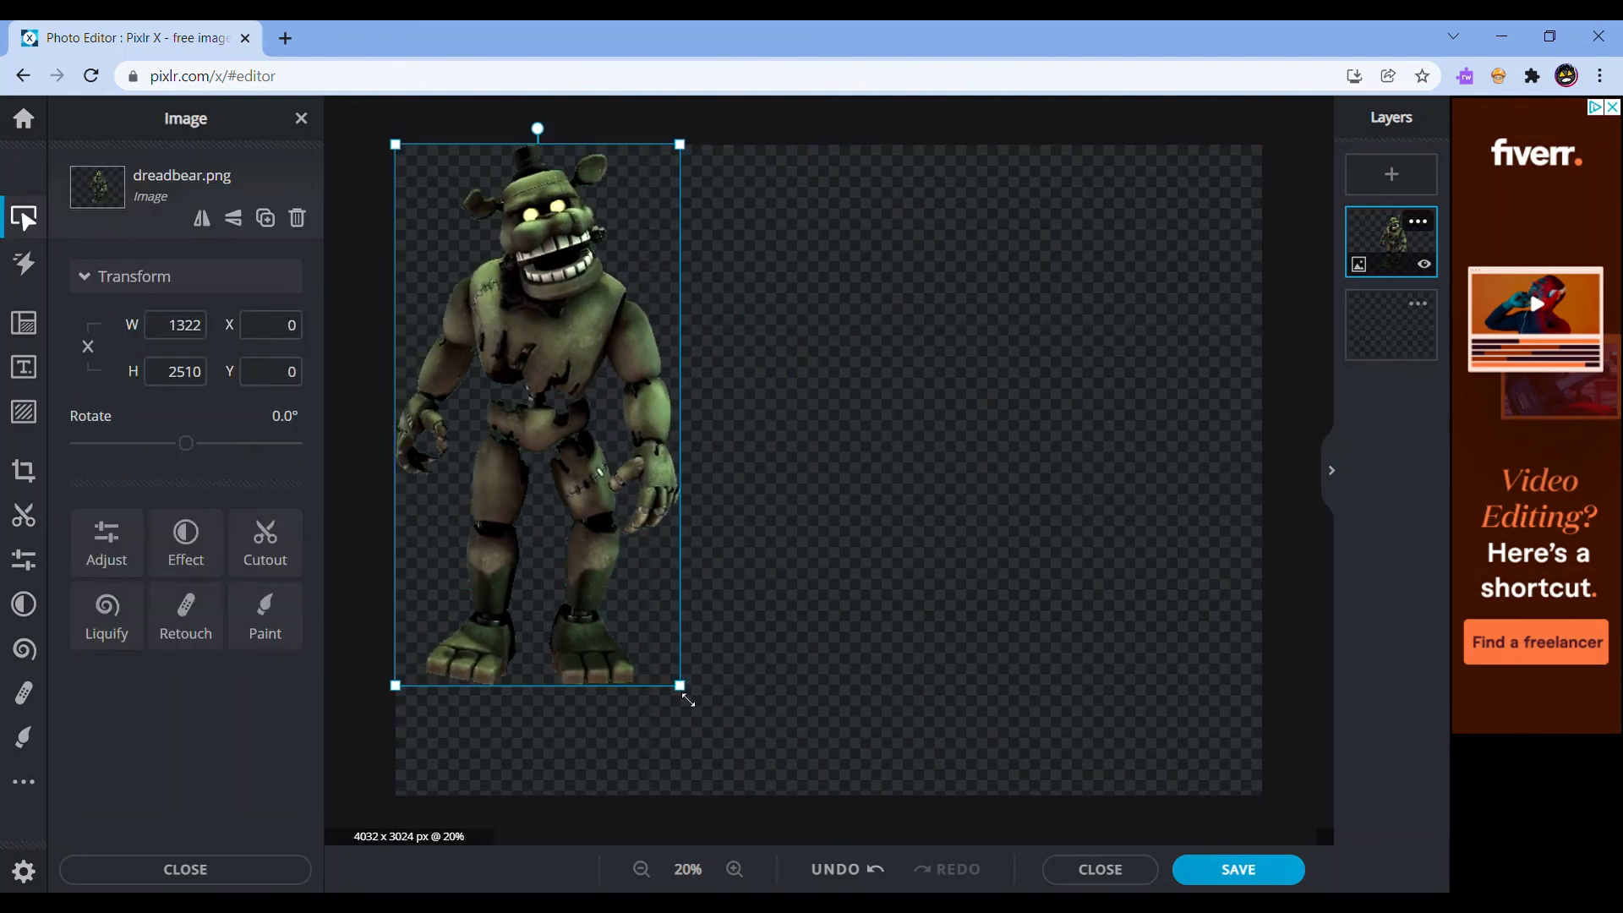
Scale up Dreadbear by the corner handle, then crop the canvas to a 1709×3024 portrait
{"action": "left_click_drag", "start_coordinate": [680, 686], "coordinate": [761, 797]}
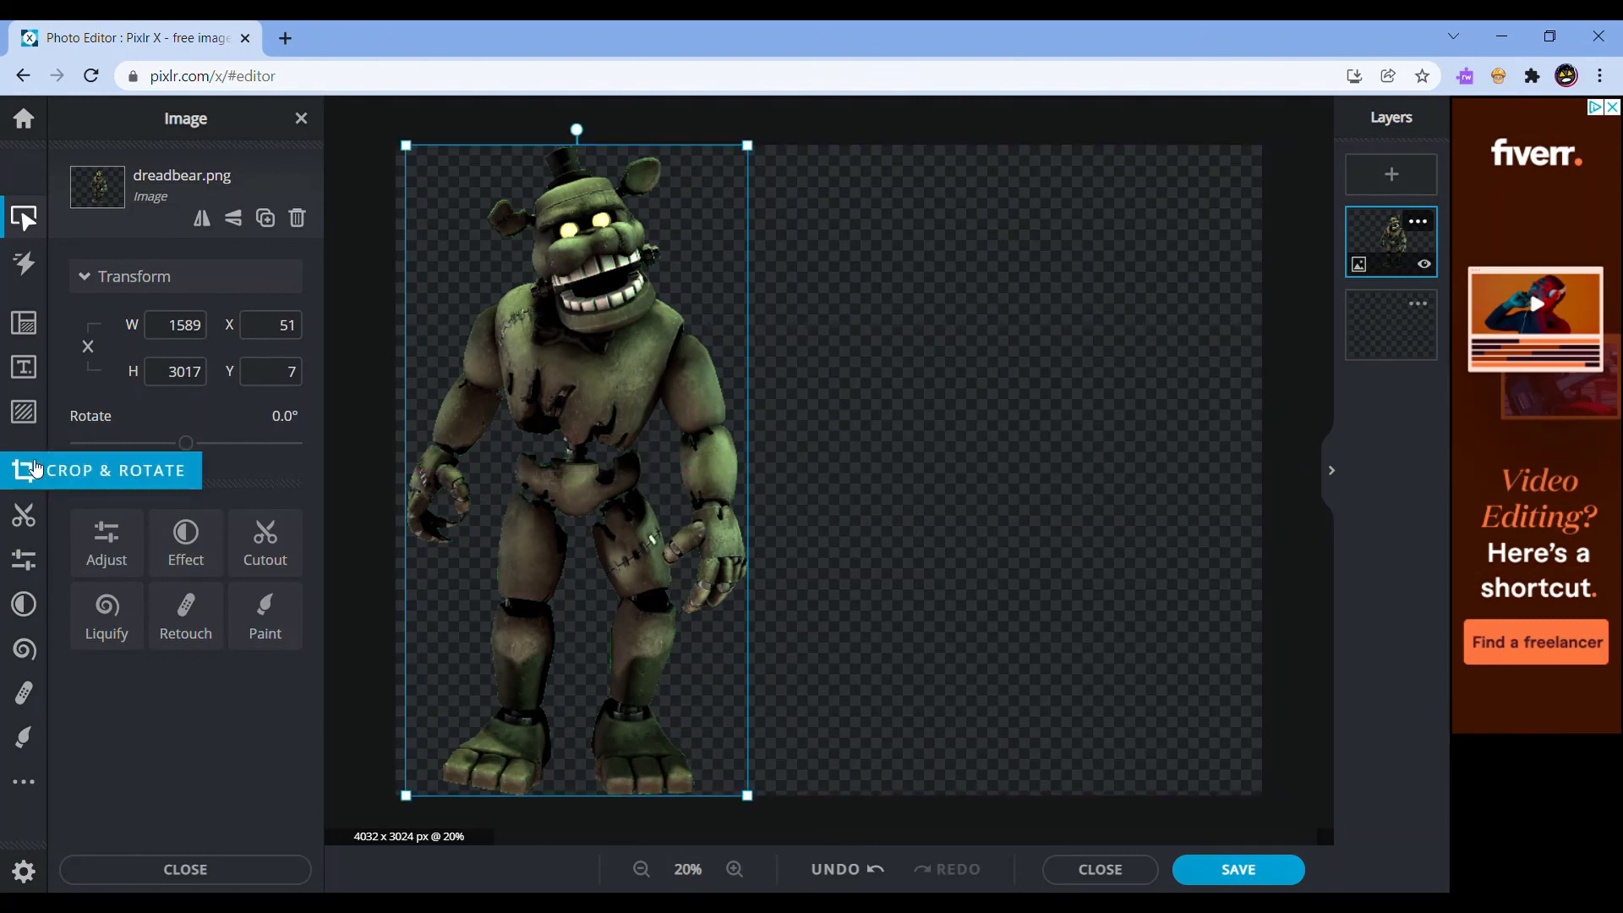
{"action": "left_click", "coordinate": [101, 470]}
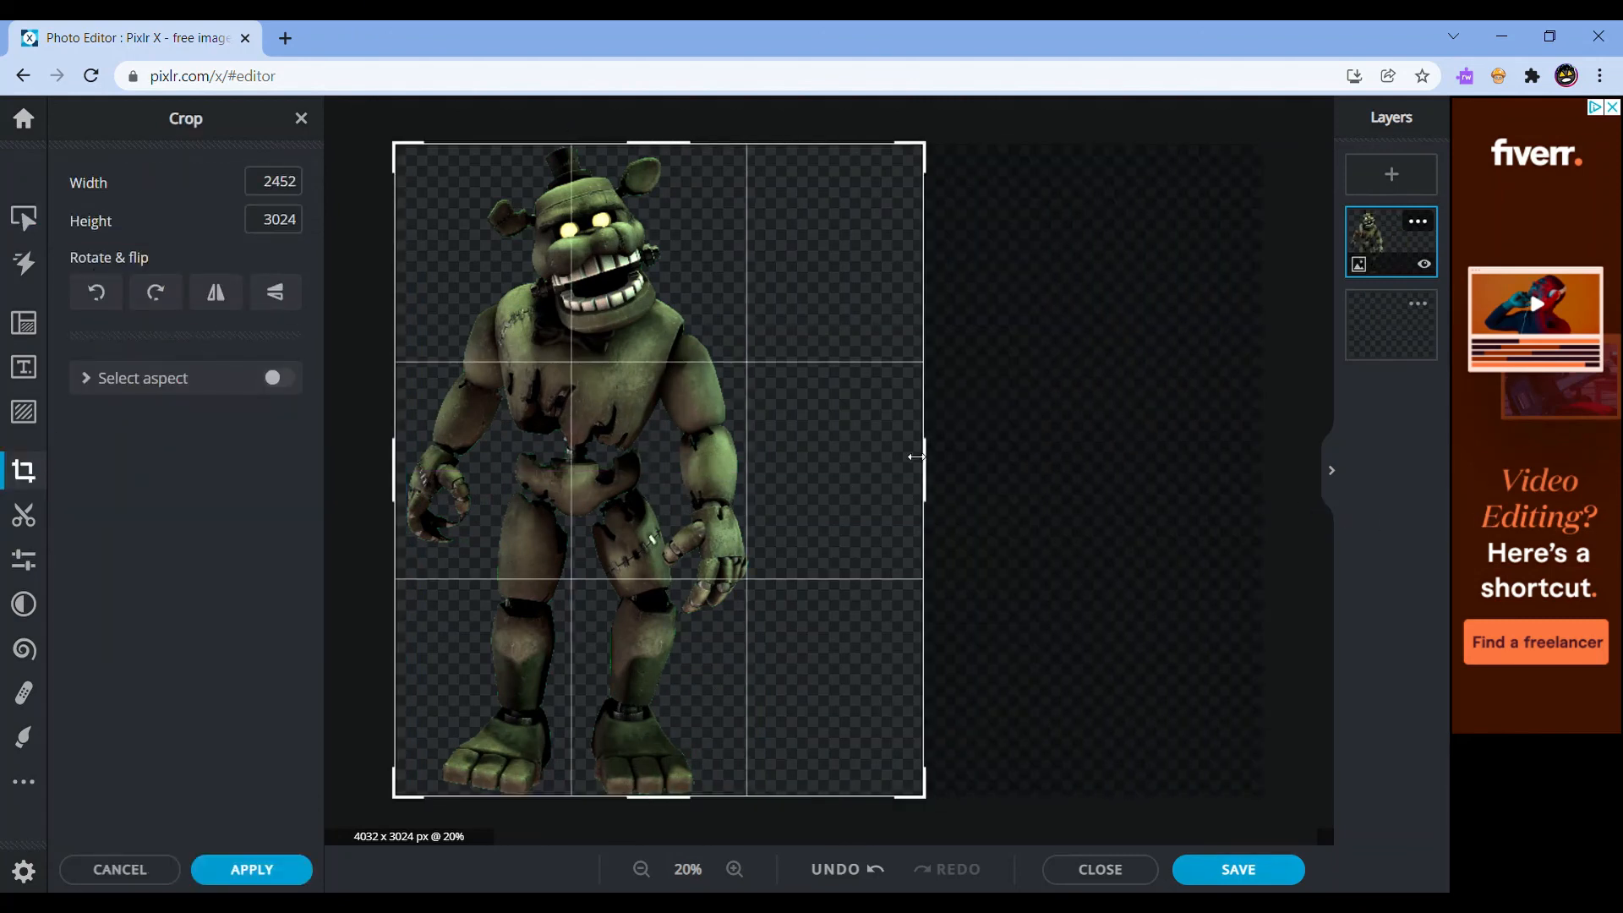
{"action": "left_click_drag", "start_coordinate": [920, 457], "coordinate": [766, 466]}
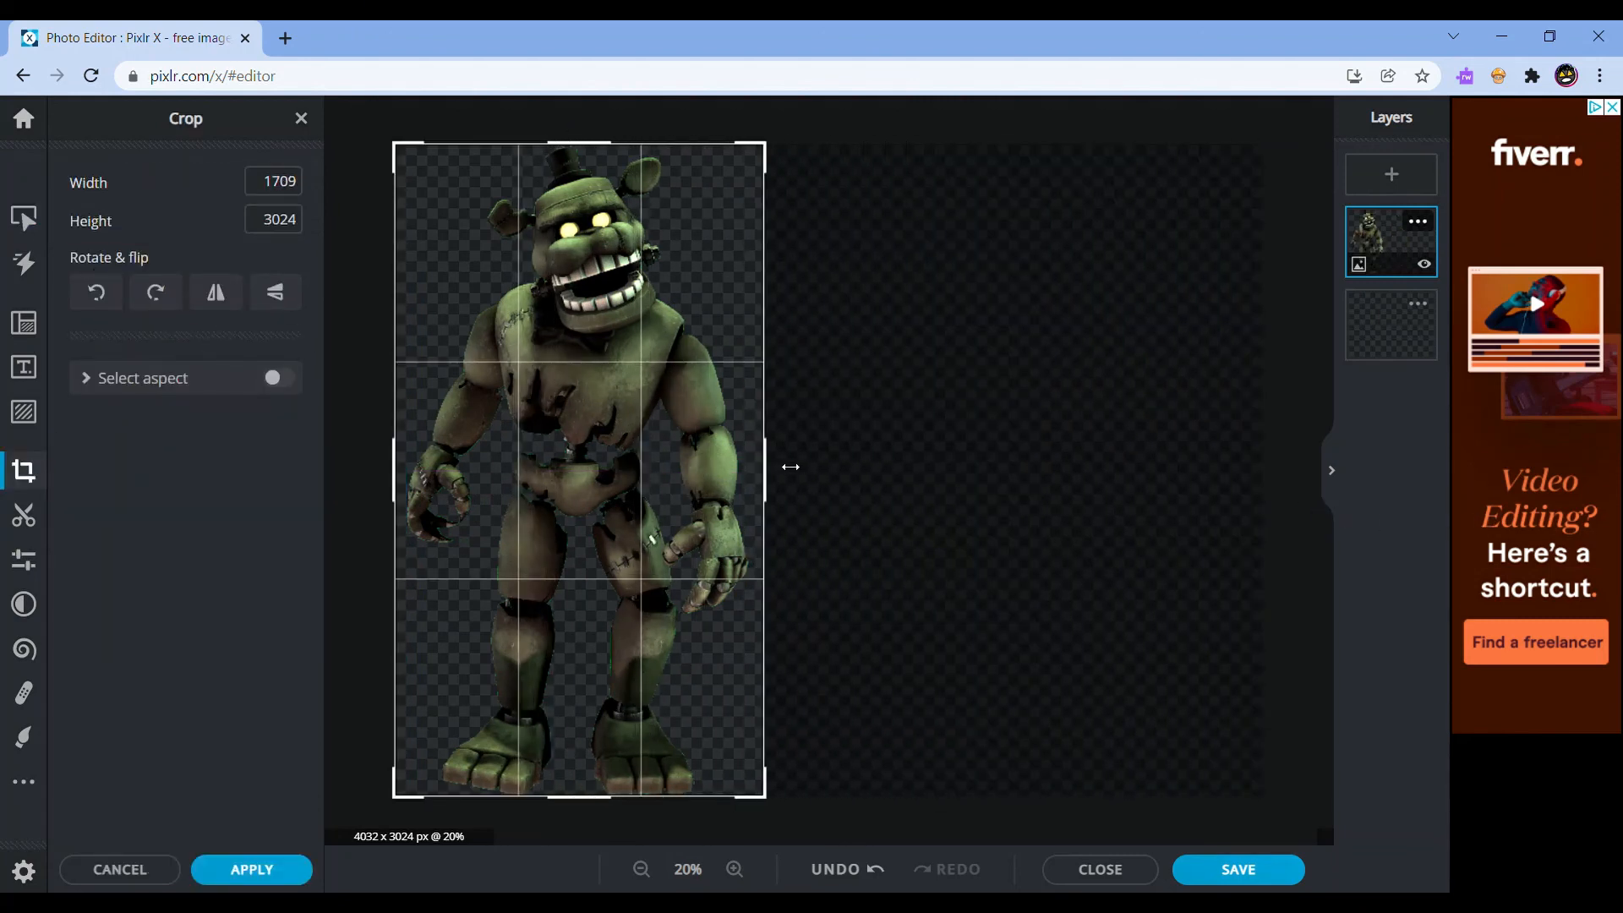
{"action": "left_click", "coordinate": [250, 870]}
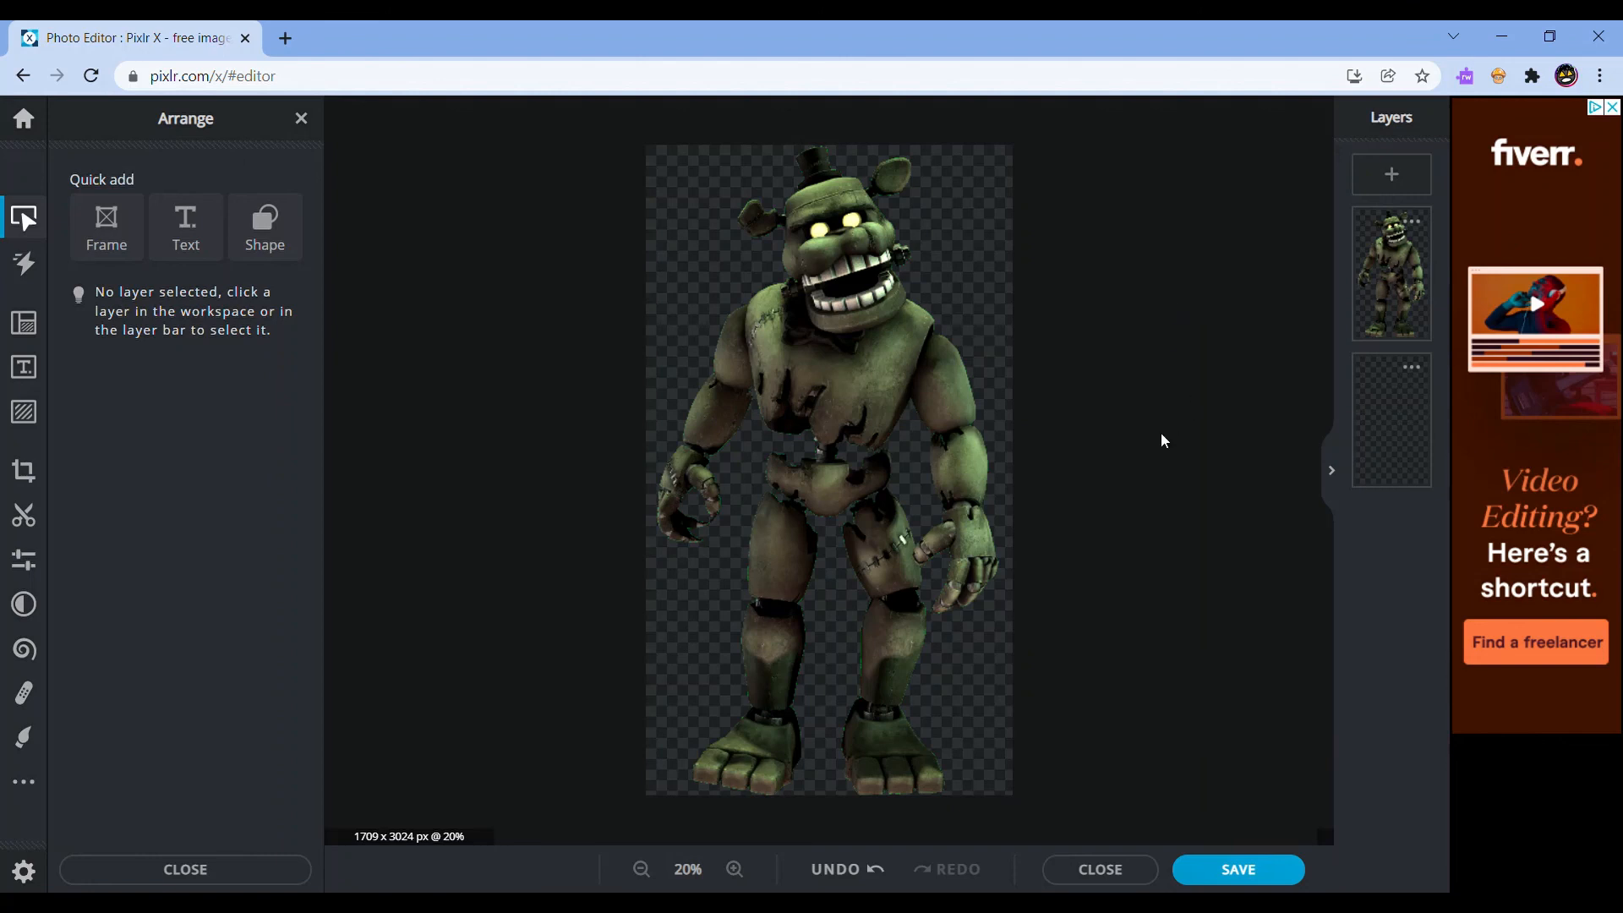
{"action": "mouse_move", "coordinate": [991, 351]}
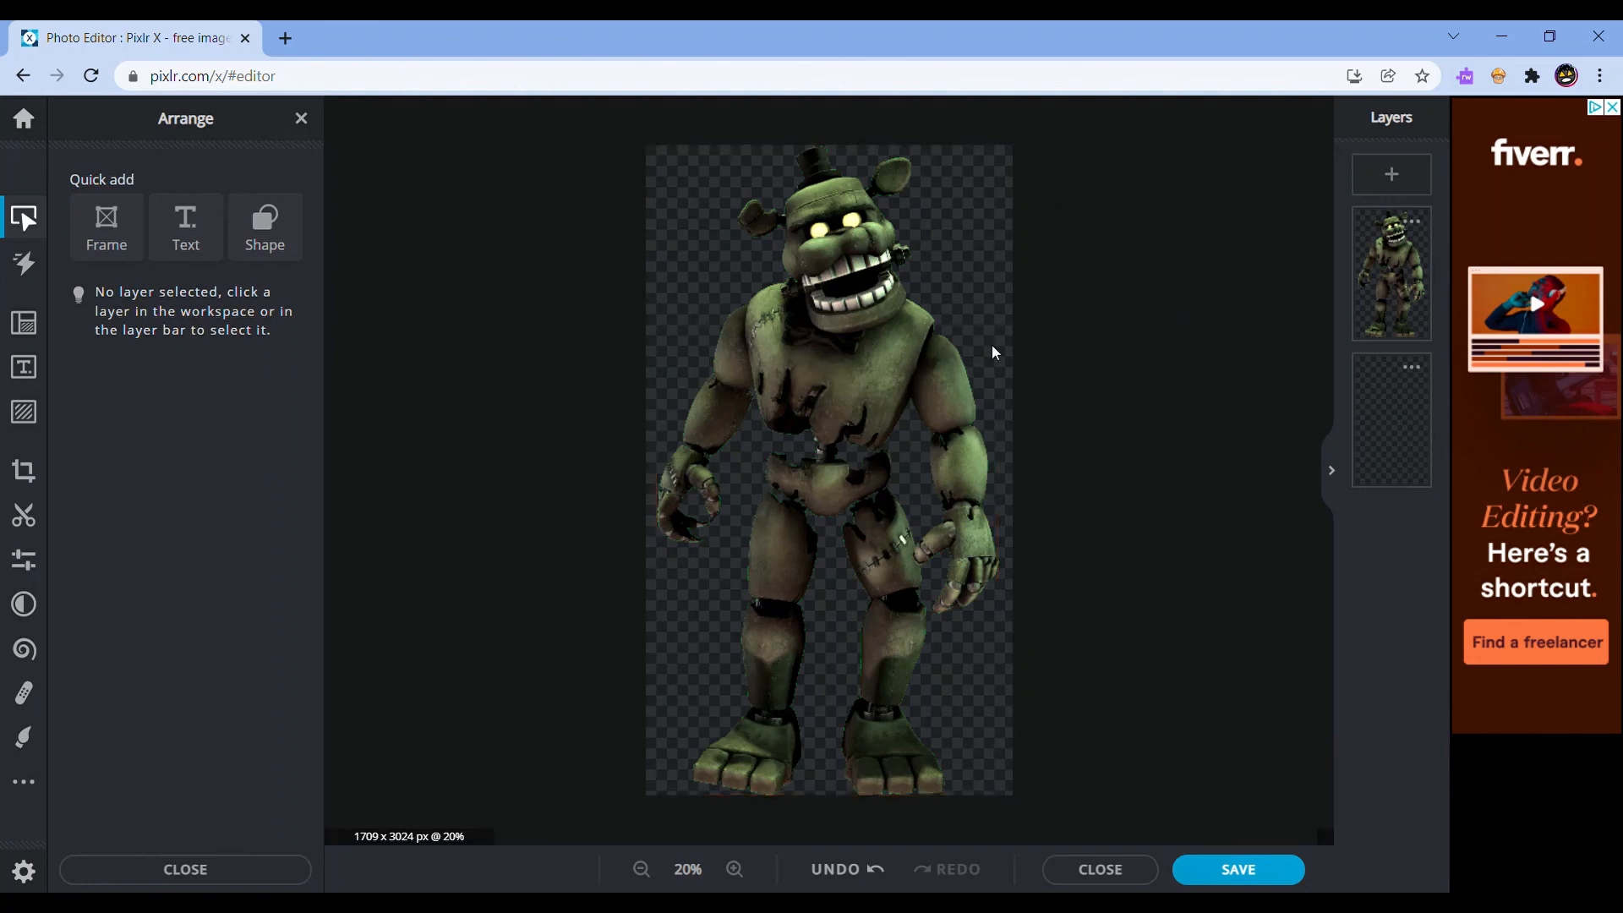